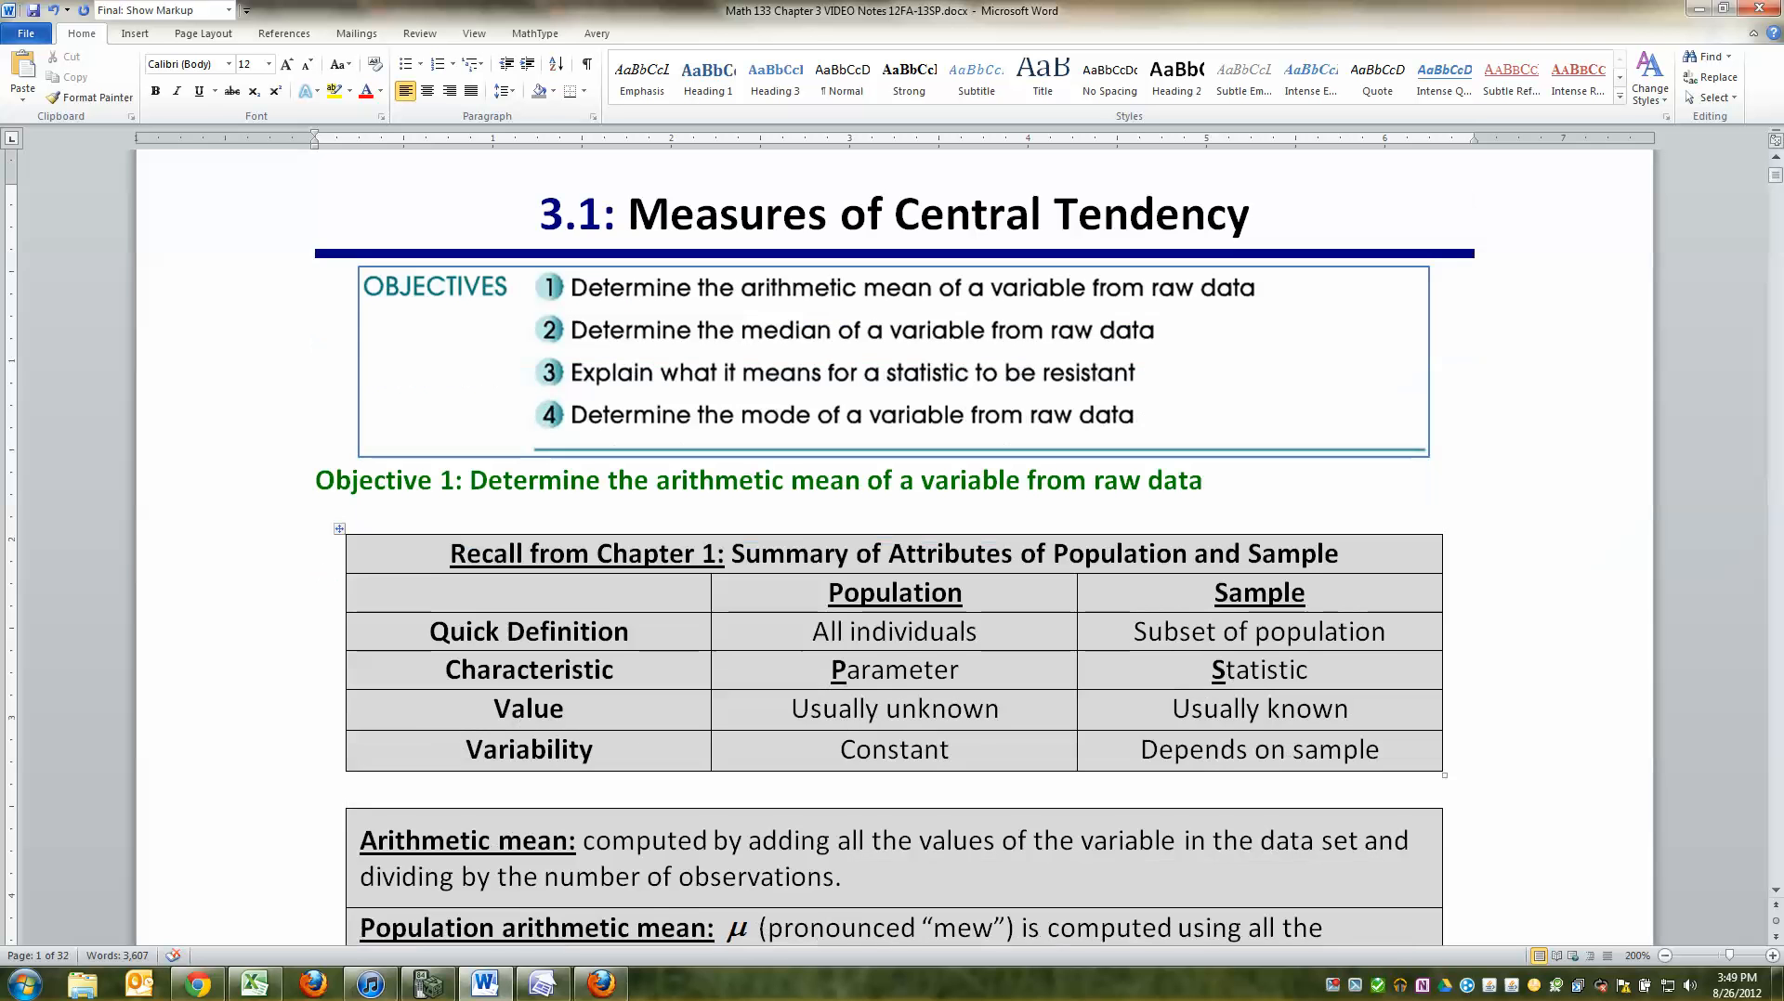
Step: Select the word Constant in the summary table
scroll("down", 3)
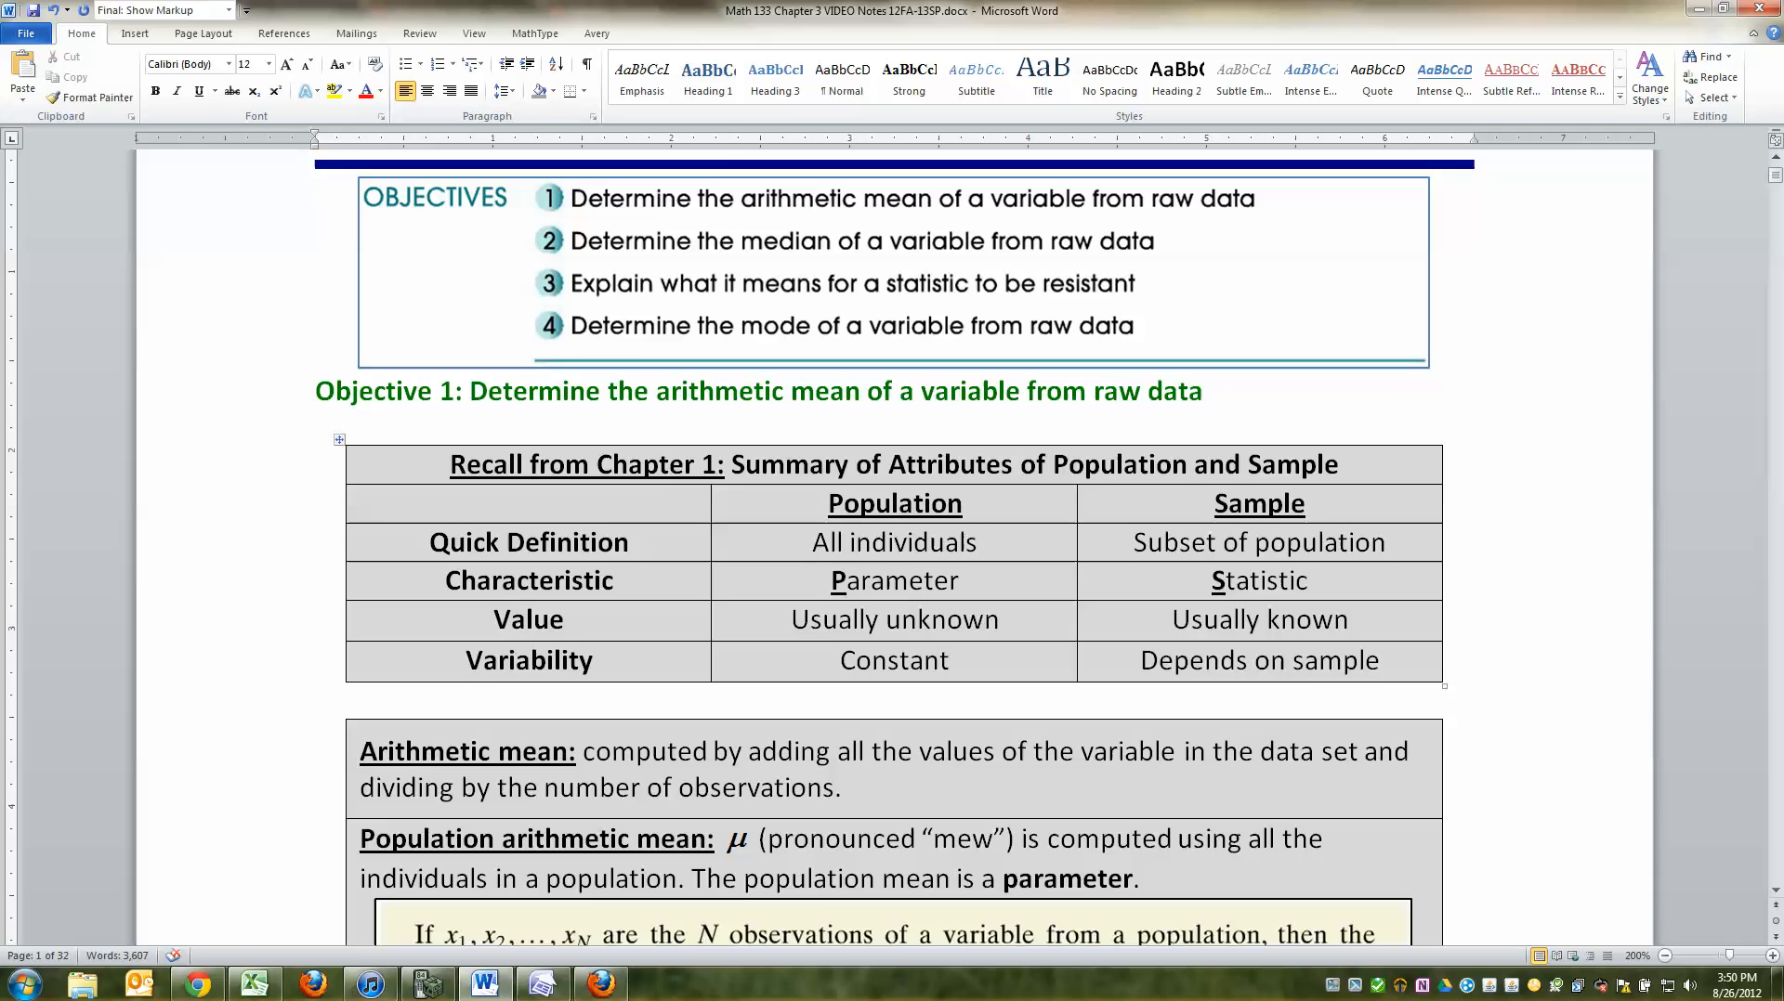
left_click(894, 660)
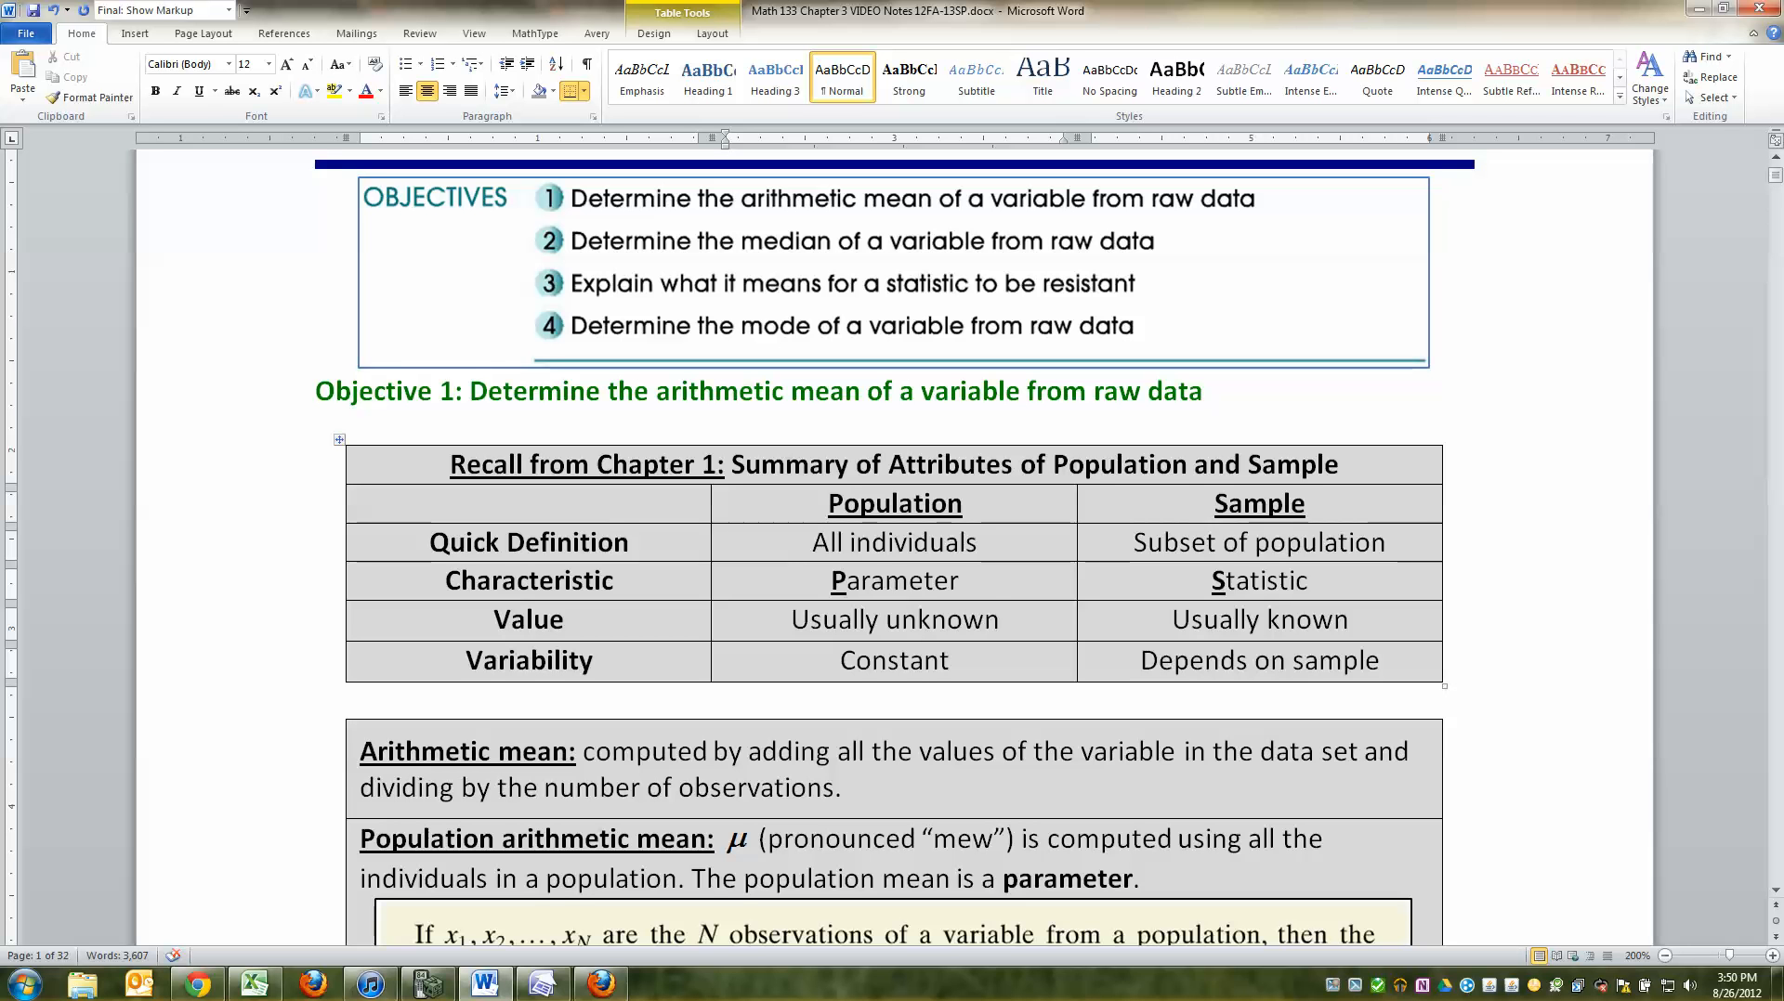
left_click(928, 660)
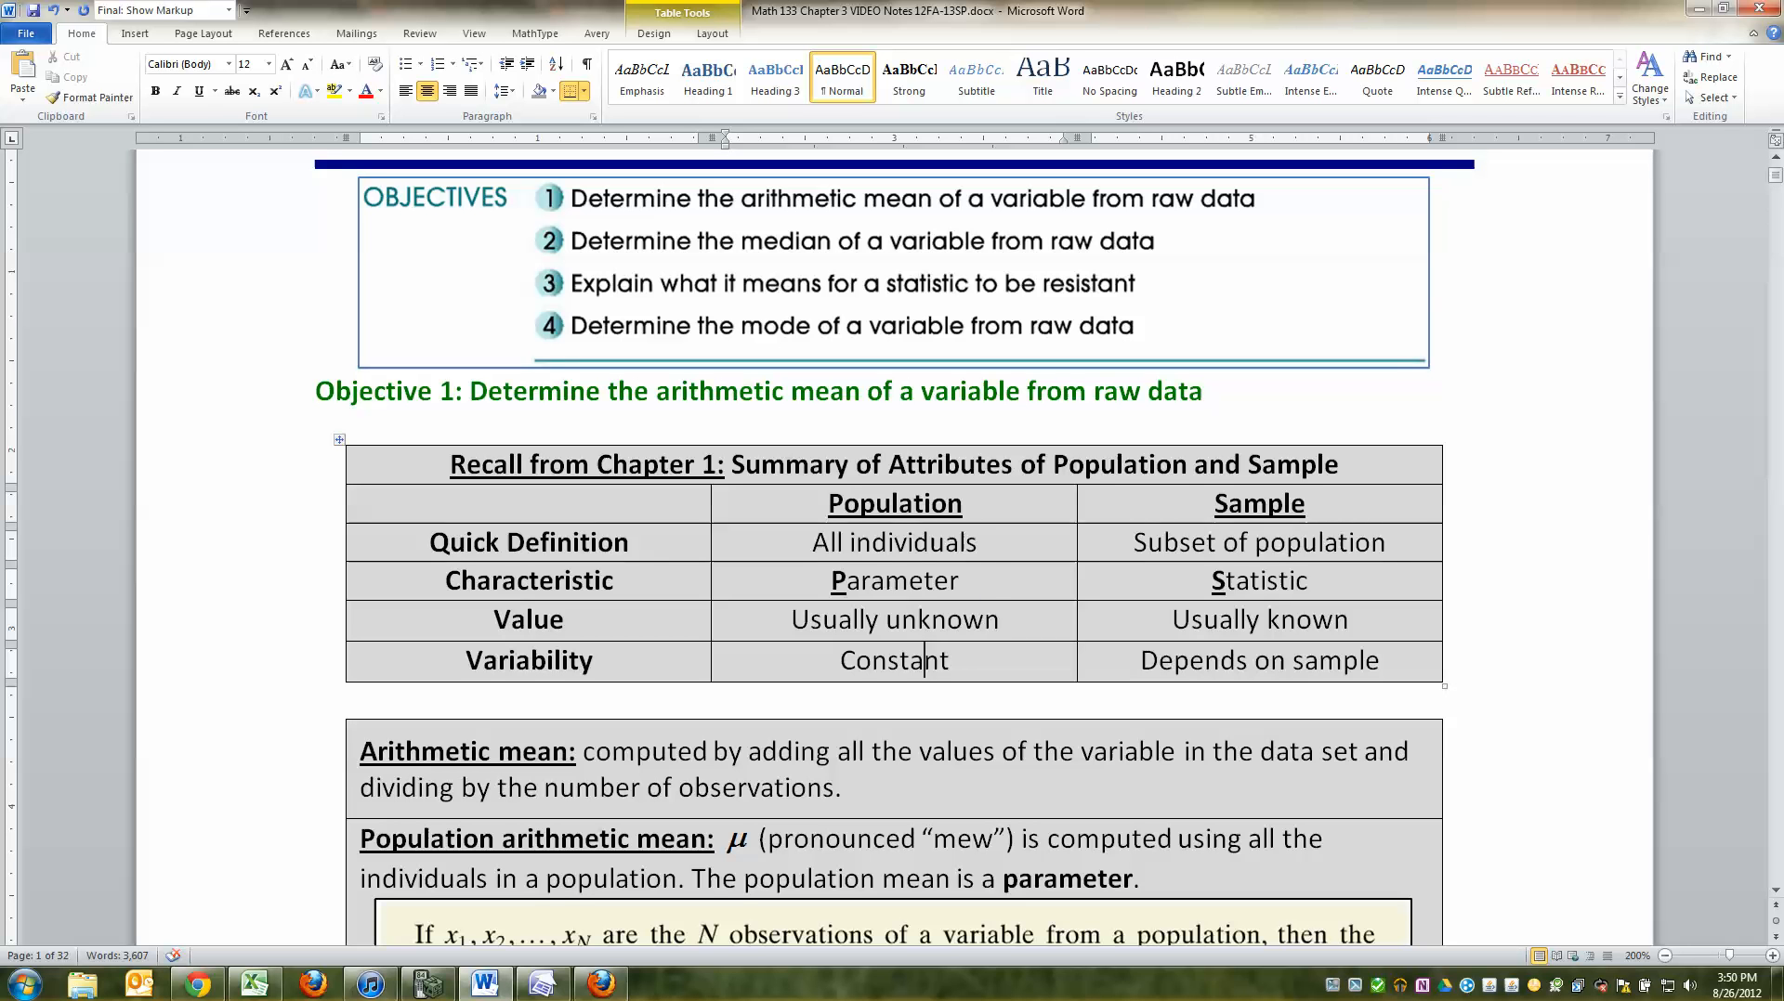
double_click(894, 619)
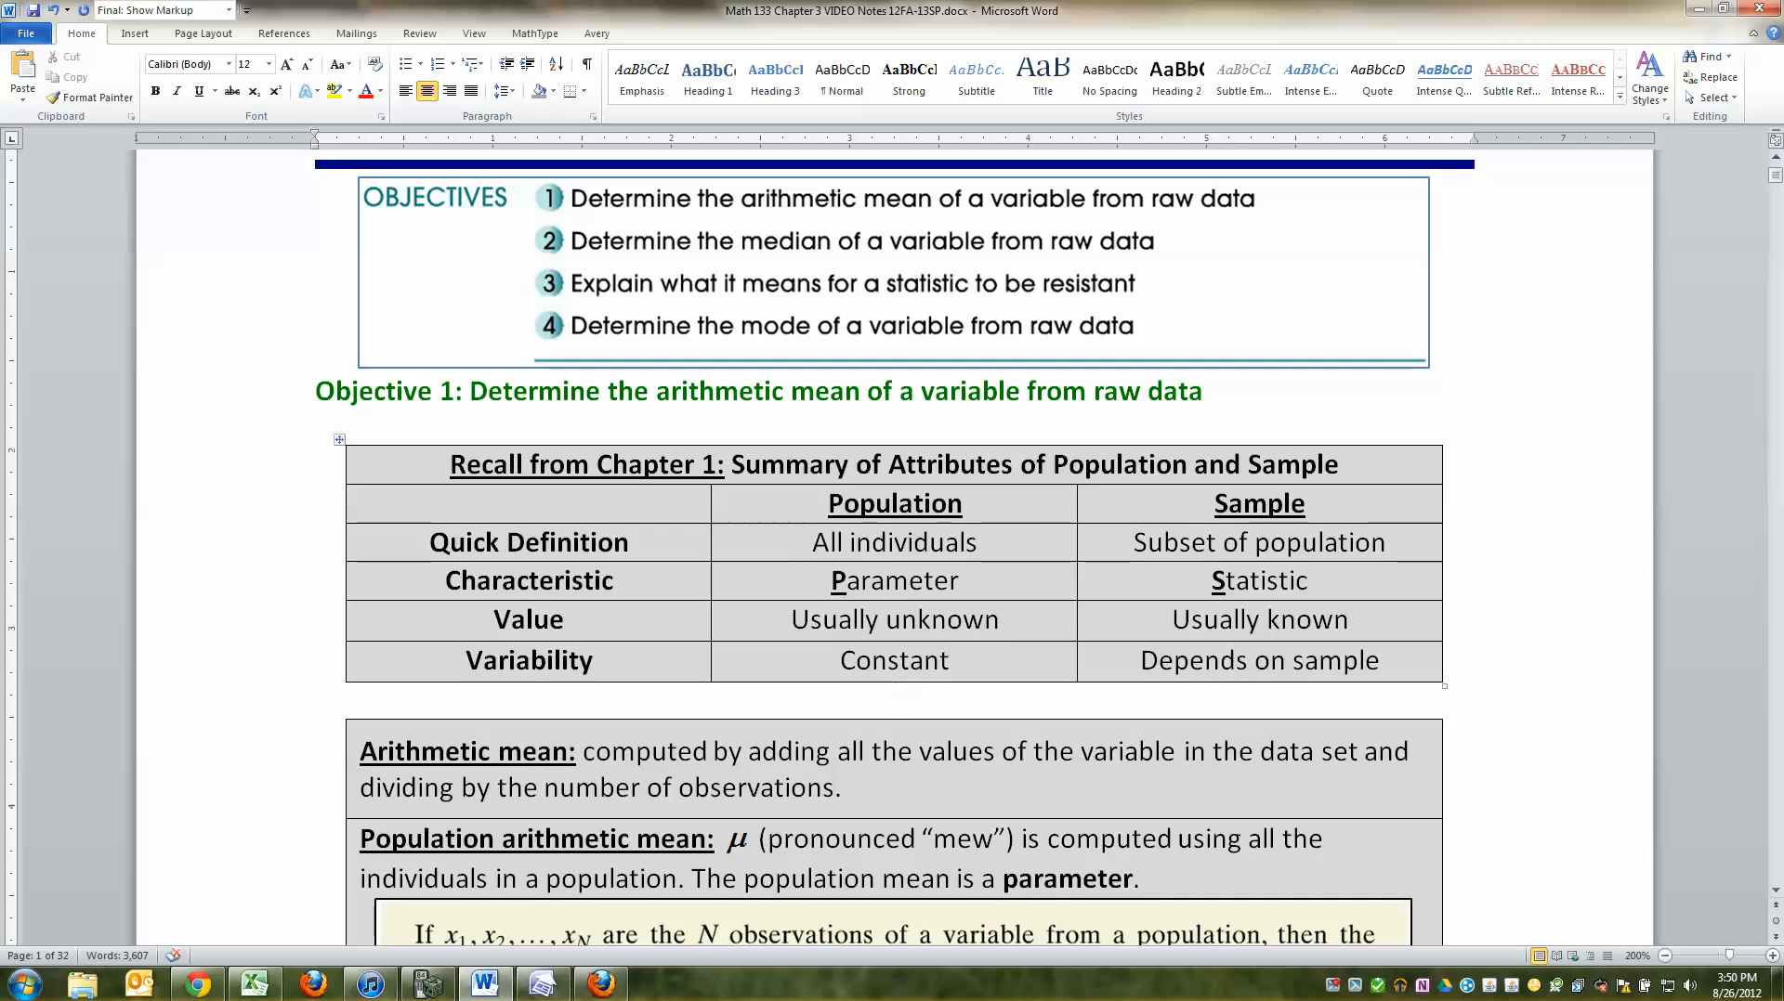
double_click(893, 659)
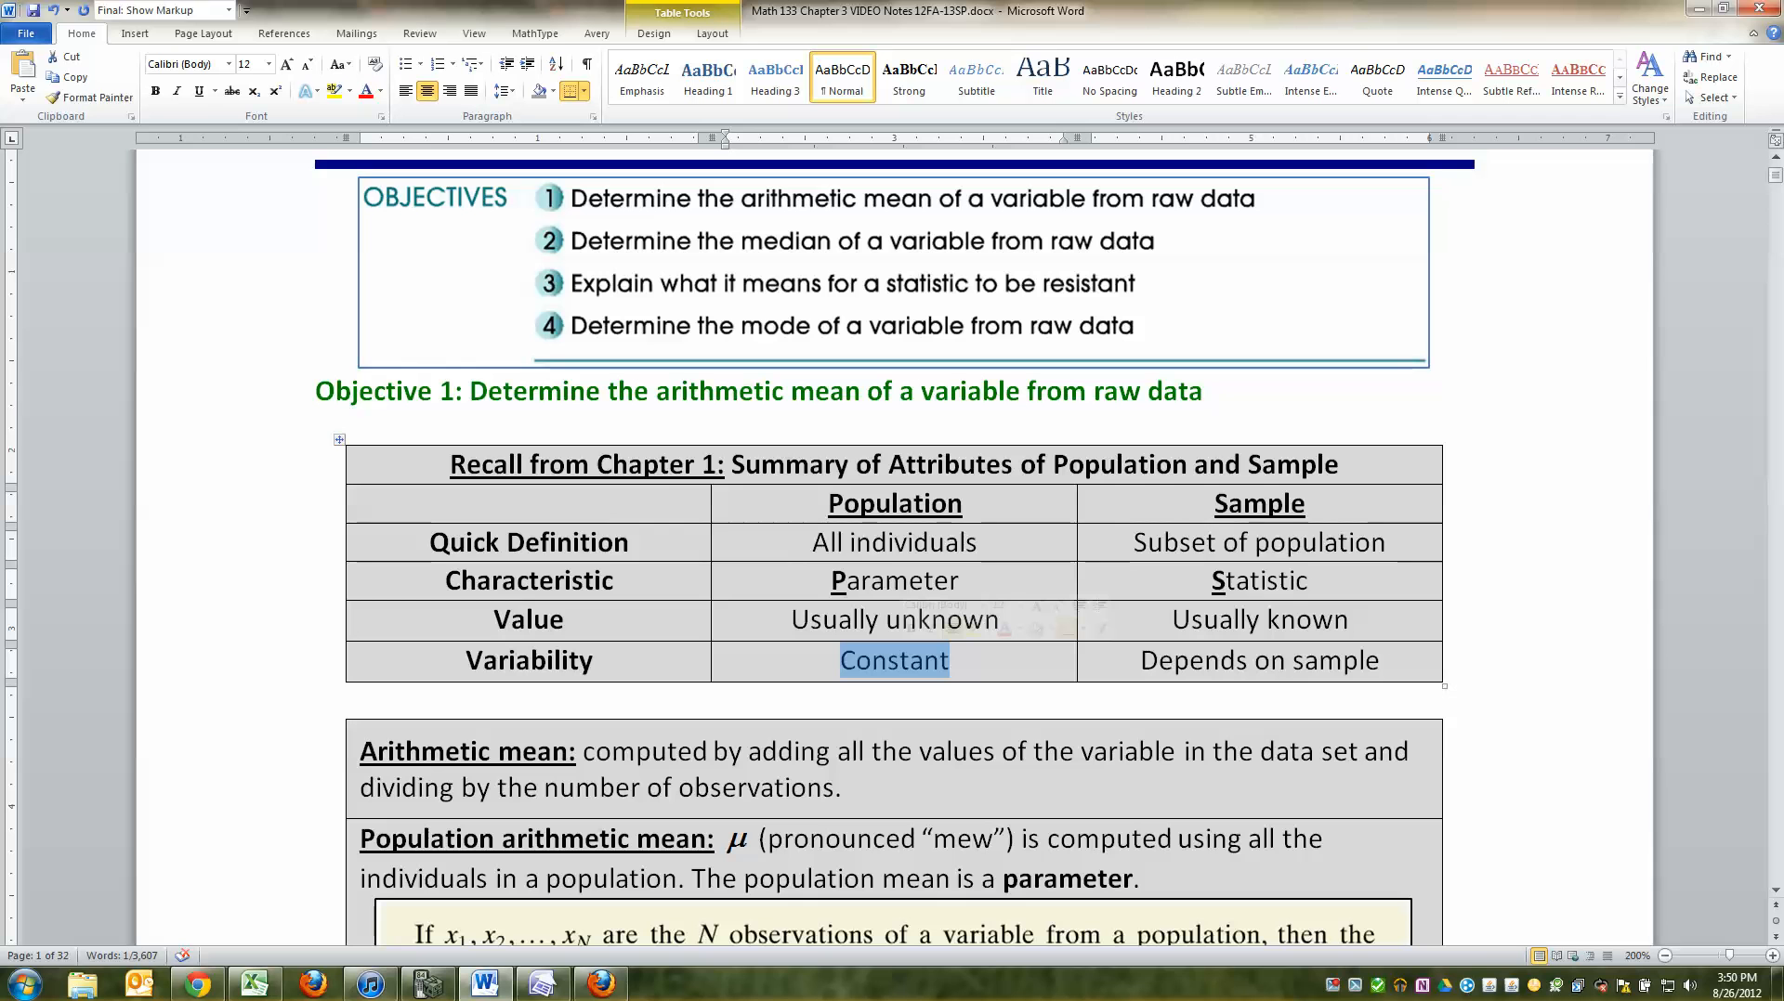
Step: Scroll to the population mean box and click into its all-human-beings Example line
scroll("down", 3)
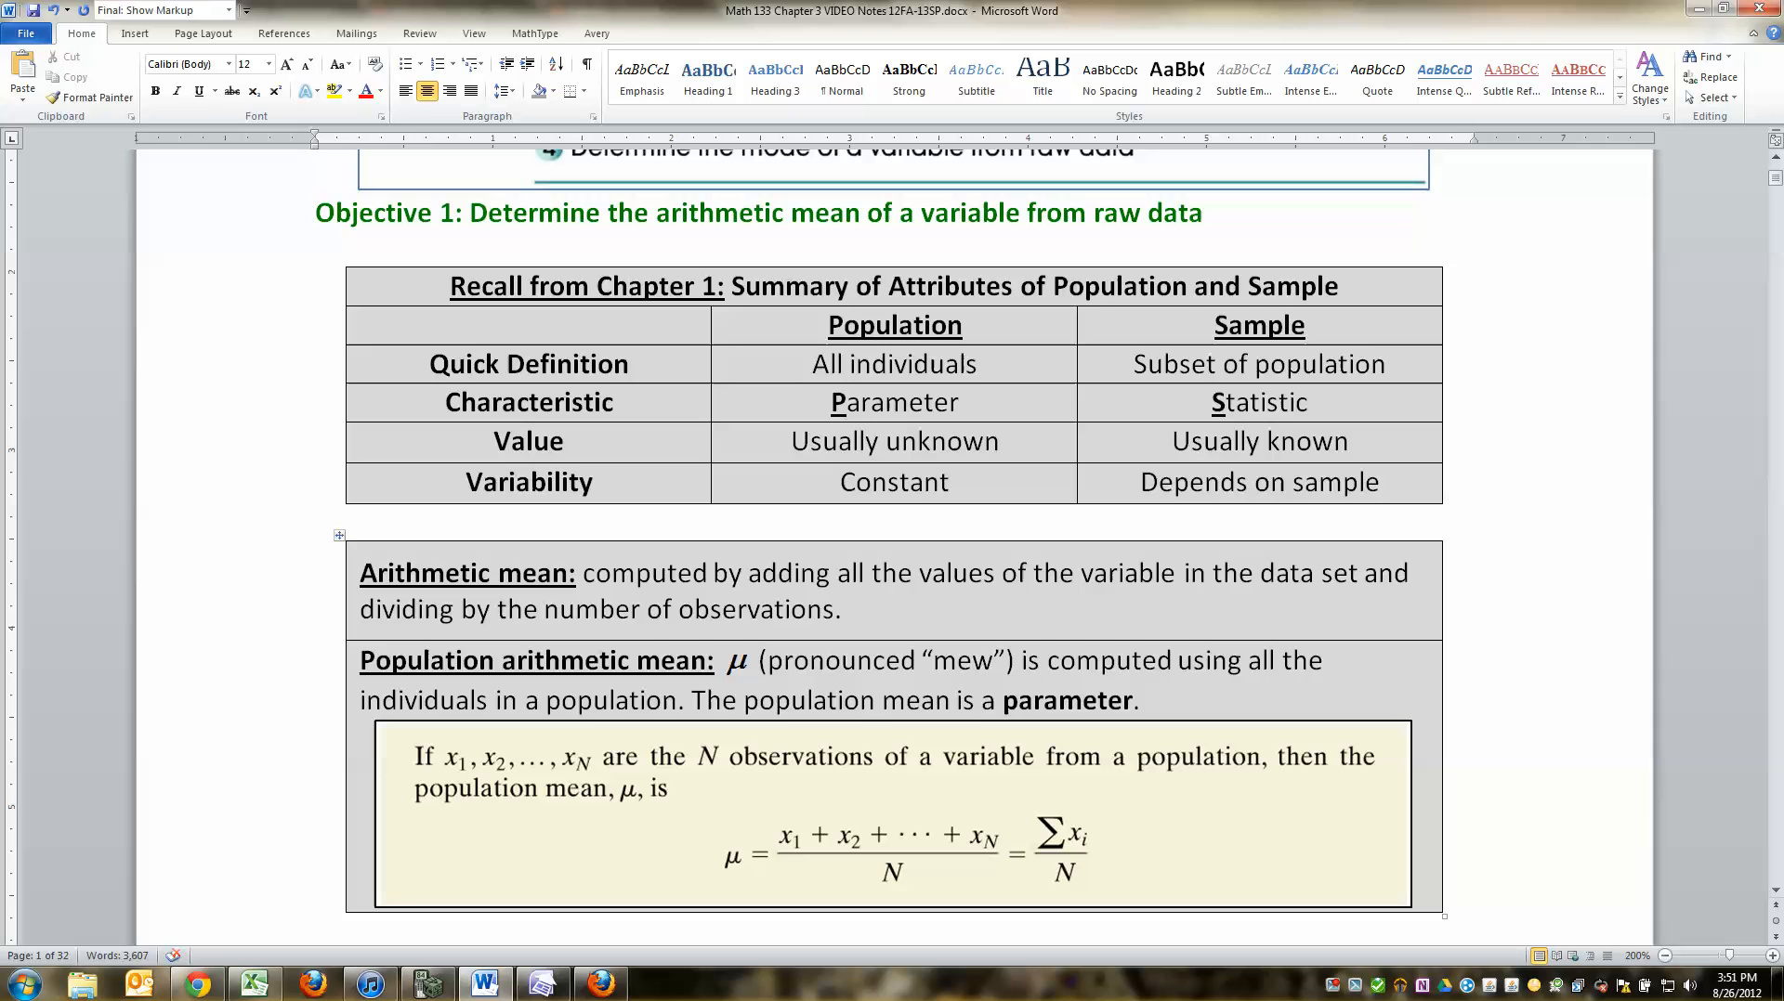
left_click(894, 524)
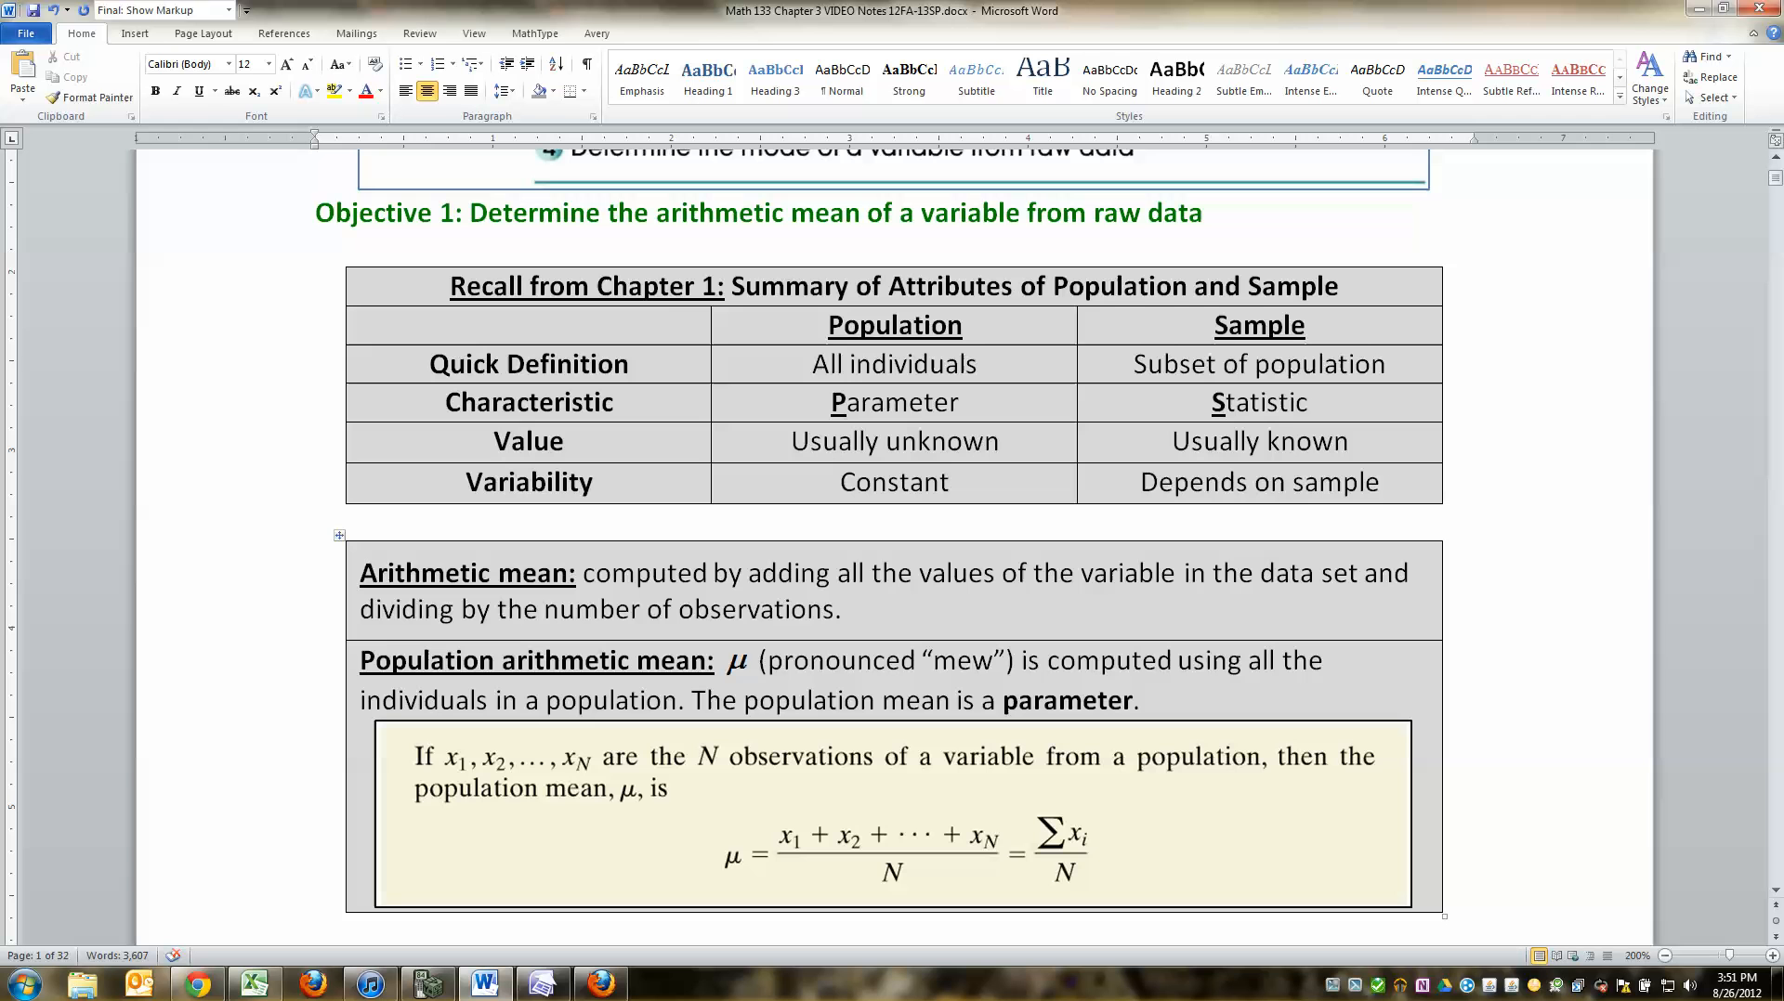
left_click(896, 524)
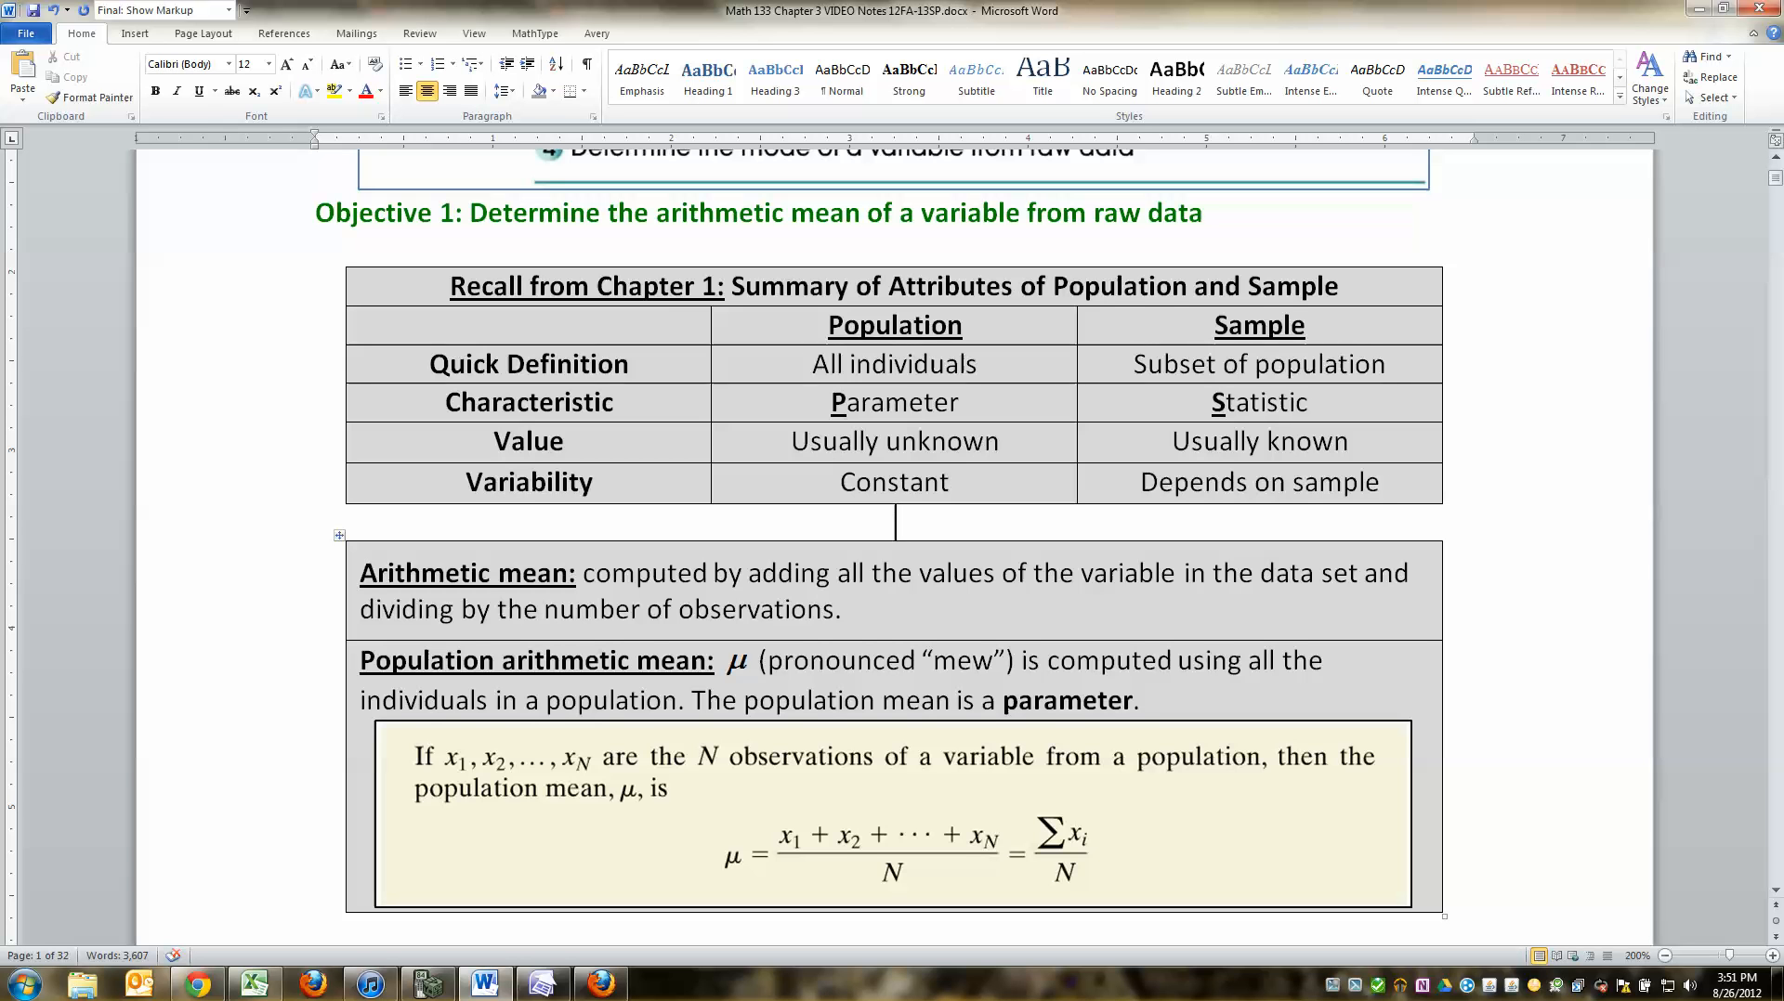
scroll("down", 3)
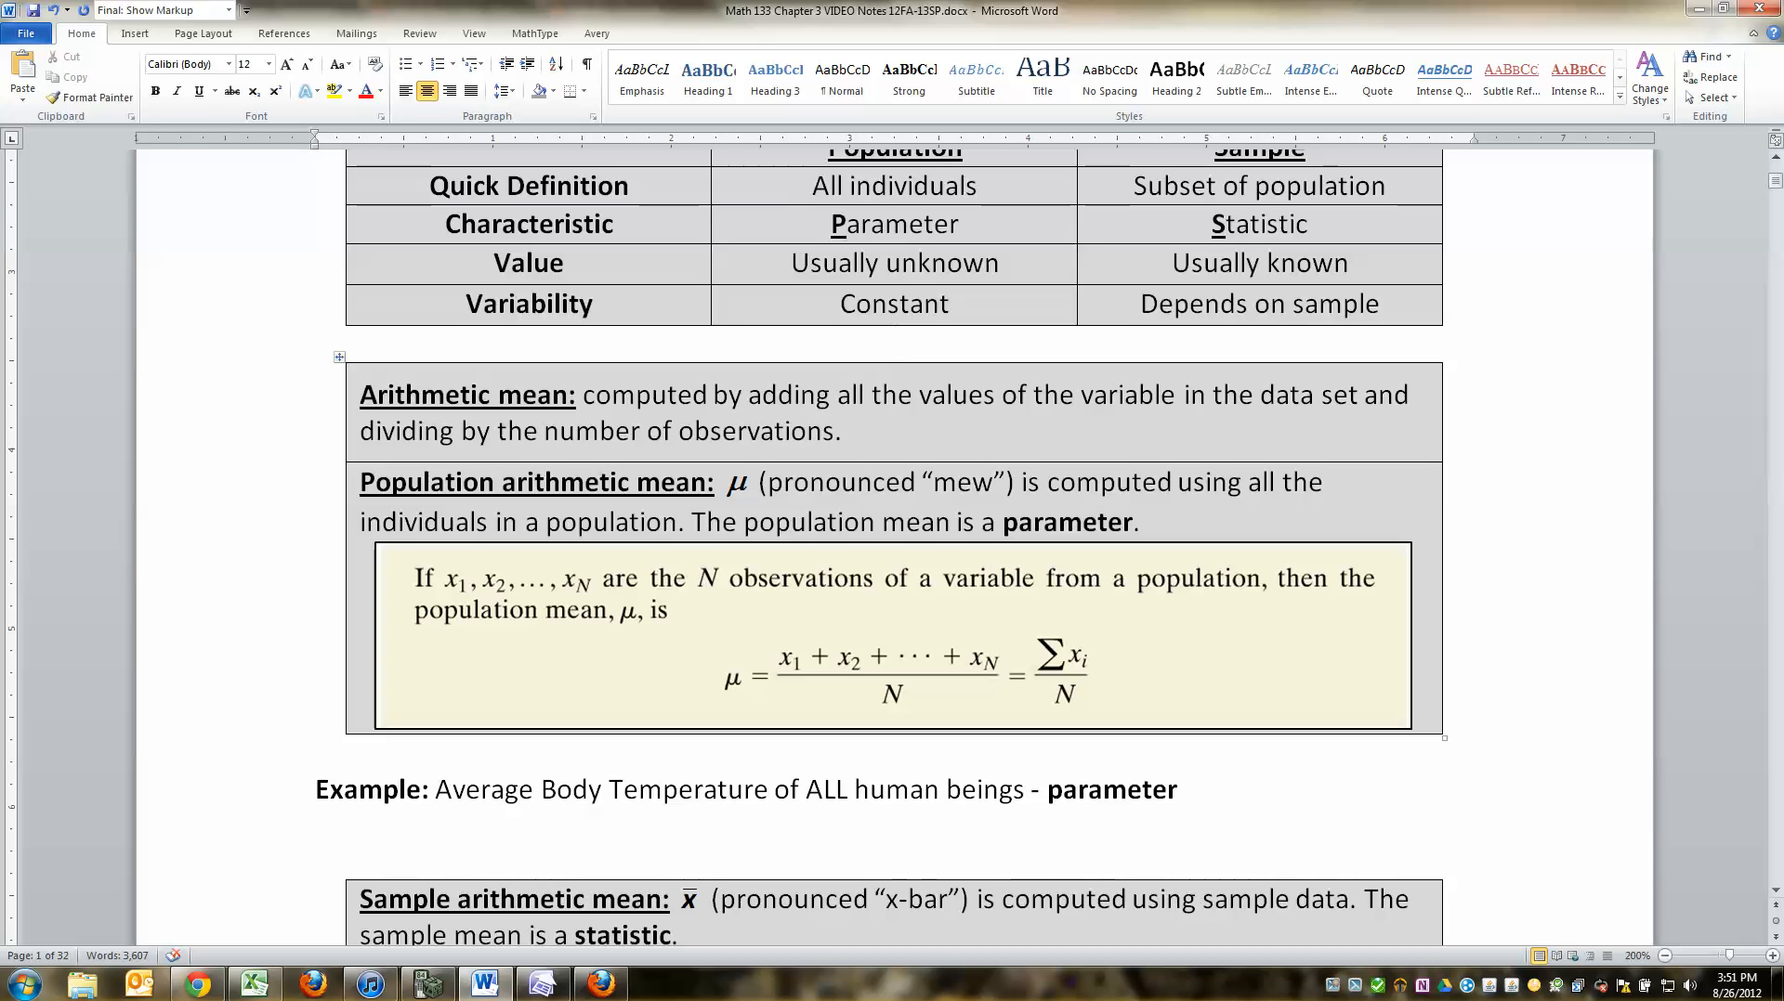
double_click(426, 481)
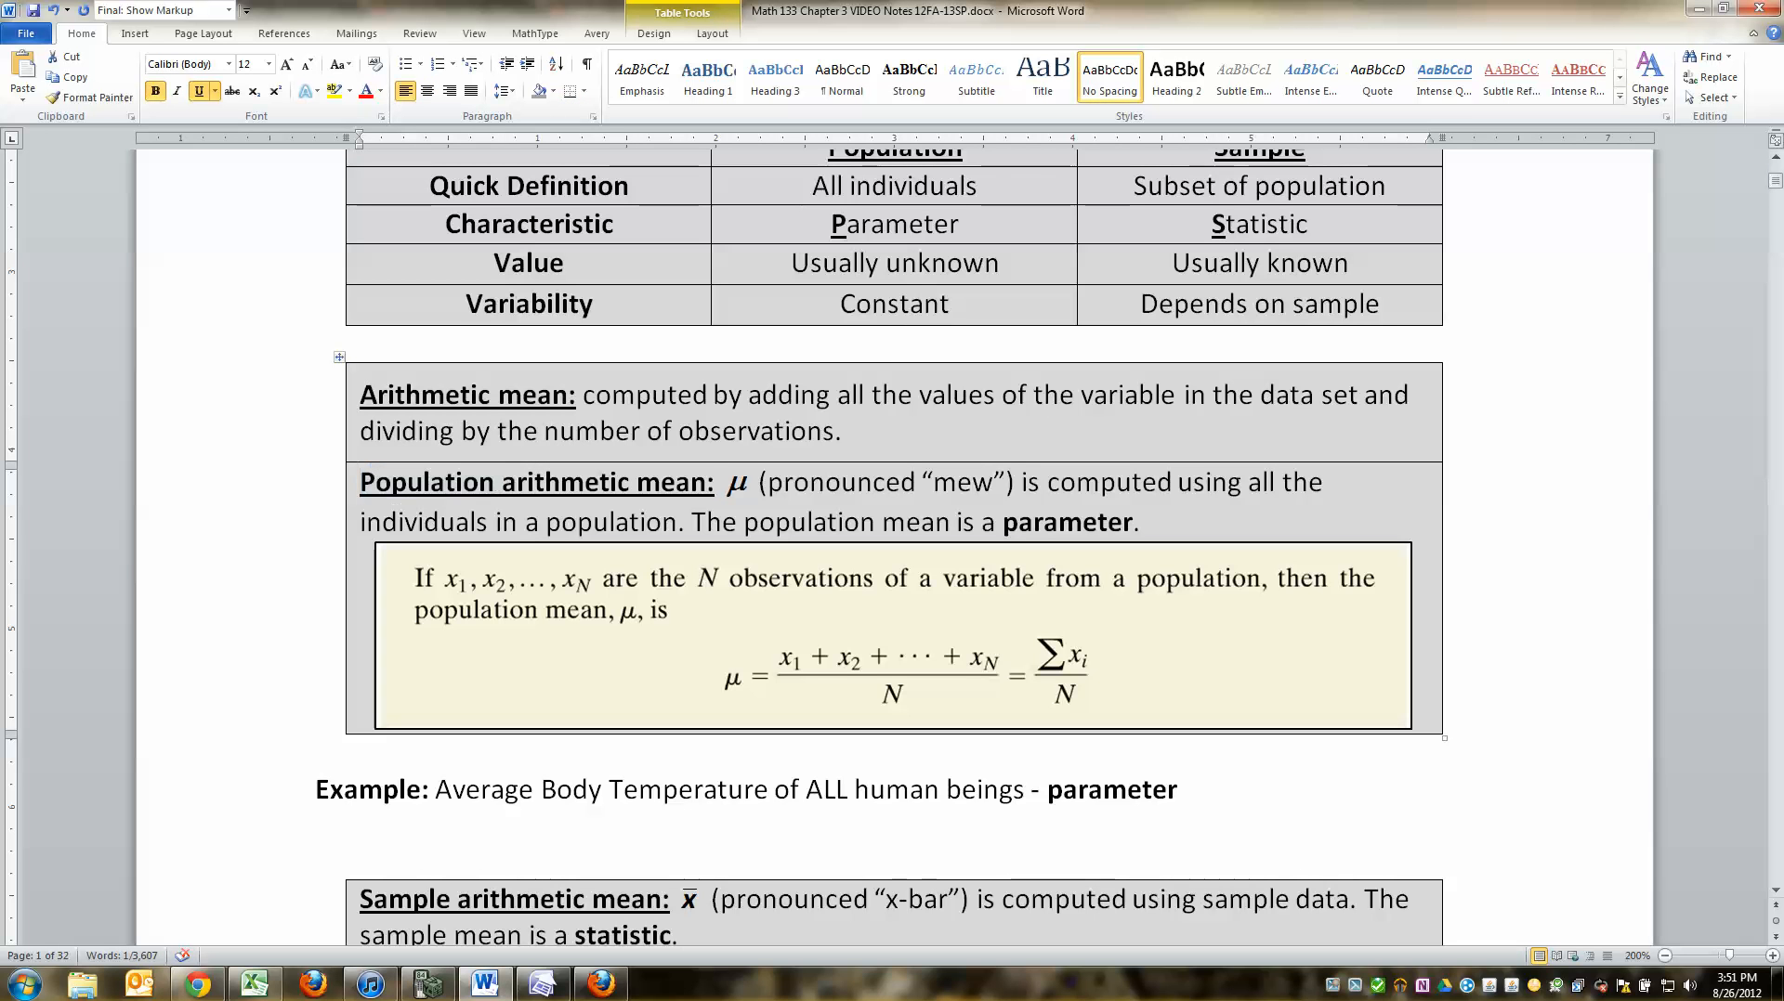
left_click(735, 483)
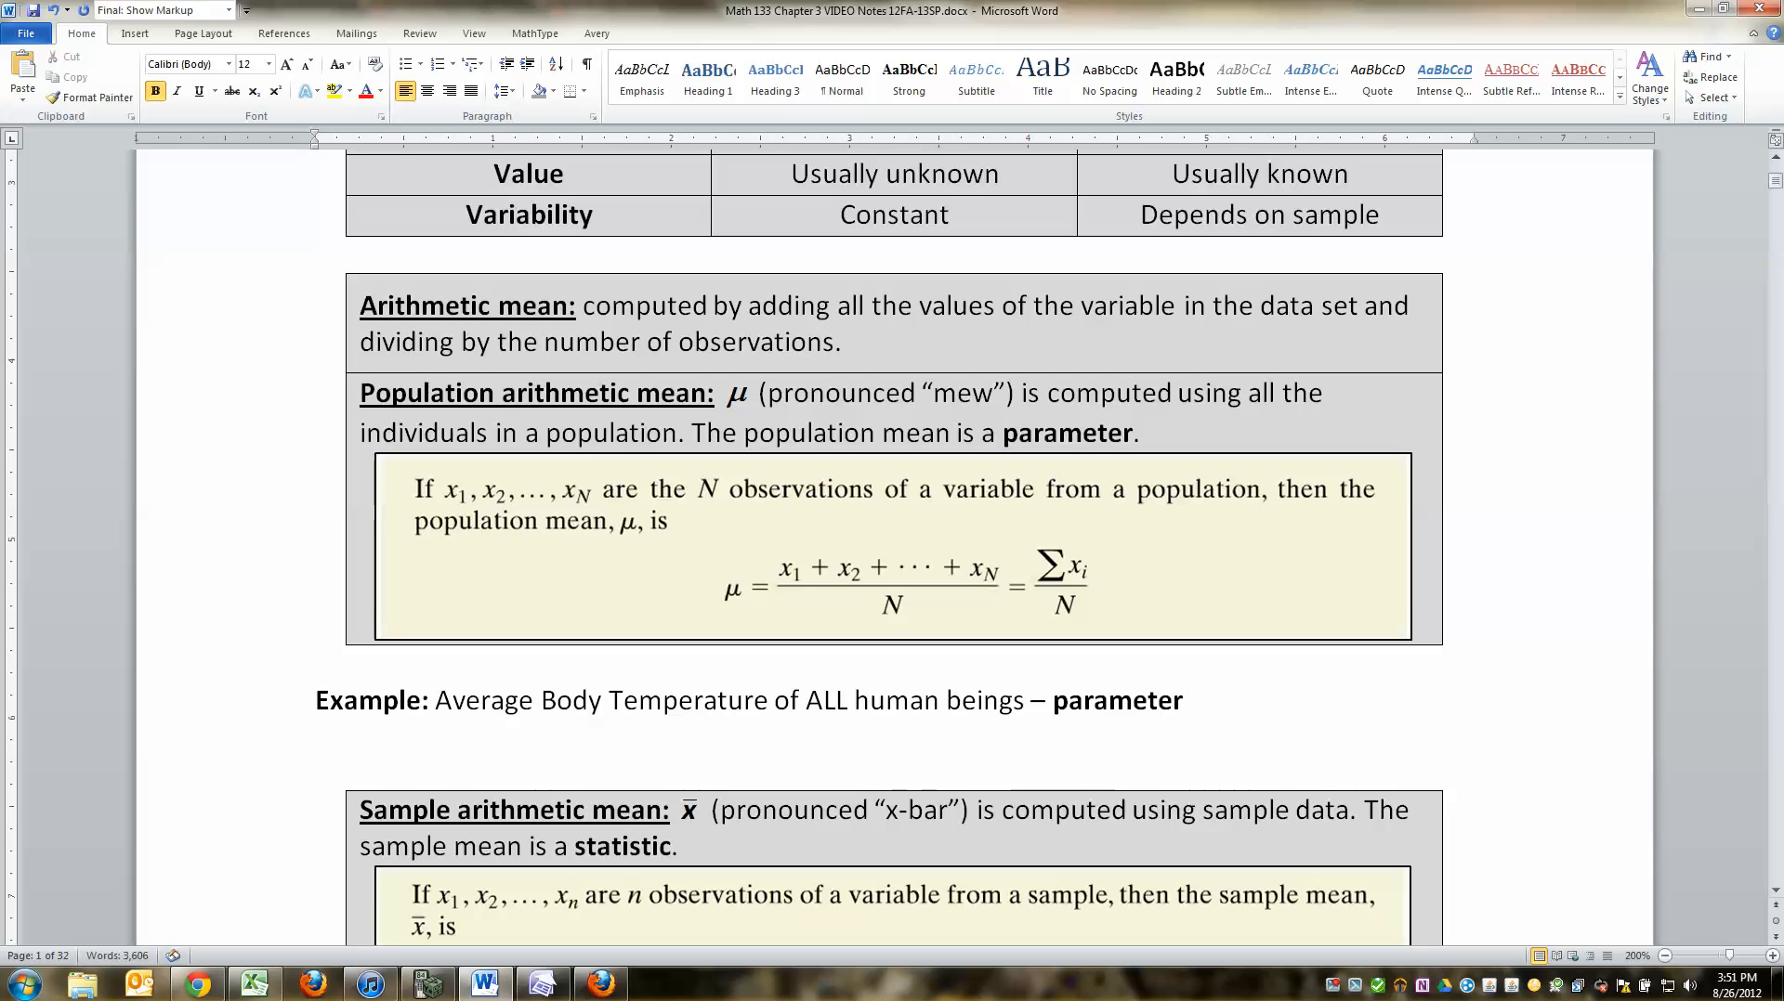
Step: Make the population example read 'parameter = 98.2°', inserting the degree symbol
type("= 98.2")
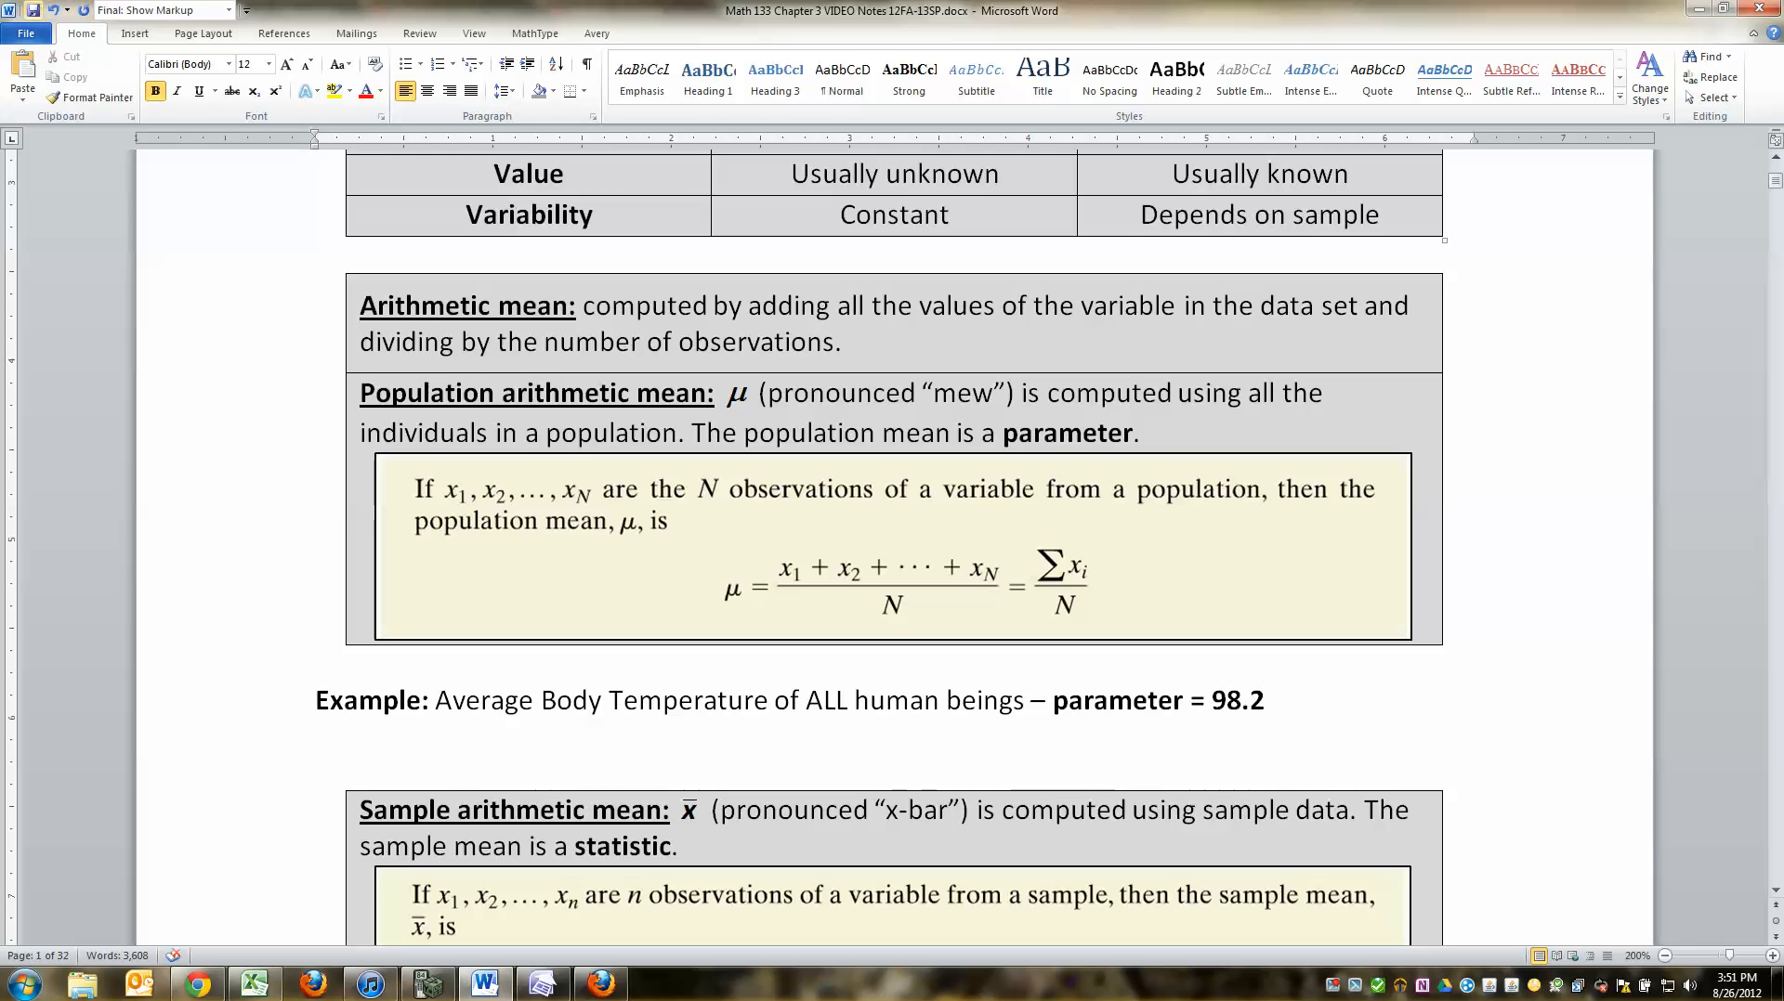
left_click(134, 33)
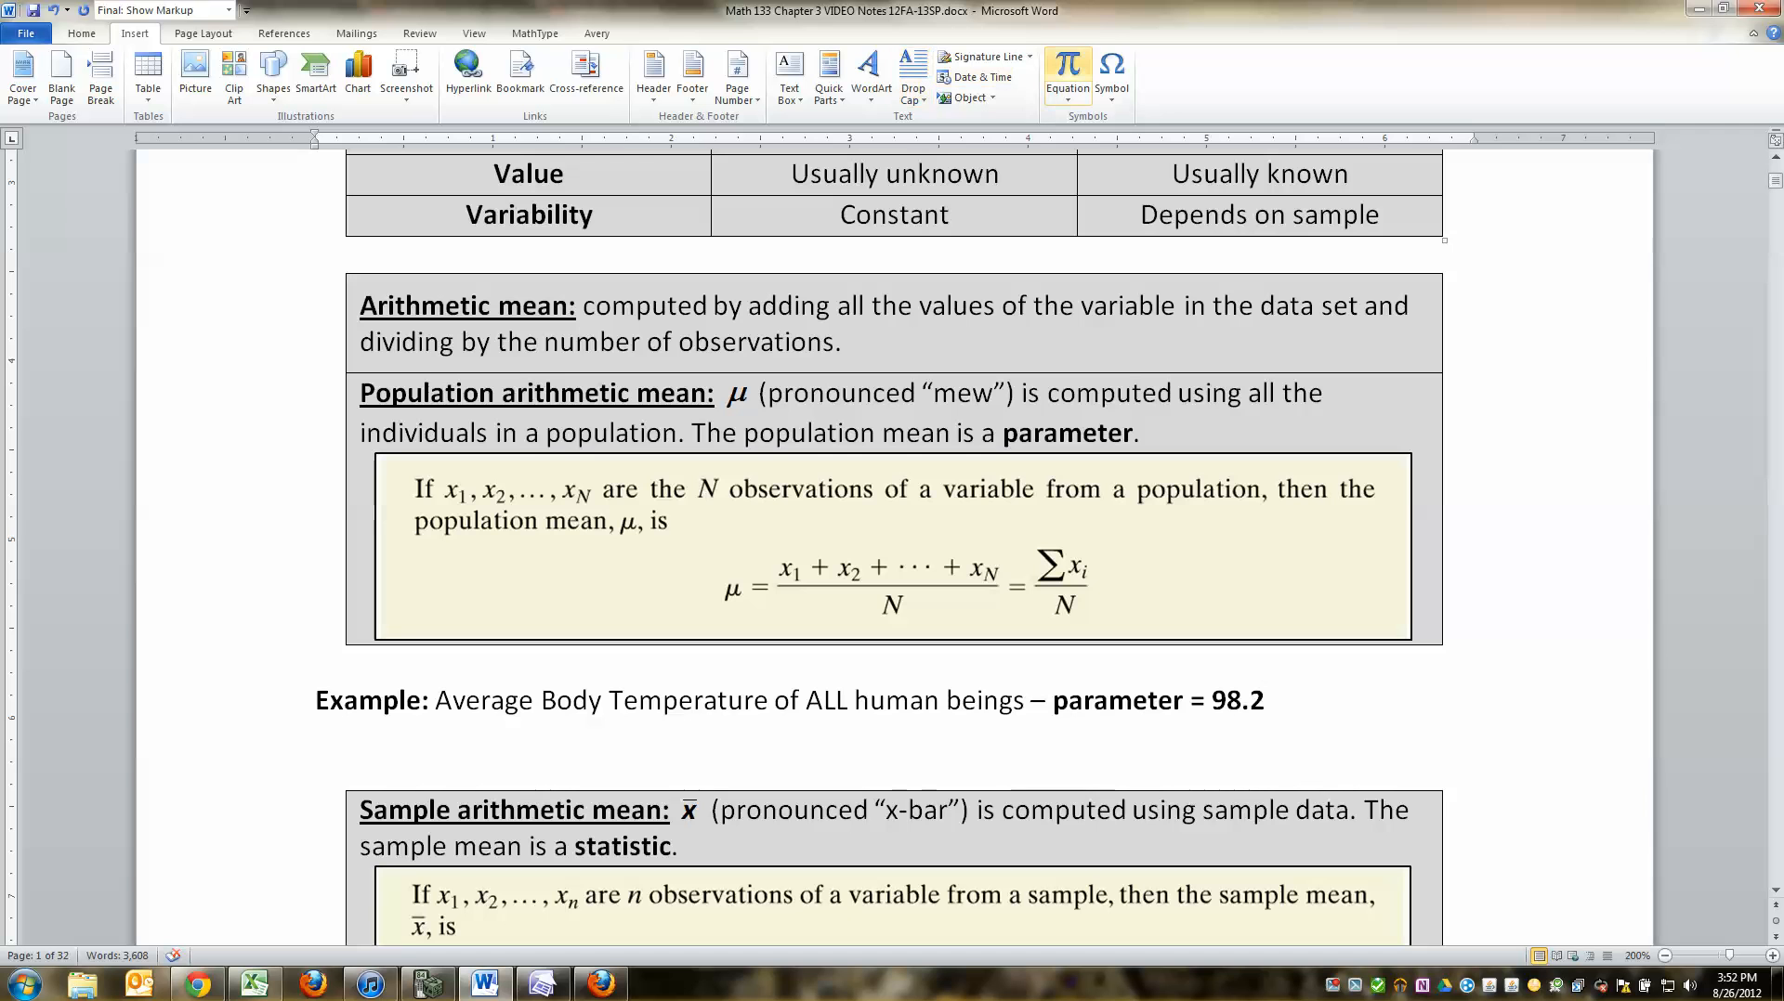
type("°")
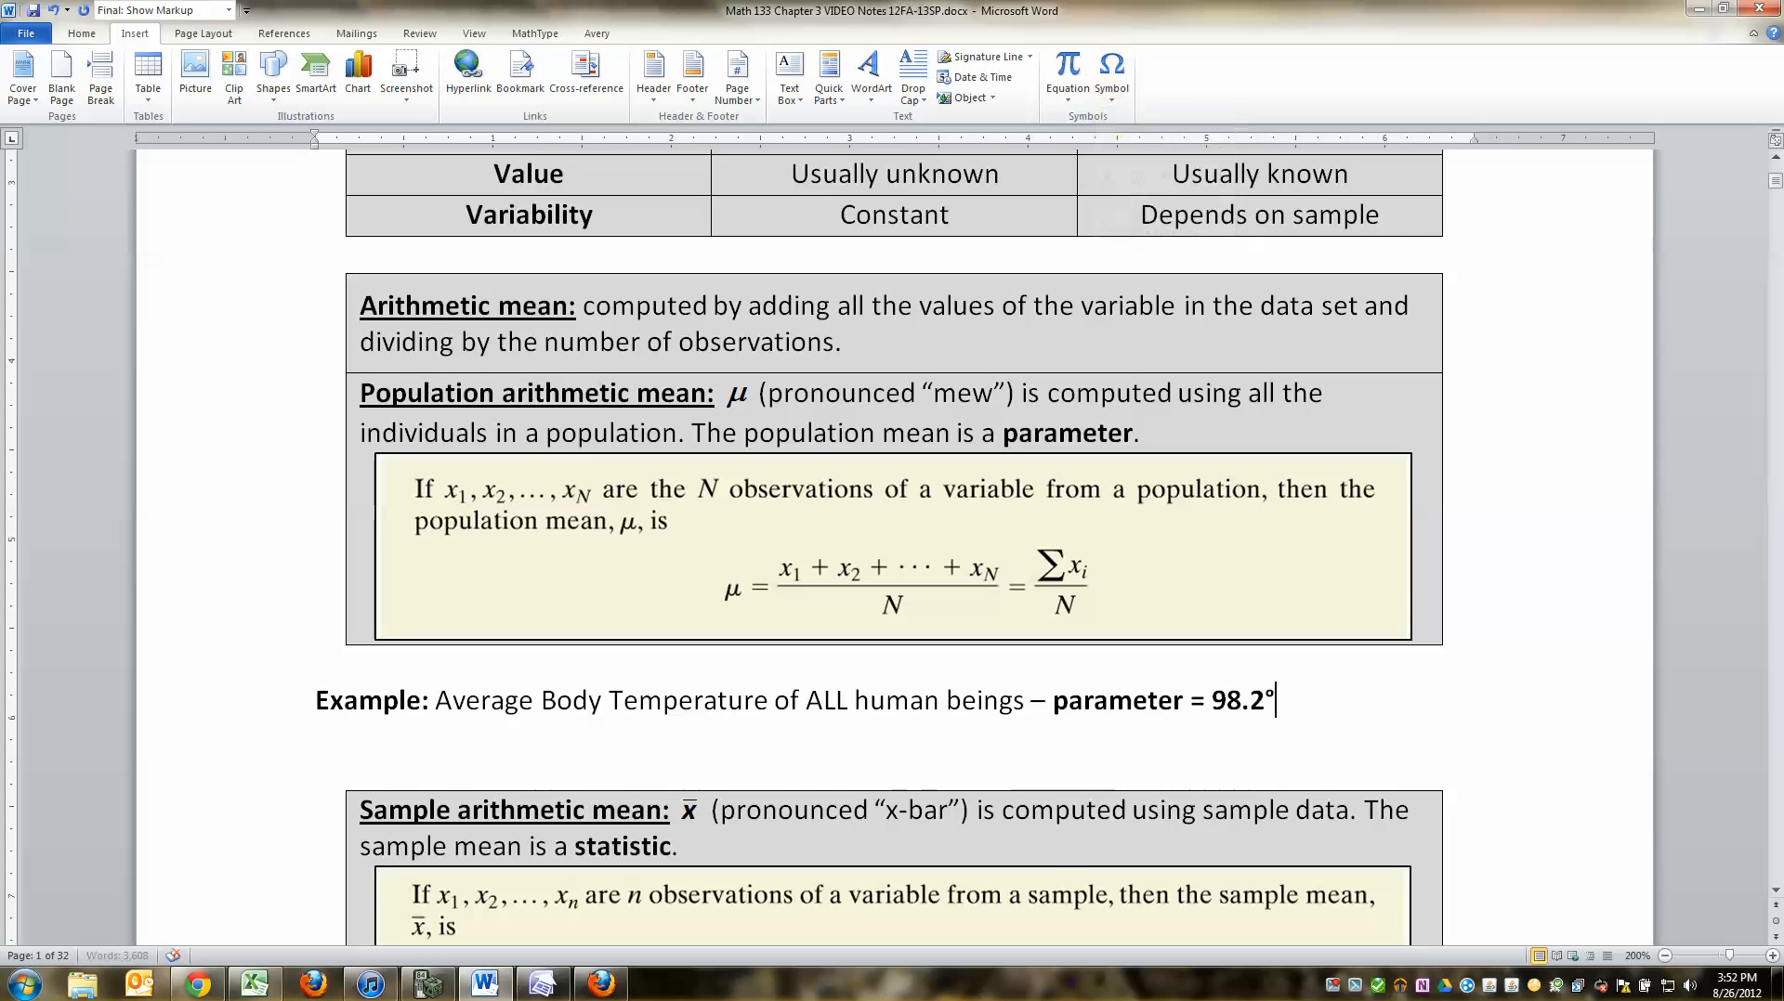
scroll("down", 3)
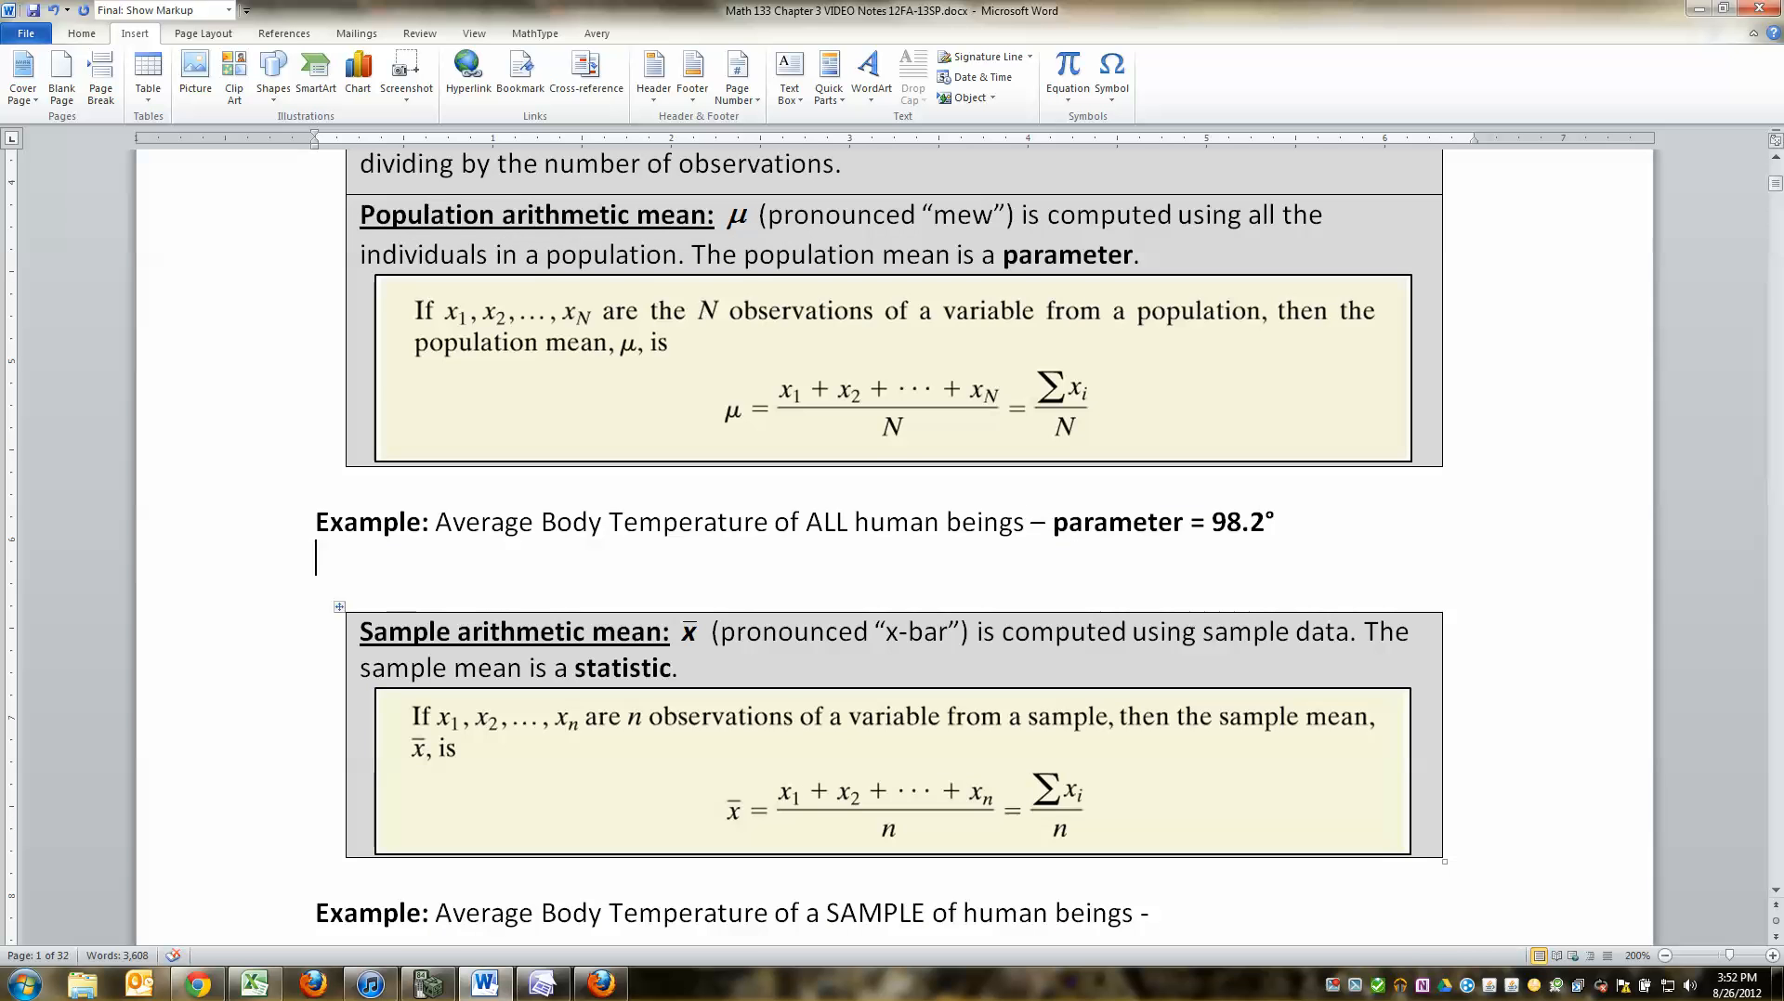
Step: End the sample example line with the bold word 'statistic', correcting the typo
scroll("down", 3)
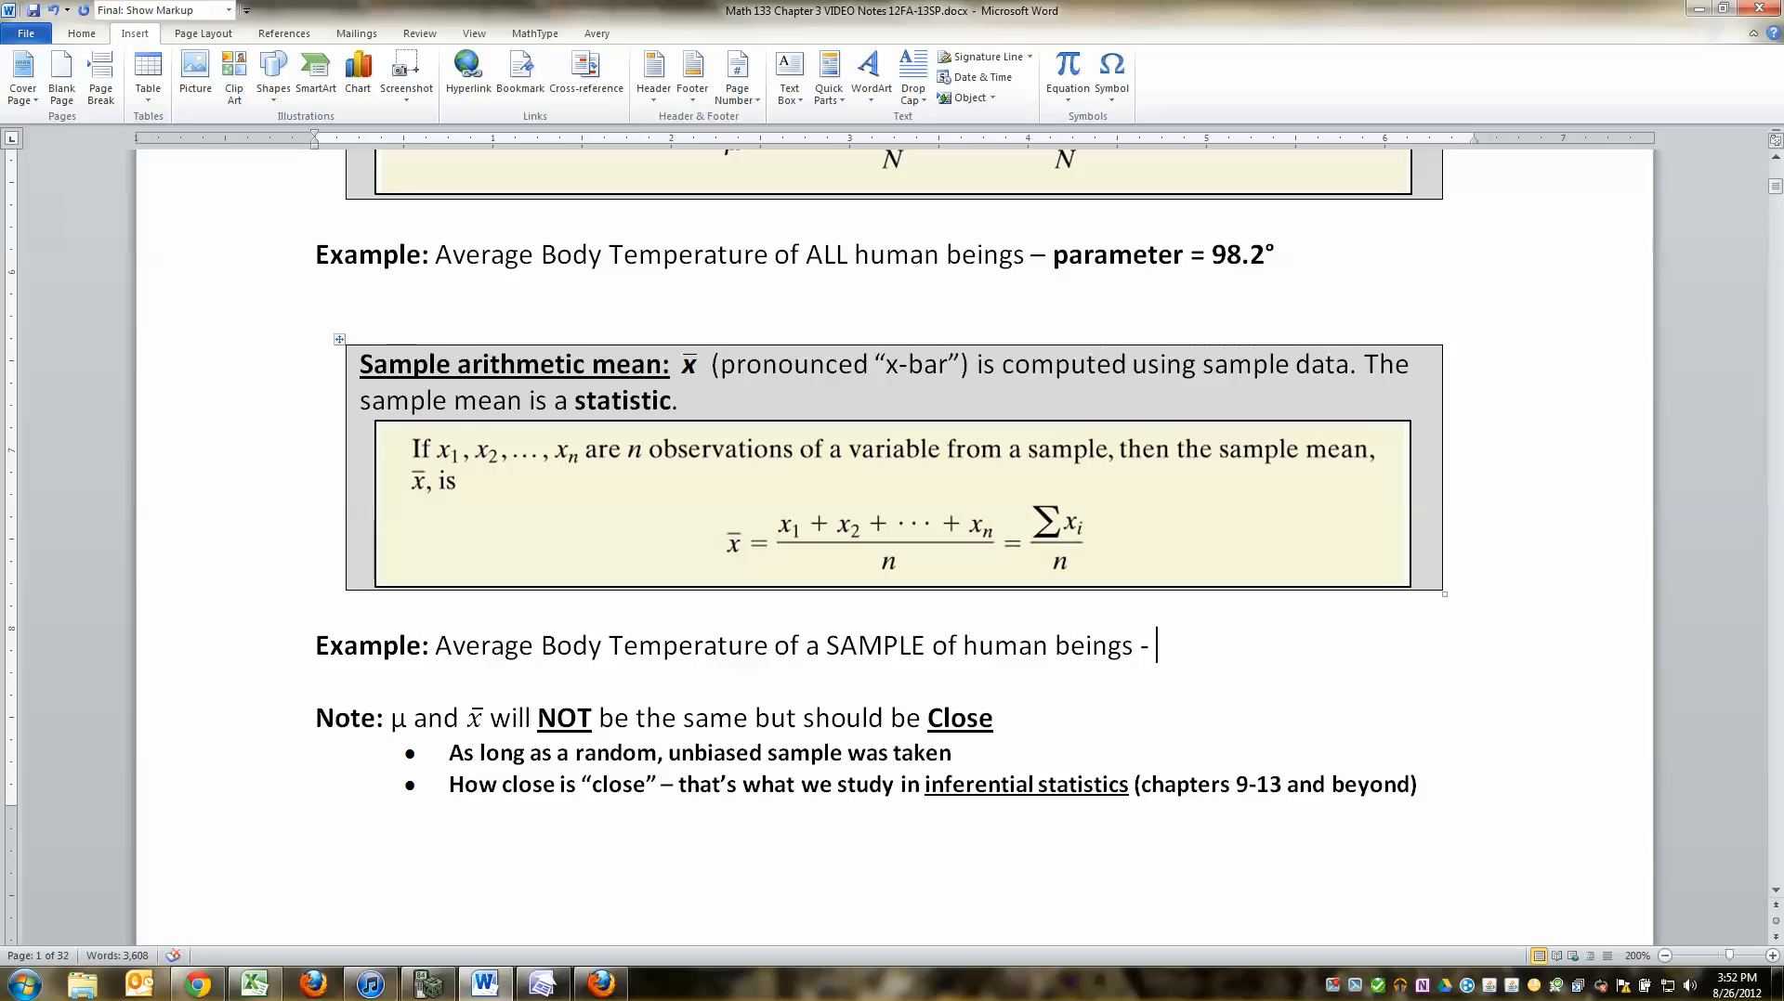
type("statsit")
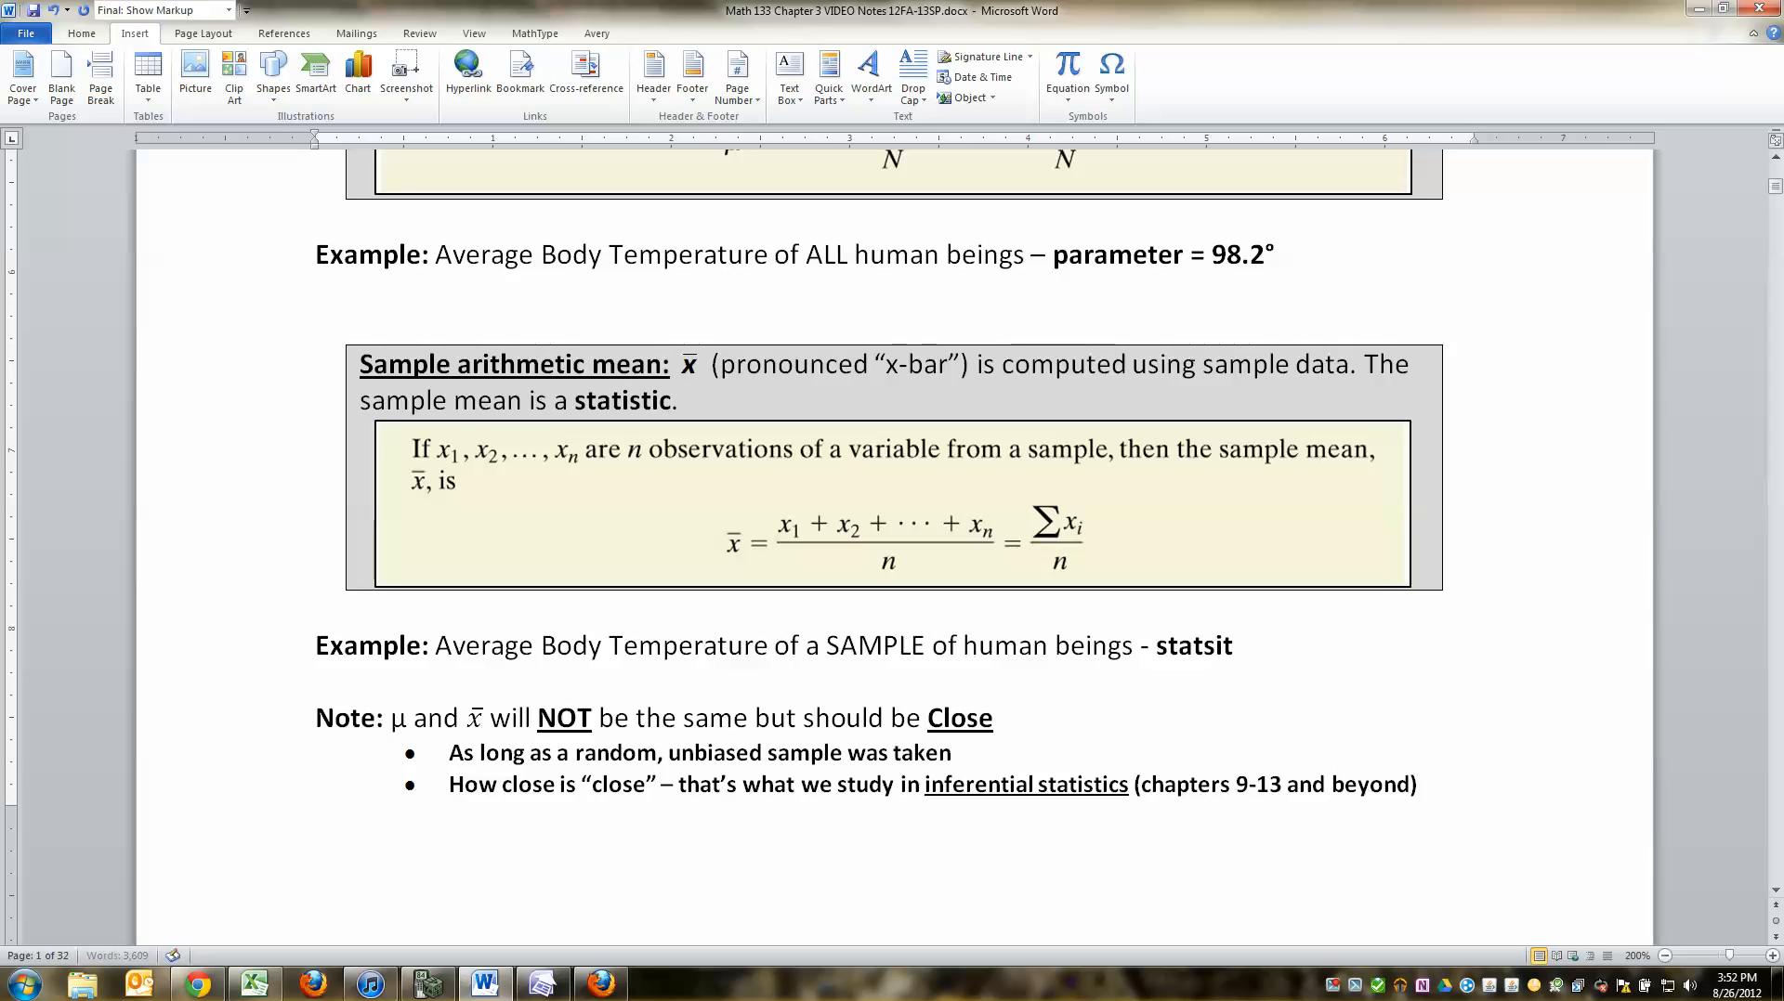
key("BackSpace")
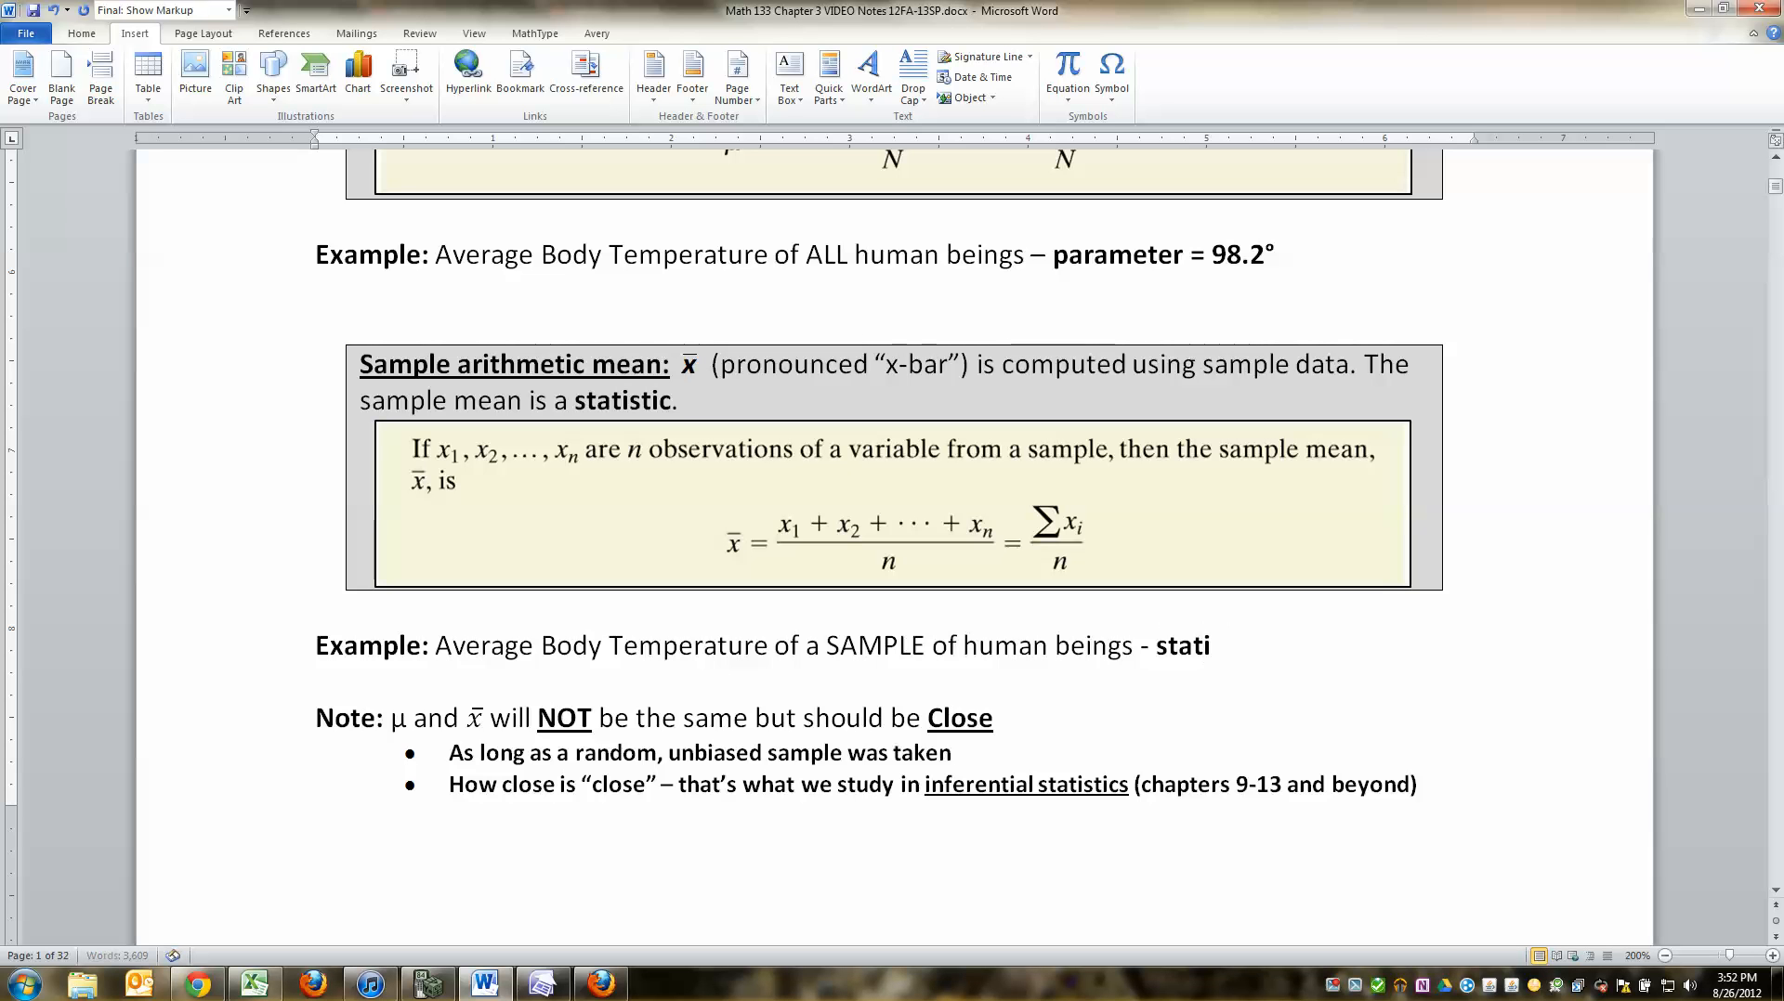
type("stic")
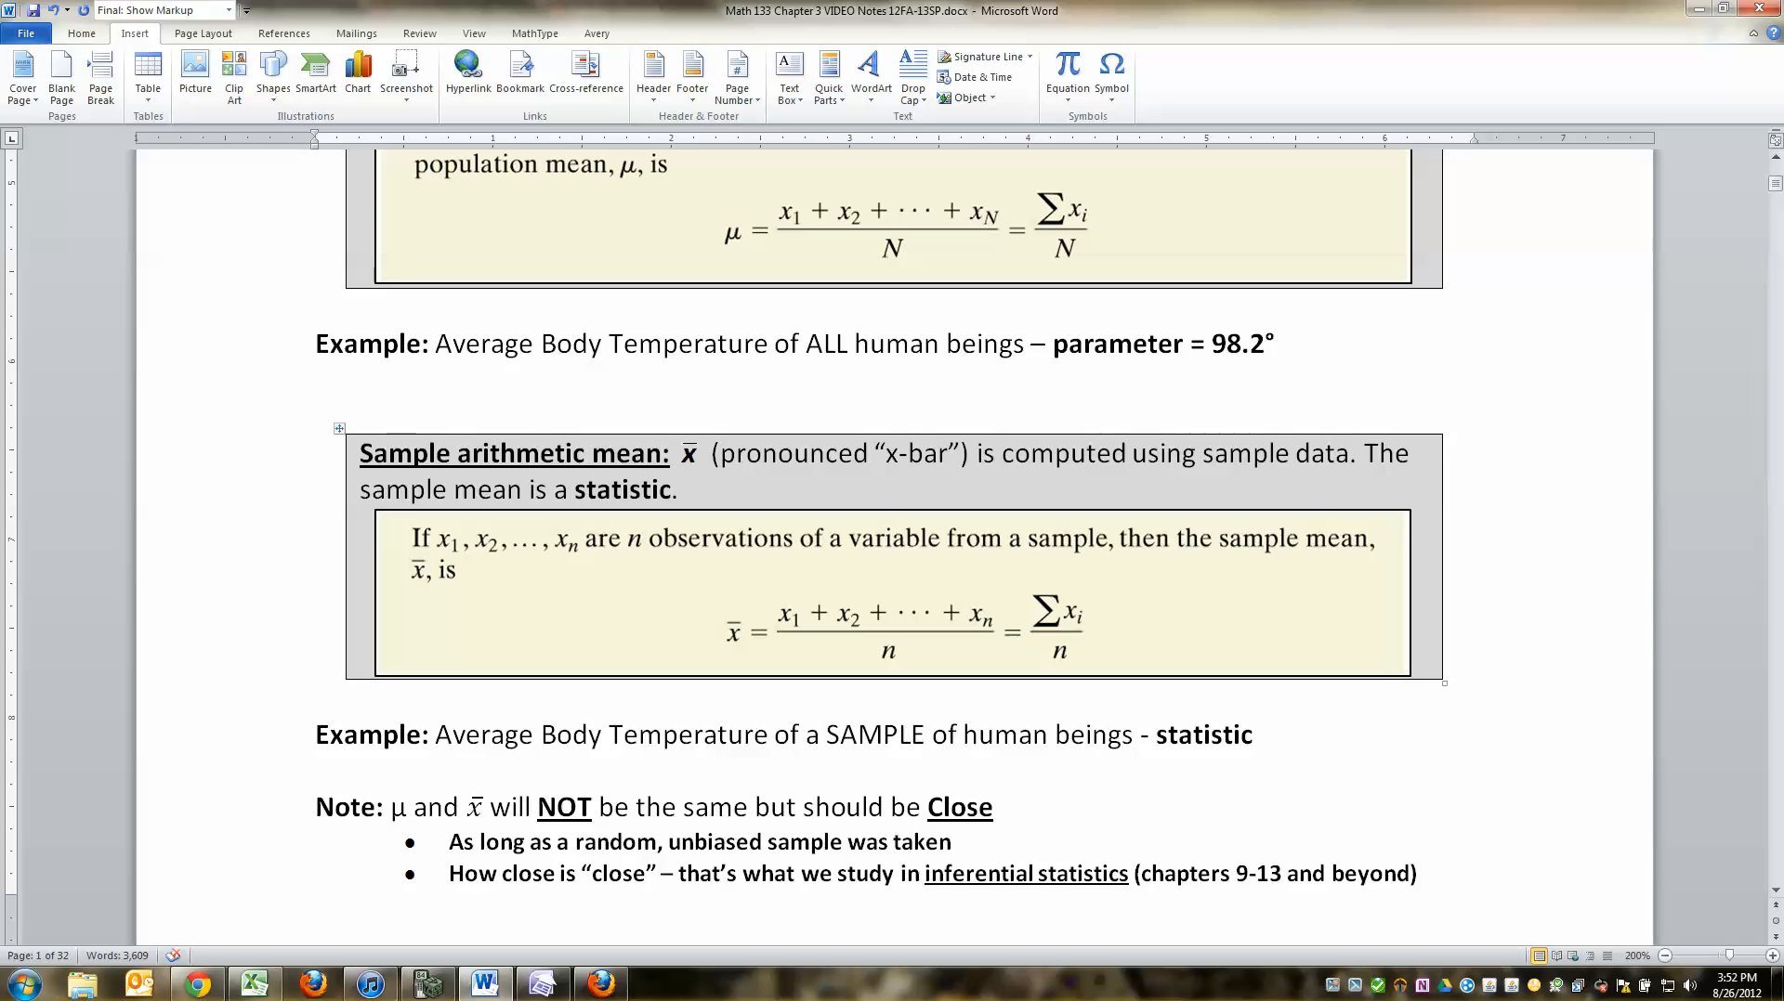
left_click(911, 734)
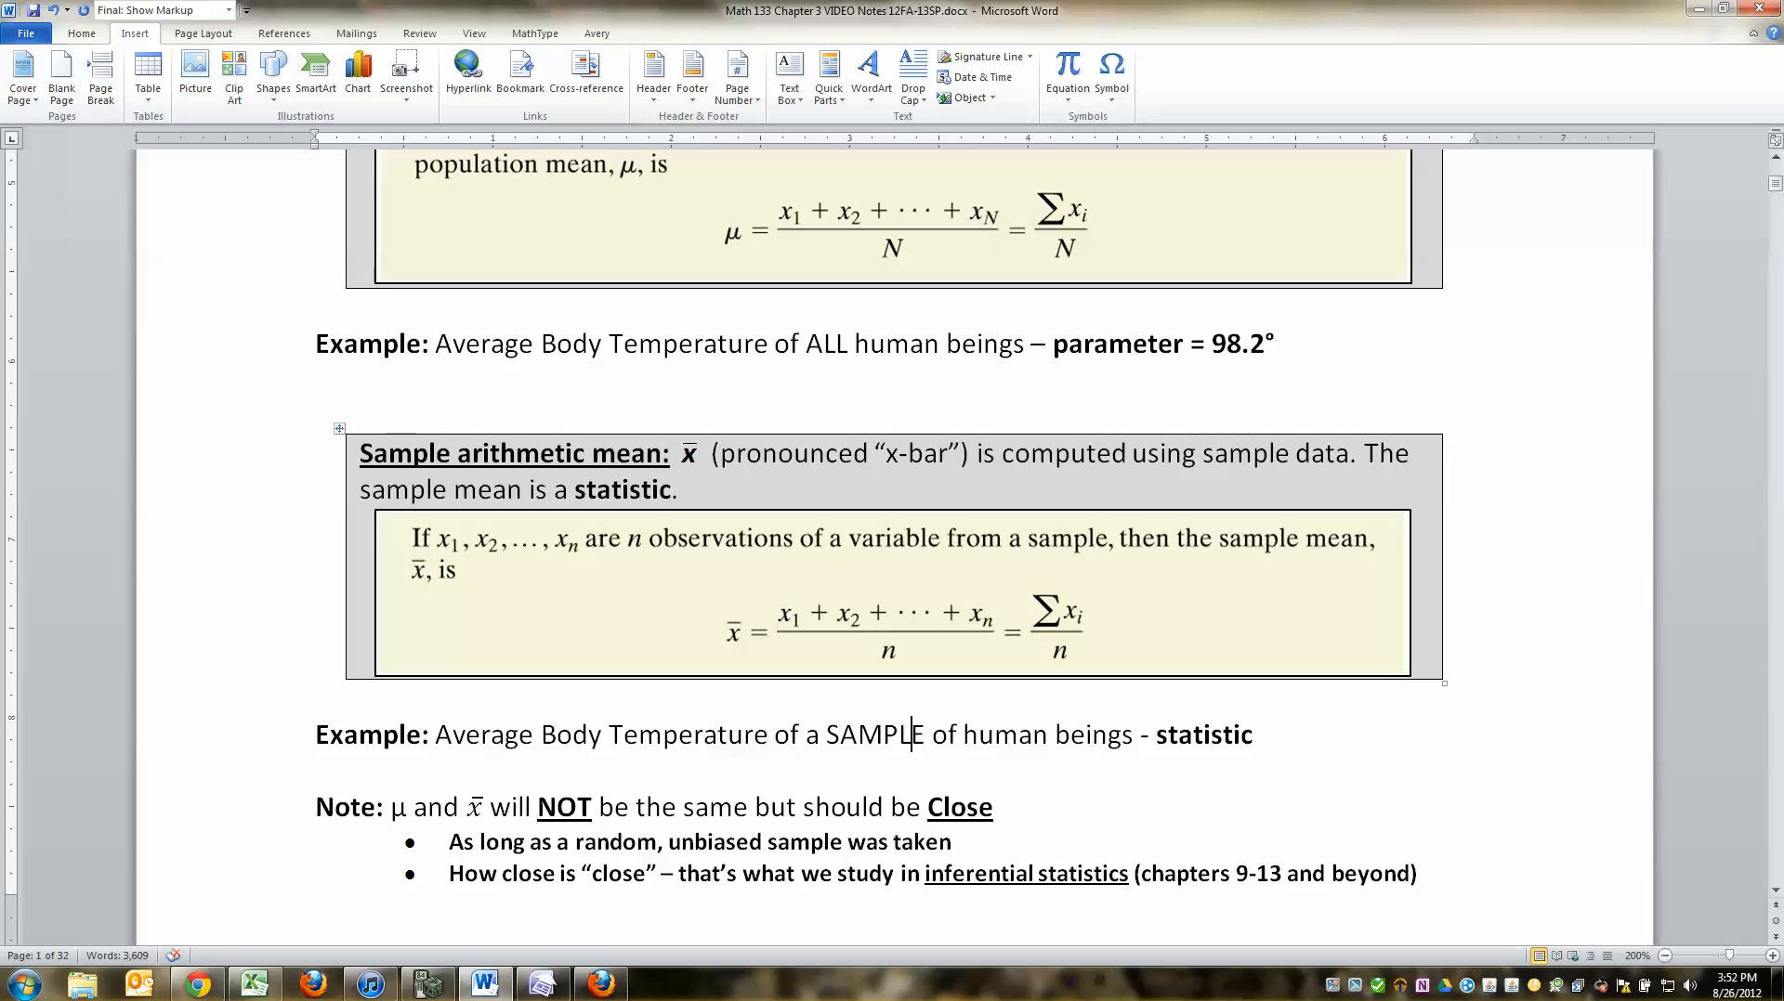
Step: Select text on the body temperature example lines
scroll("down", 3)
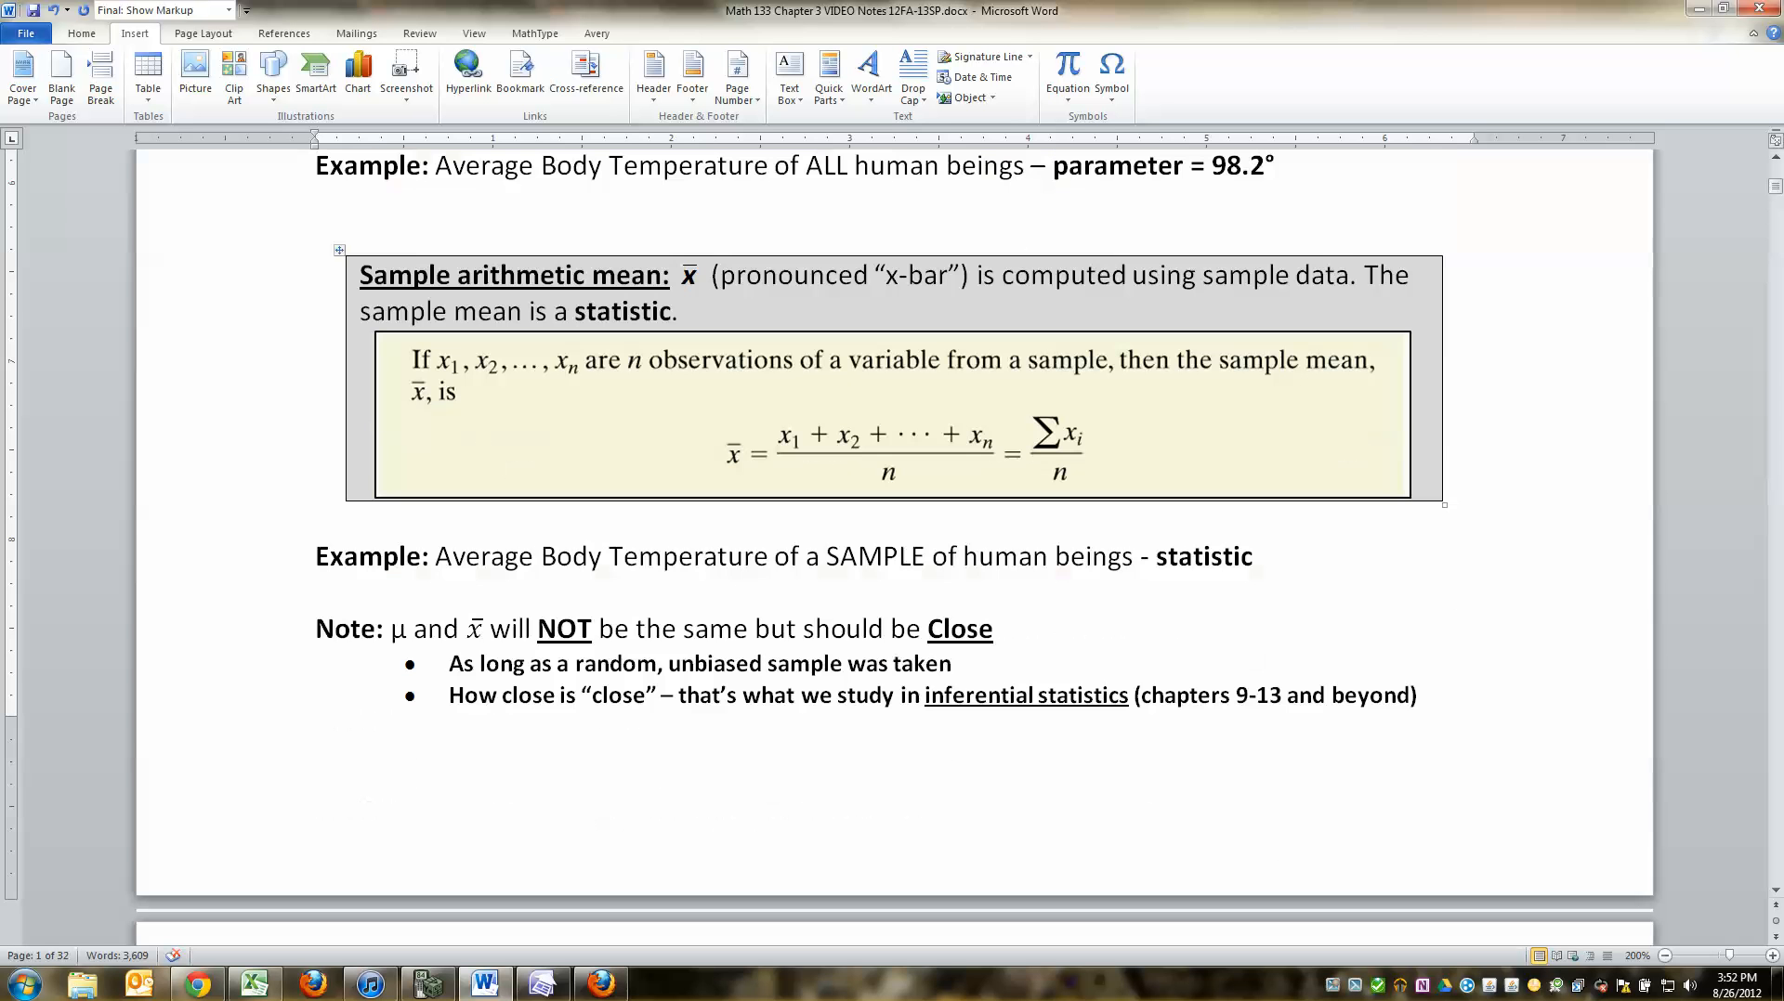
double_click(563, 628)
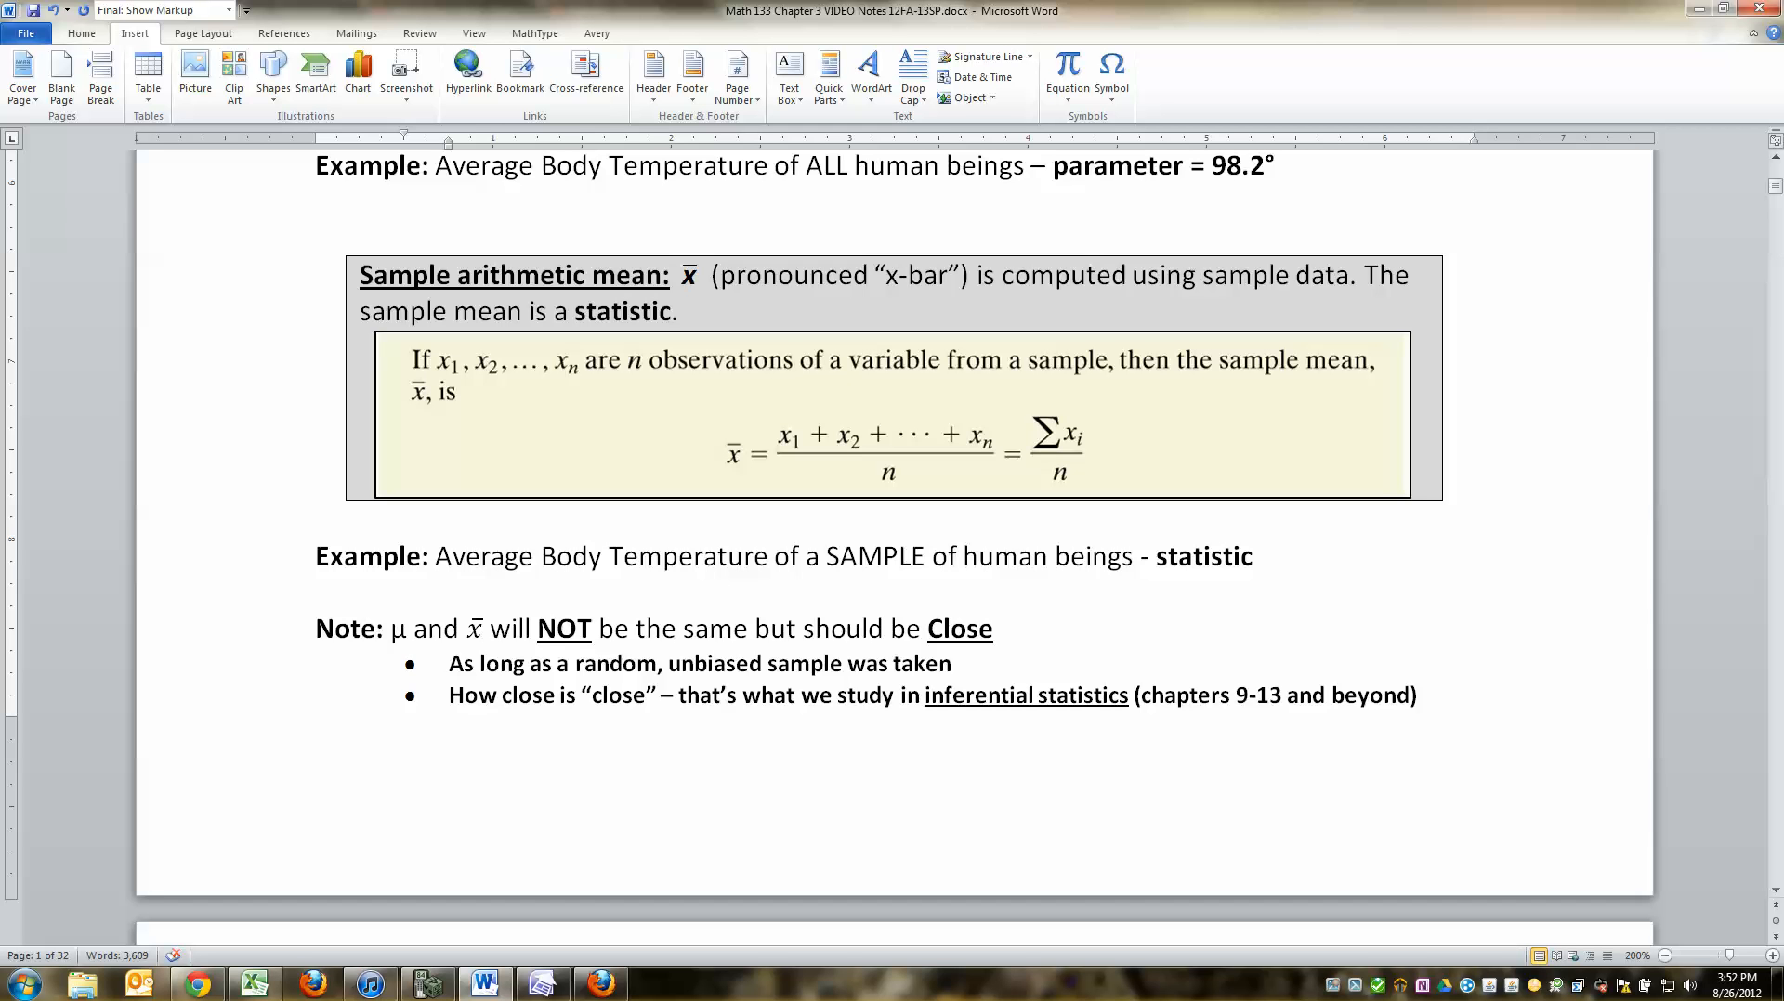
left_click(956, 663)
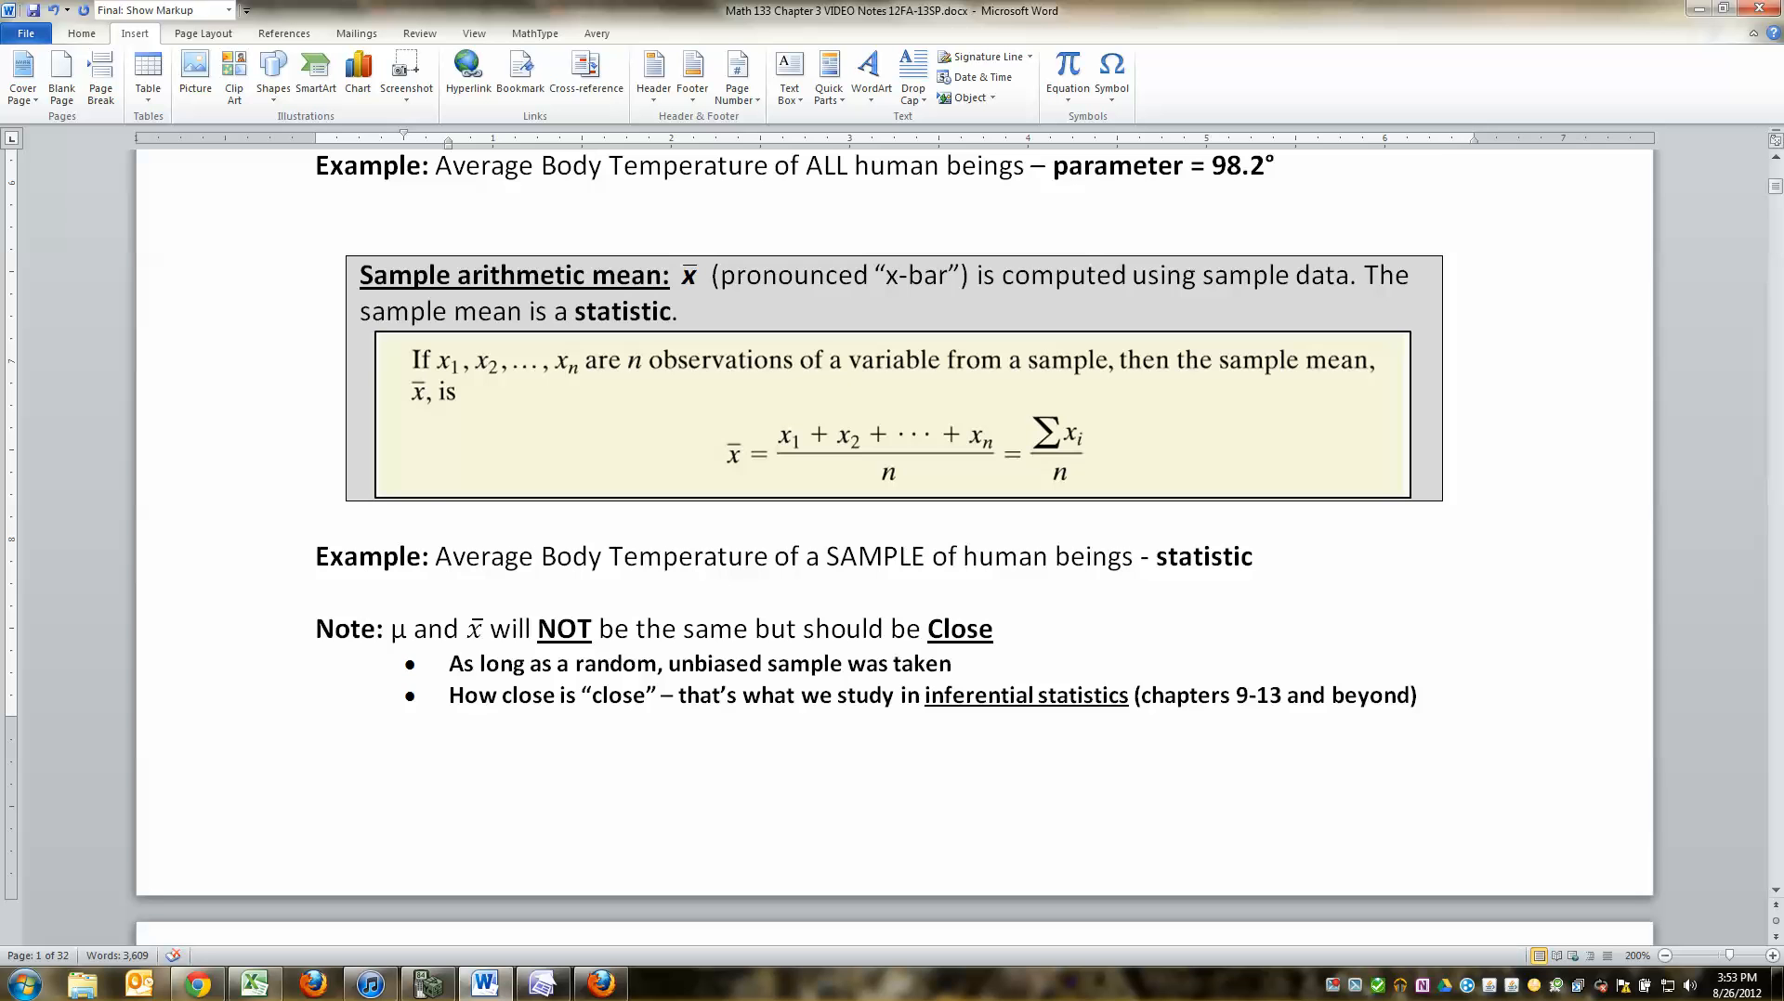
scroll("up", 3)
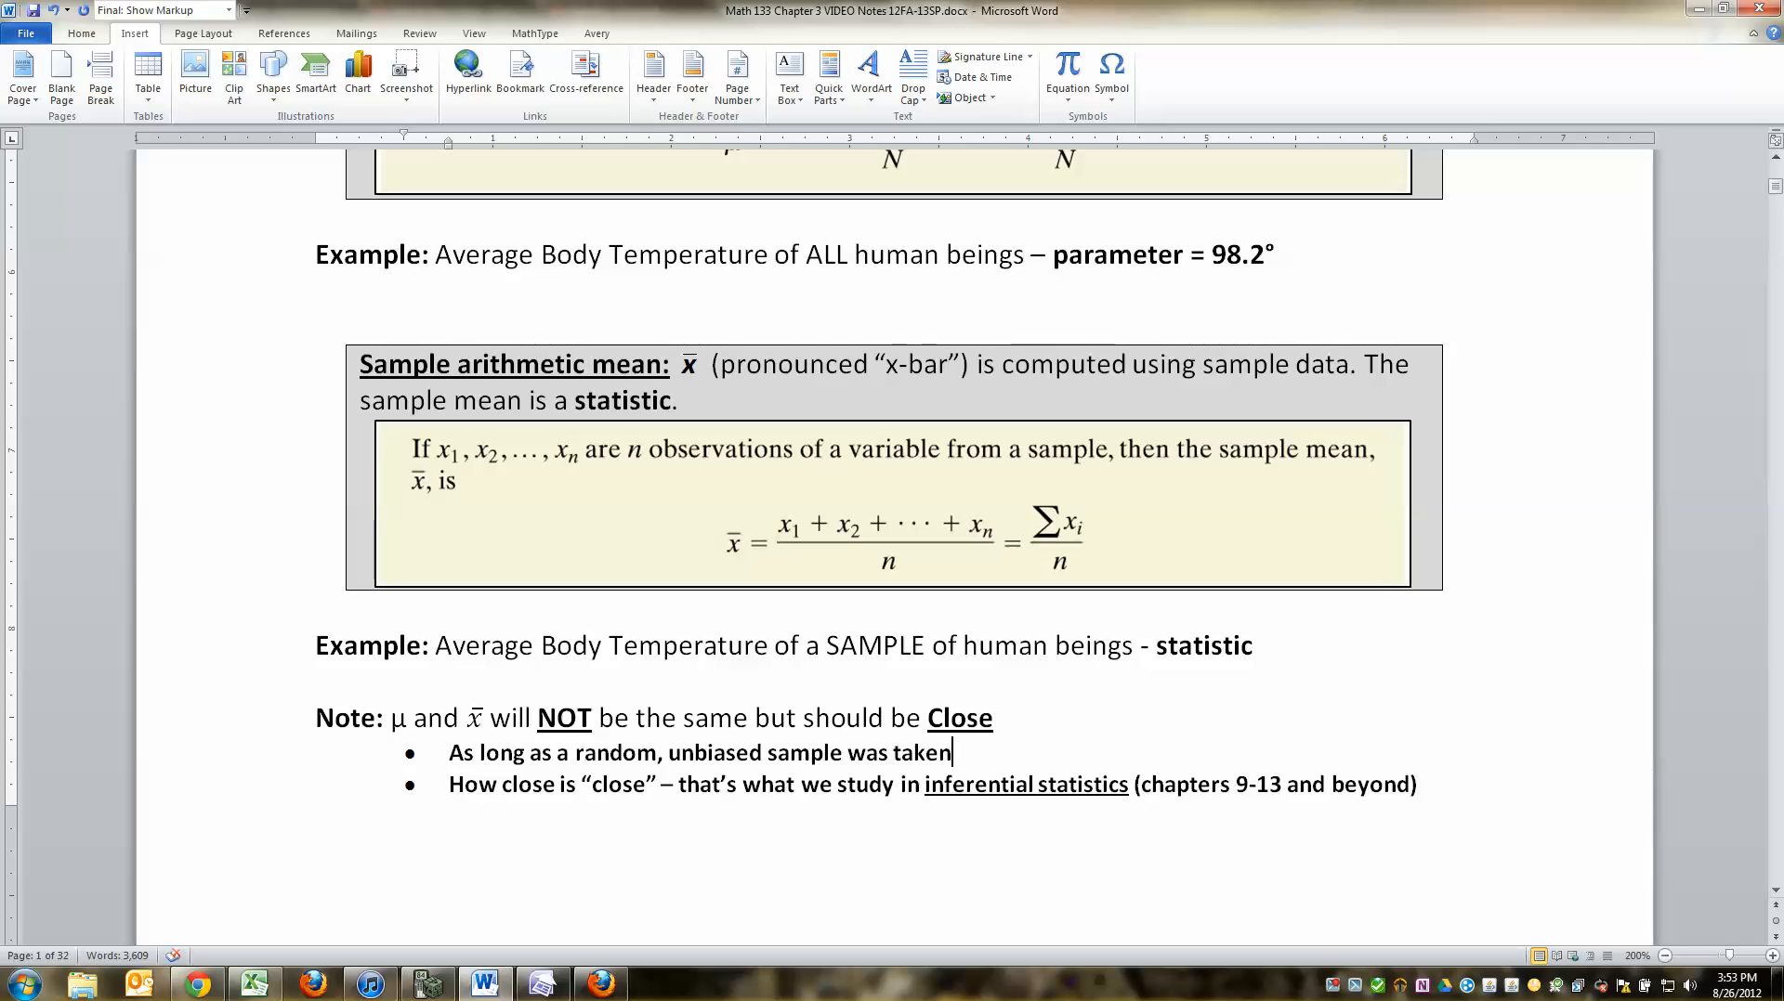
left_click_drag(774, 645, 1133, 645)
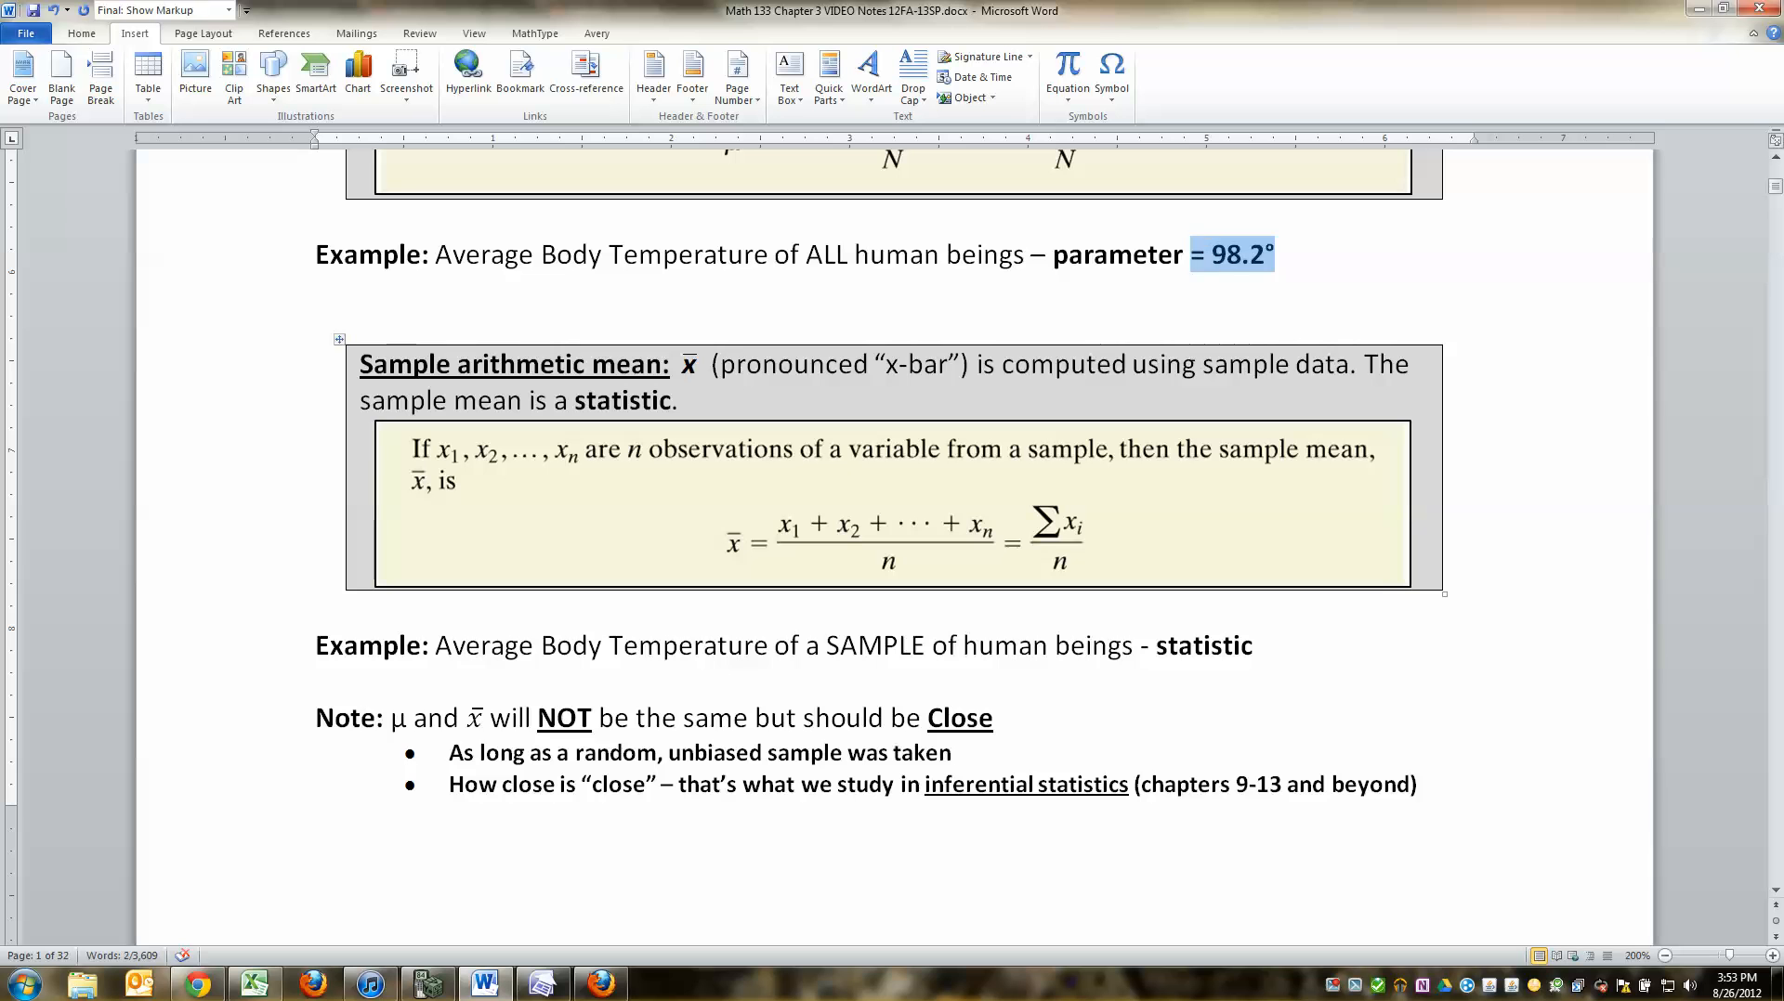
Step: Paste into the sample line so it reads 'statistic = 98.4°'
key("ctrl+v")
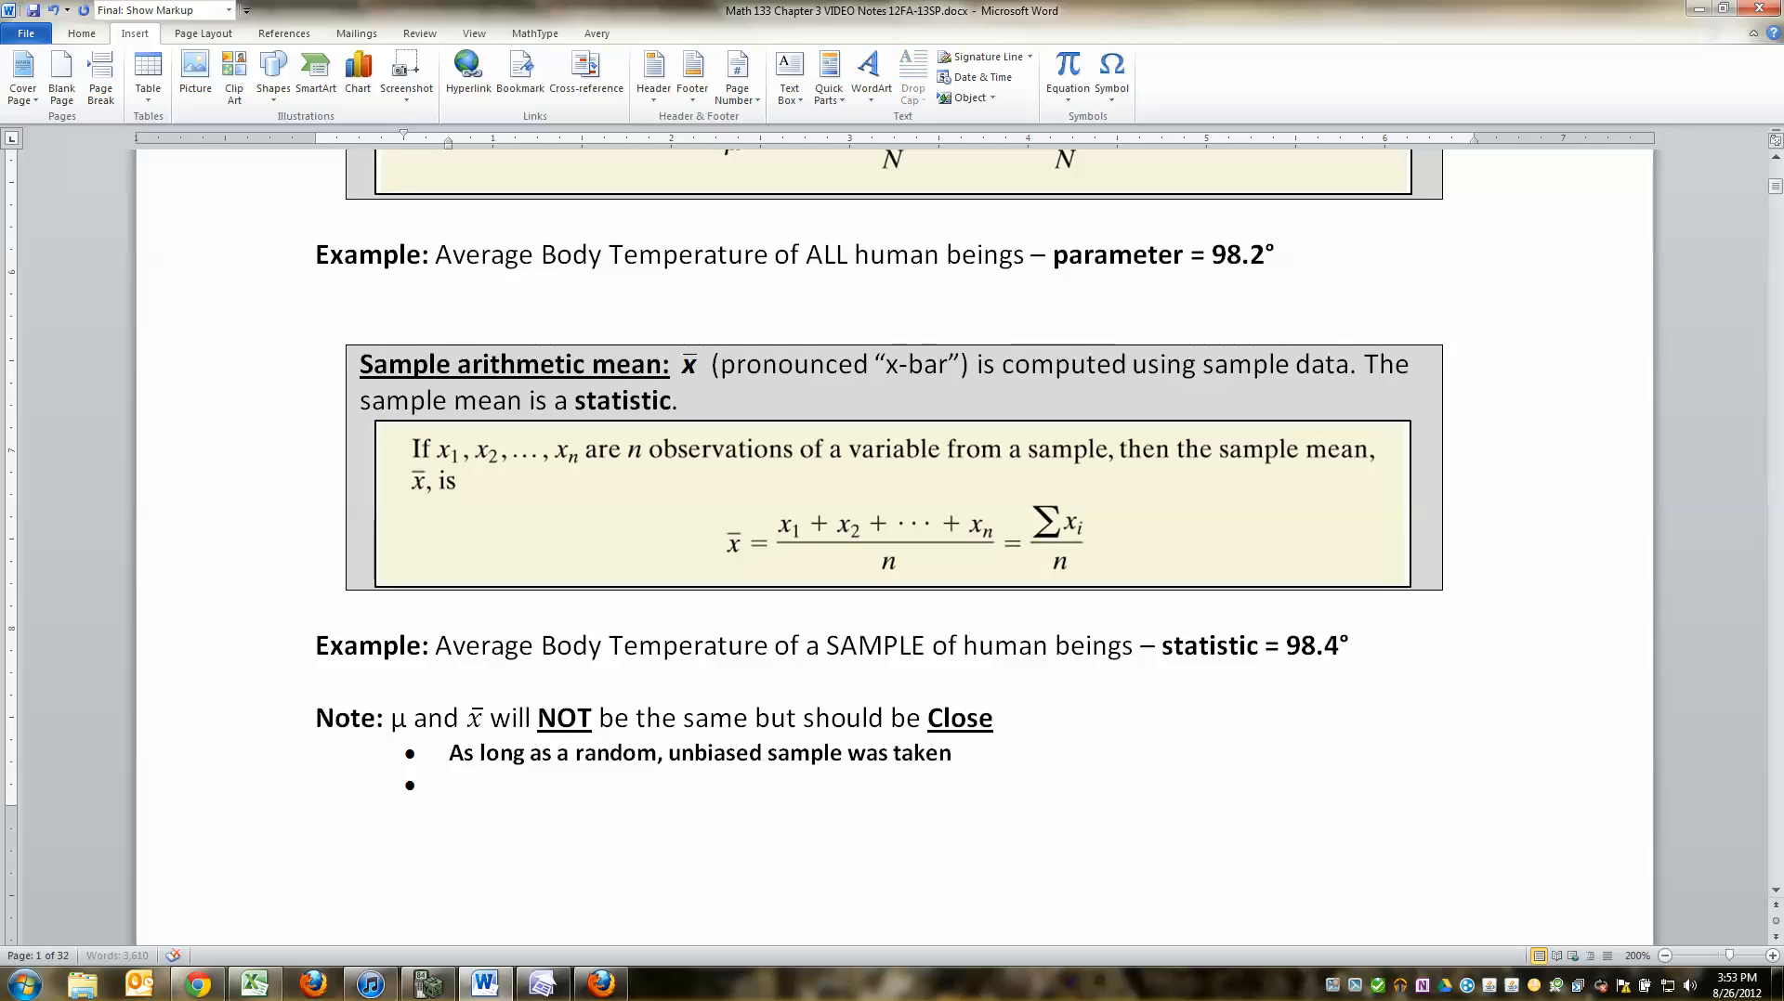
Step: Type 'Bigger sample (and better), the closer the population and statistic will be' in the bullet
type("Bigger")
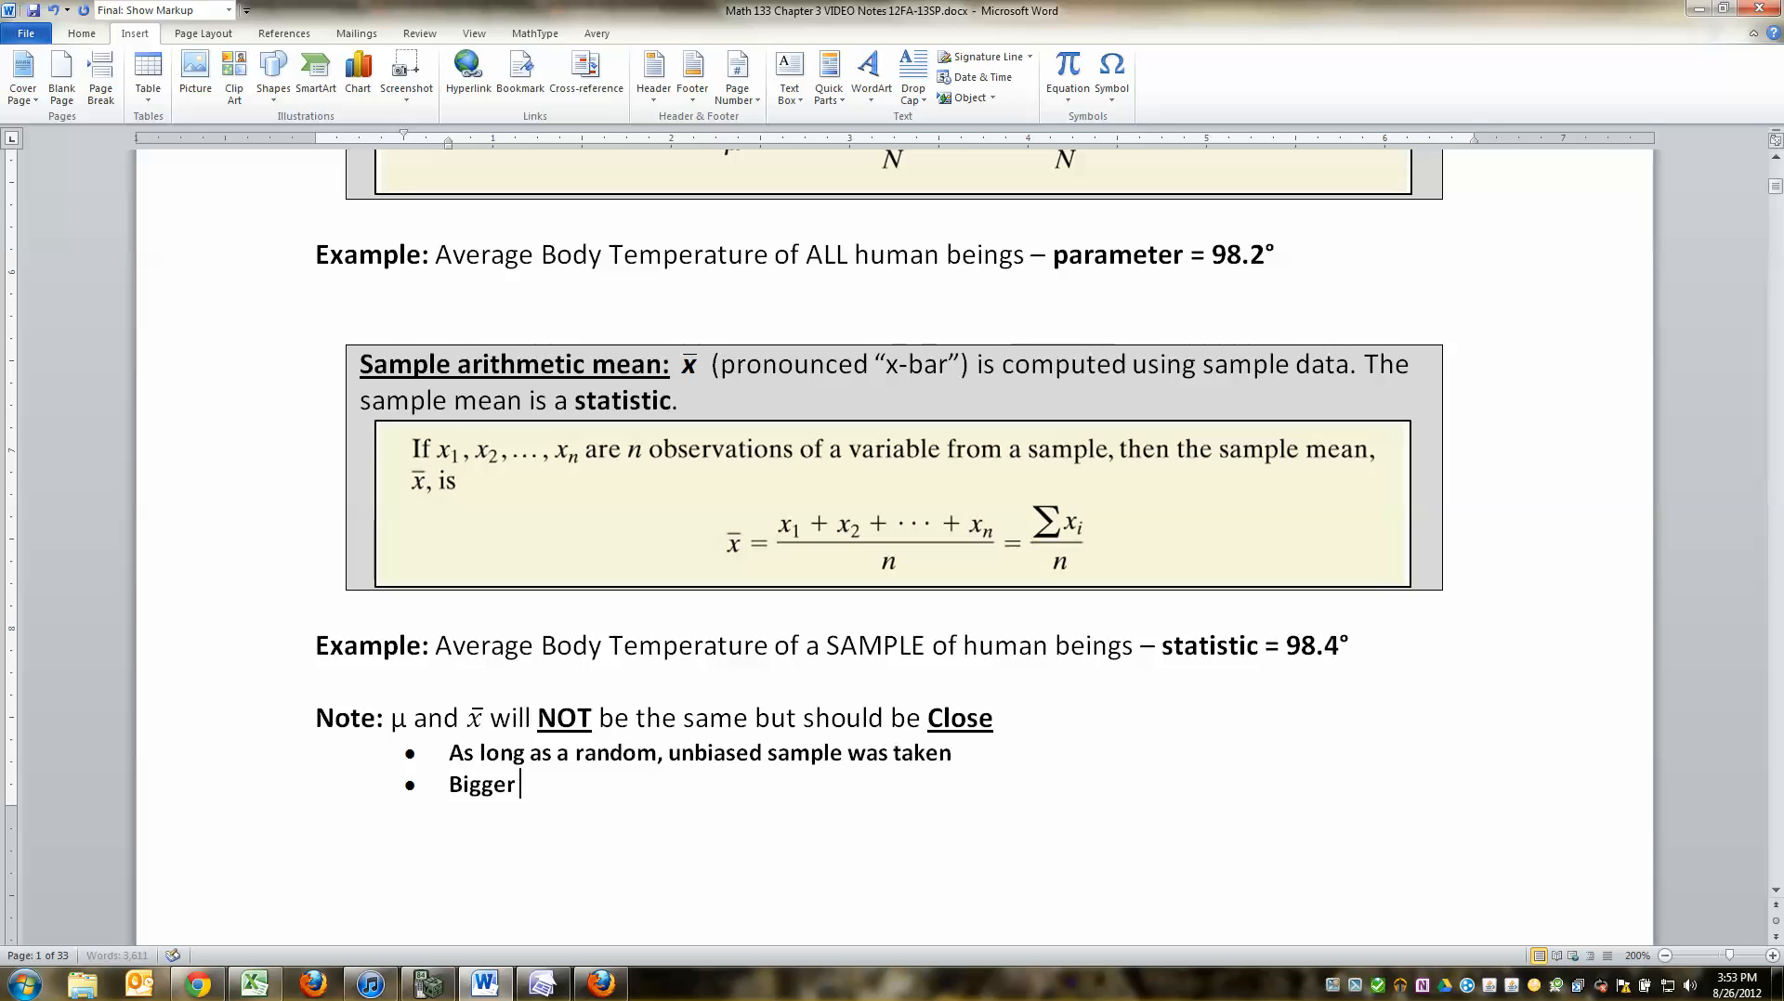
type("sample (and be")
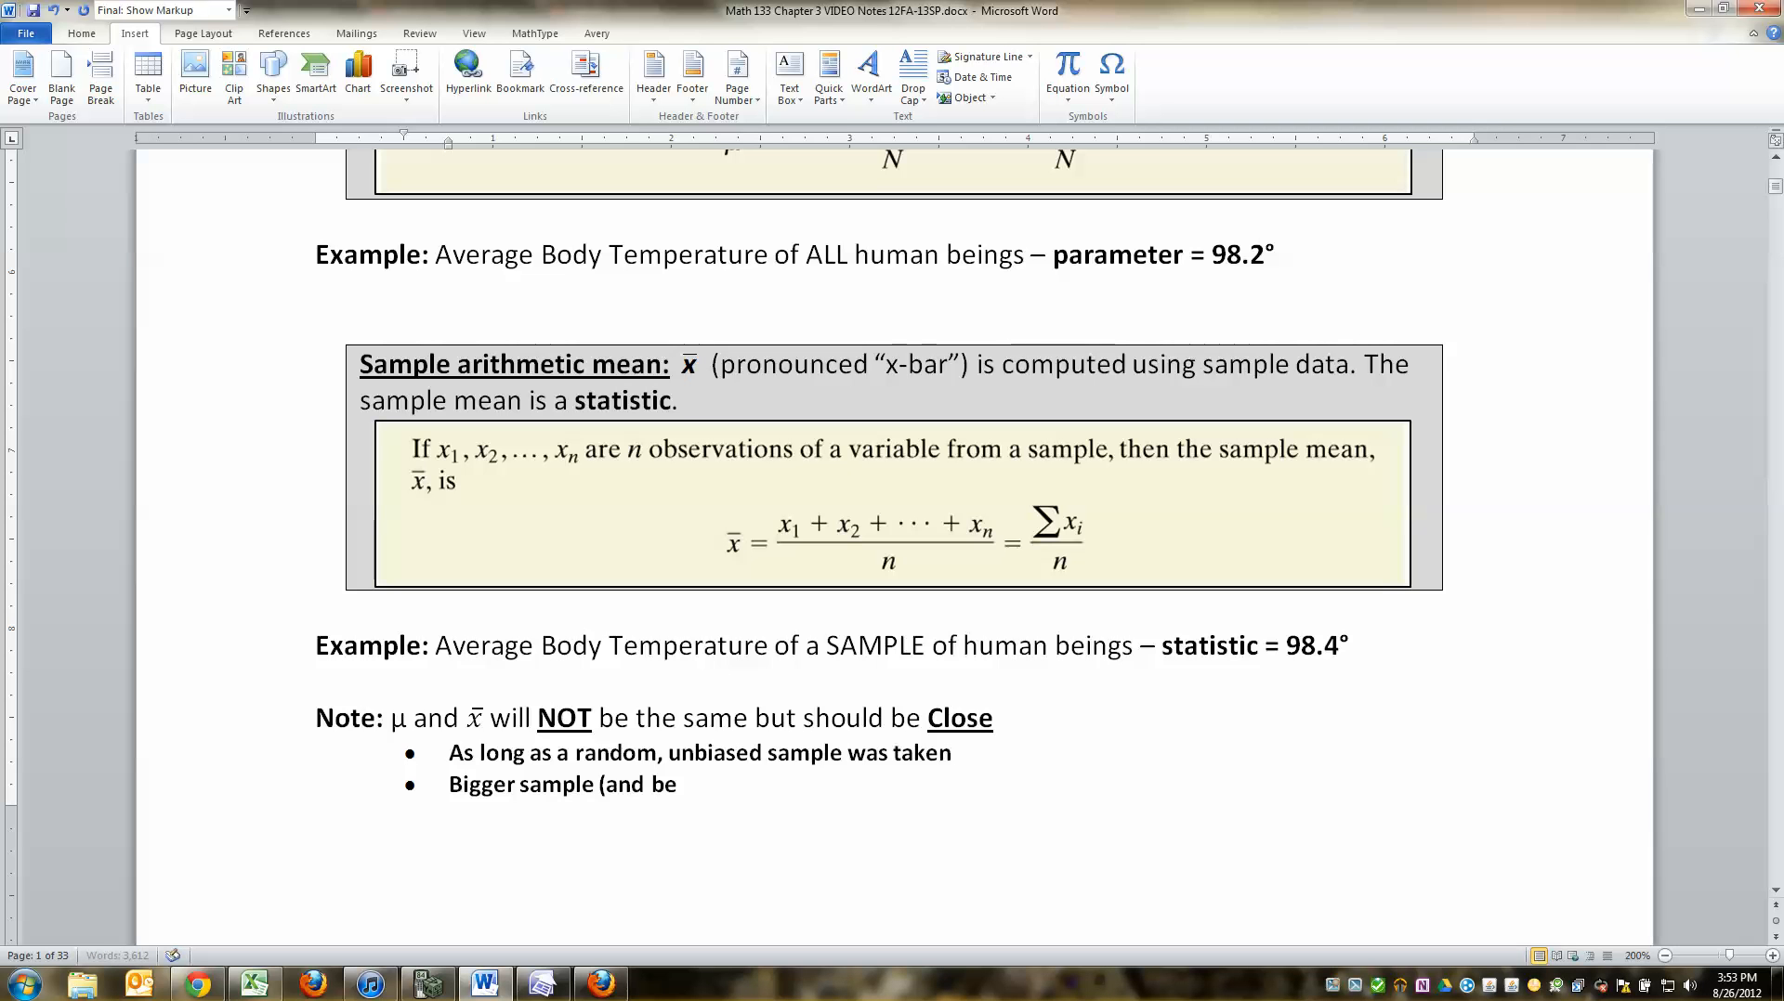
type("better),")
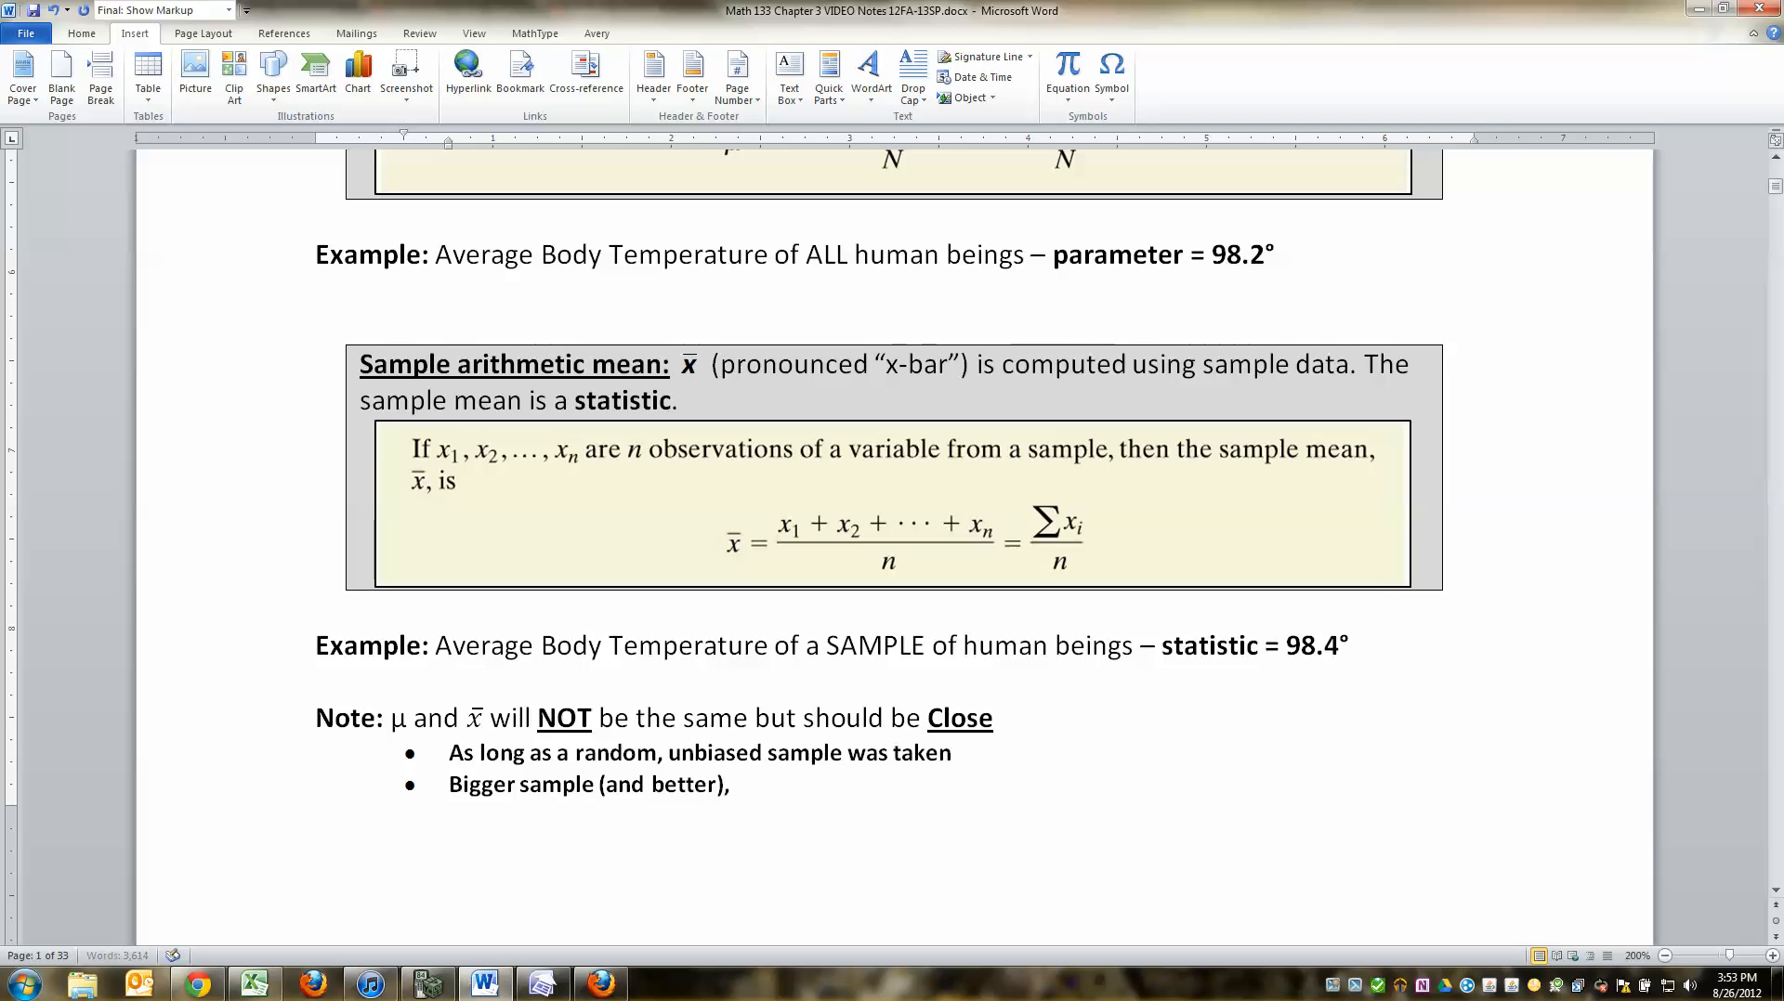
type("the closer the")
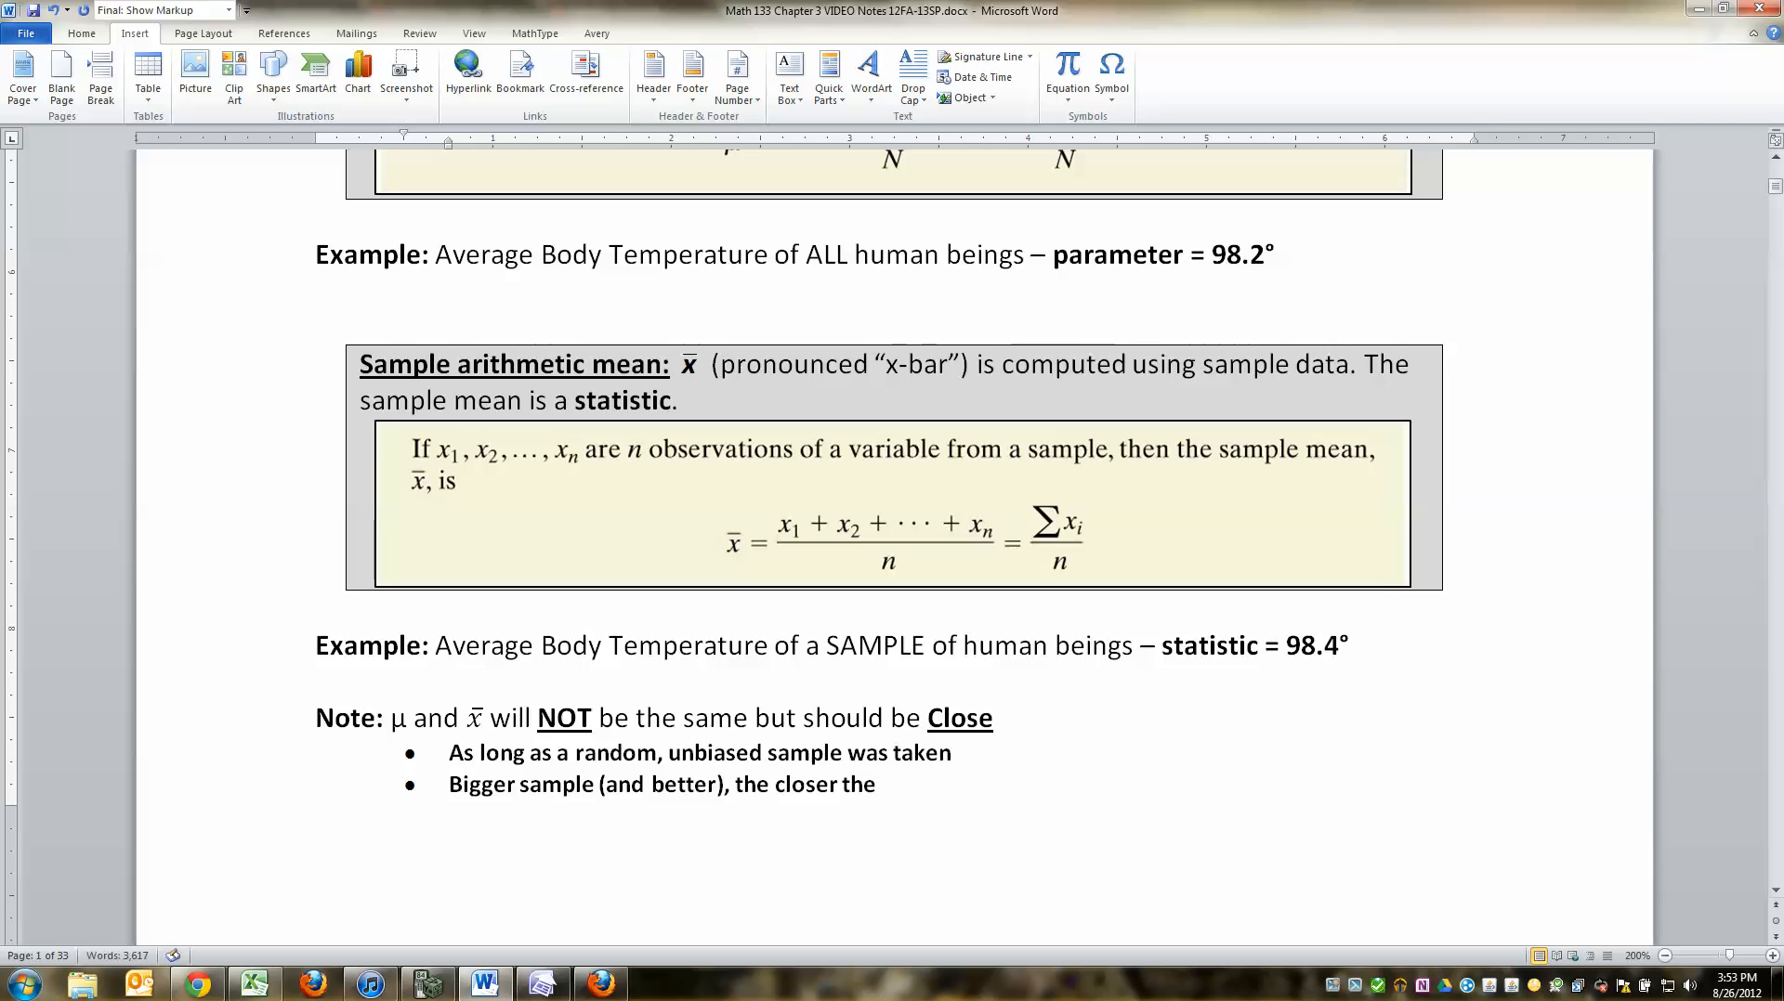
type("population an")
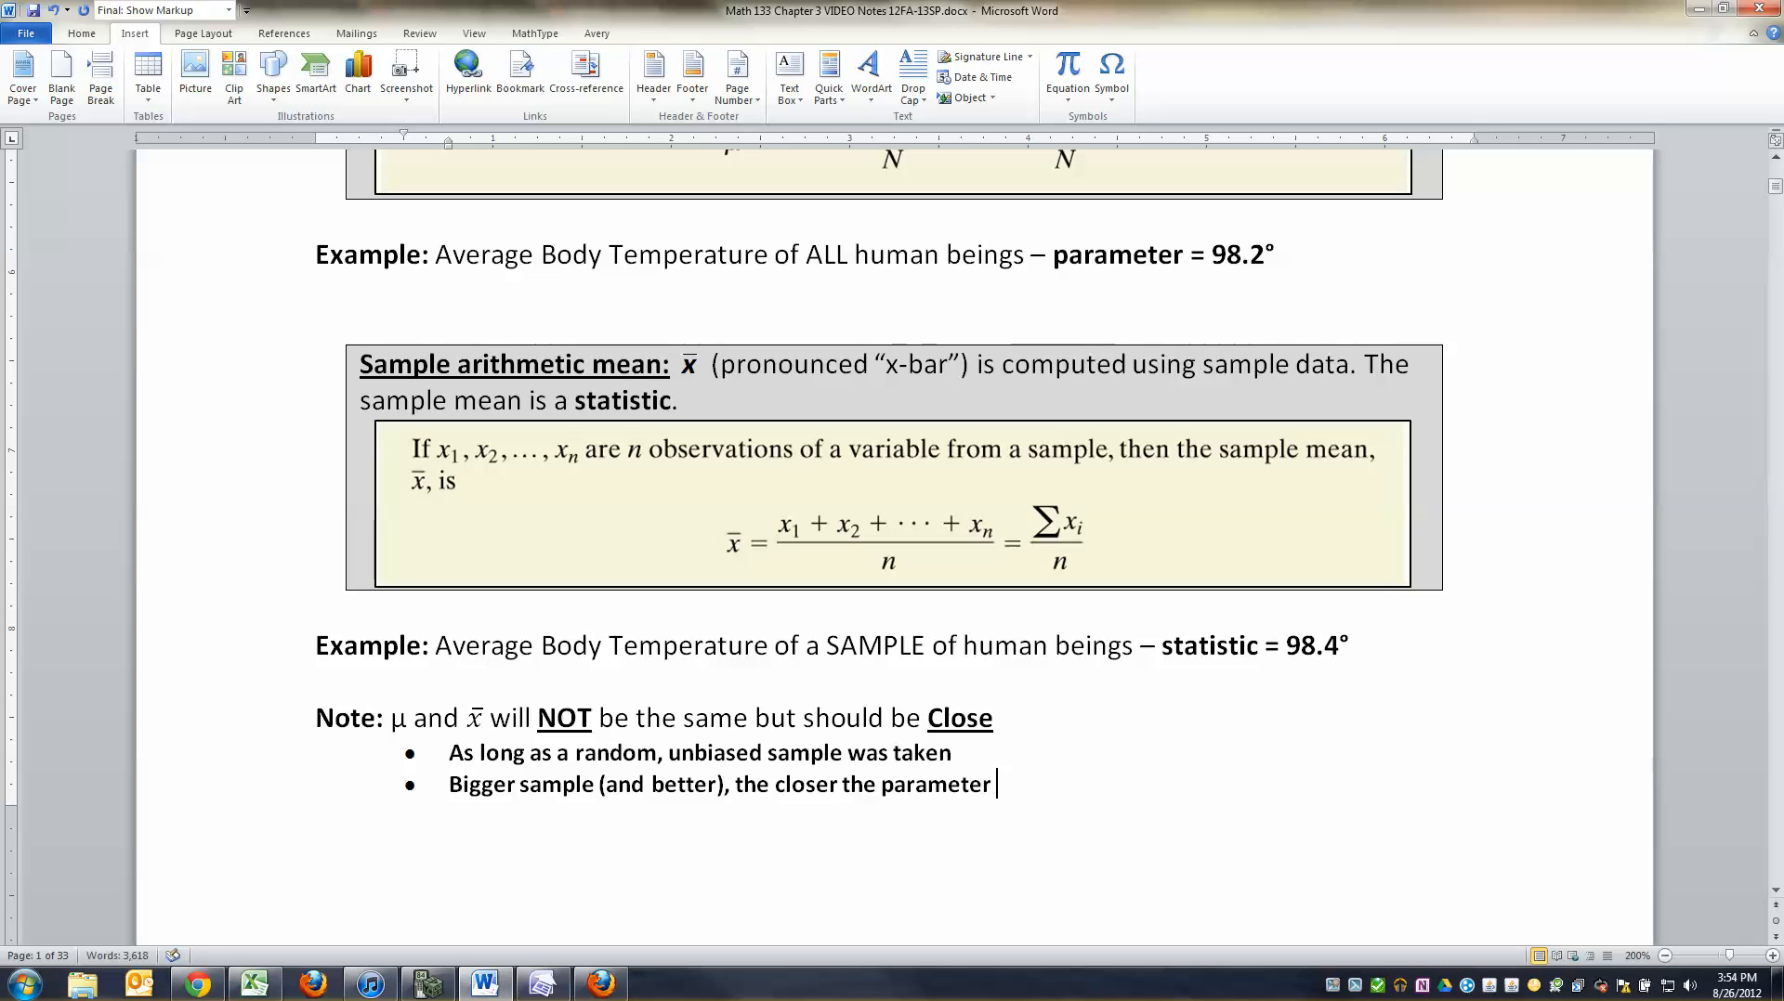
type("and statistic will be.")
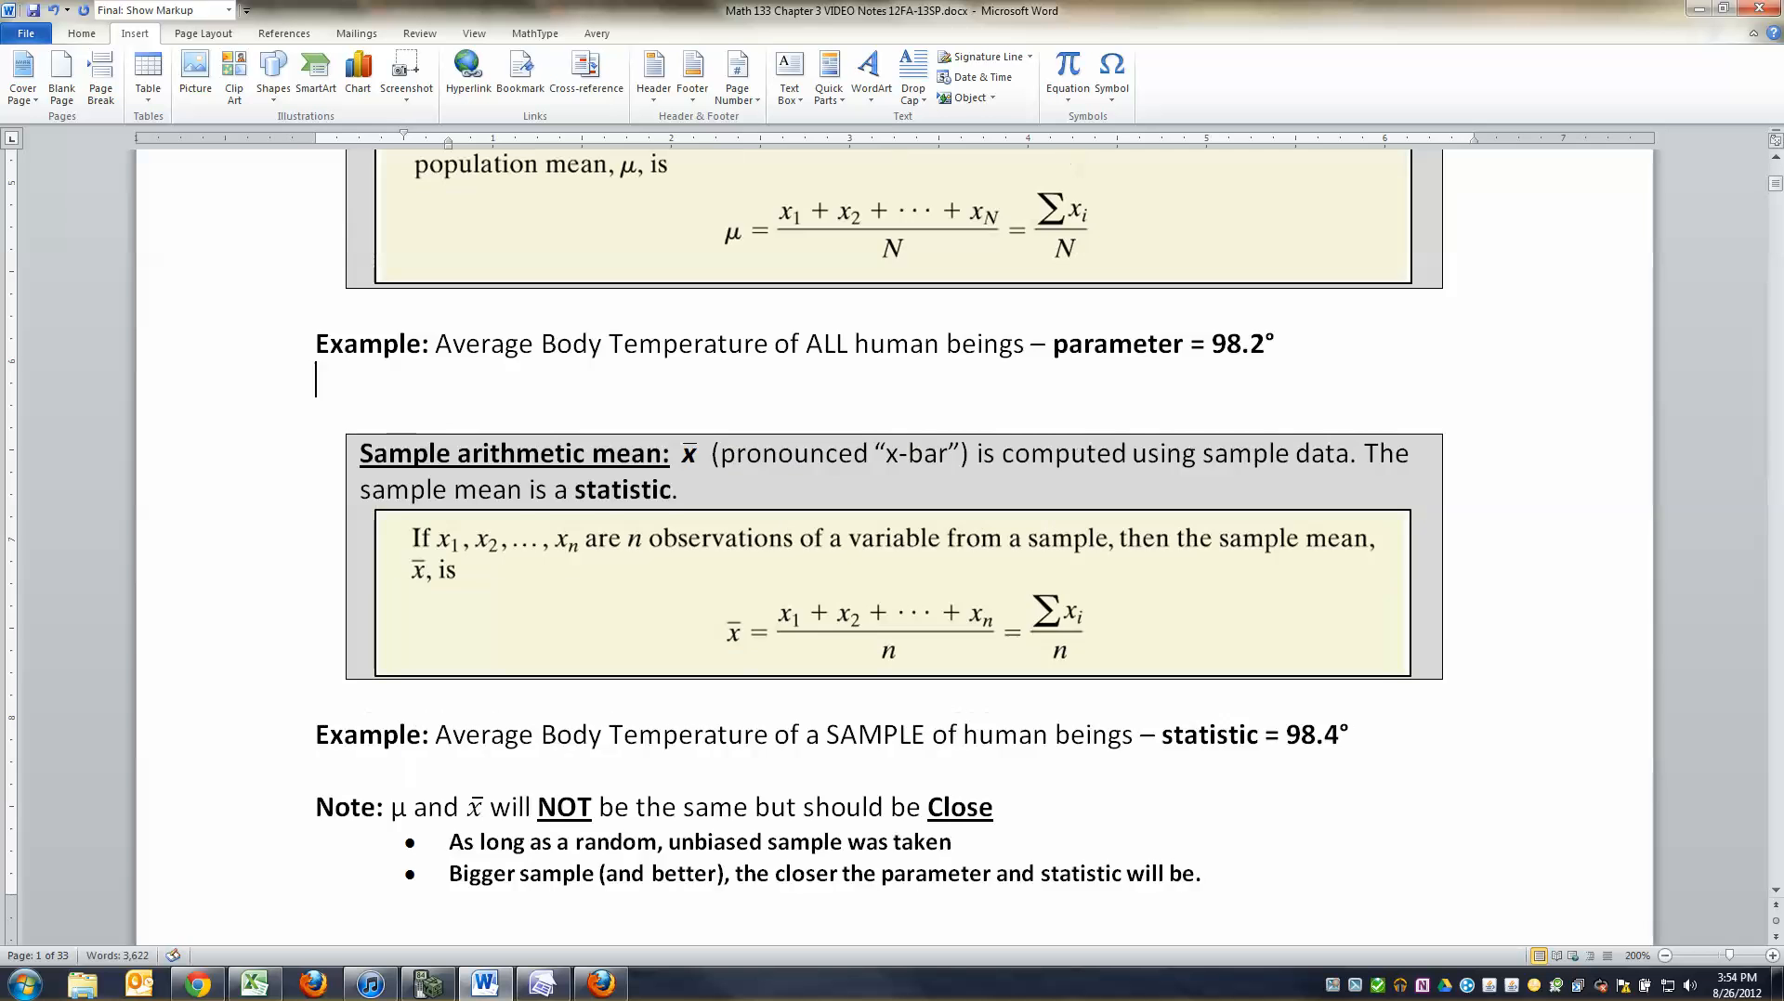
scroll("down", 3)
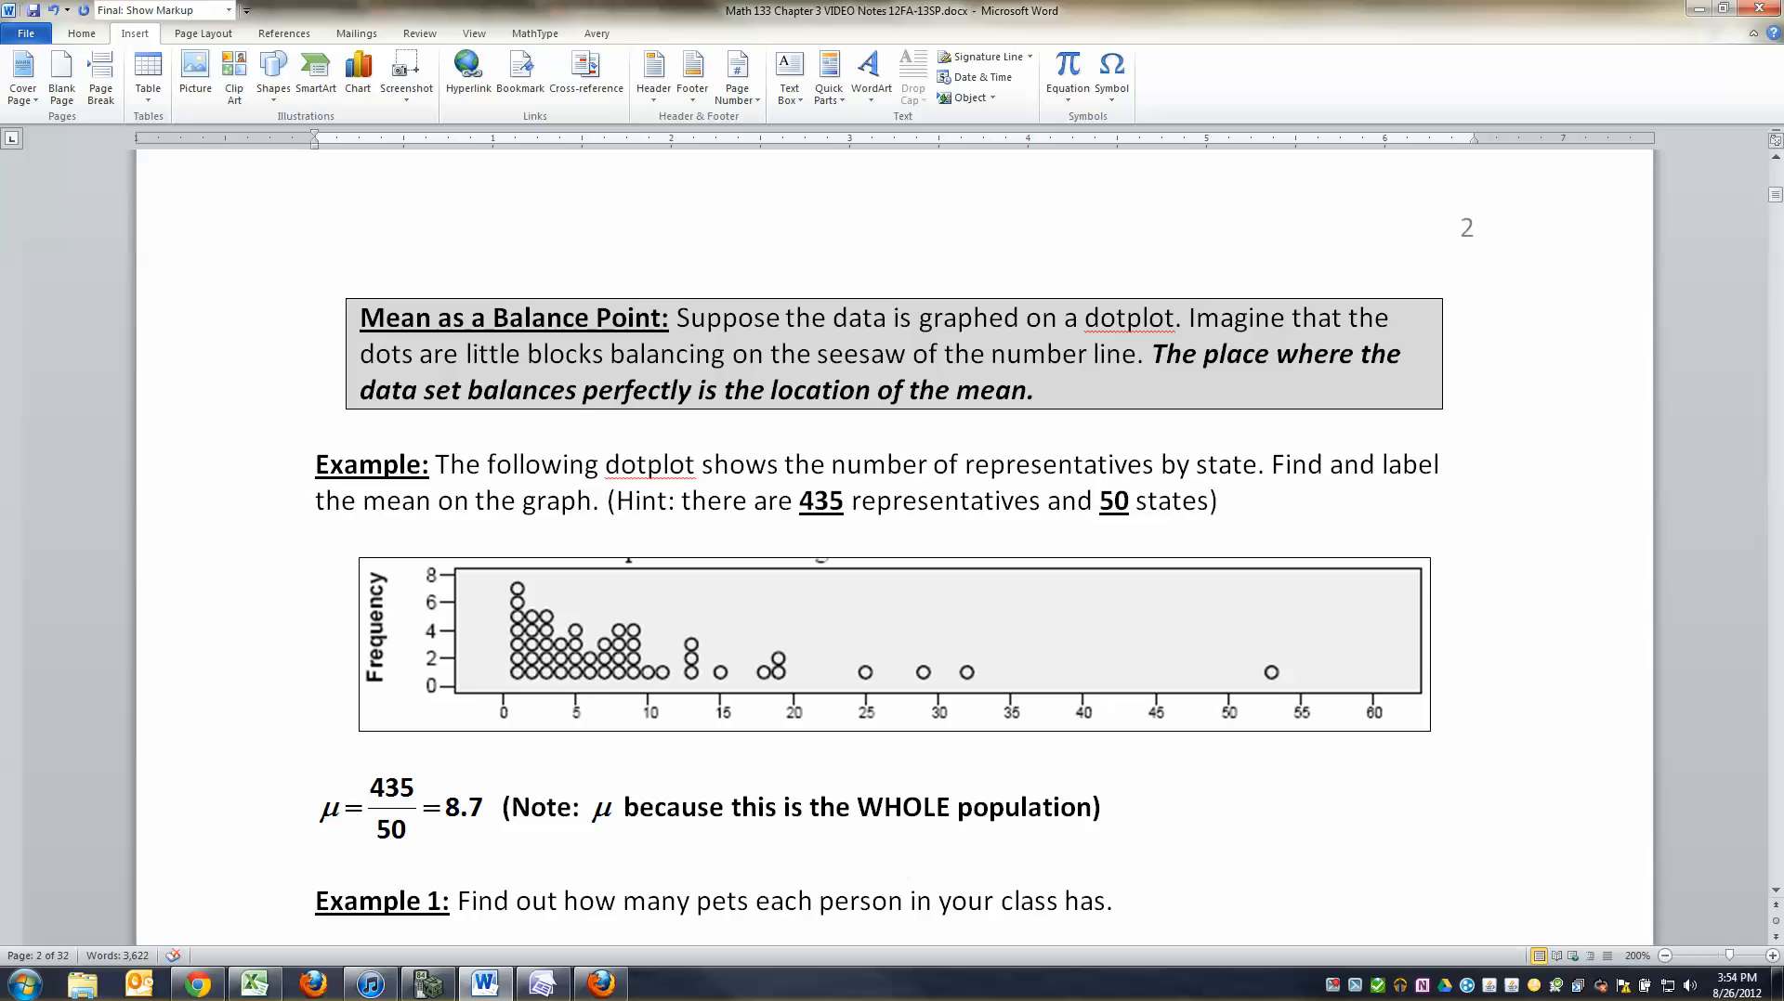
Step: Select '50' in the hint, scroll to page 2, and select the μ in the Note
double_click(820, 501)
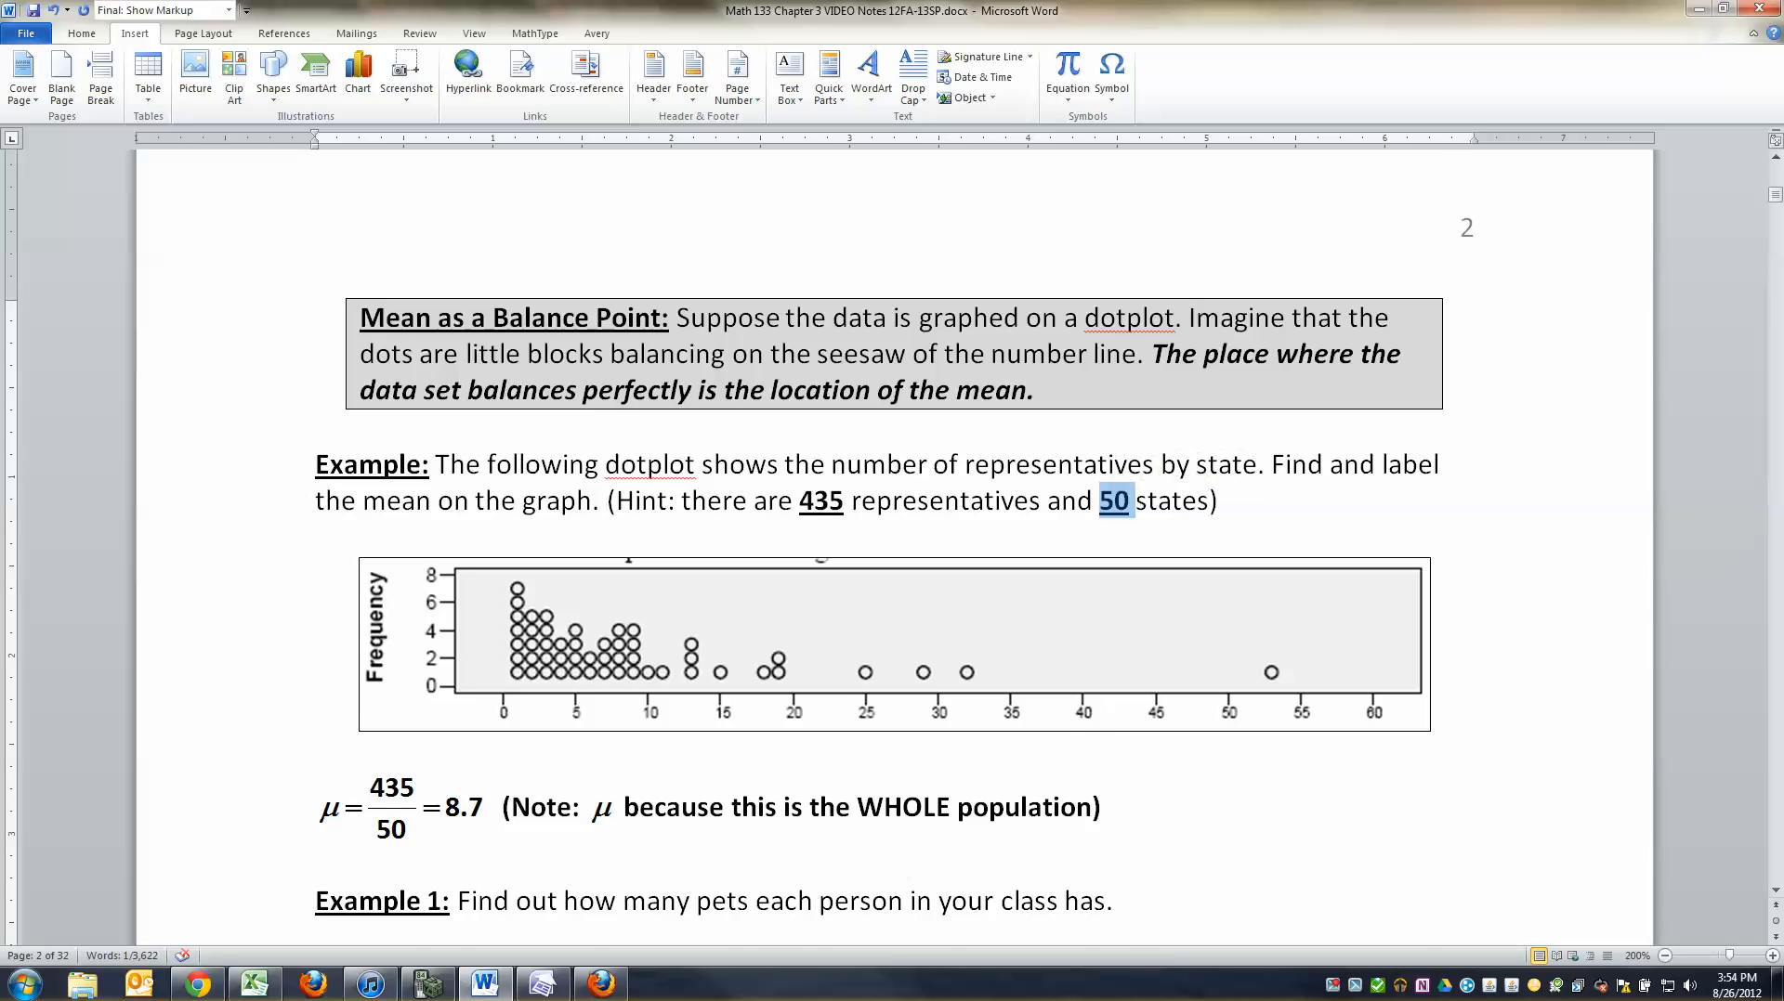
scroll("down", 3)
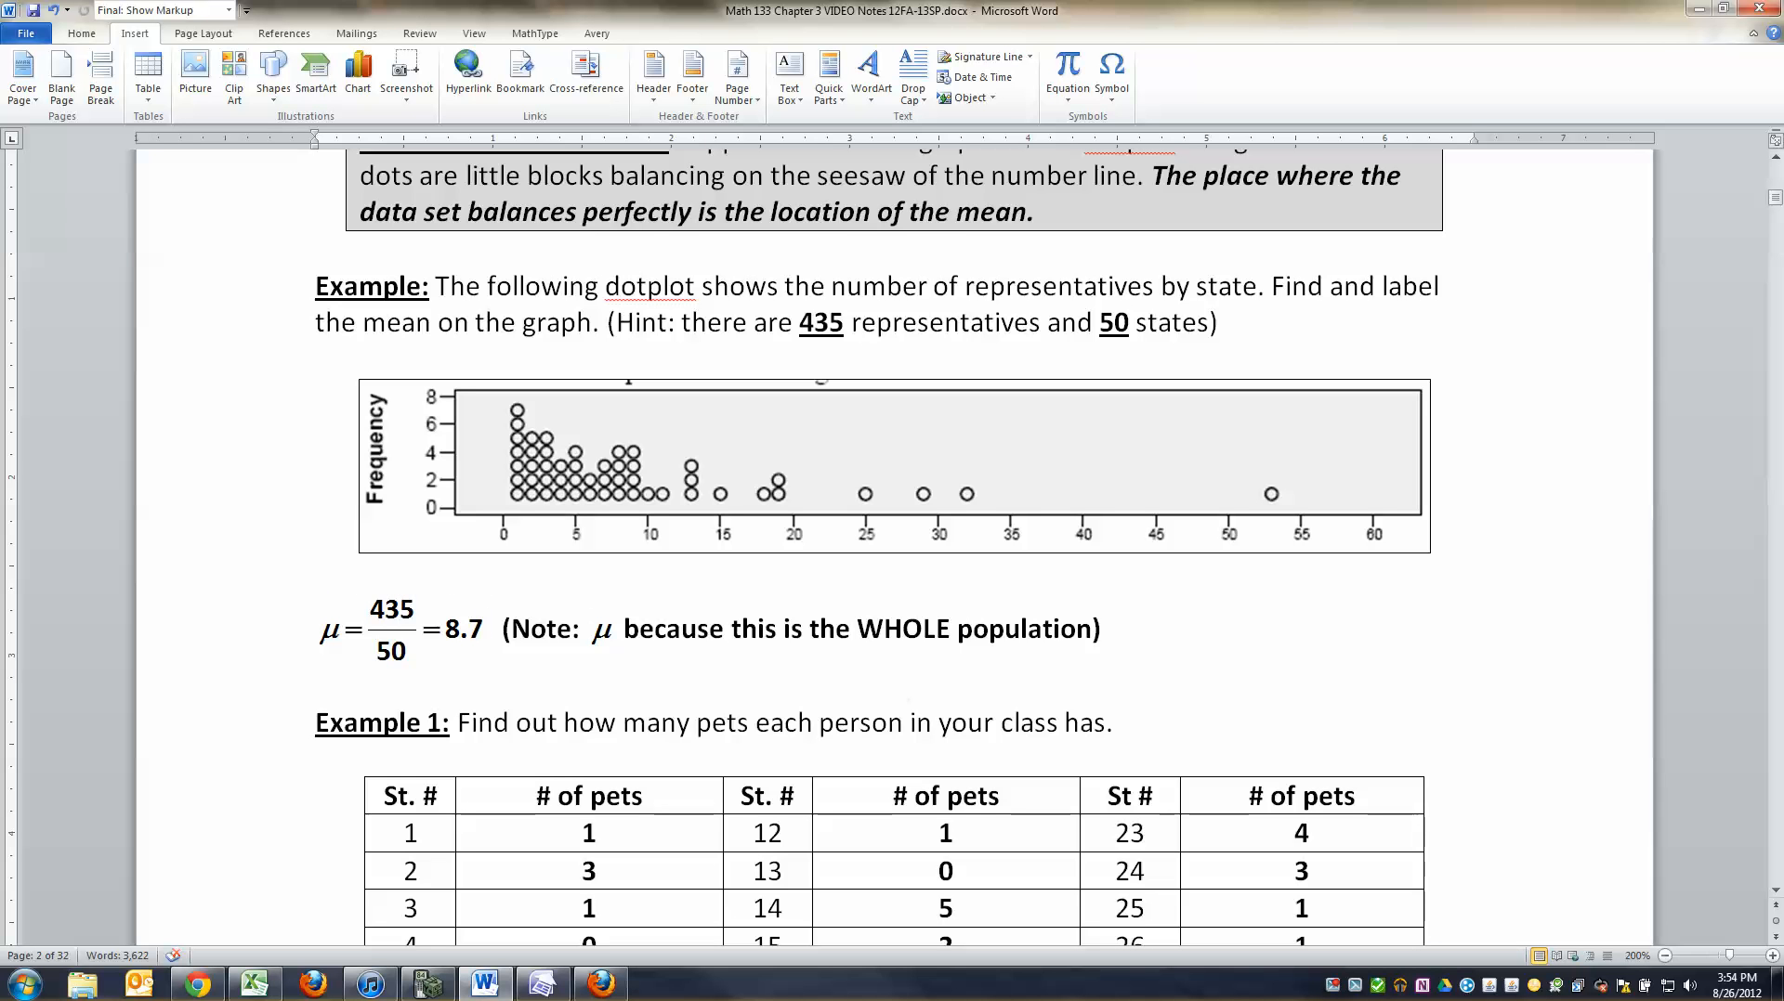
left_click(587, 628)
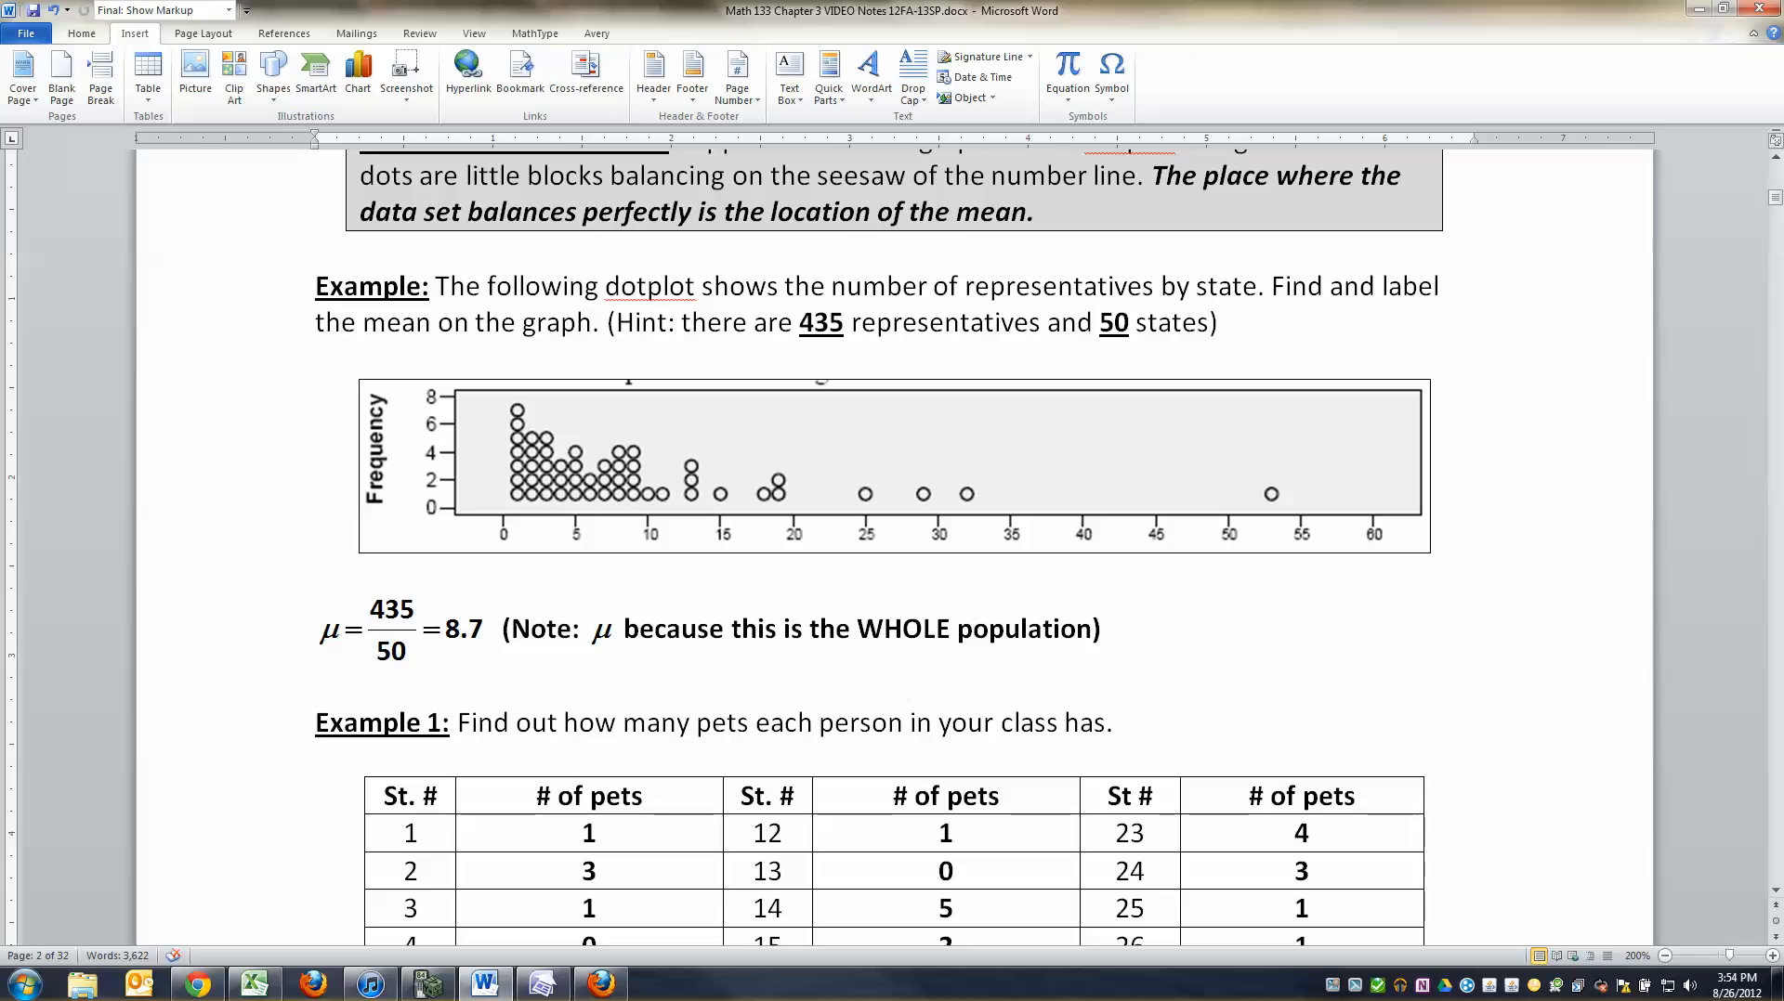
left_click(587, 628)
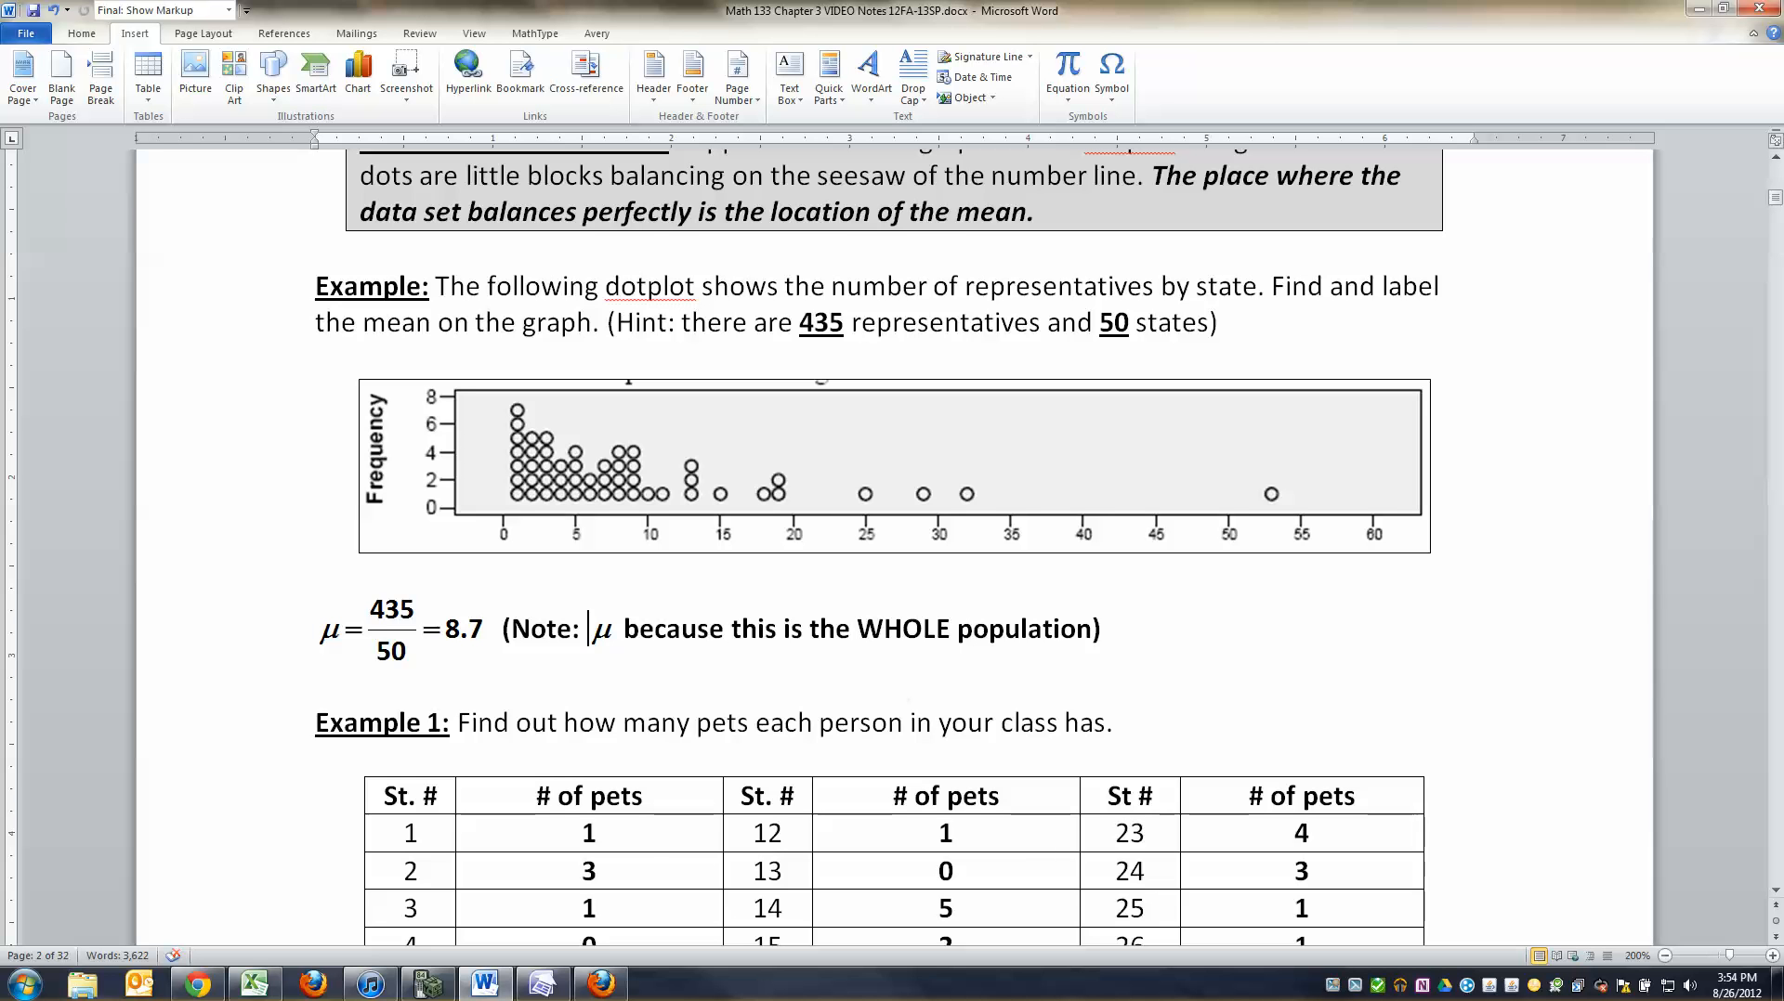
left_click(601, 629)
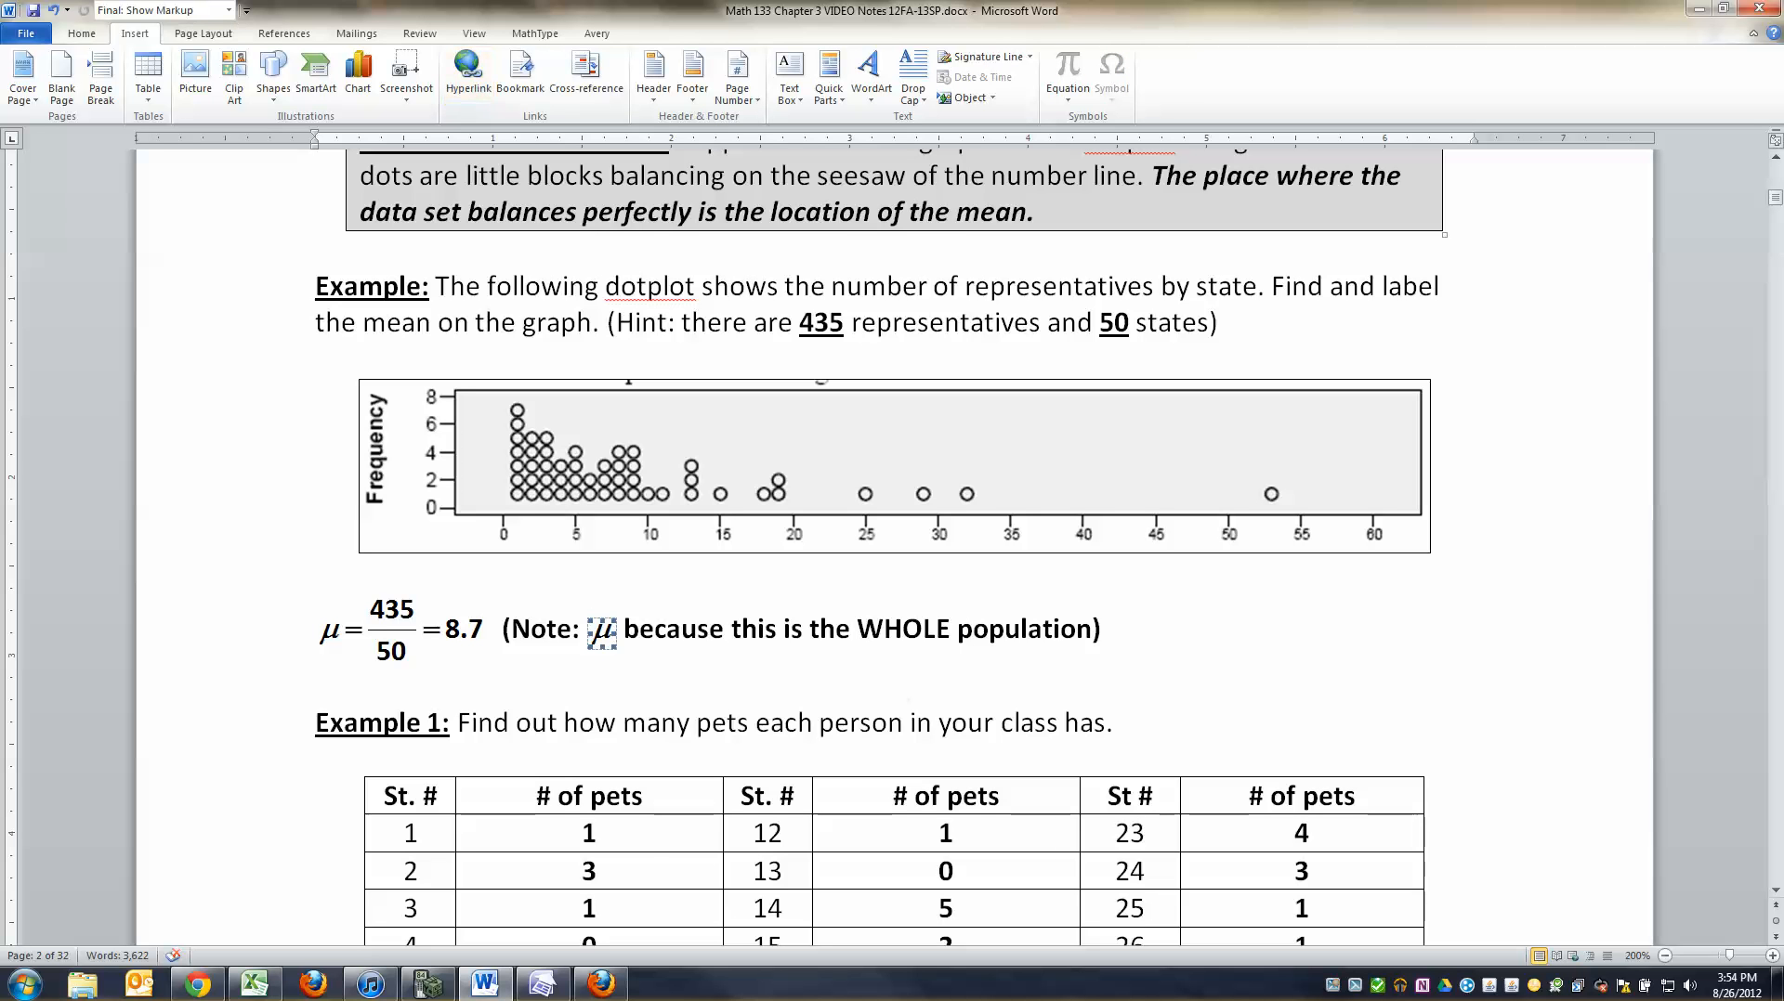
Step: Draw a thick green arrow under the 8.7 mean on the dotplot
left_click(272, 74)
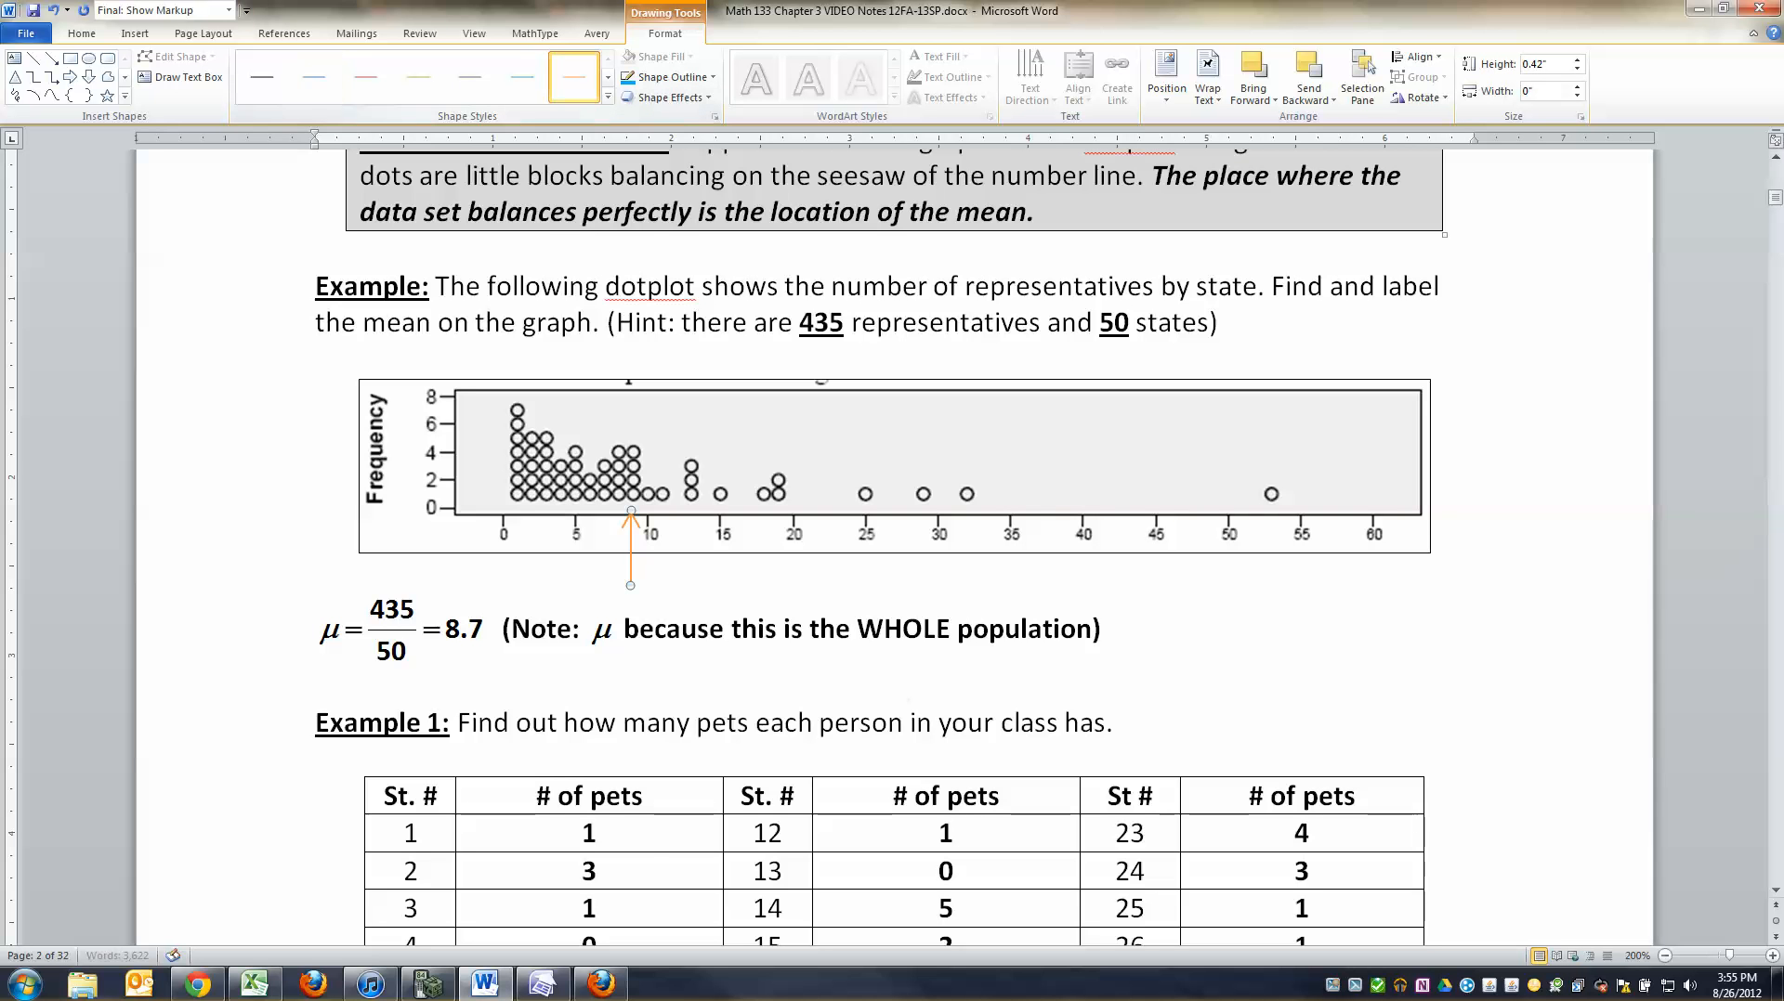
left_click(599, 77)
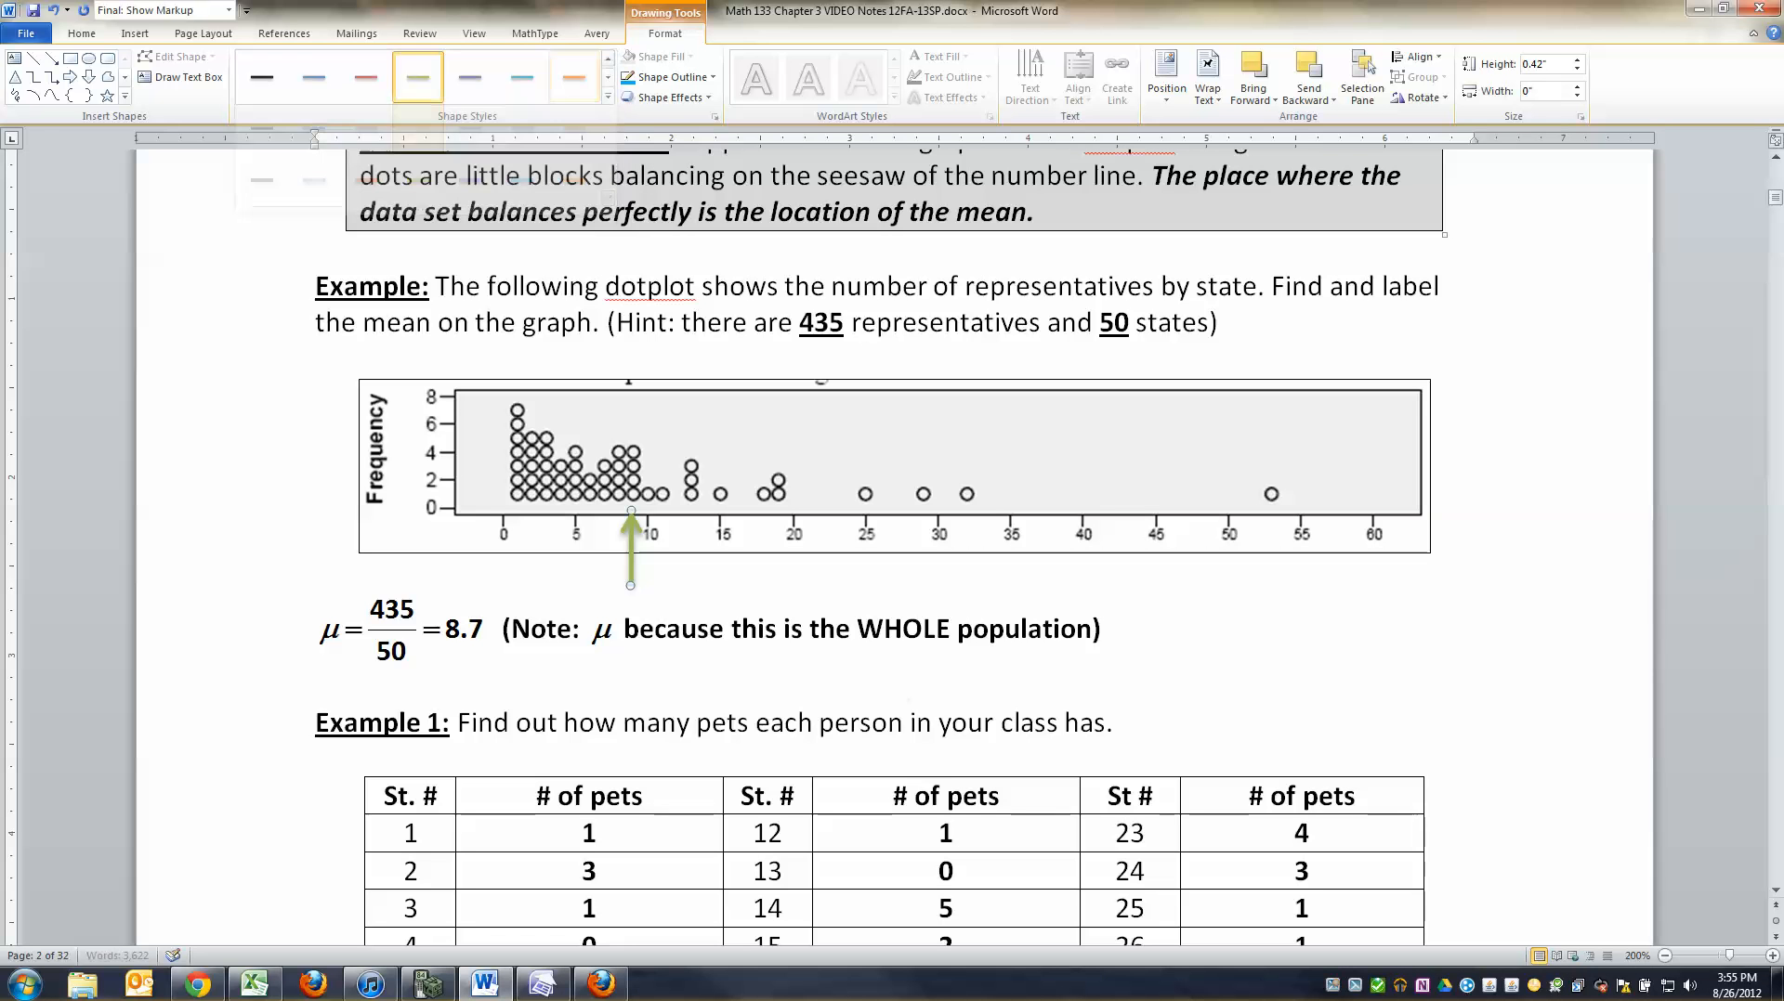
left_click(81, 33)
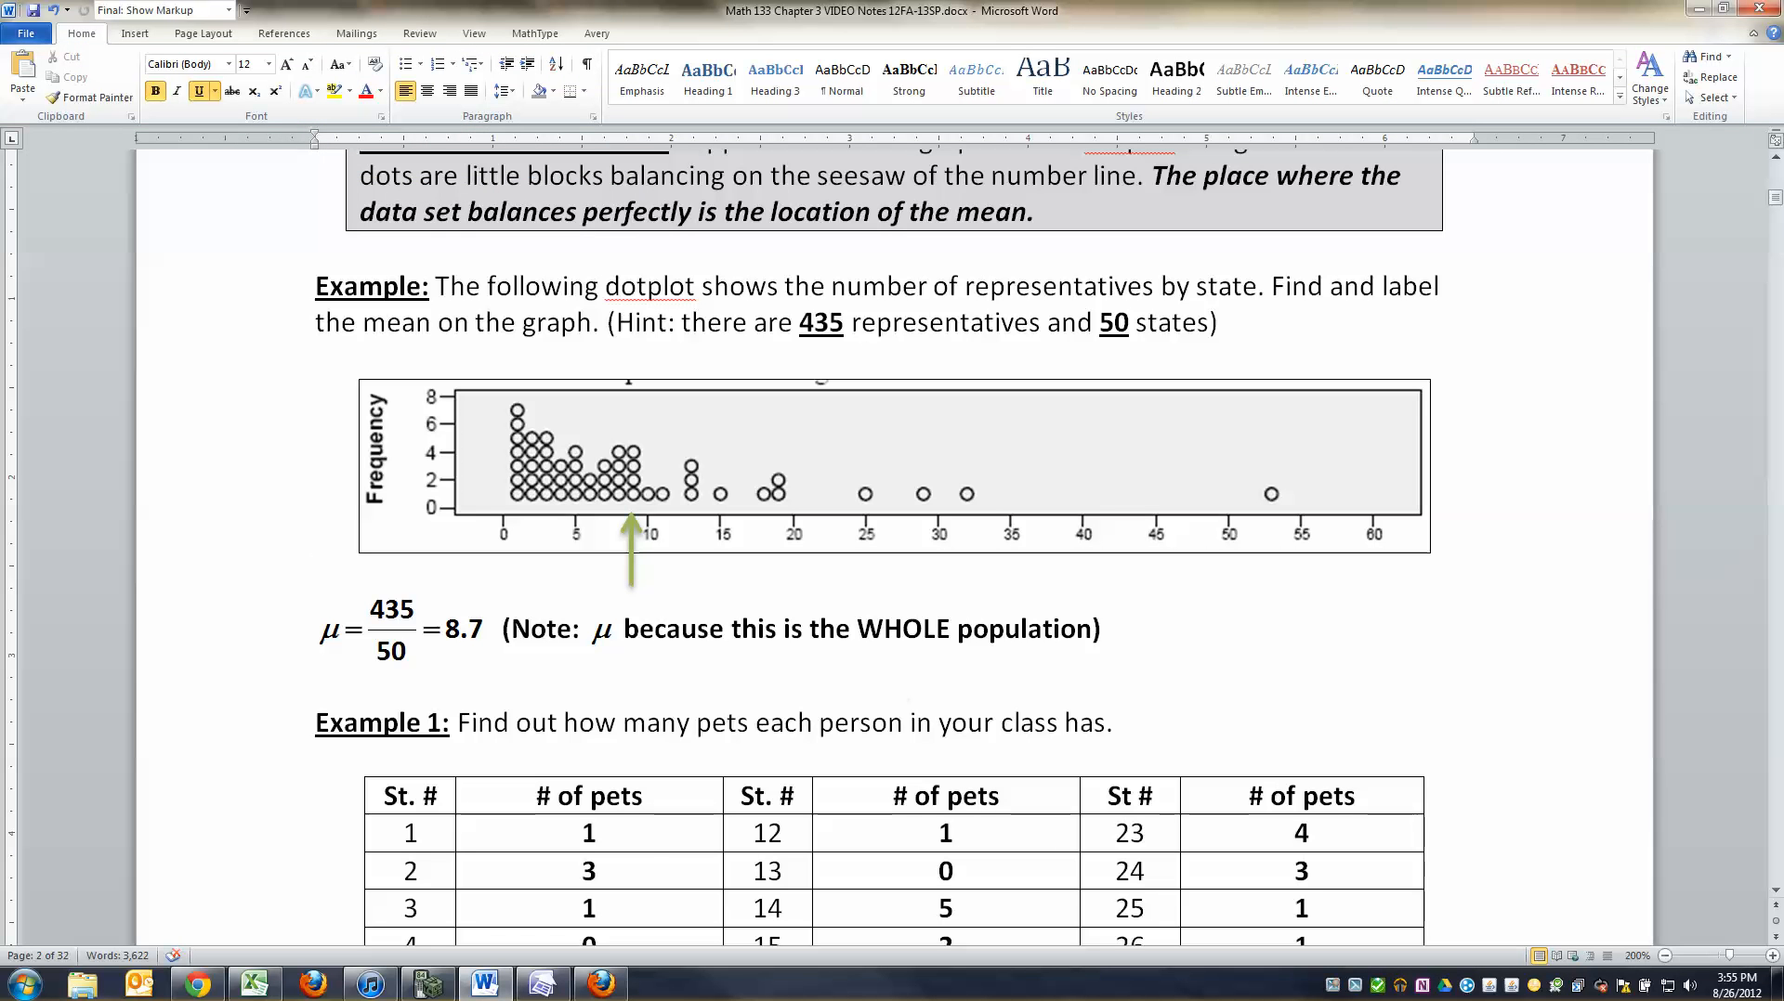
scroll("down", 3)
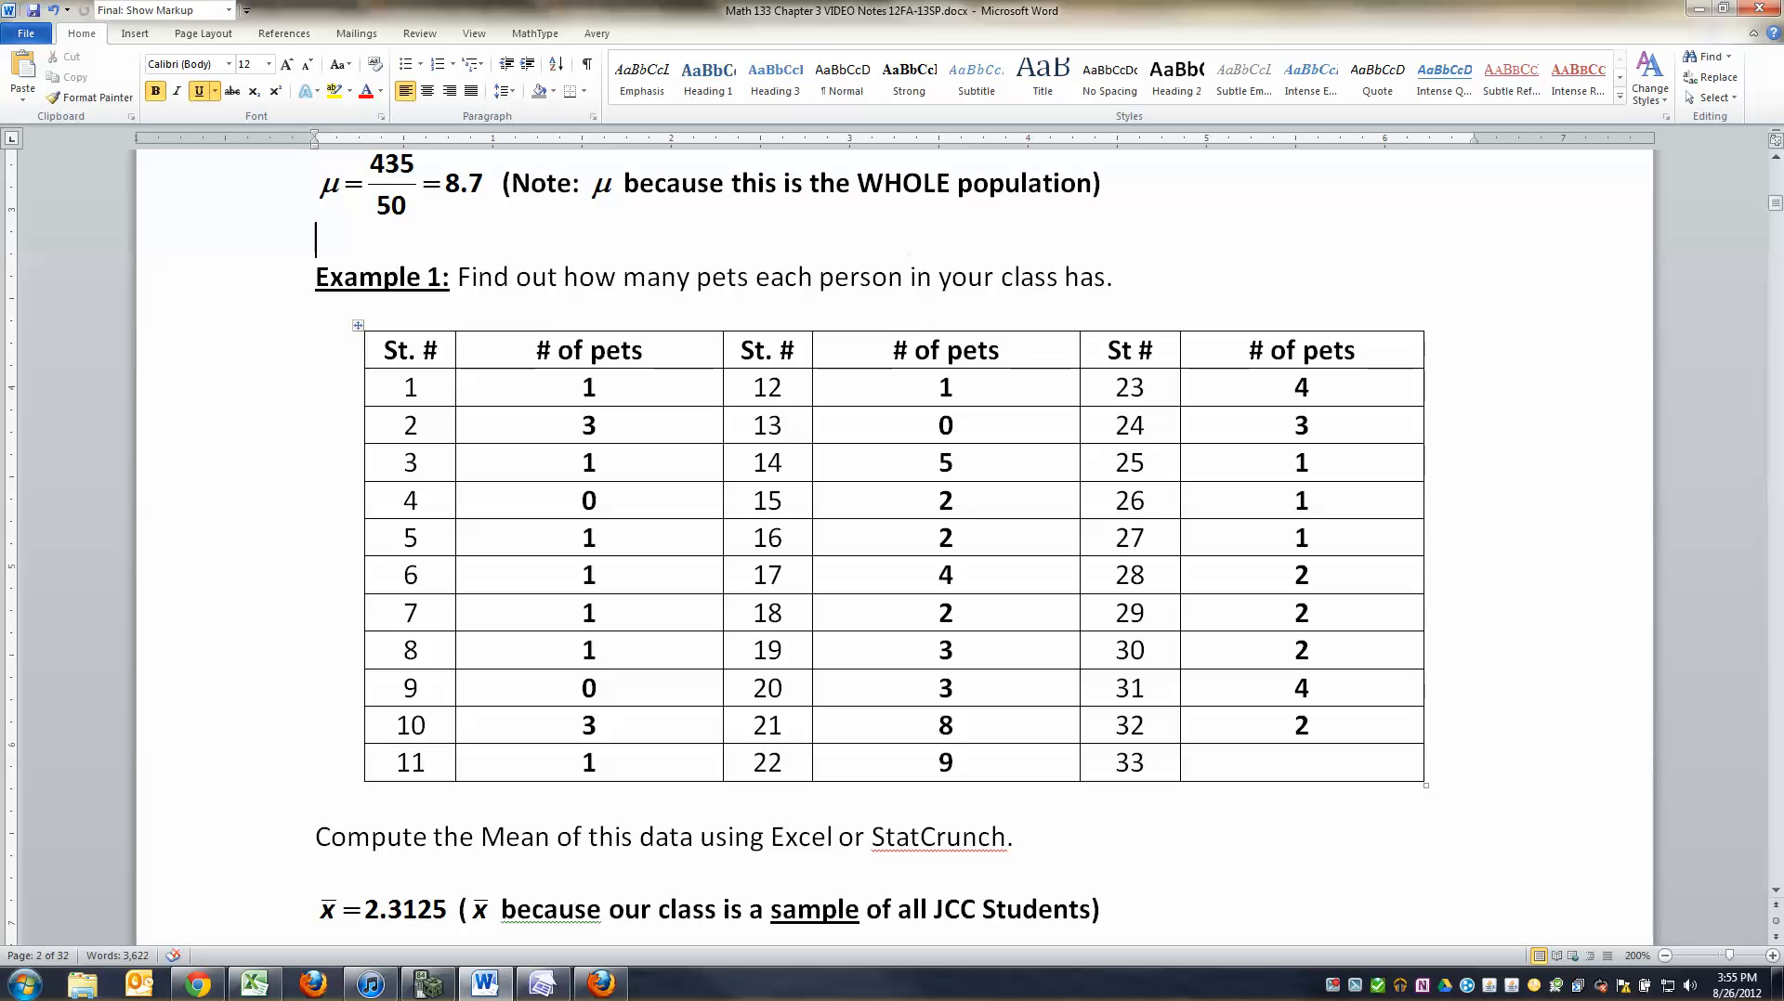
Step: Drag down to the class-pets table and its compute-the-mean instruction
left_click_drag(588, 386, 588, 763)
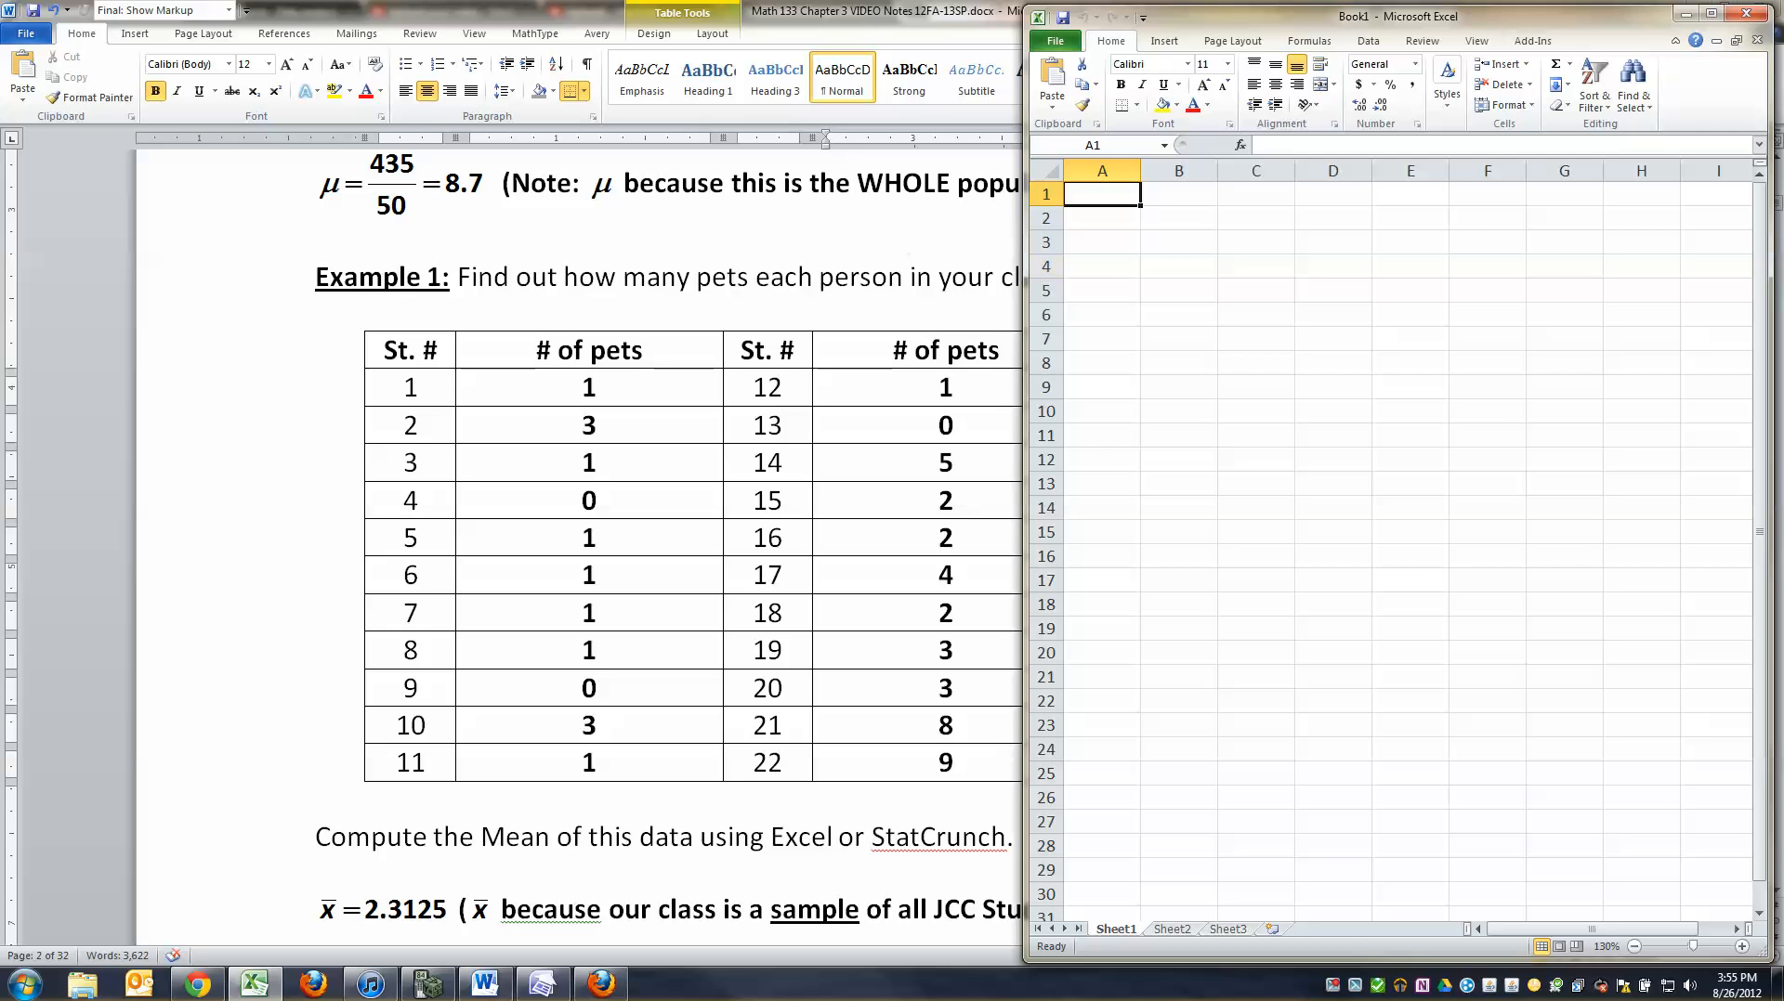
Step: Enter the Number of Pets heading and pet counts in column A, then maximize Excel
type("Number of Pets")
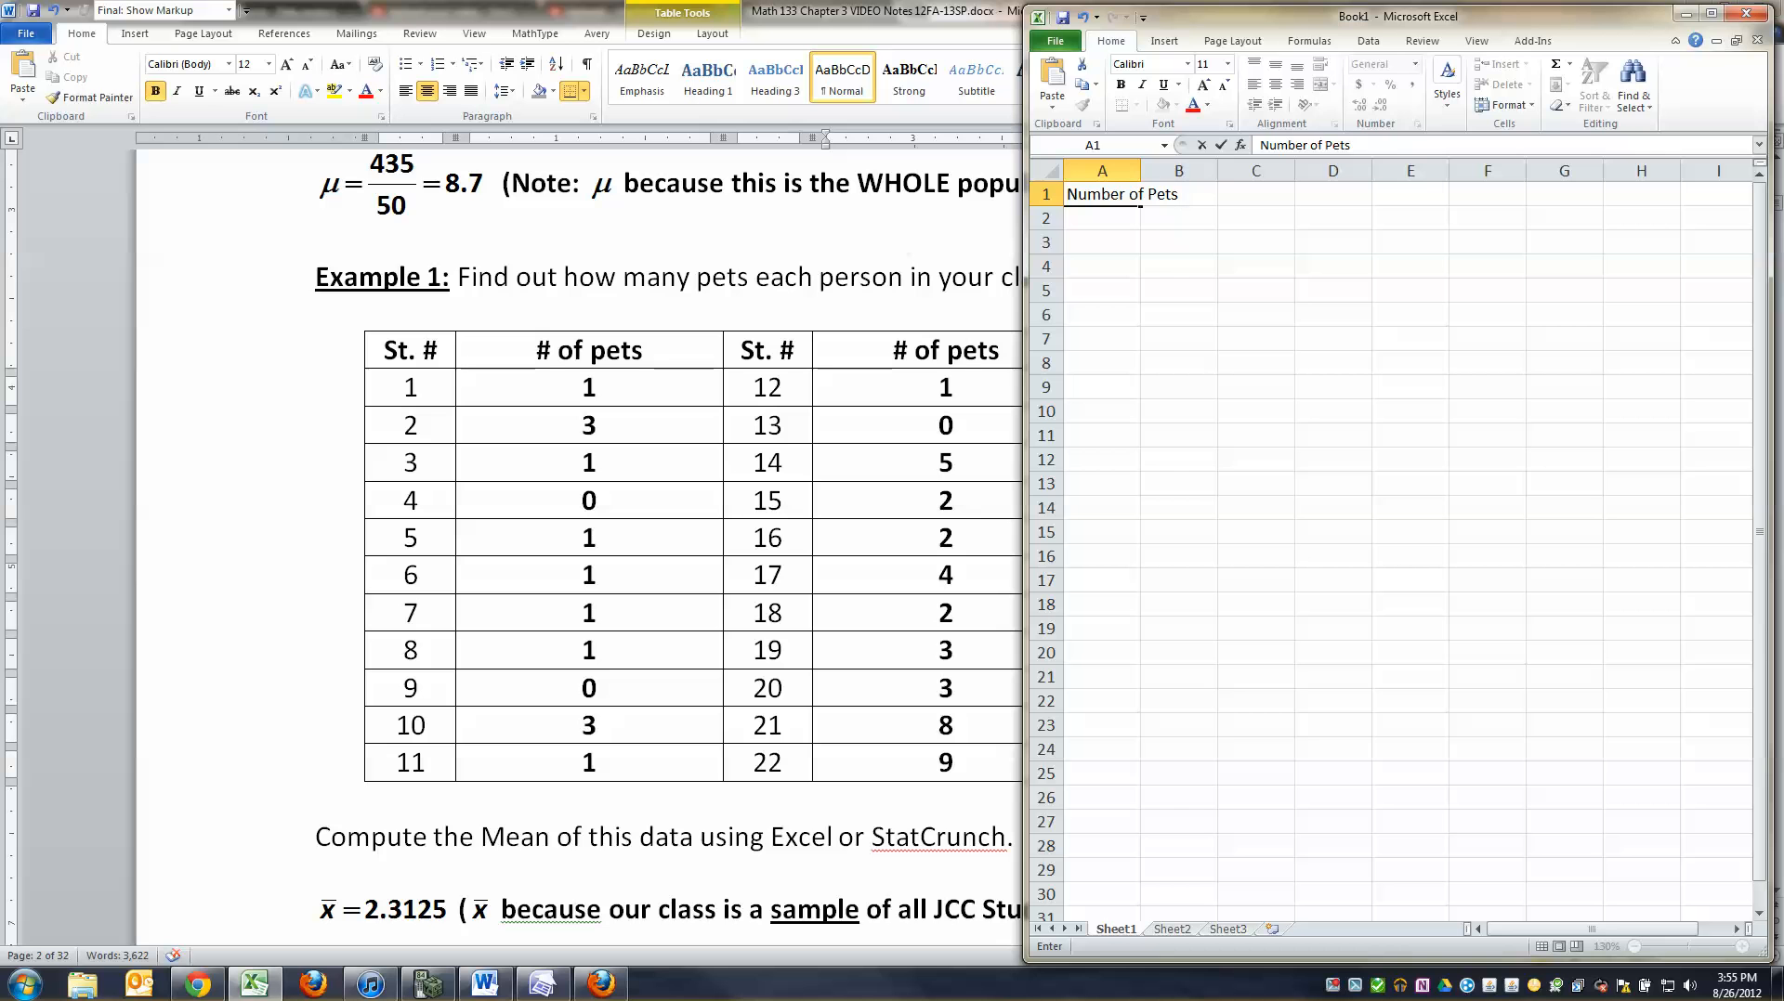
type("3")
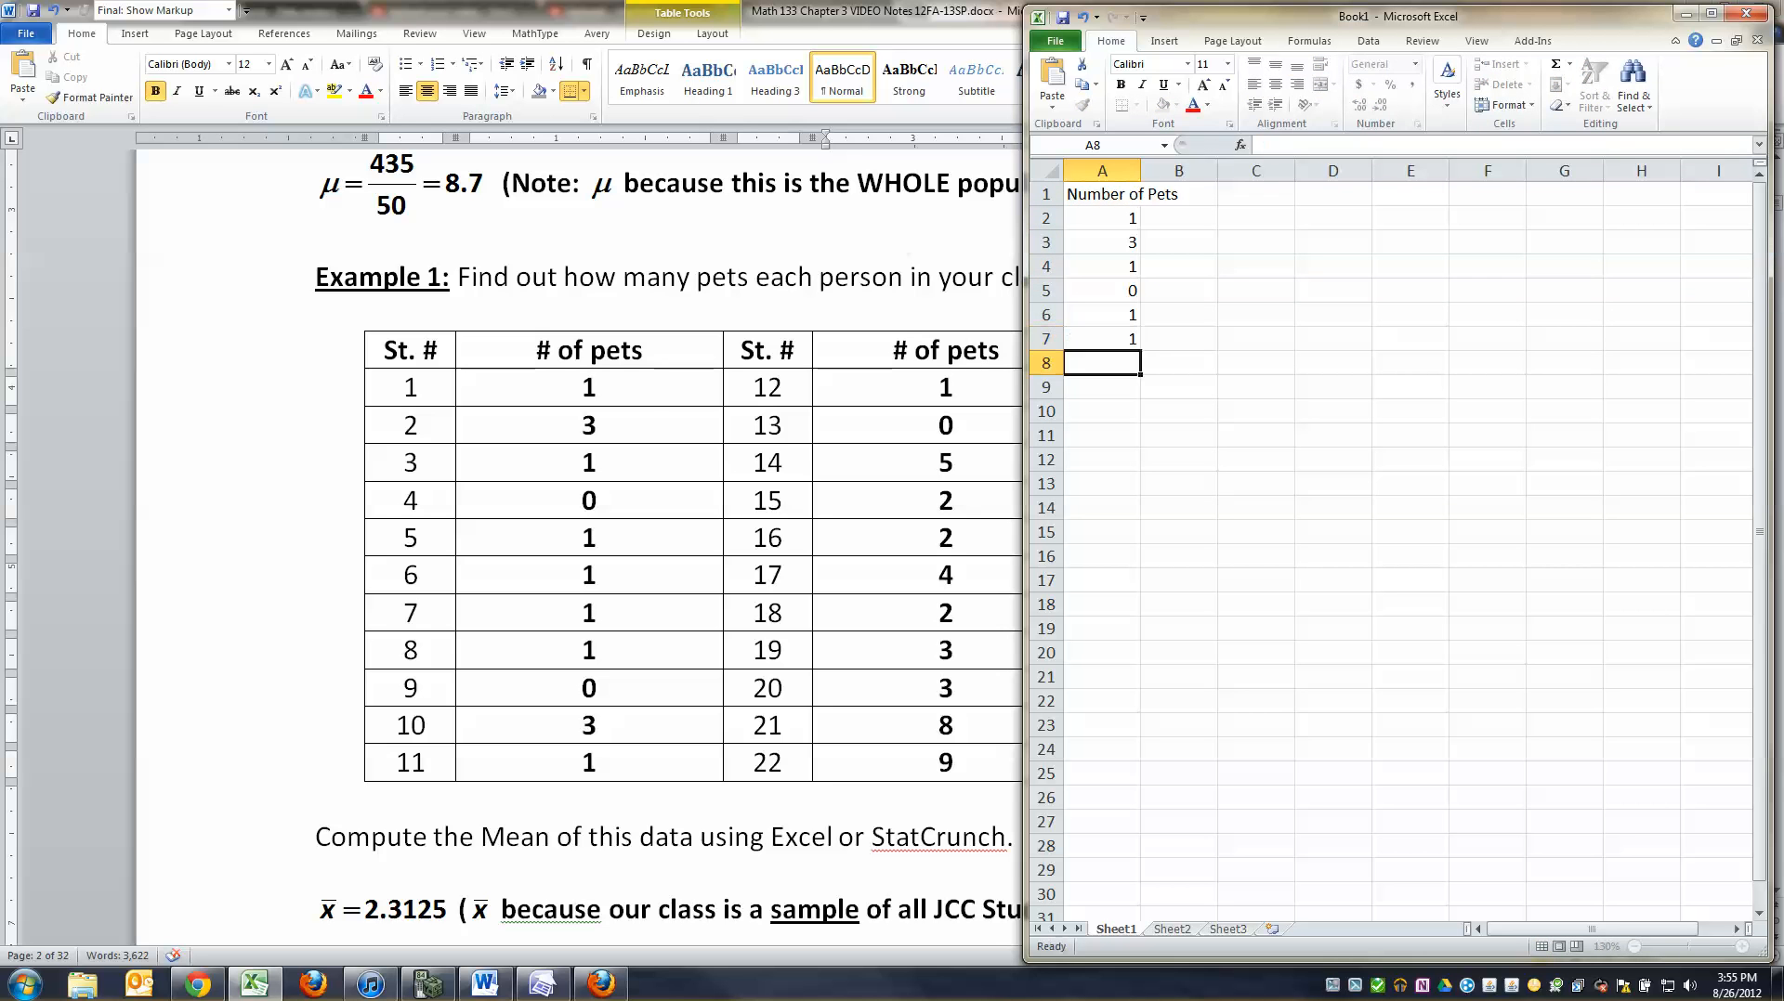
type("1")
left_click(1101, 580)
type("2")
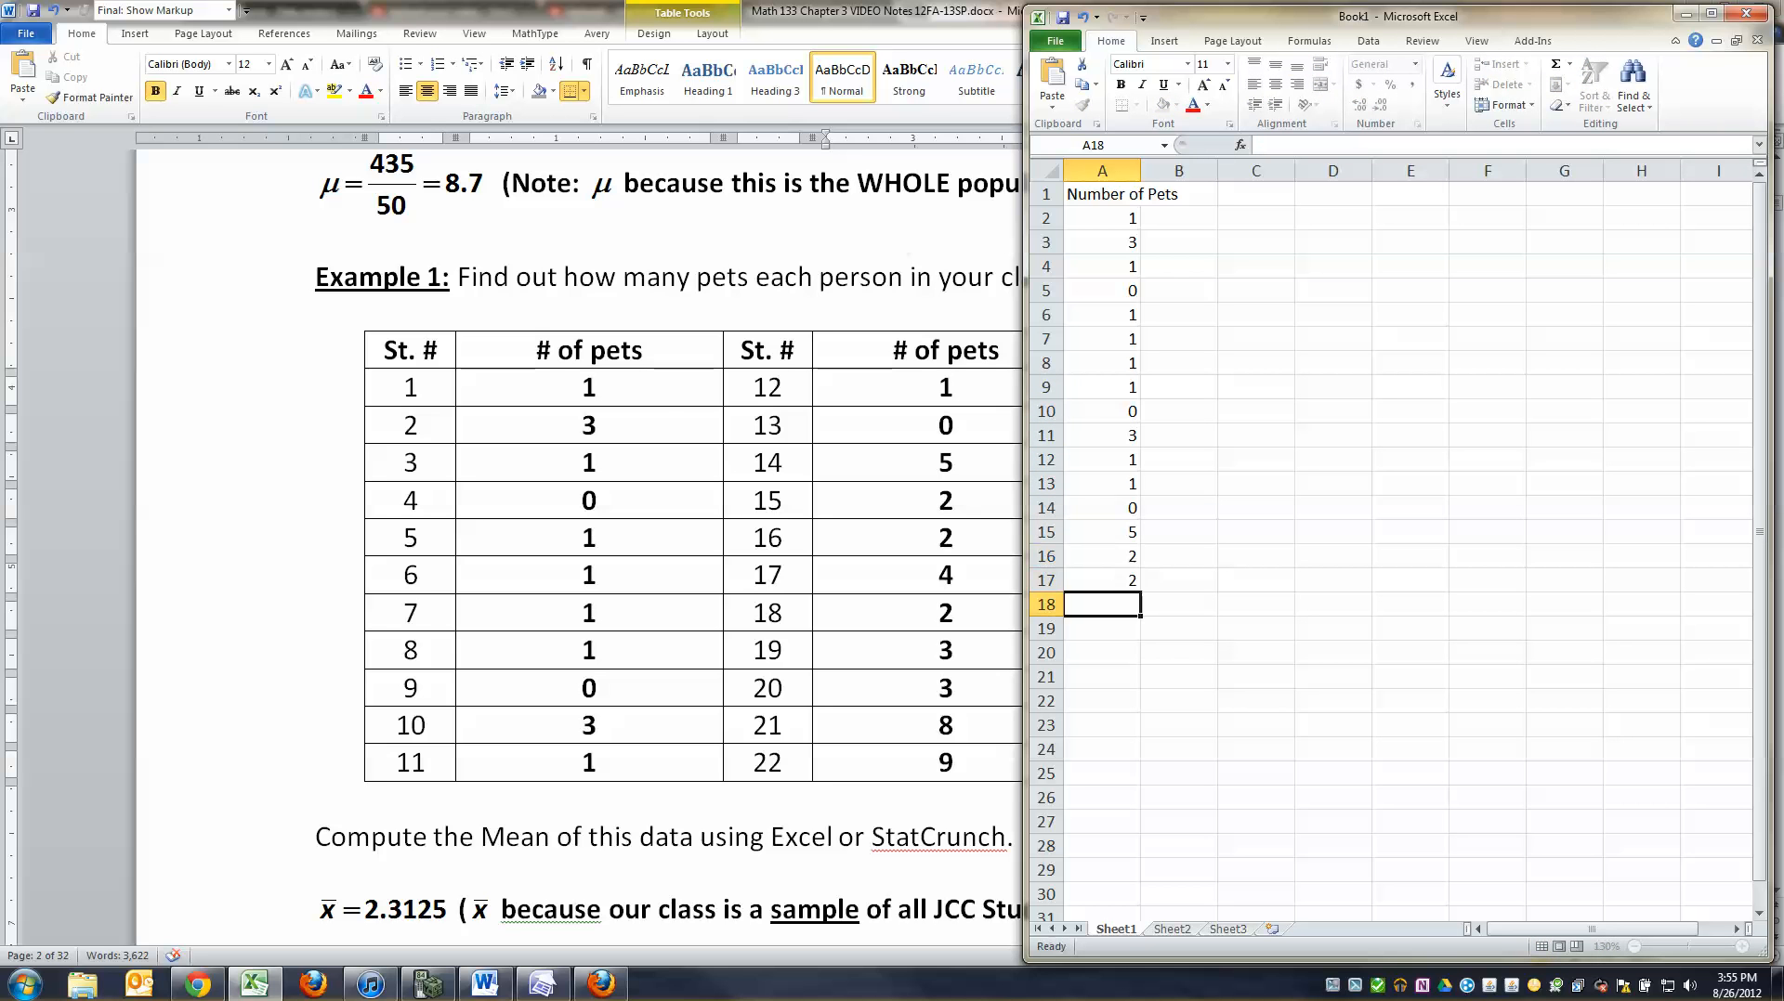
type("8")
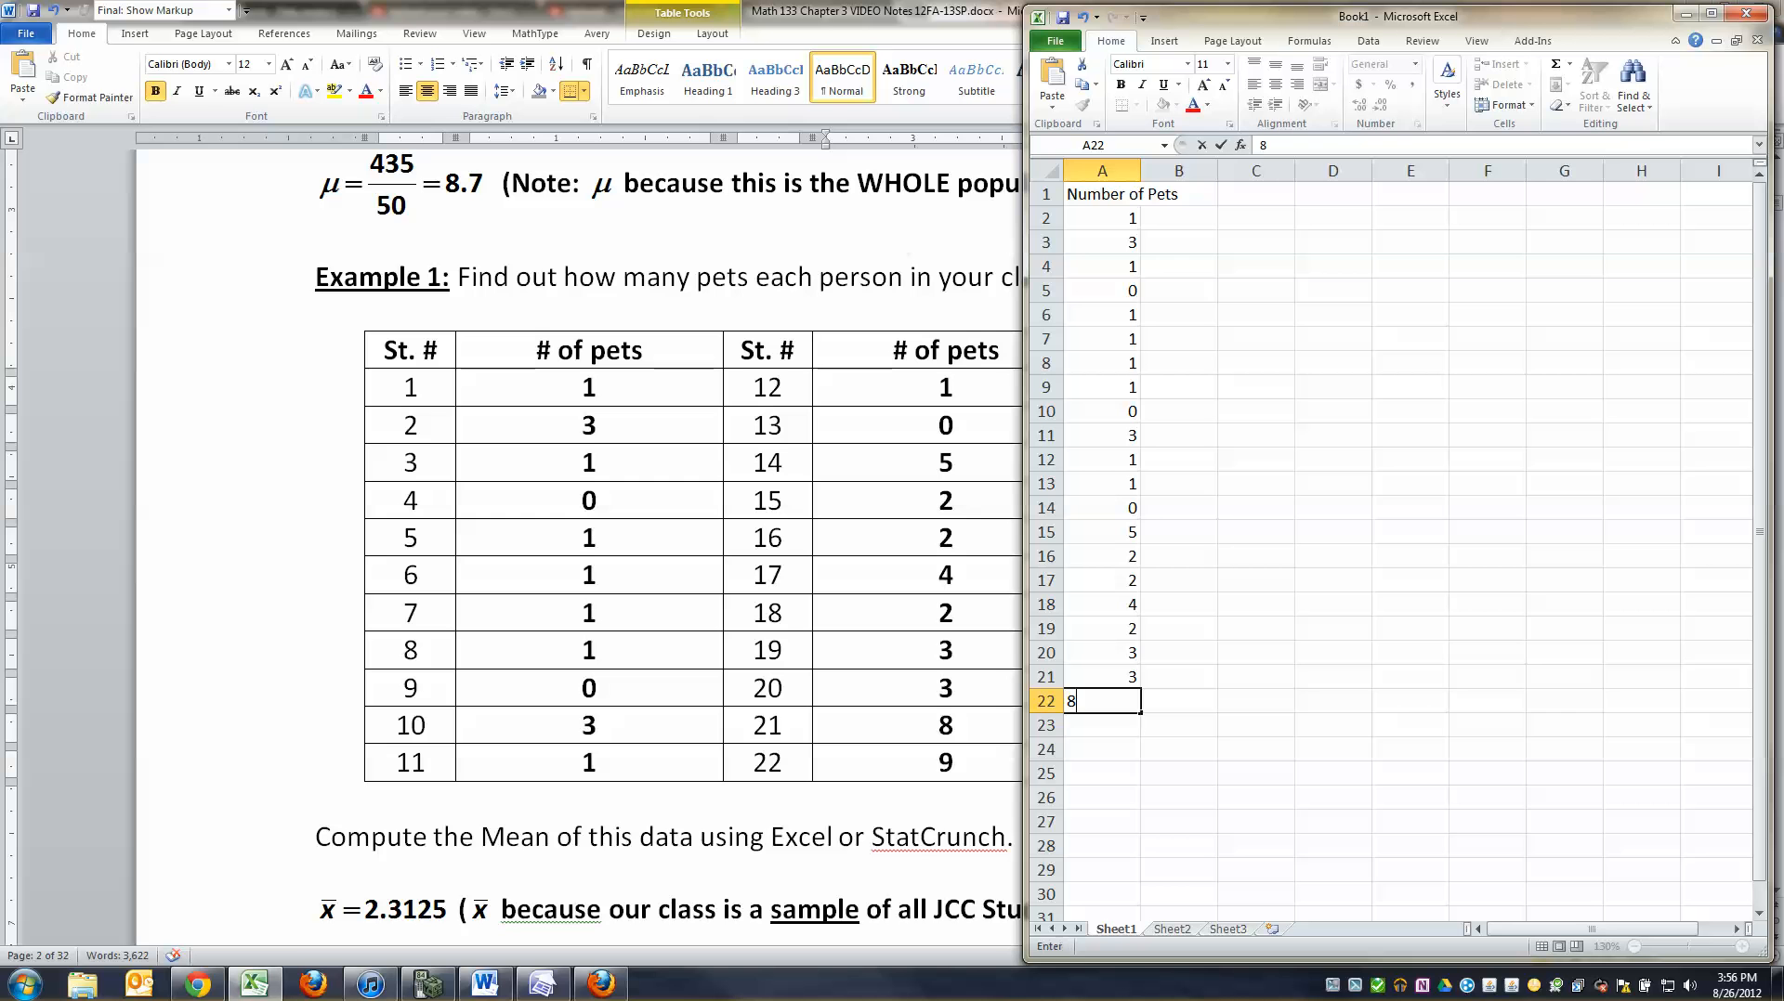
type("9")
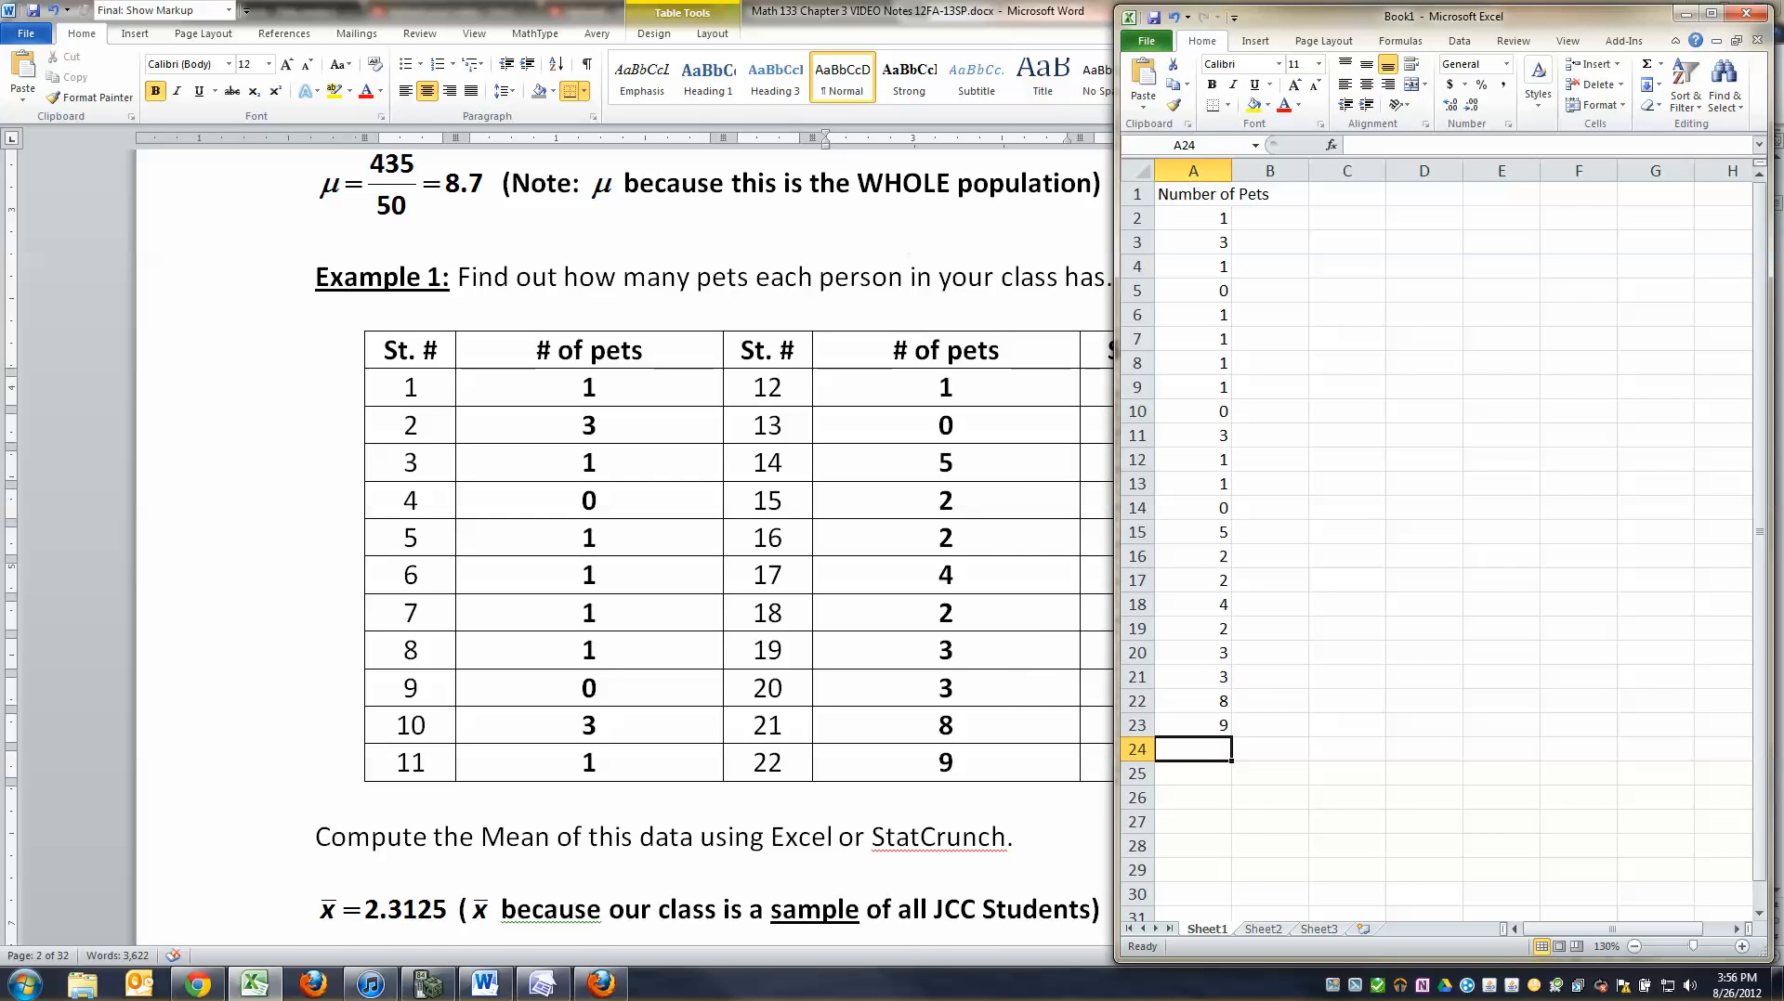
type("4")
left_click(1193, 773)
type("3")
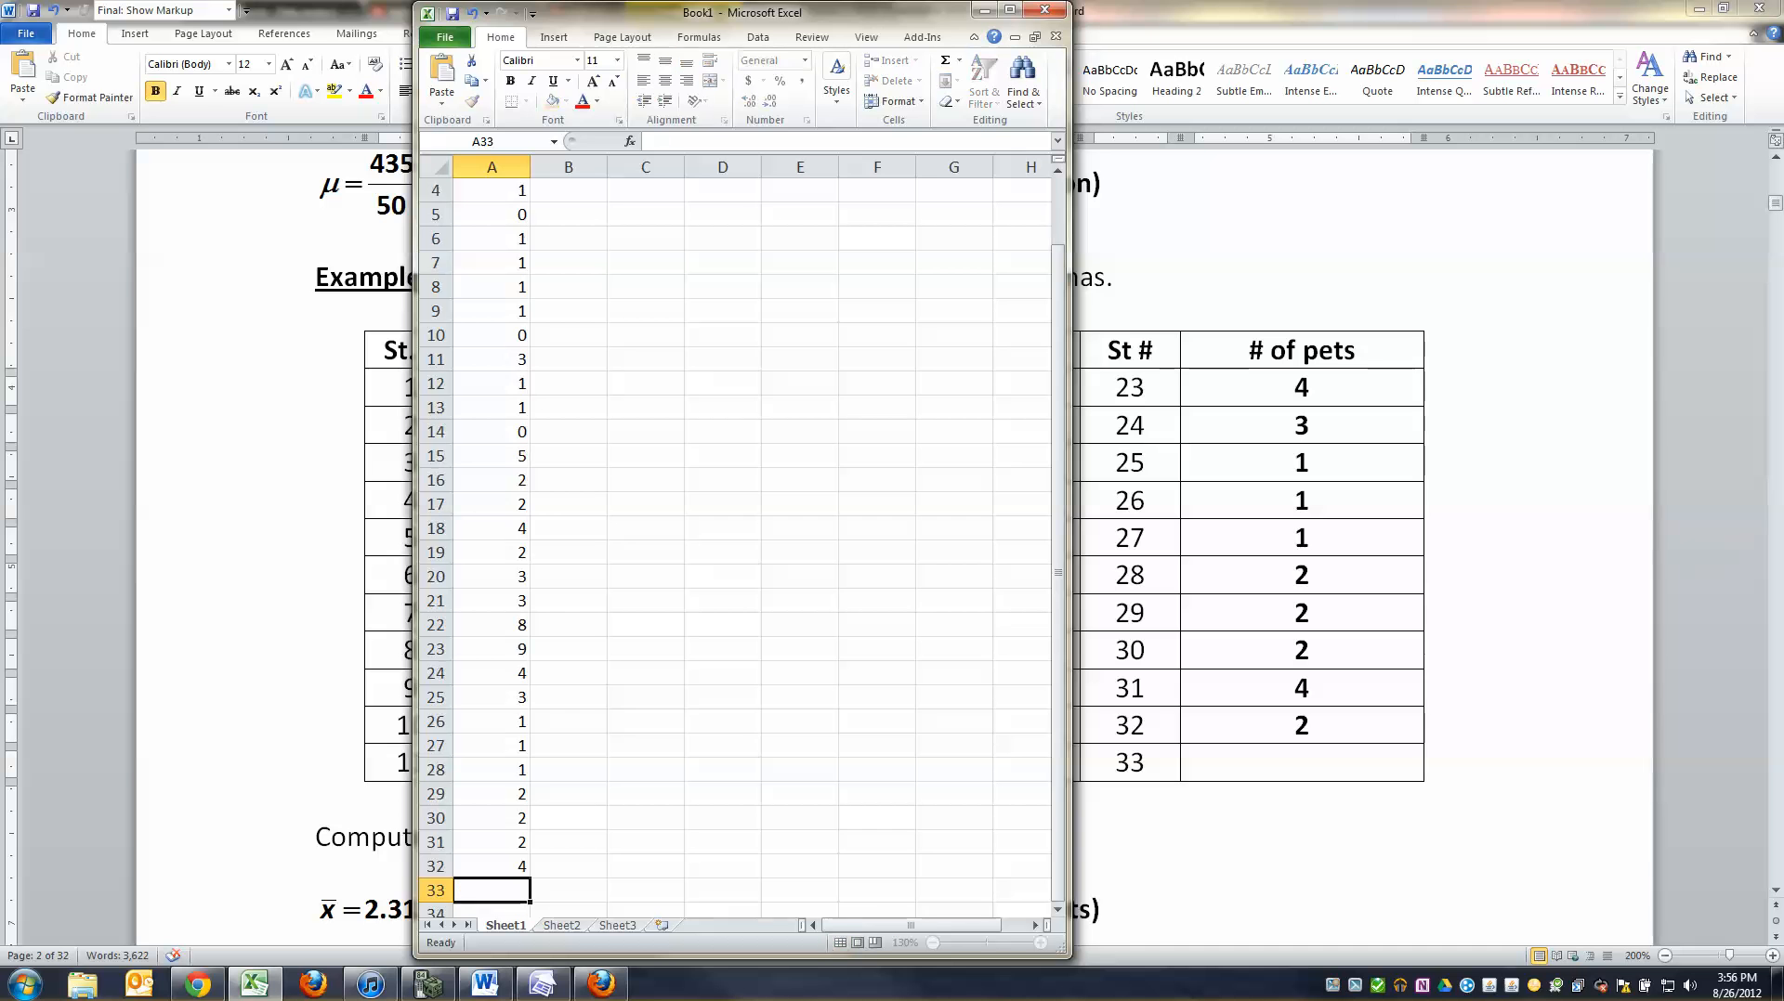
type("2")
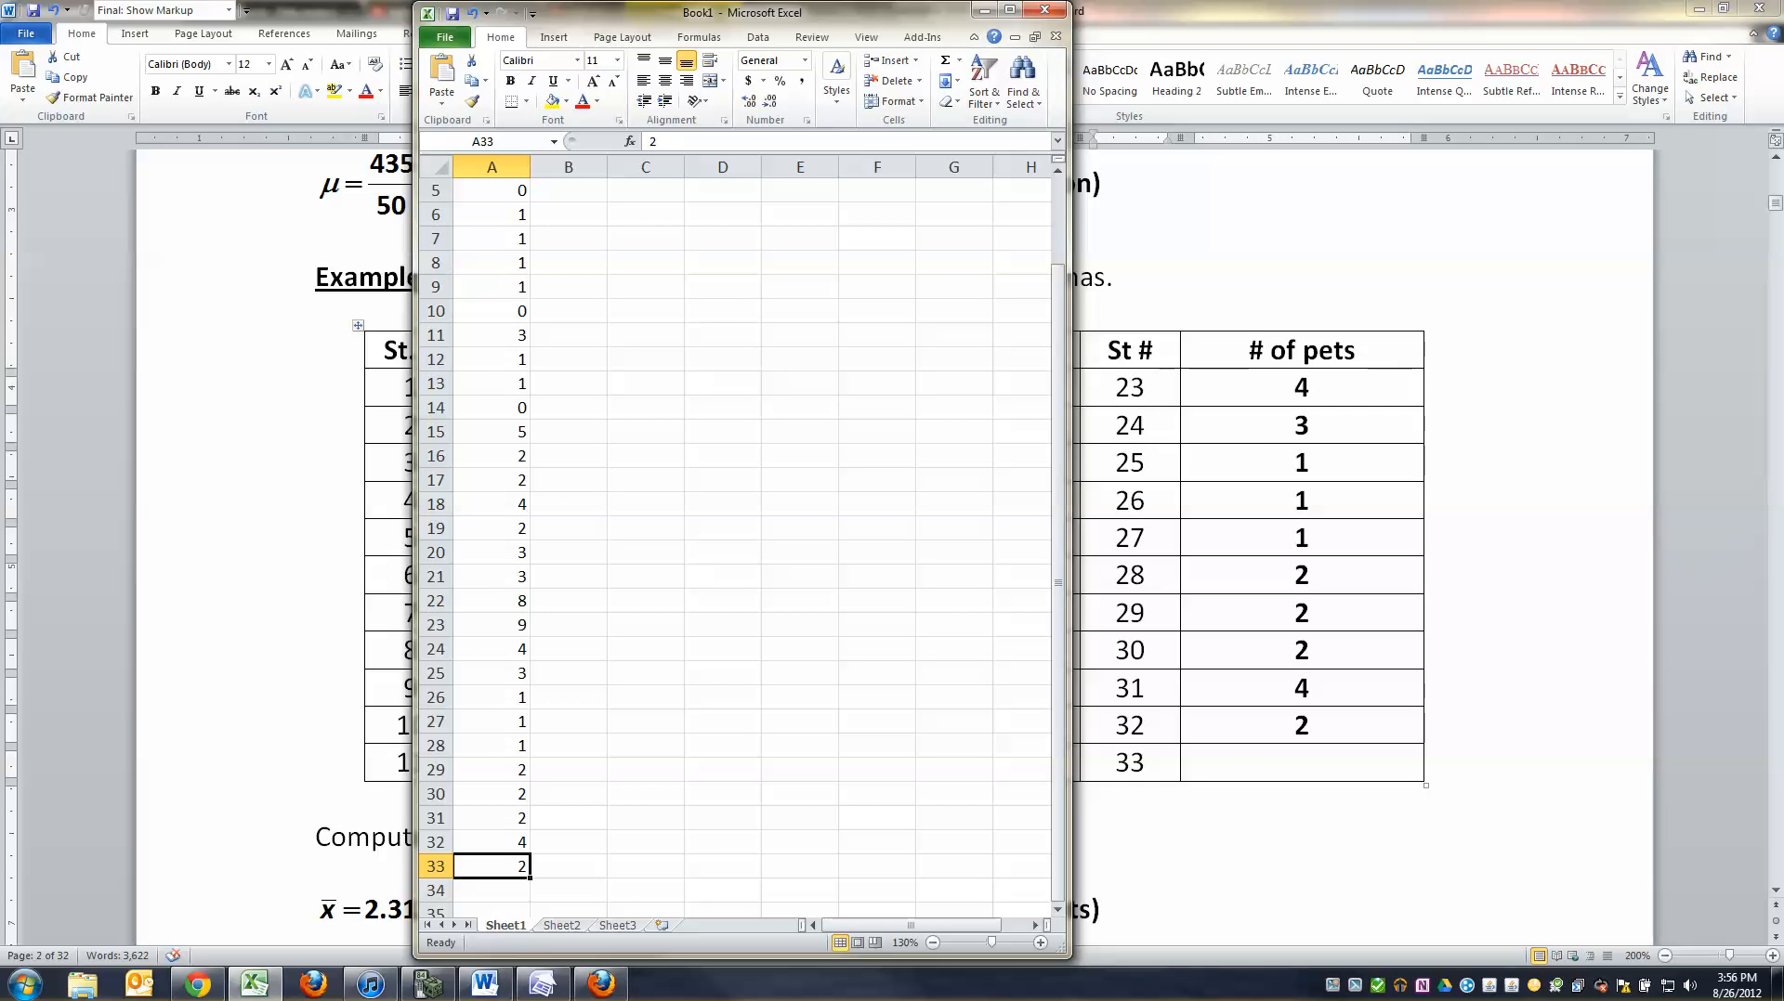
left_click(1022, 12)
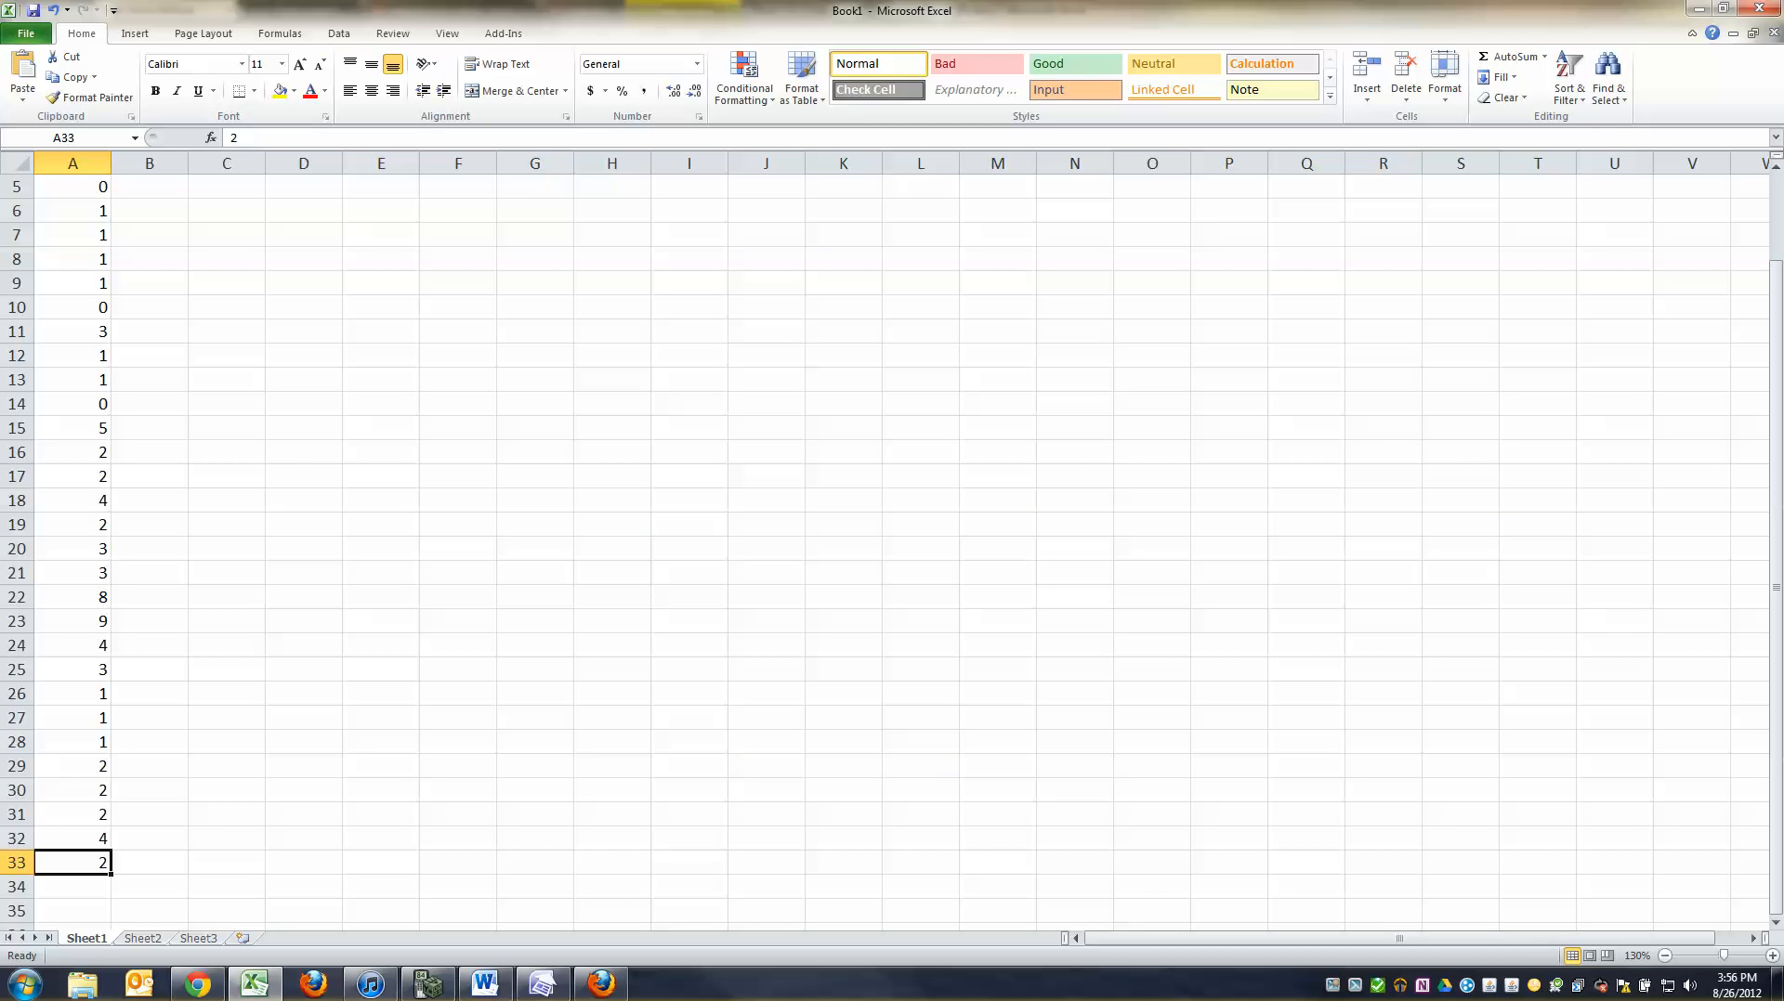
Step: Confirm the 32 pet counts in A2:A33 average 2.3125, then start saving Book1
left_click_drag(73, 187, 72, 863)
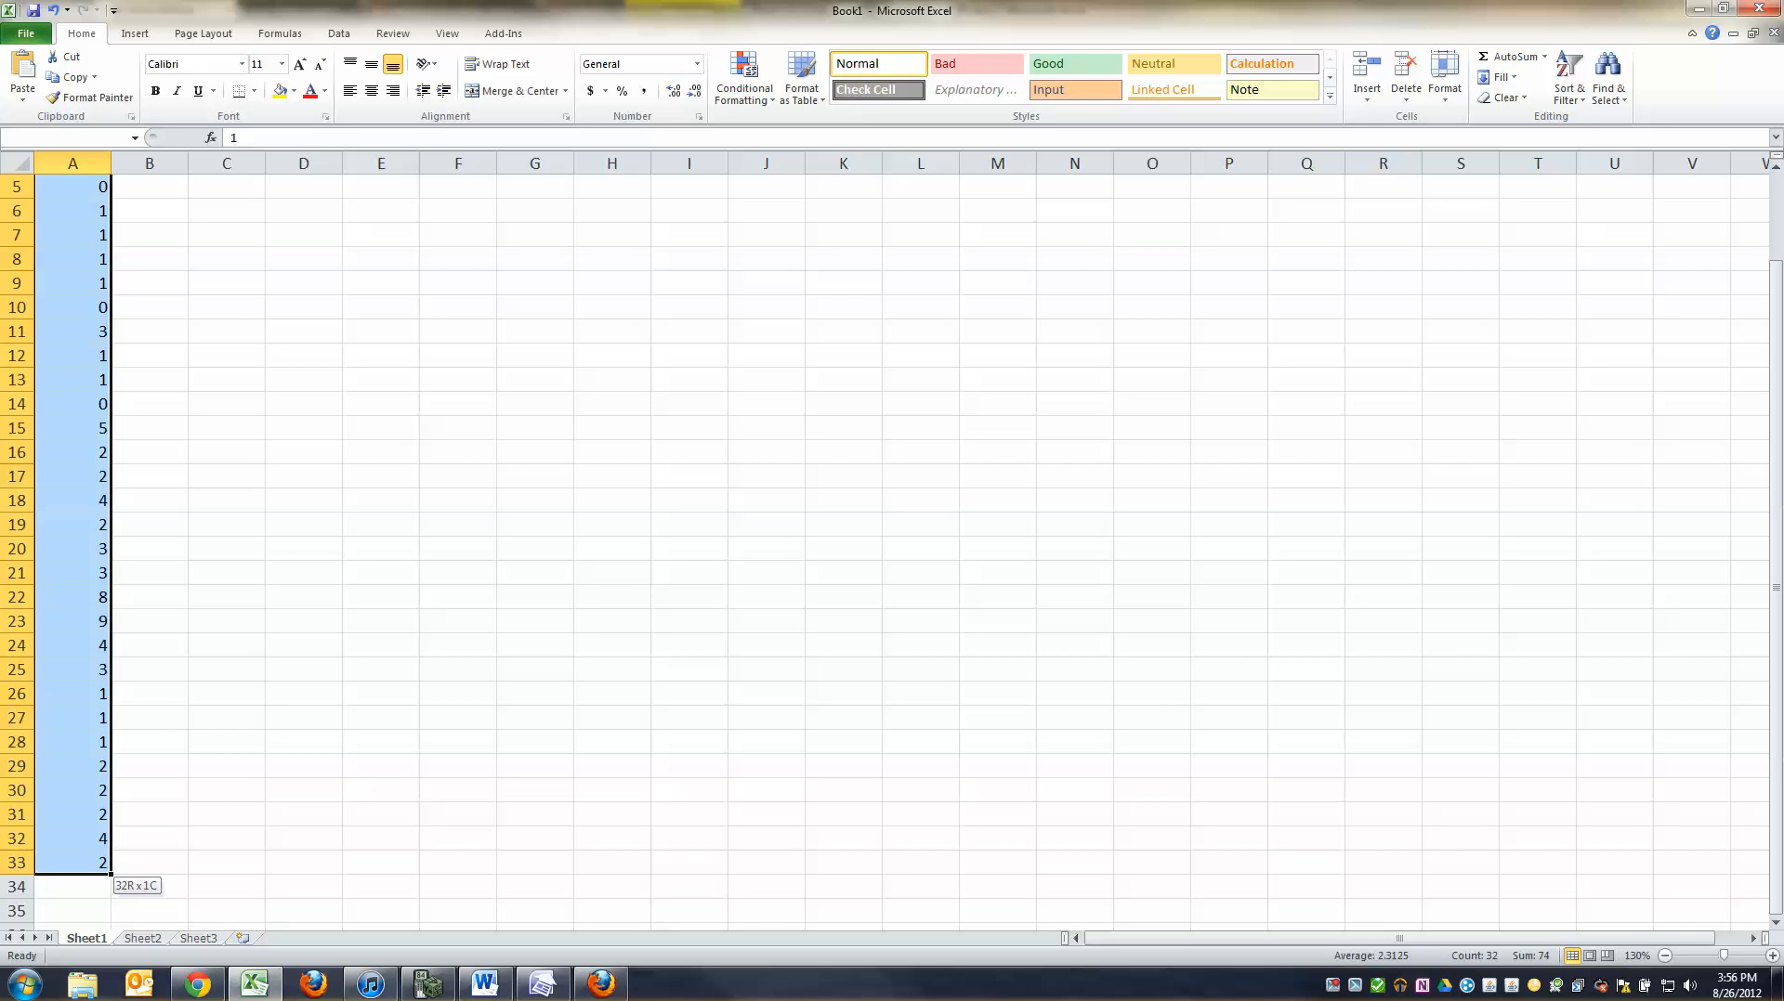
left_click(72, 209)
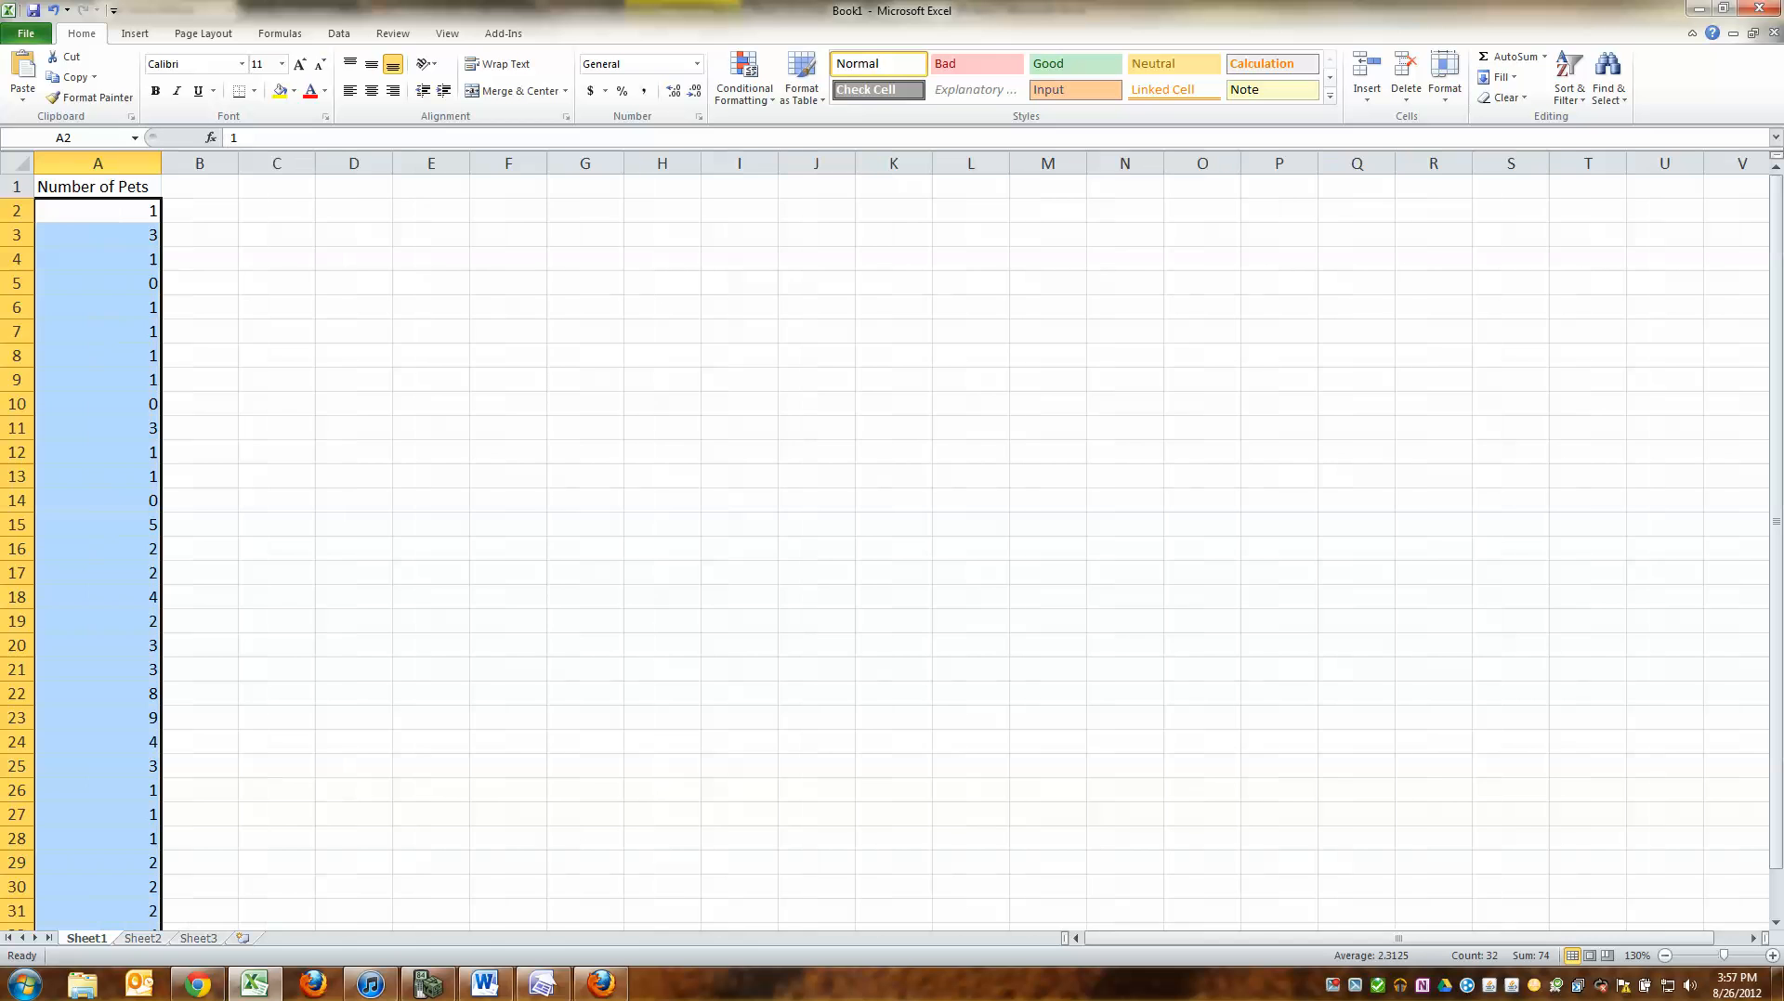
left_click(97, 187)
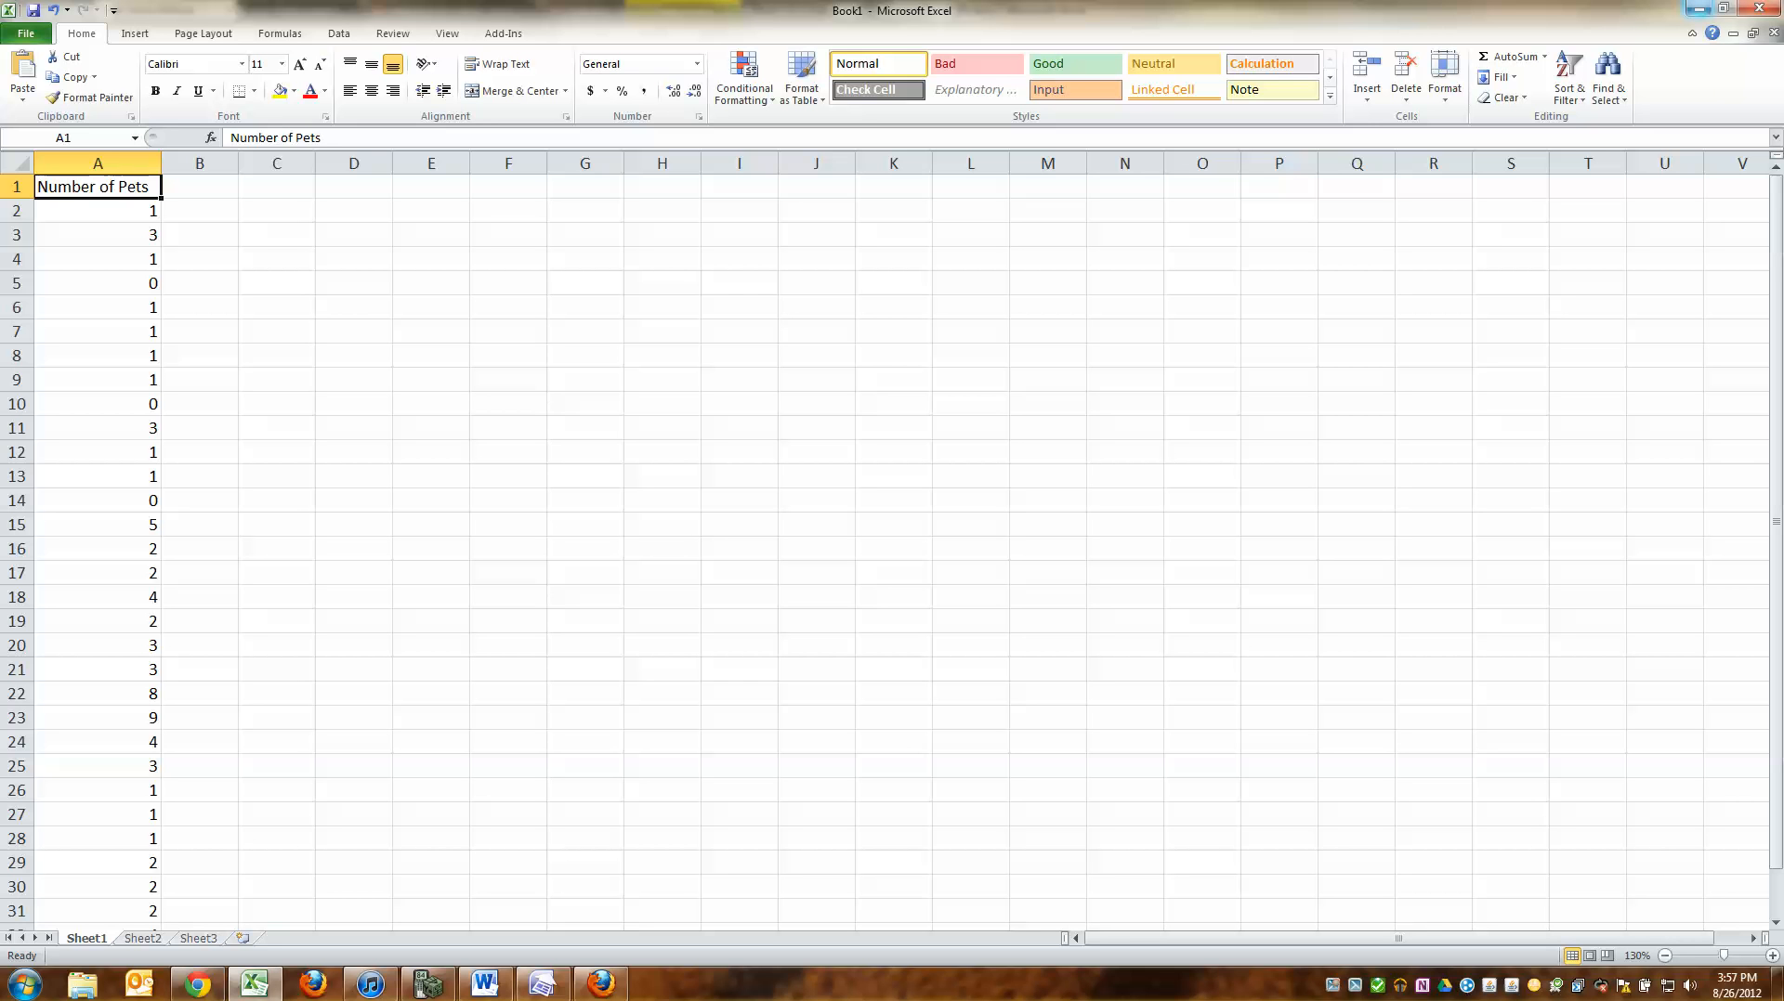
left_click(98, 258)
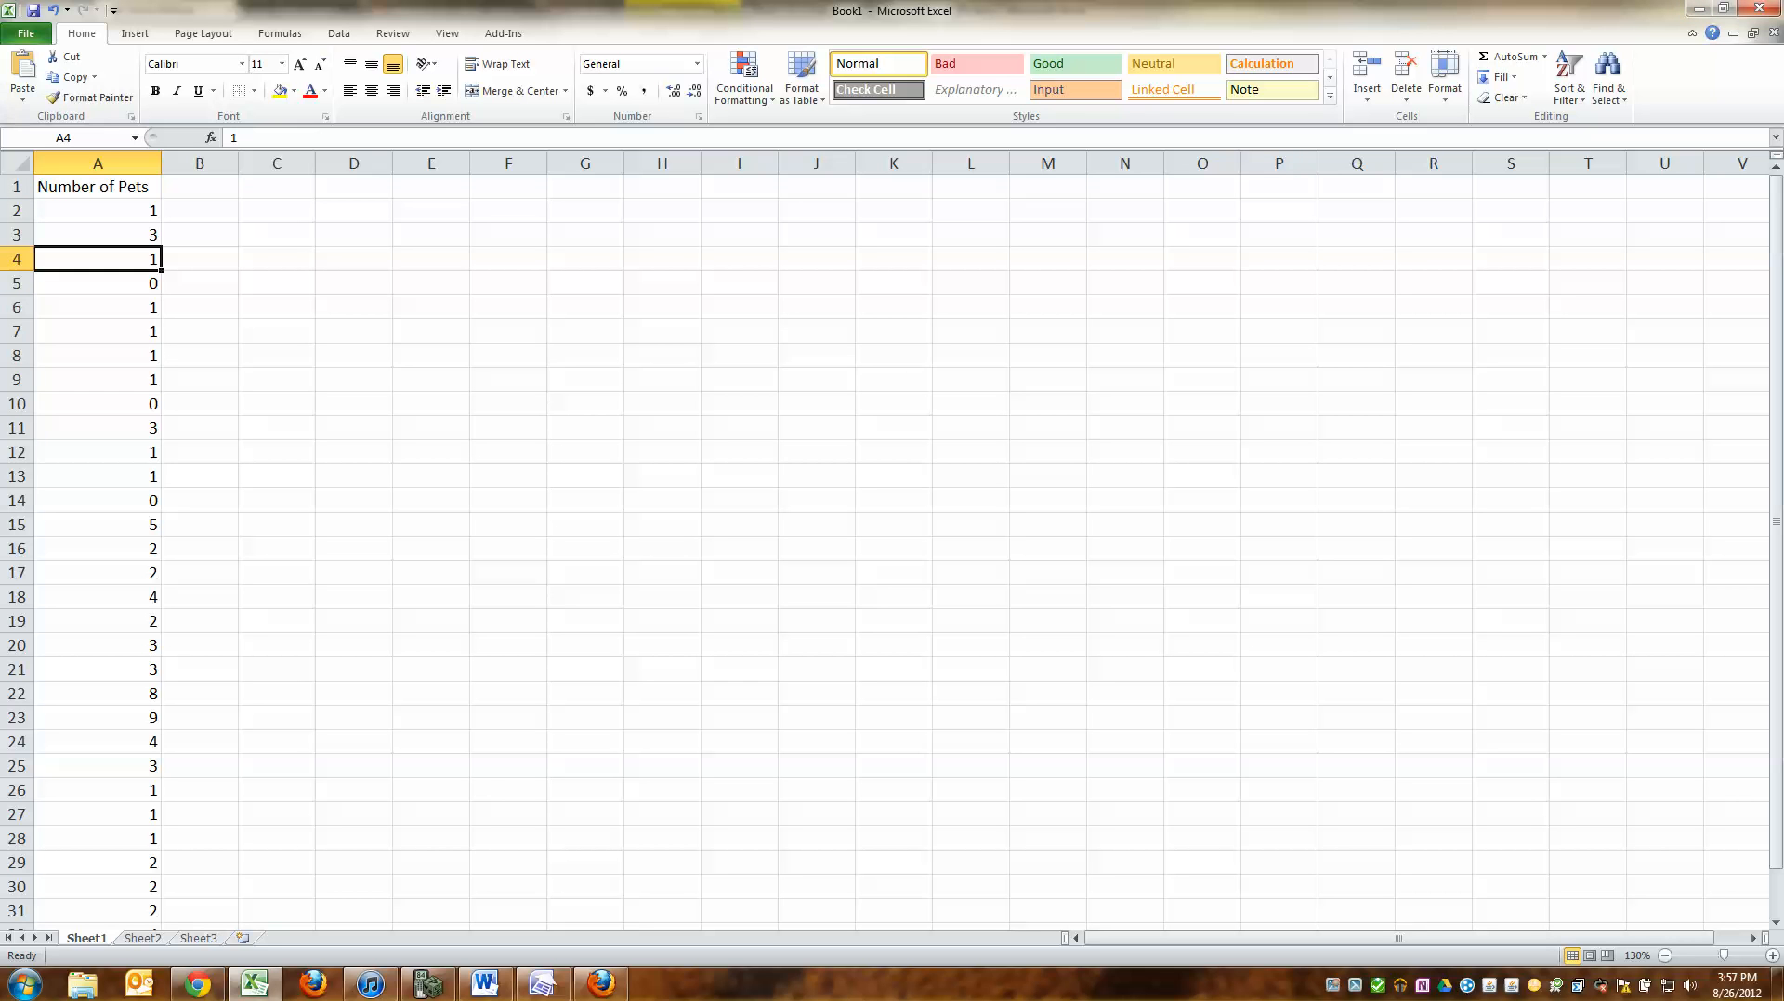
left_click(25, 33)
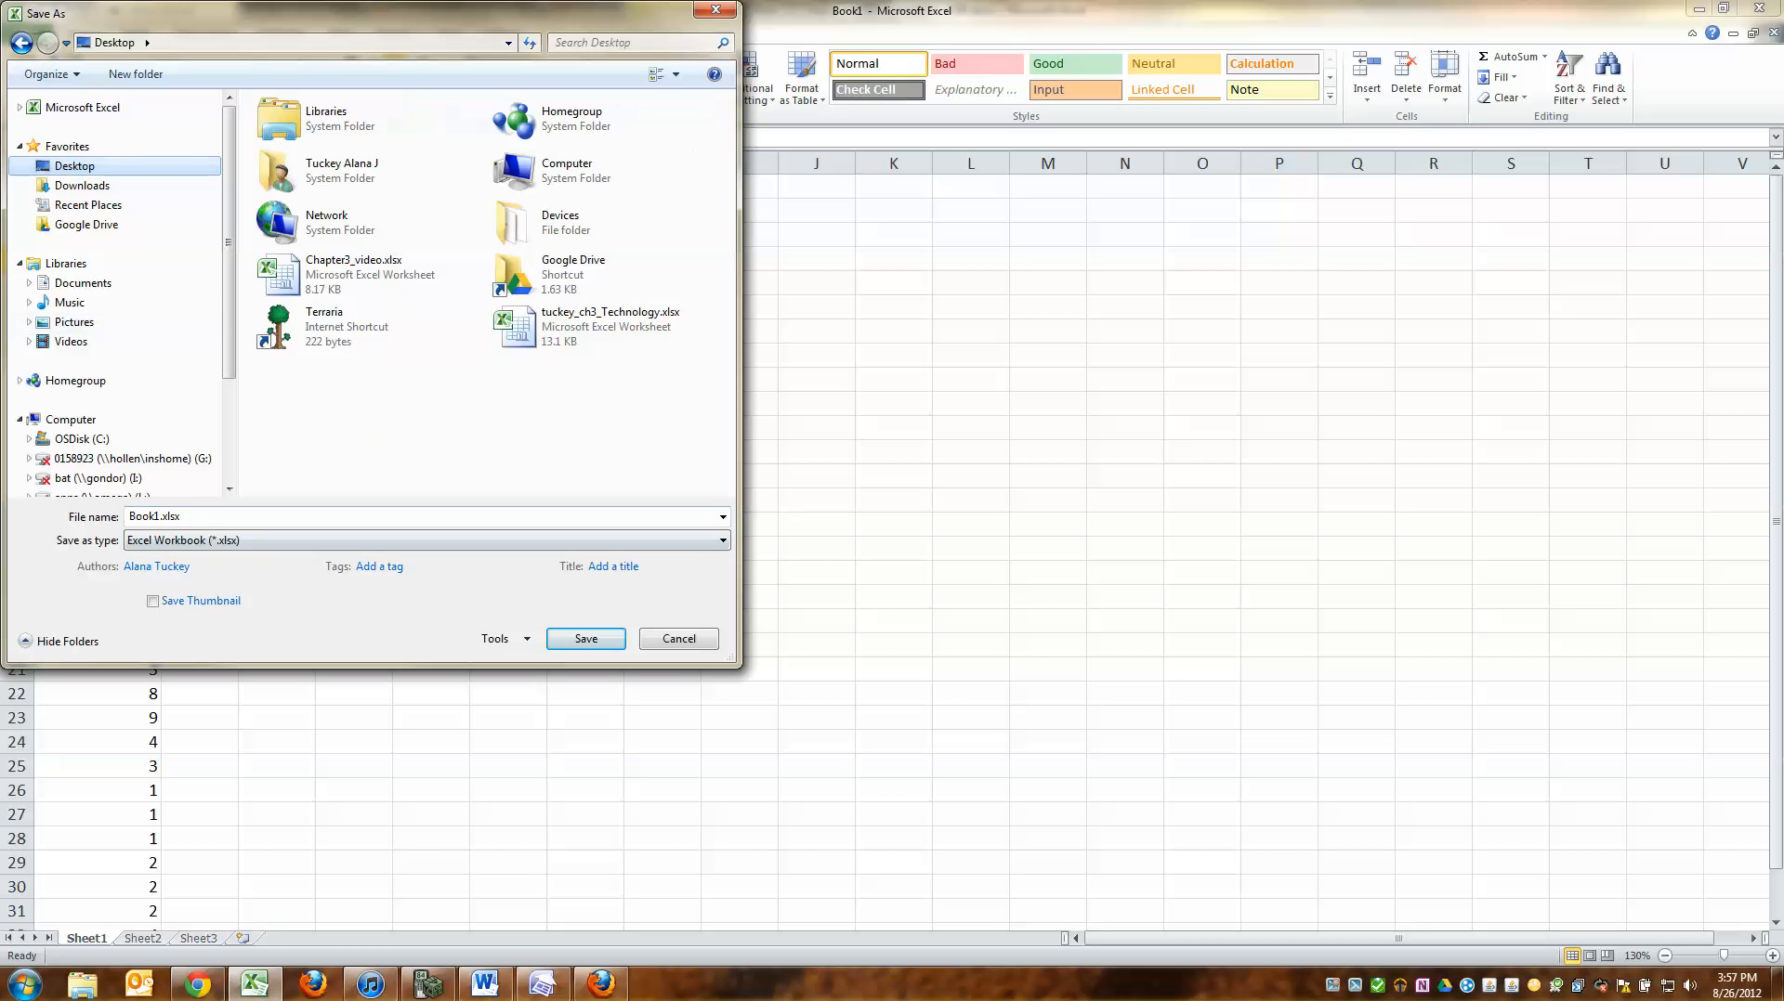
Step: Save the workbook as tuckey_ch3_Technology.xlsx, then hide the window
left_click(611, 327)
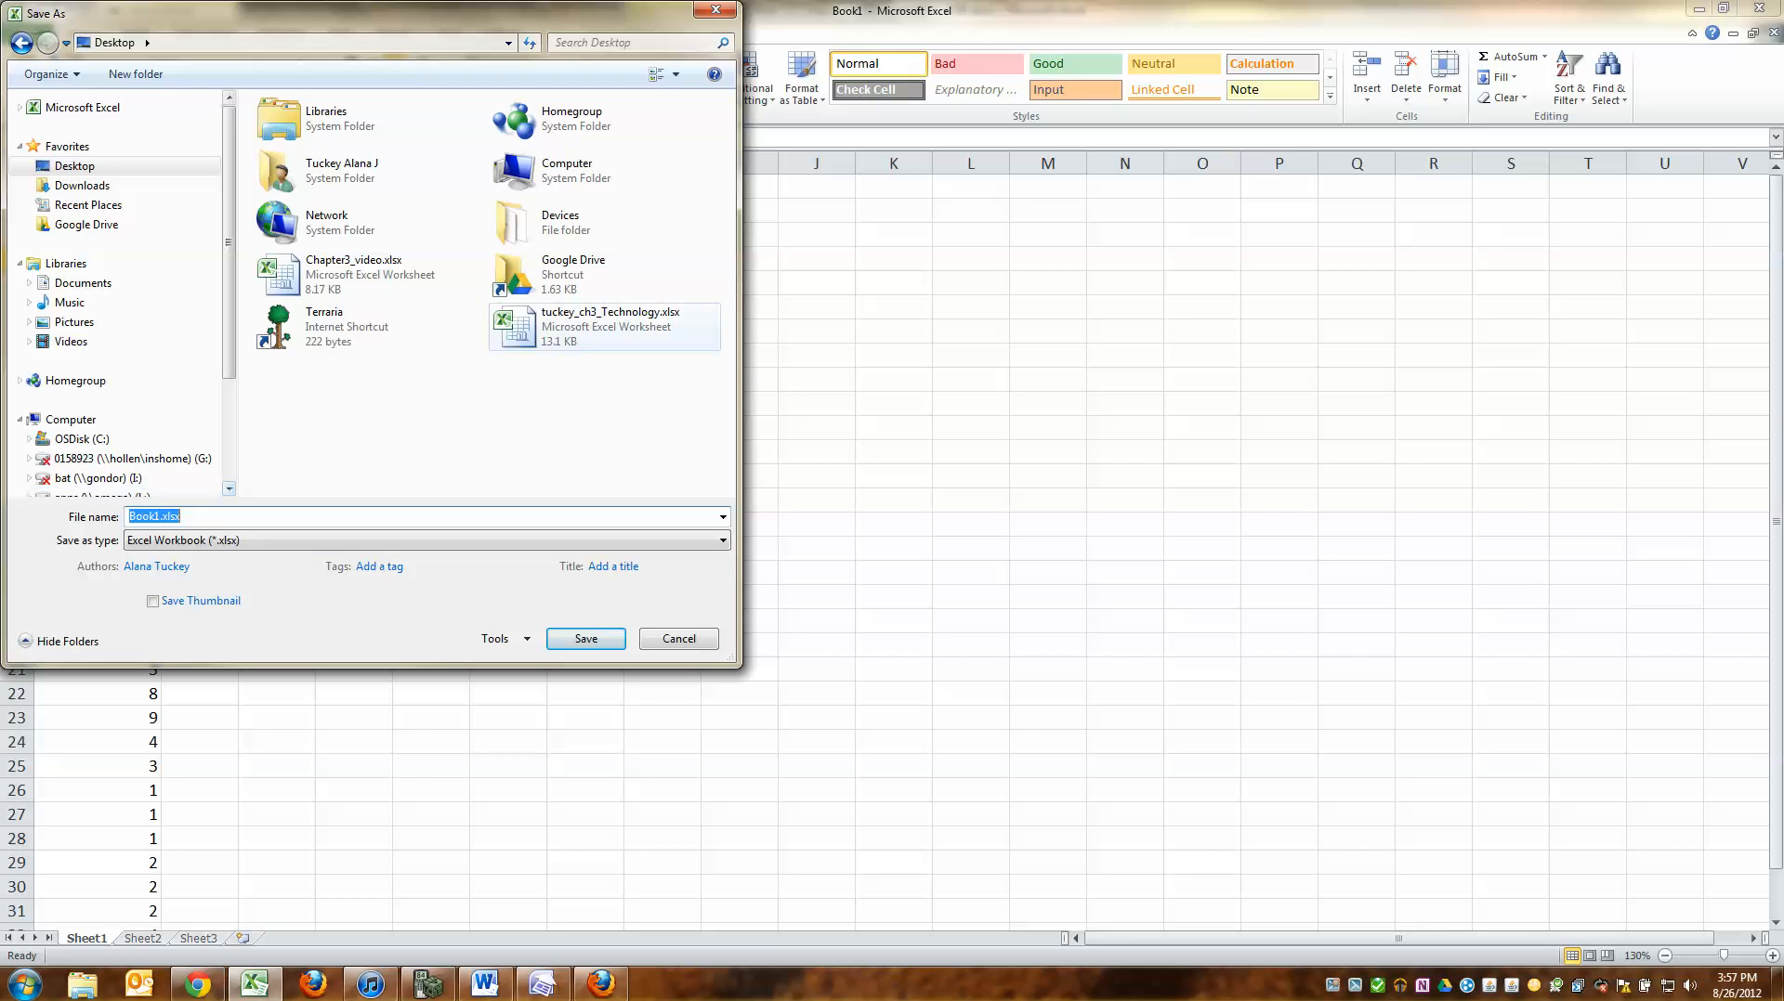
left_click(603, 325)
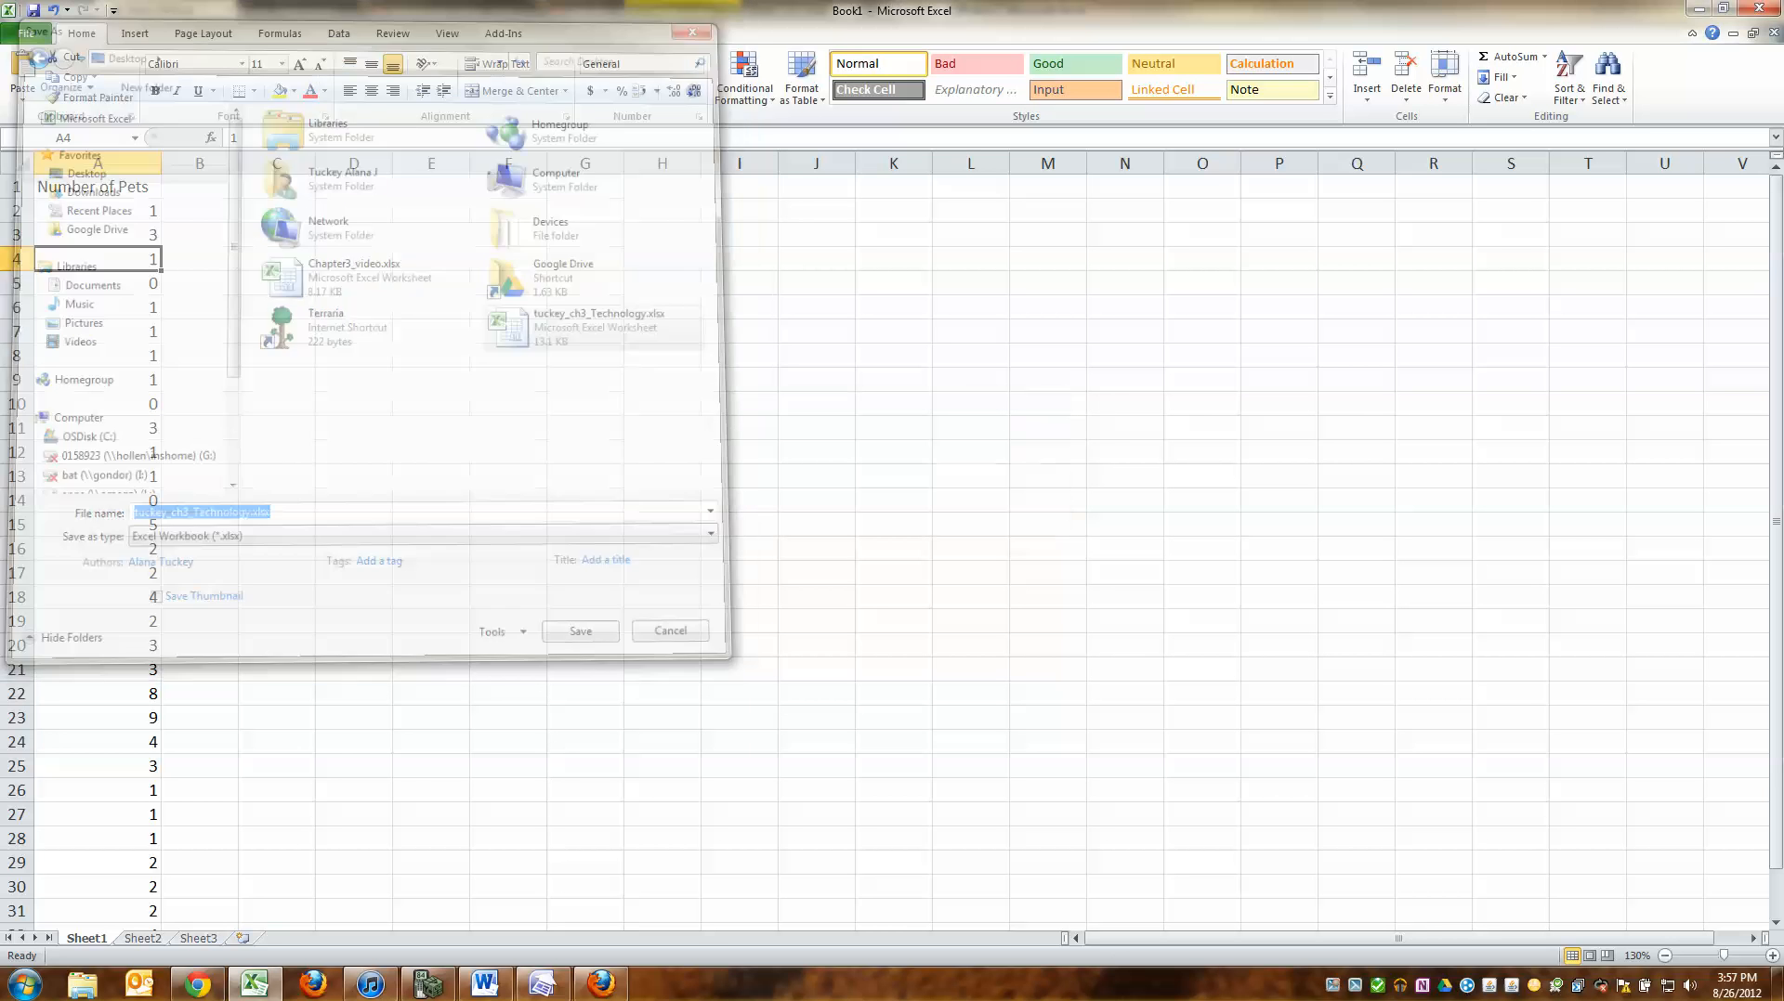
left_click(580, 630)
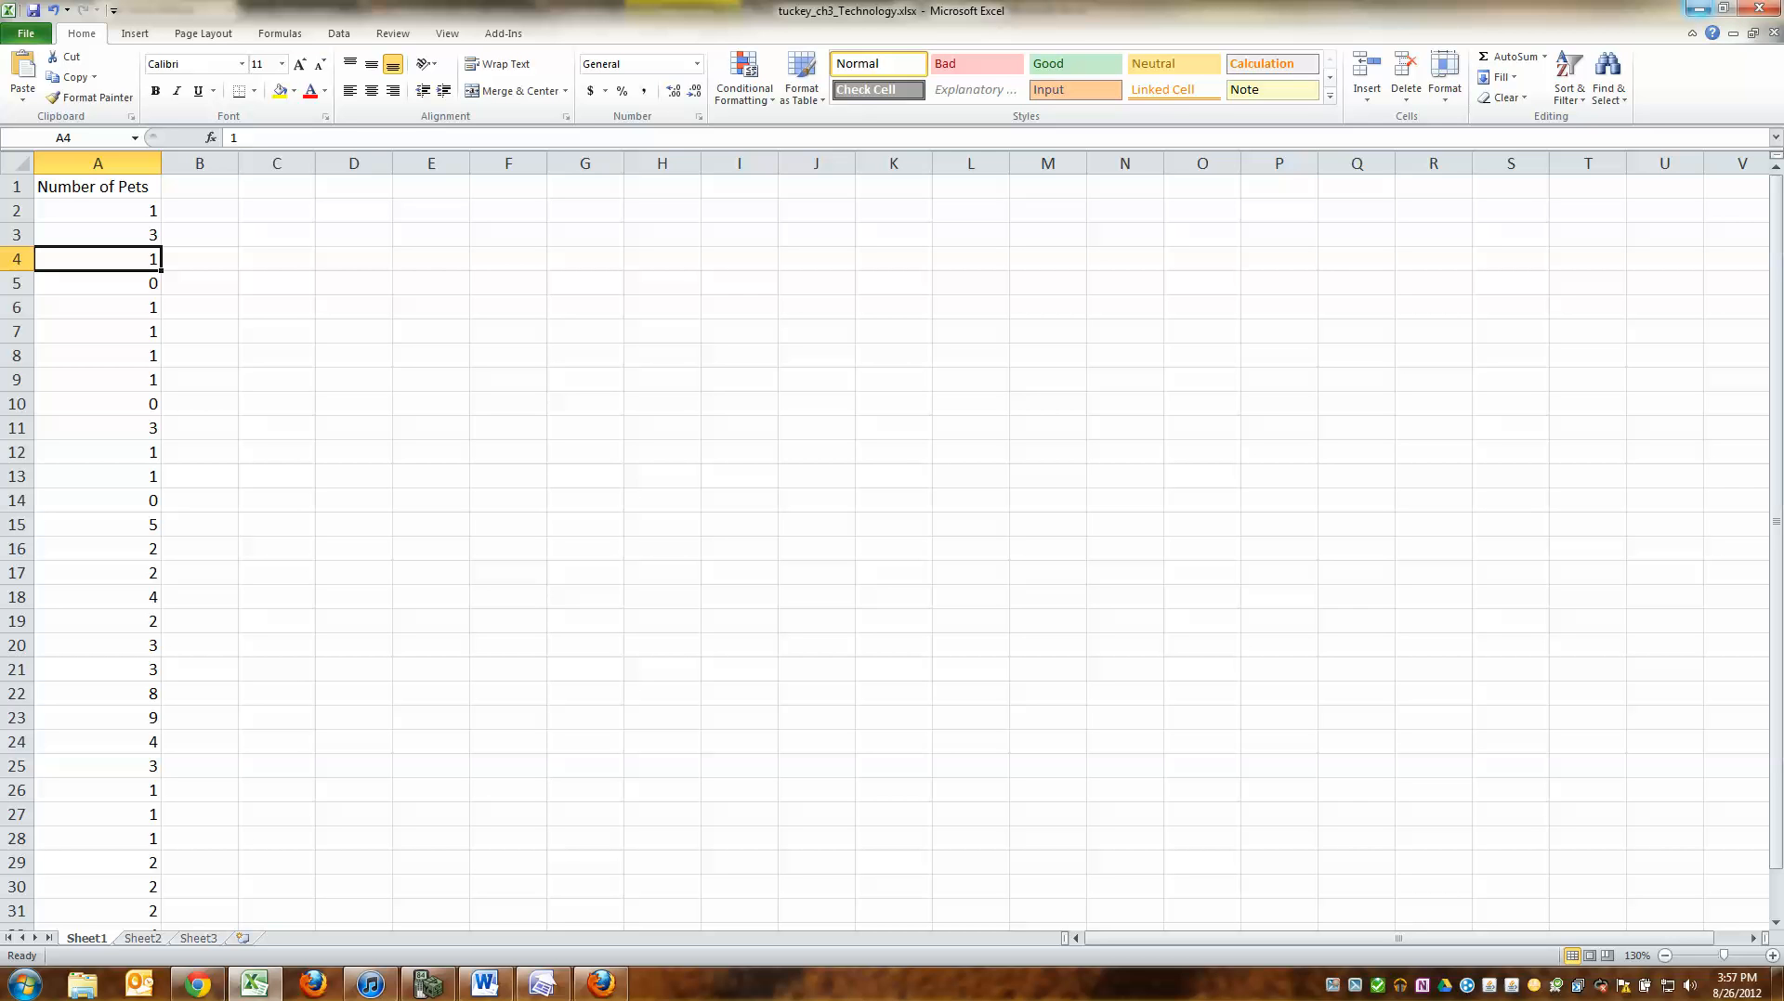
mouse_move(1722, 29)
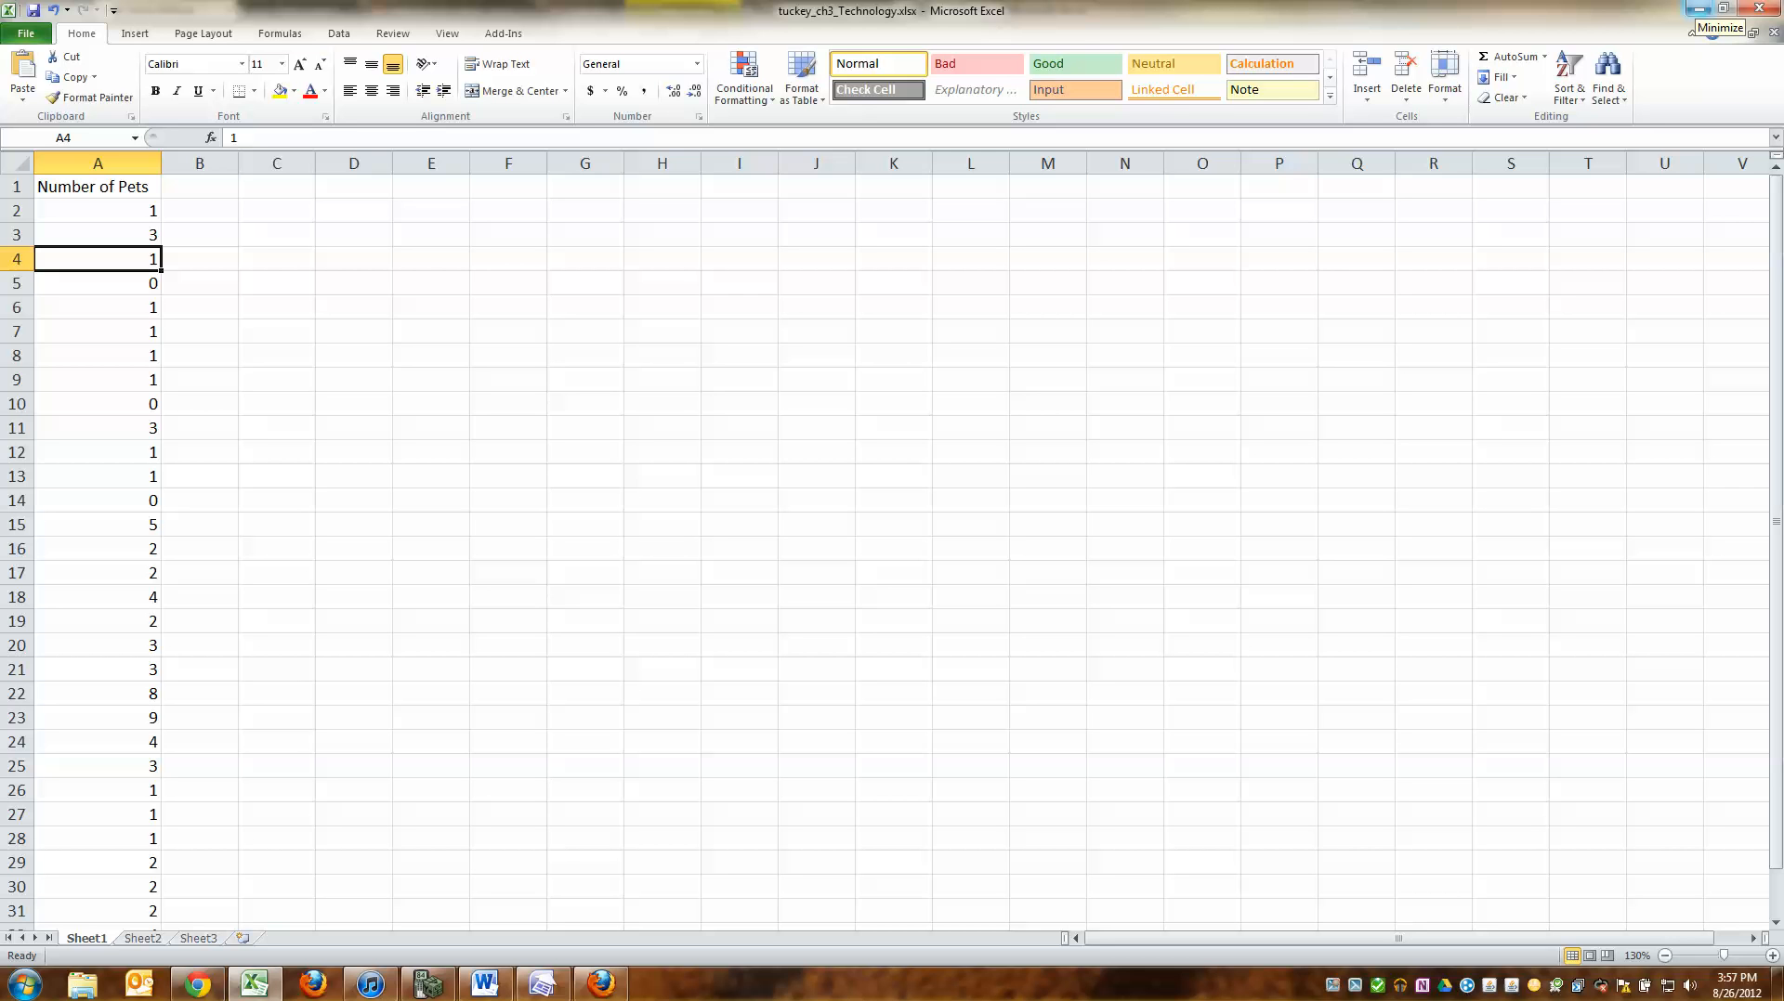
left_click(507, 308)
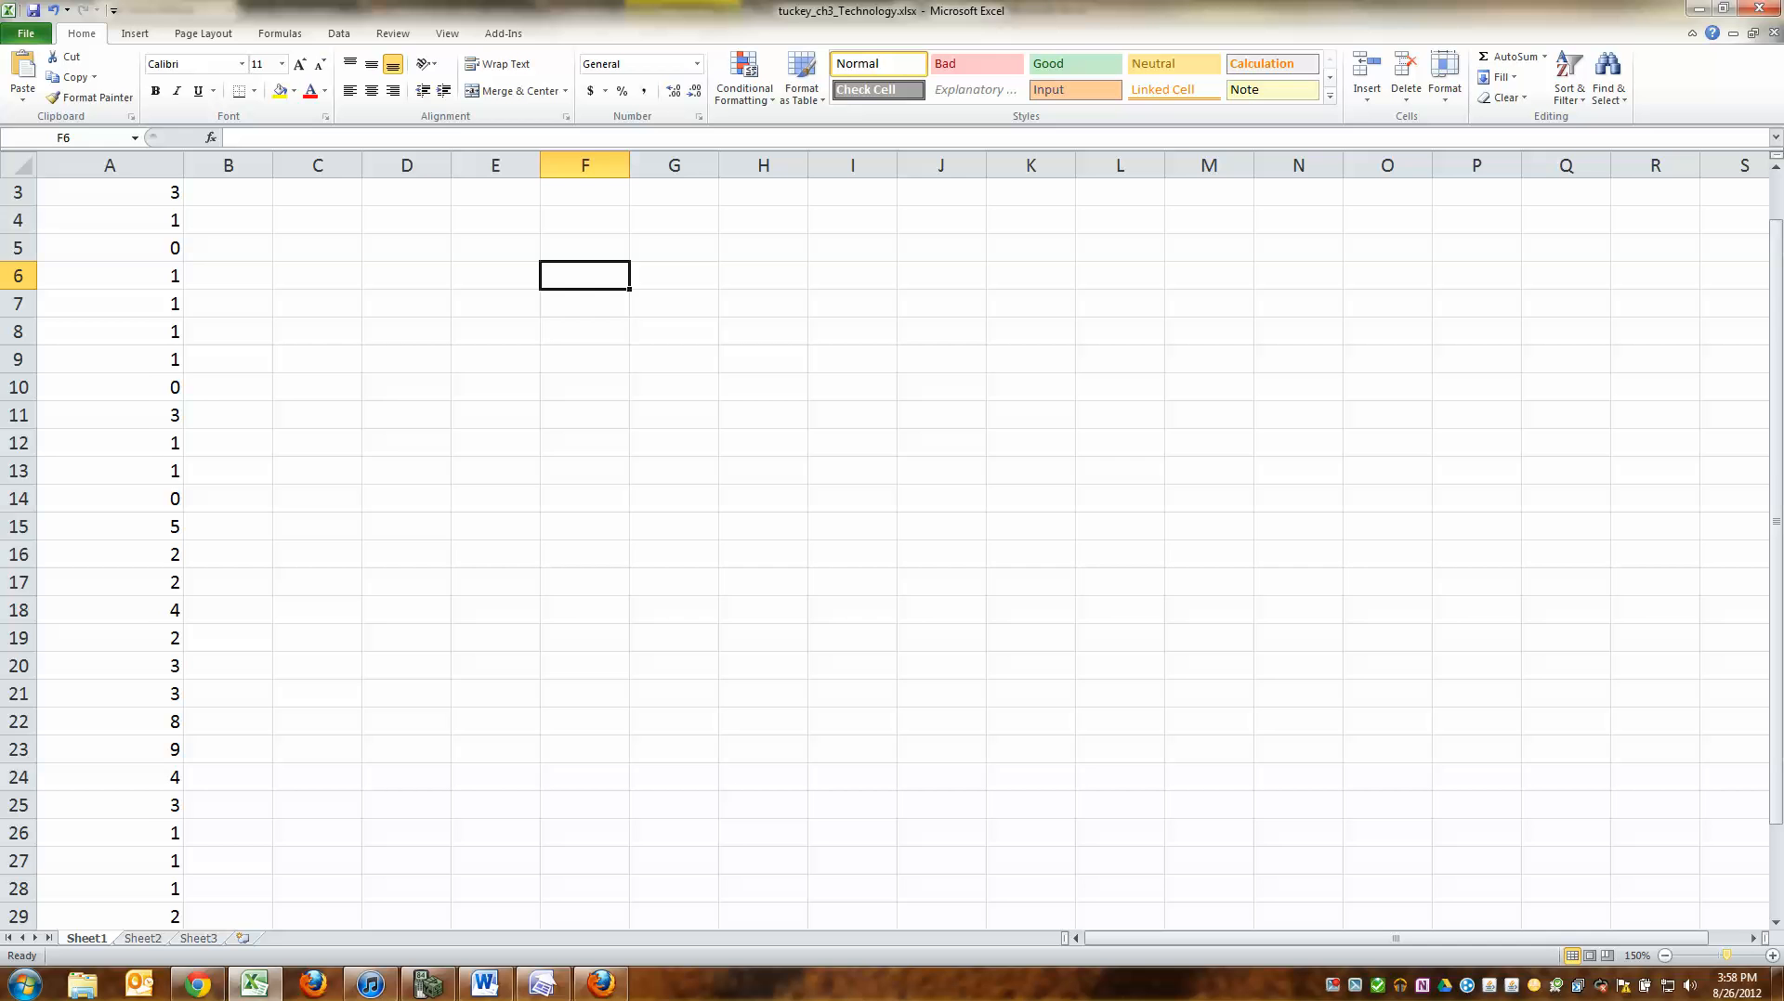
left_click(227, 330)
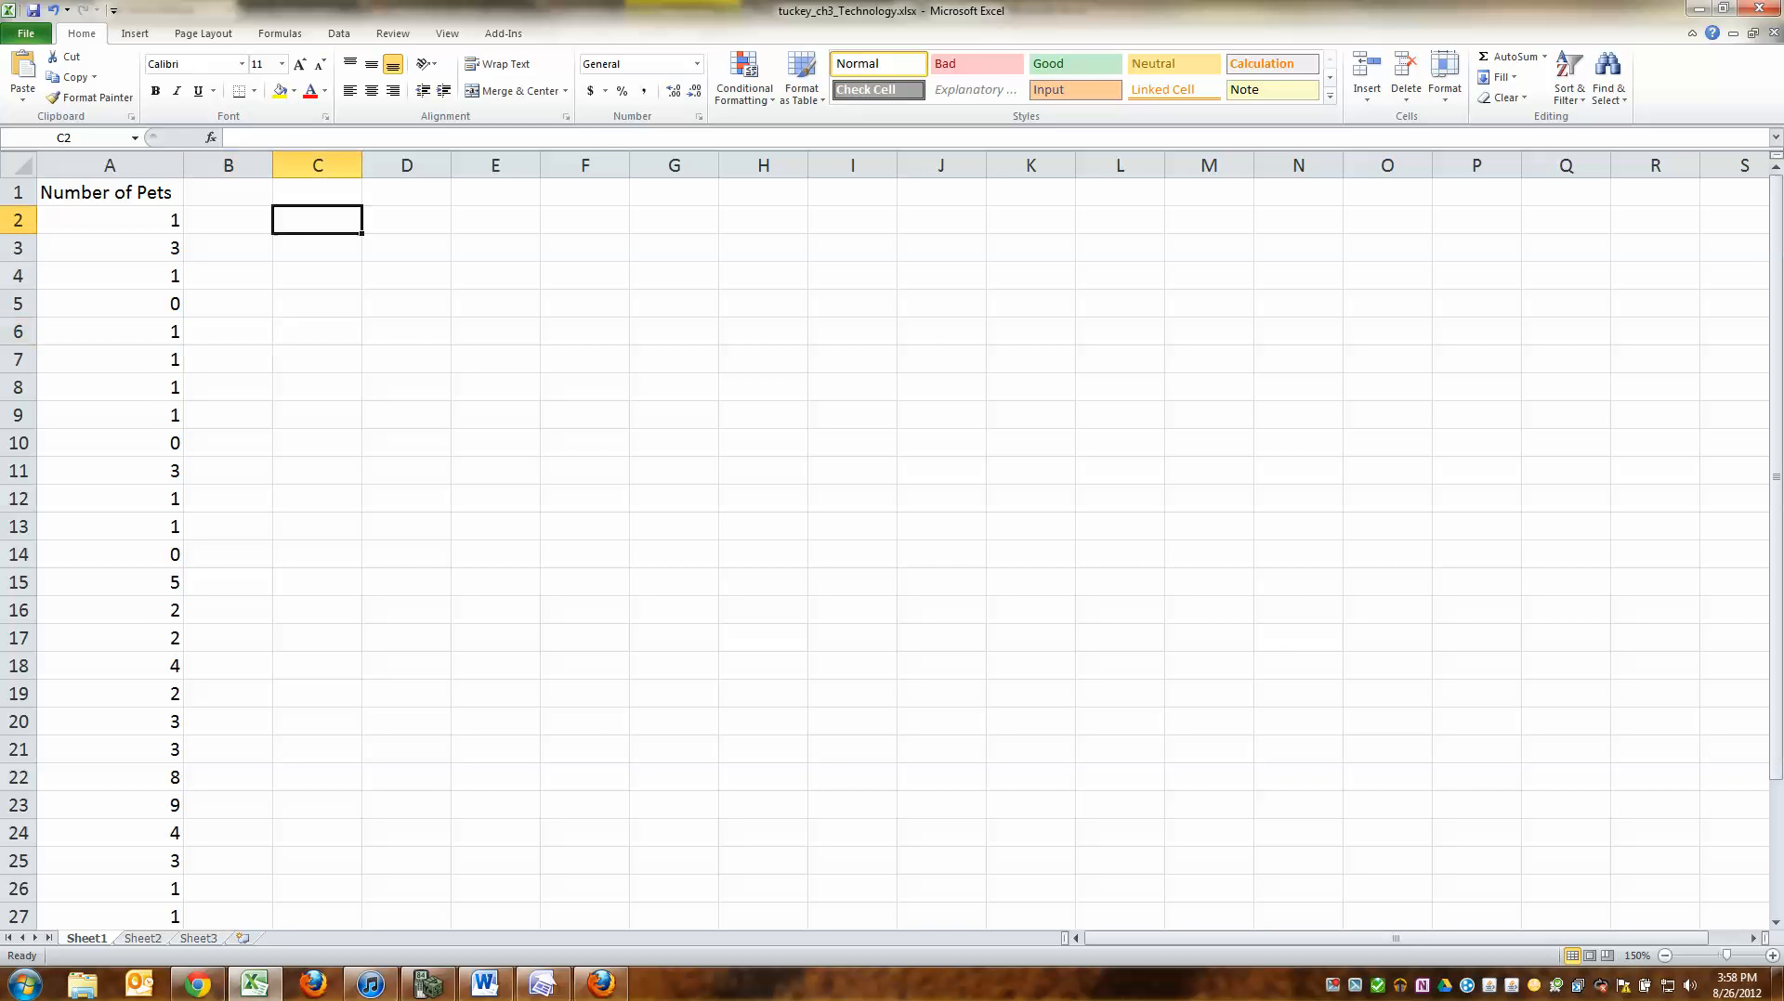
Step: Enter a Mean label with =AVERAGE(A2:A33) giving 2.3125, and select both cells
type("ME")
left_click(405, 221)
type("=")
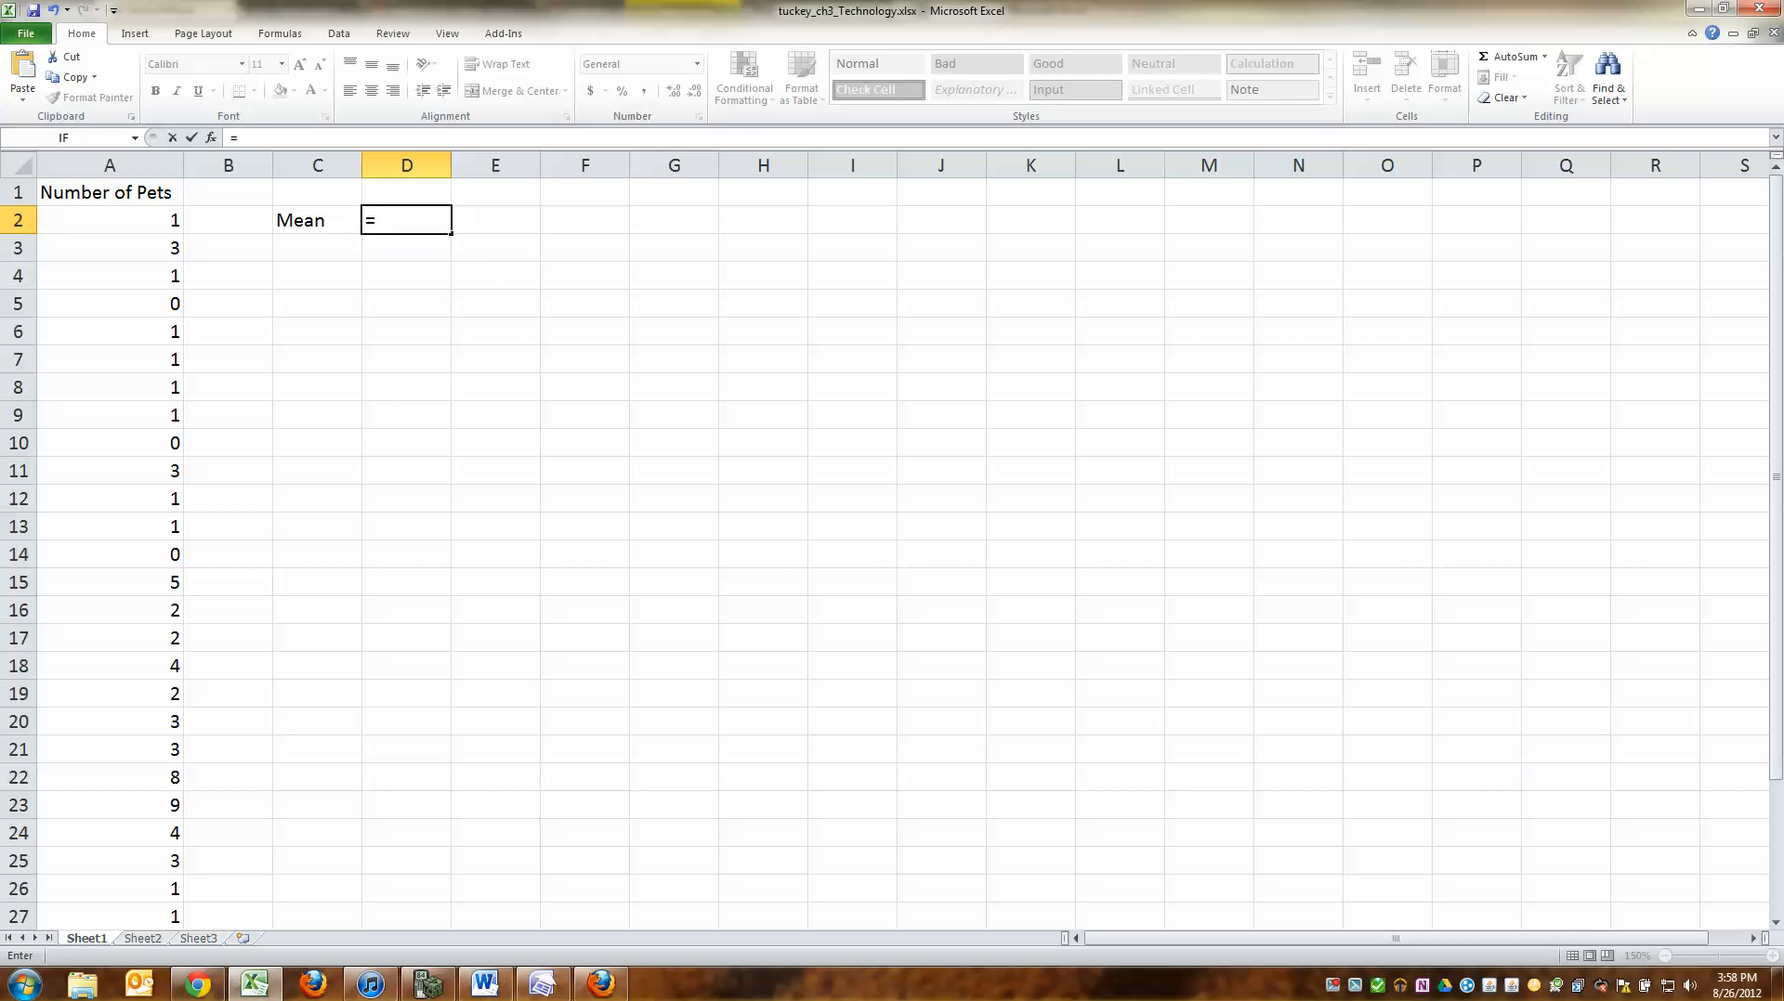
type("AVERAGE(")
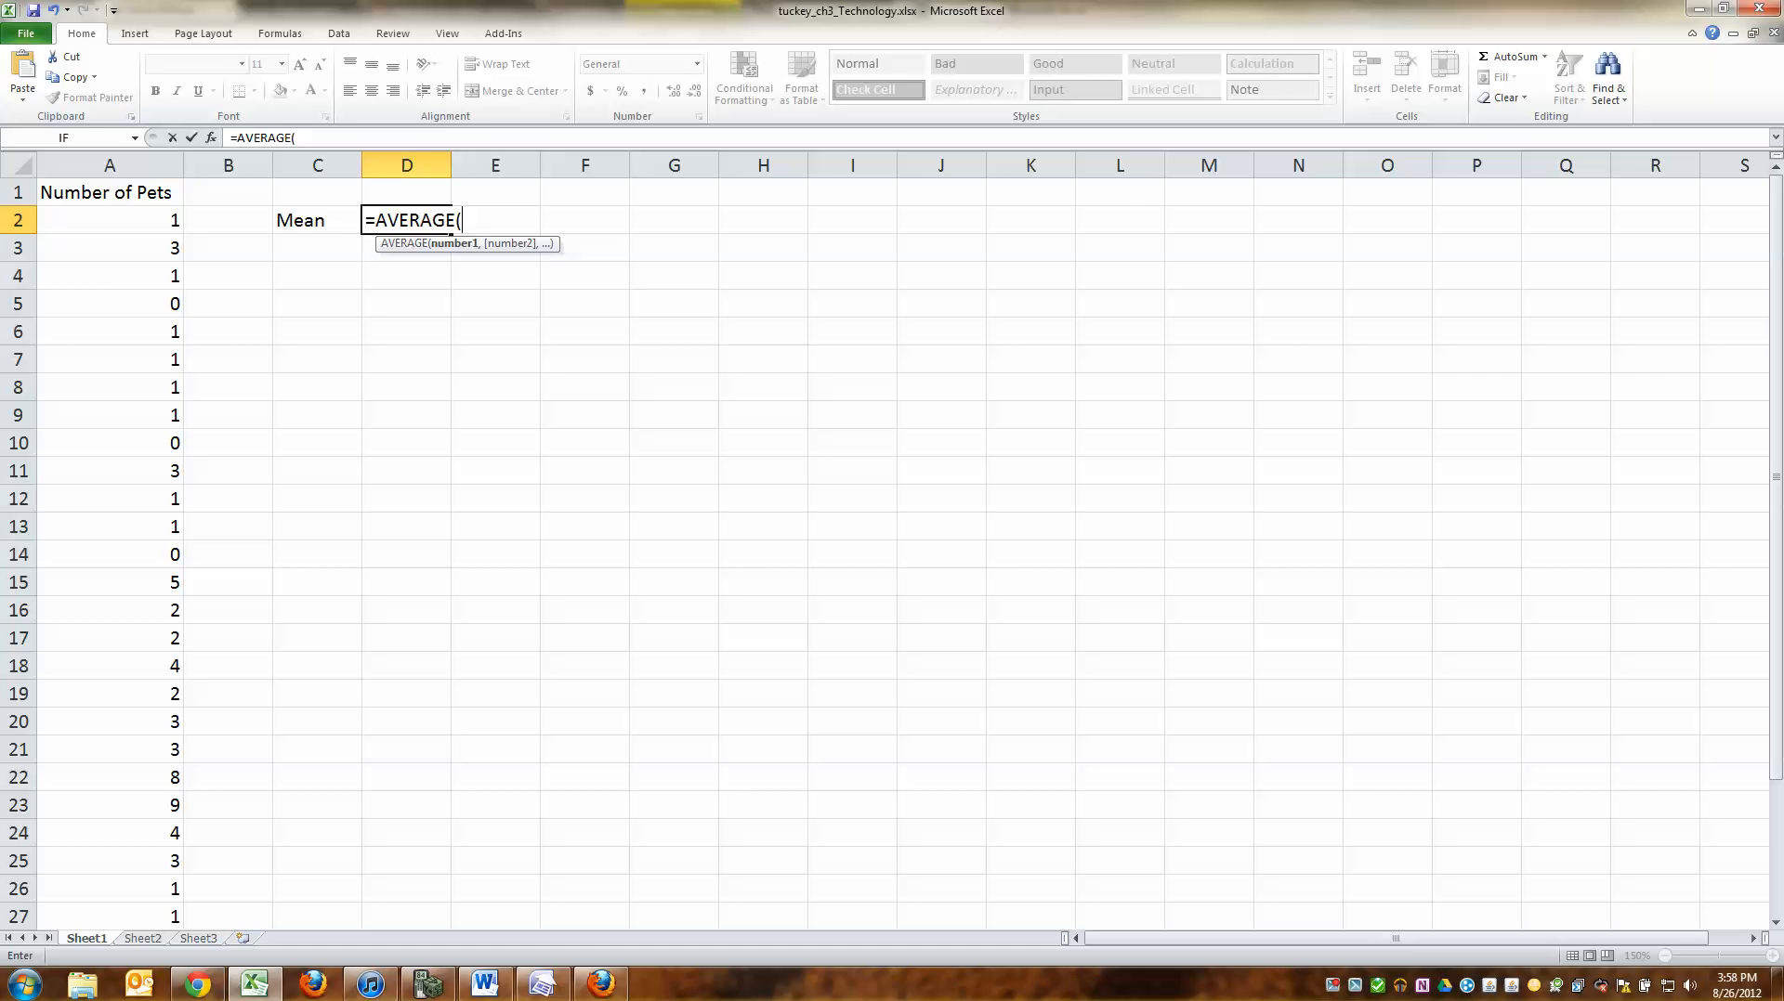
type("A")
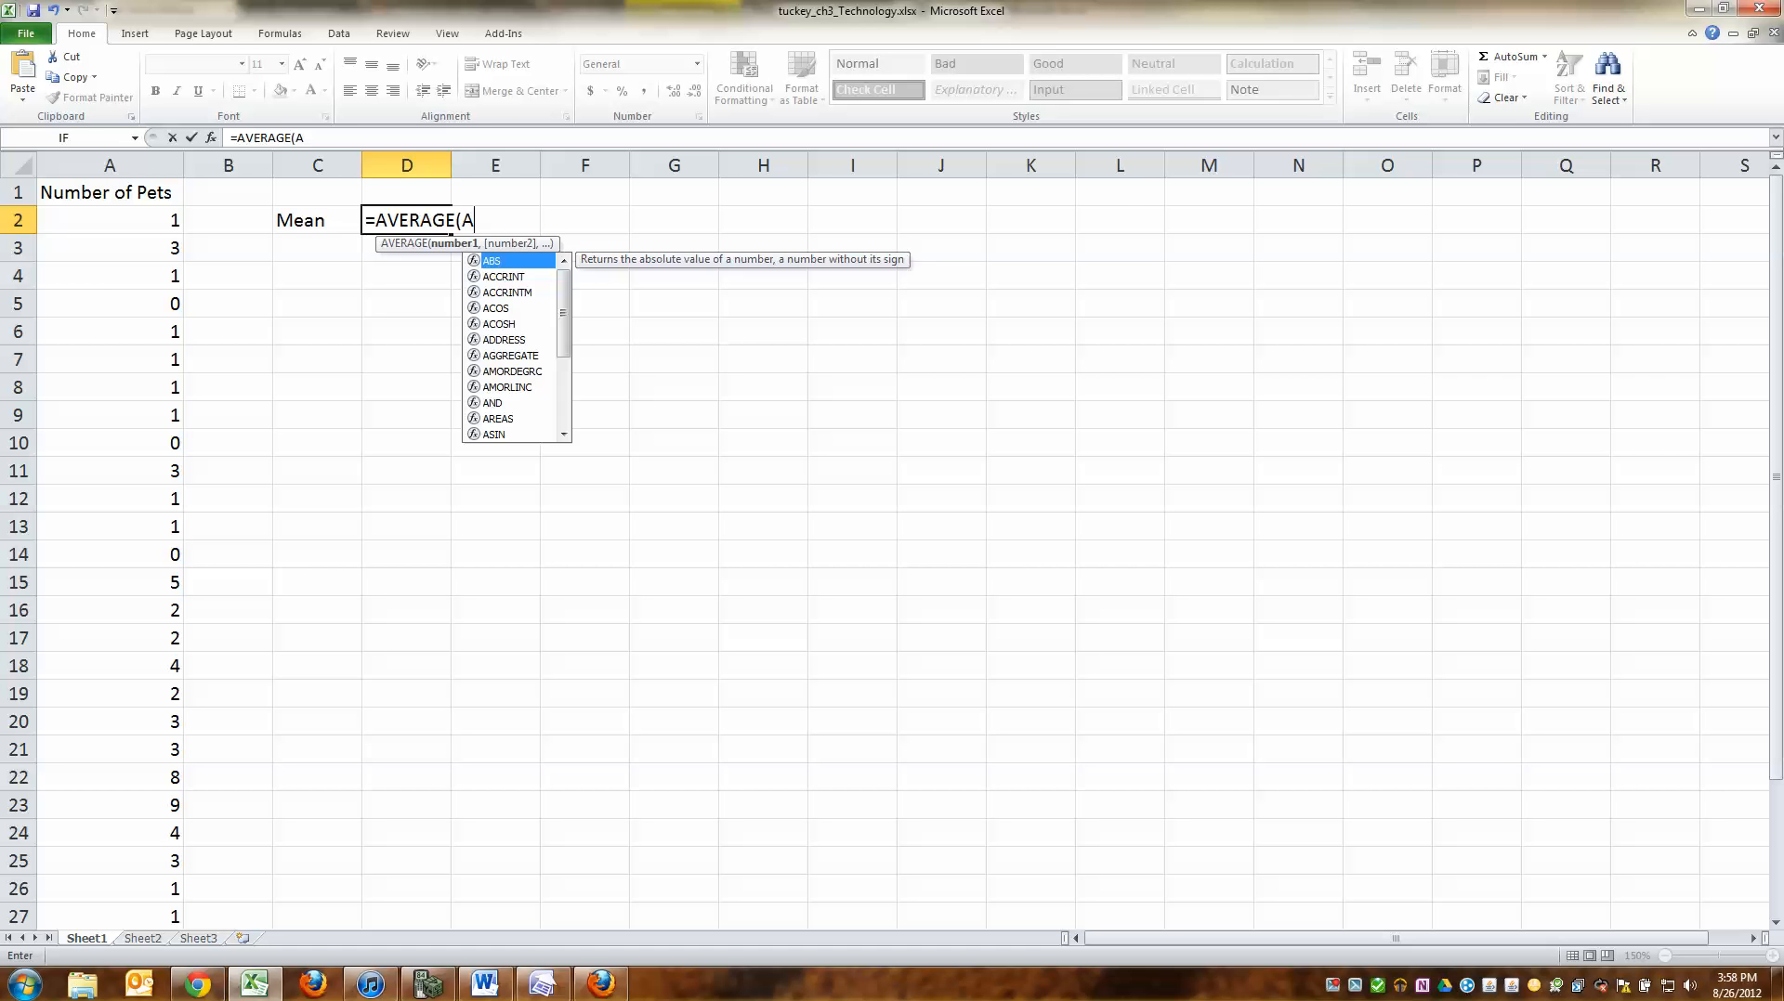
left_click(110, 219)
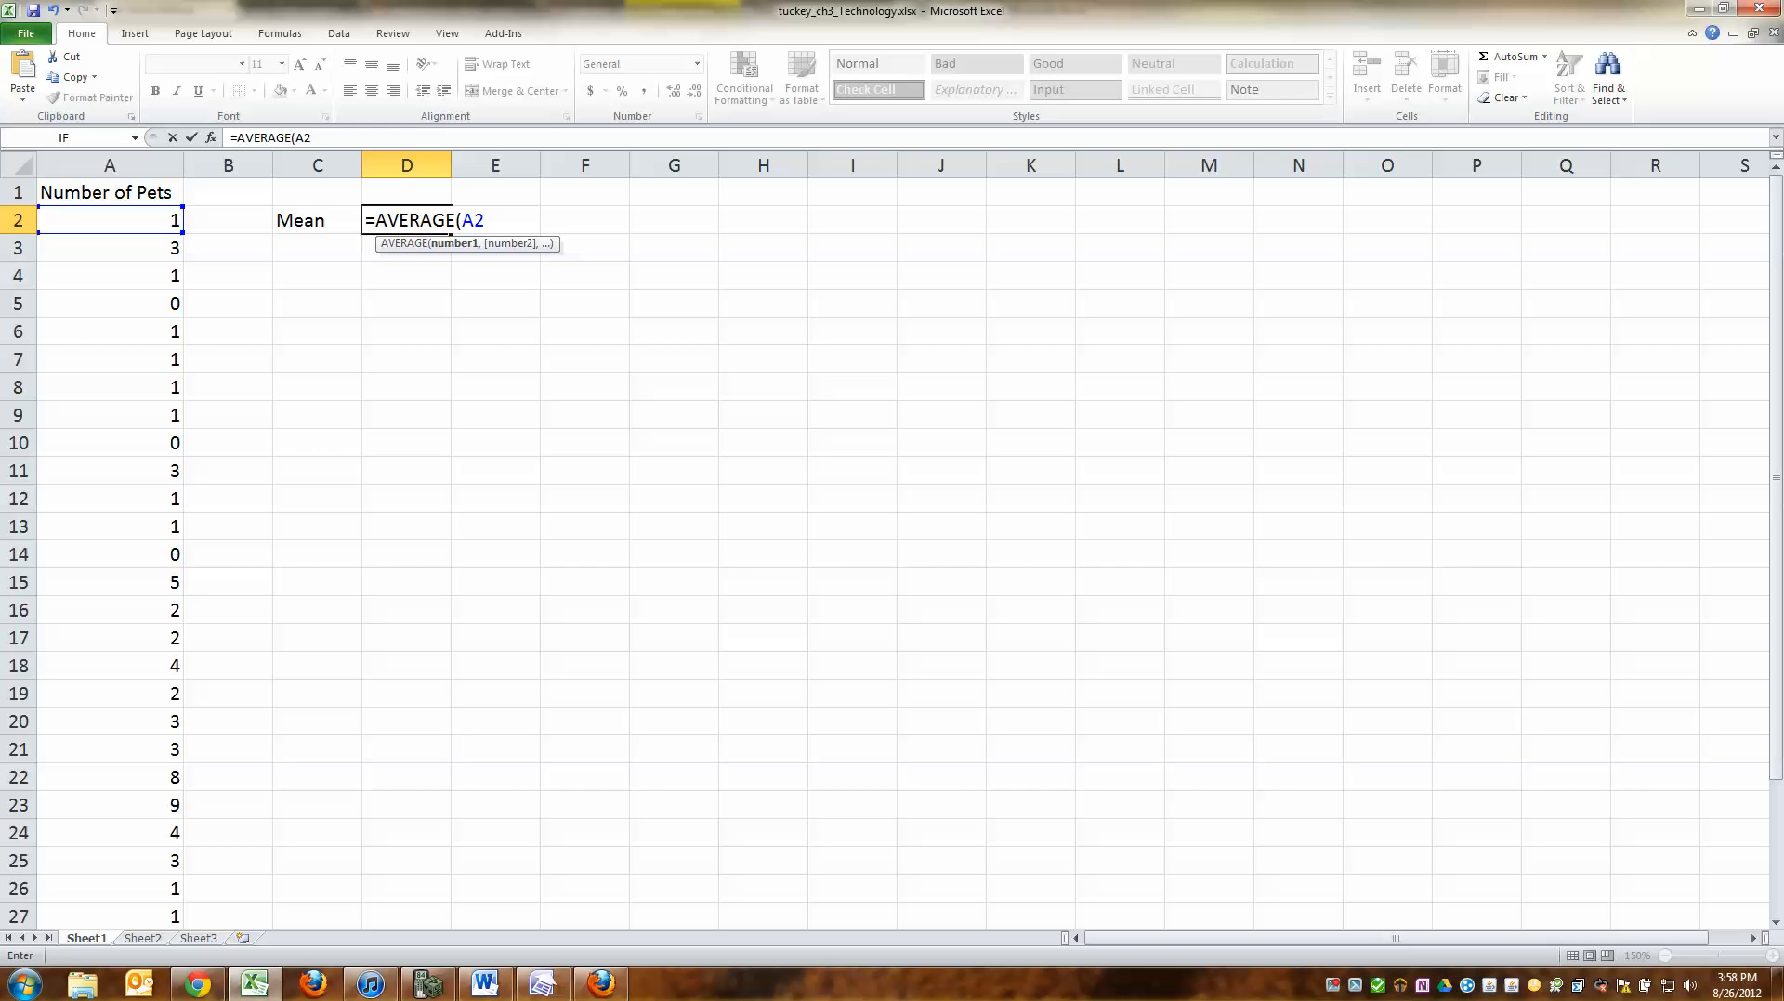
type(":A")
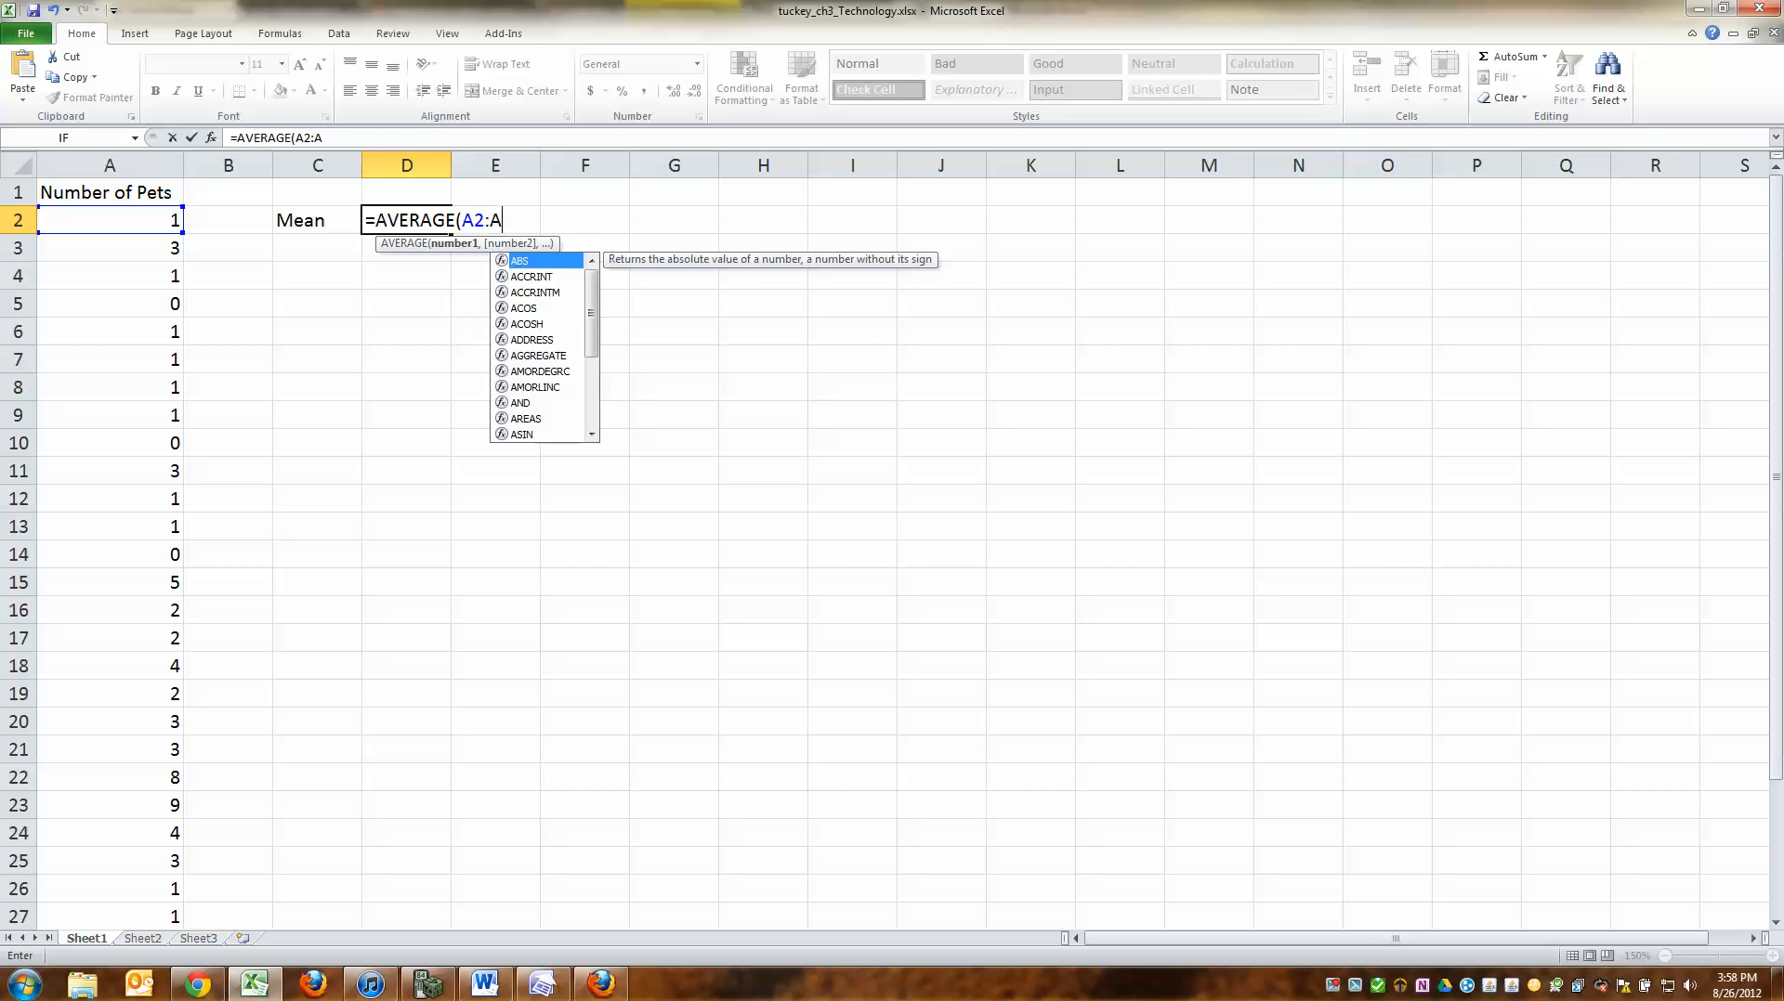
type("33)")
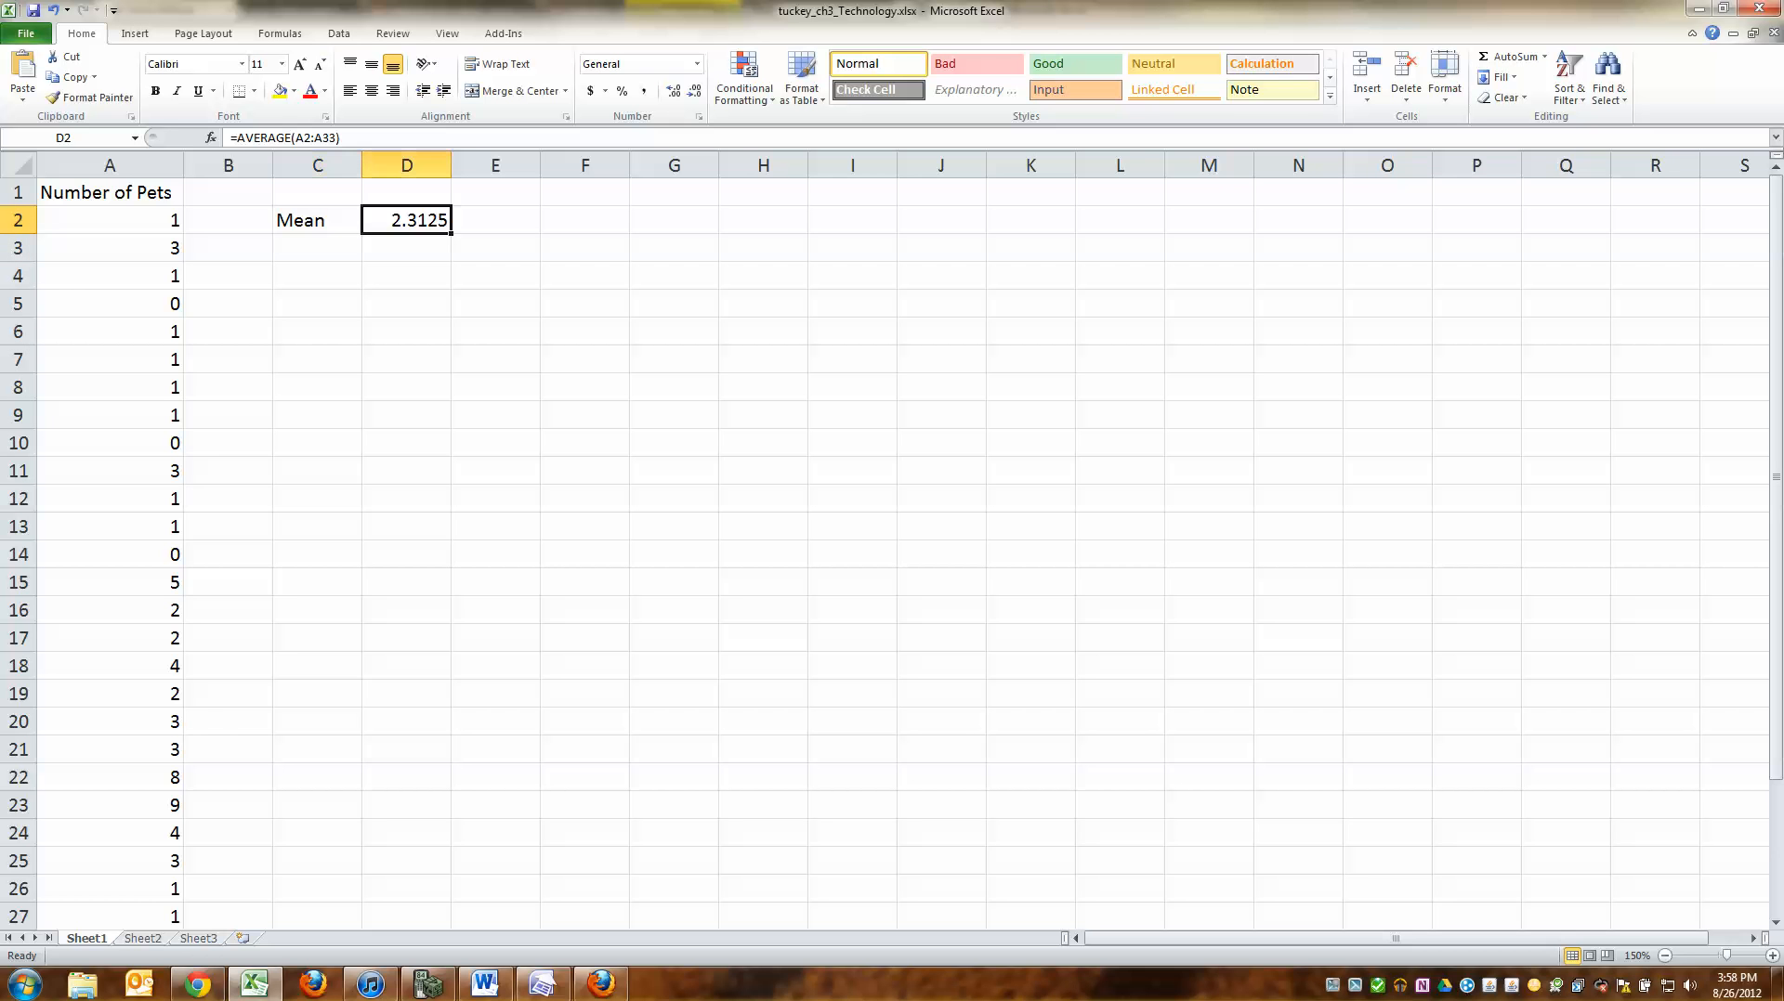
double_click(406, 219)
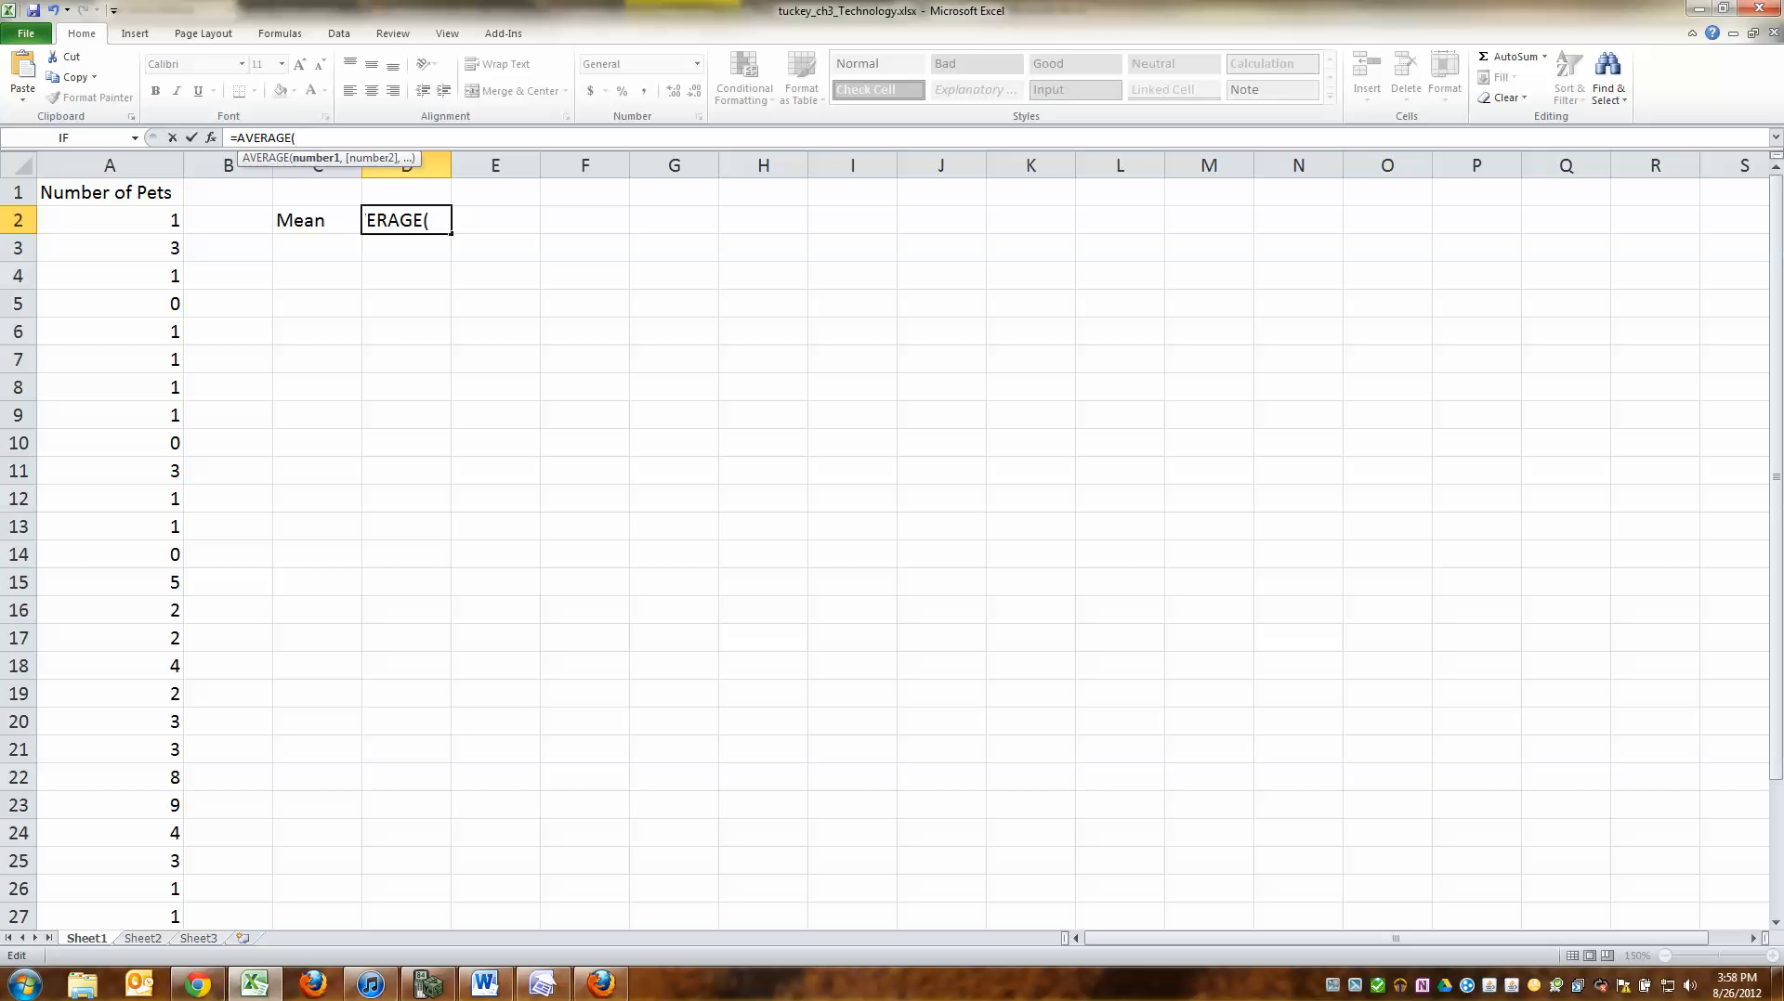
left_click_drag(110, 219, 109, 899)
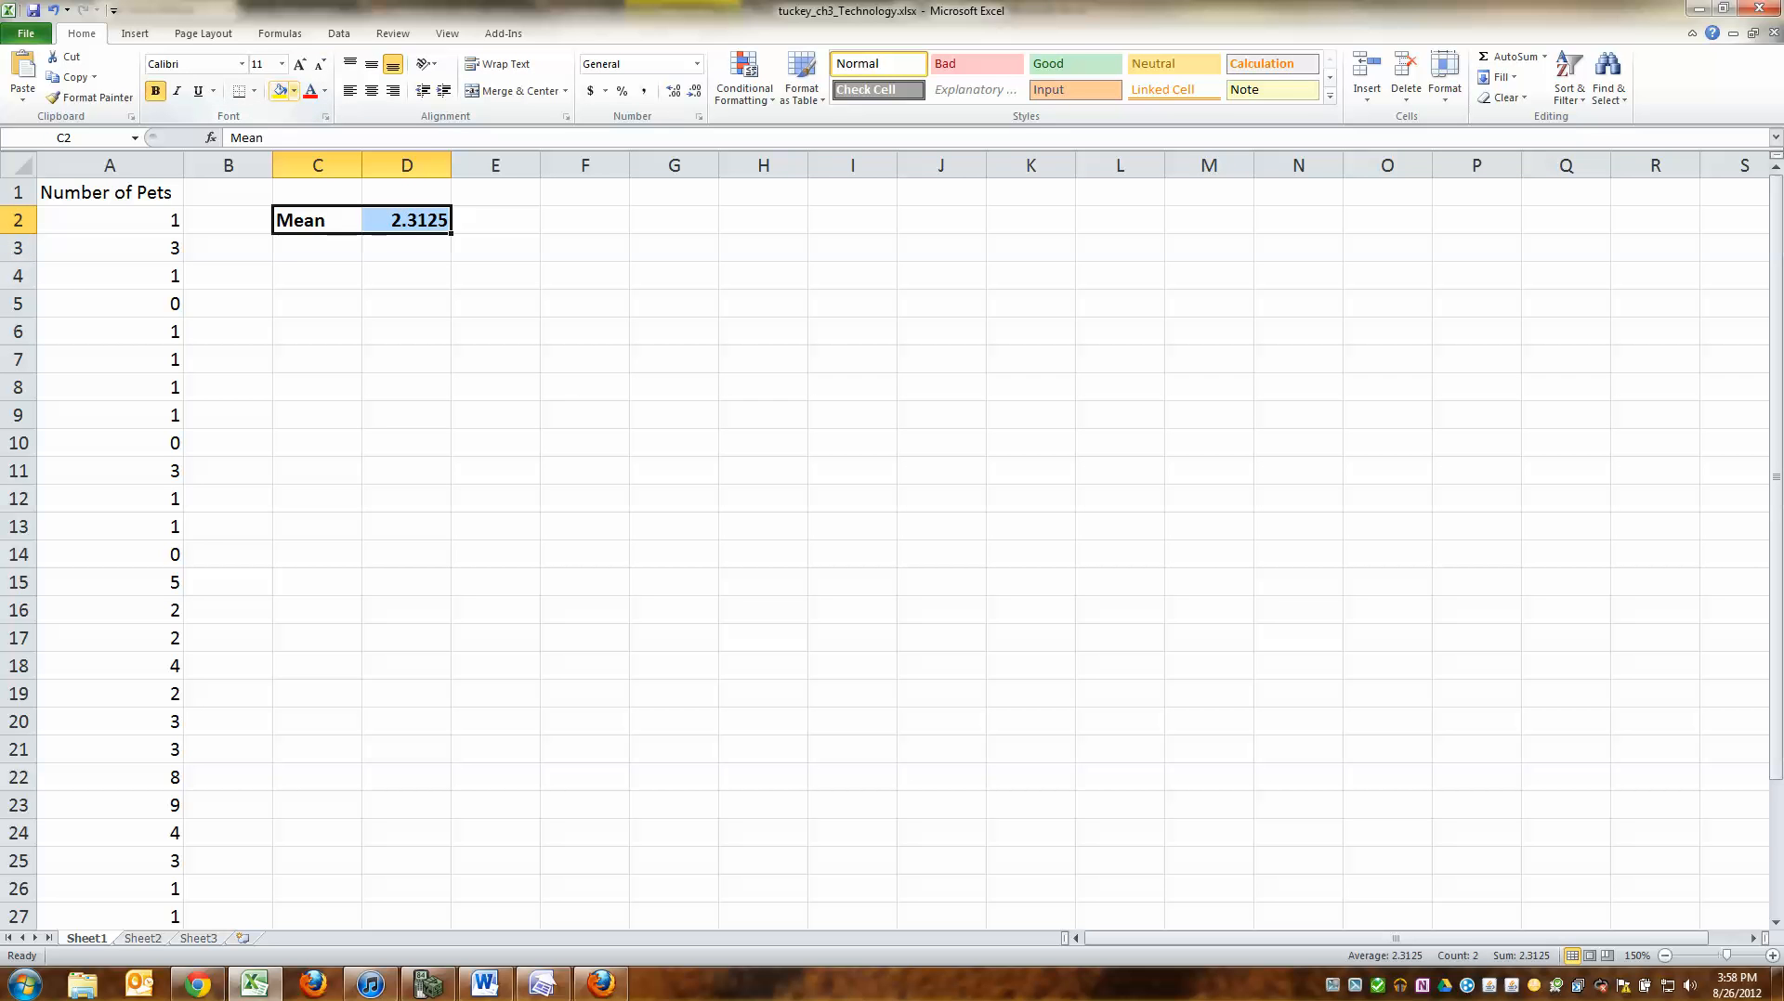
Step: Fill the Mean cells yellow and add a Median label in the cell below
left_click(294, 91)
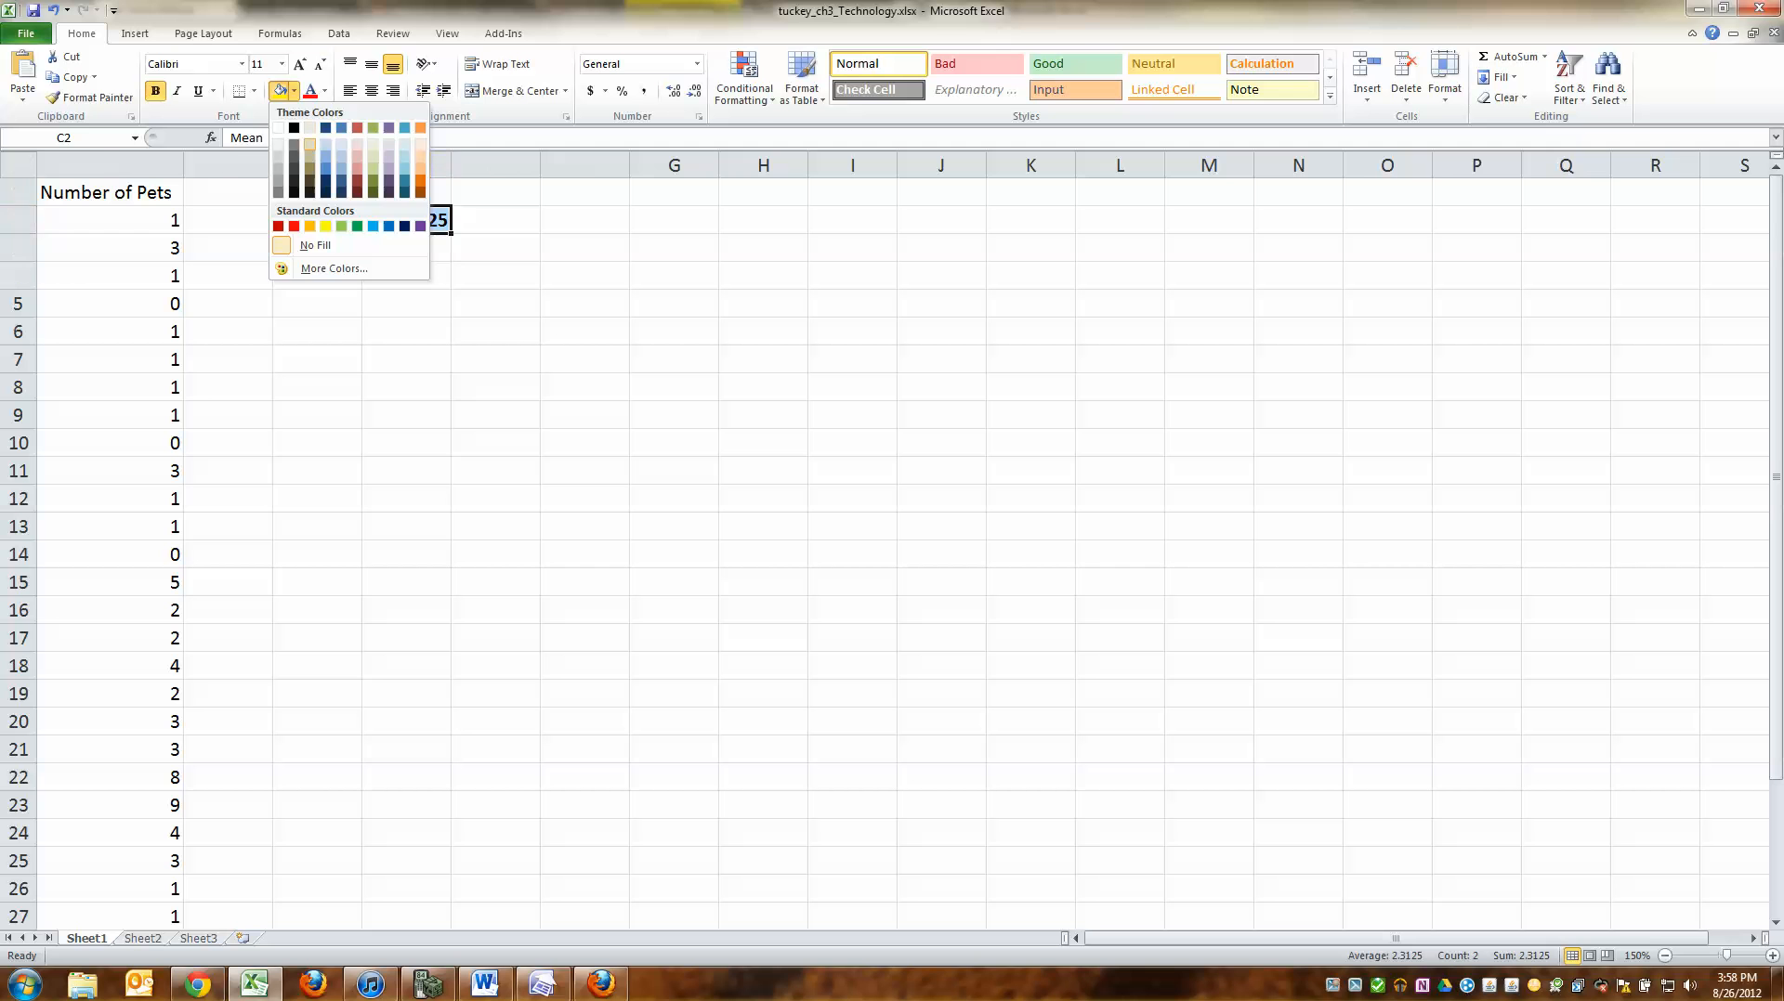
left_click(326, 225)
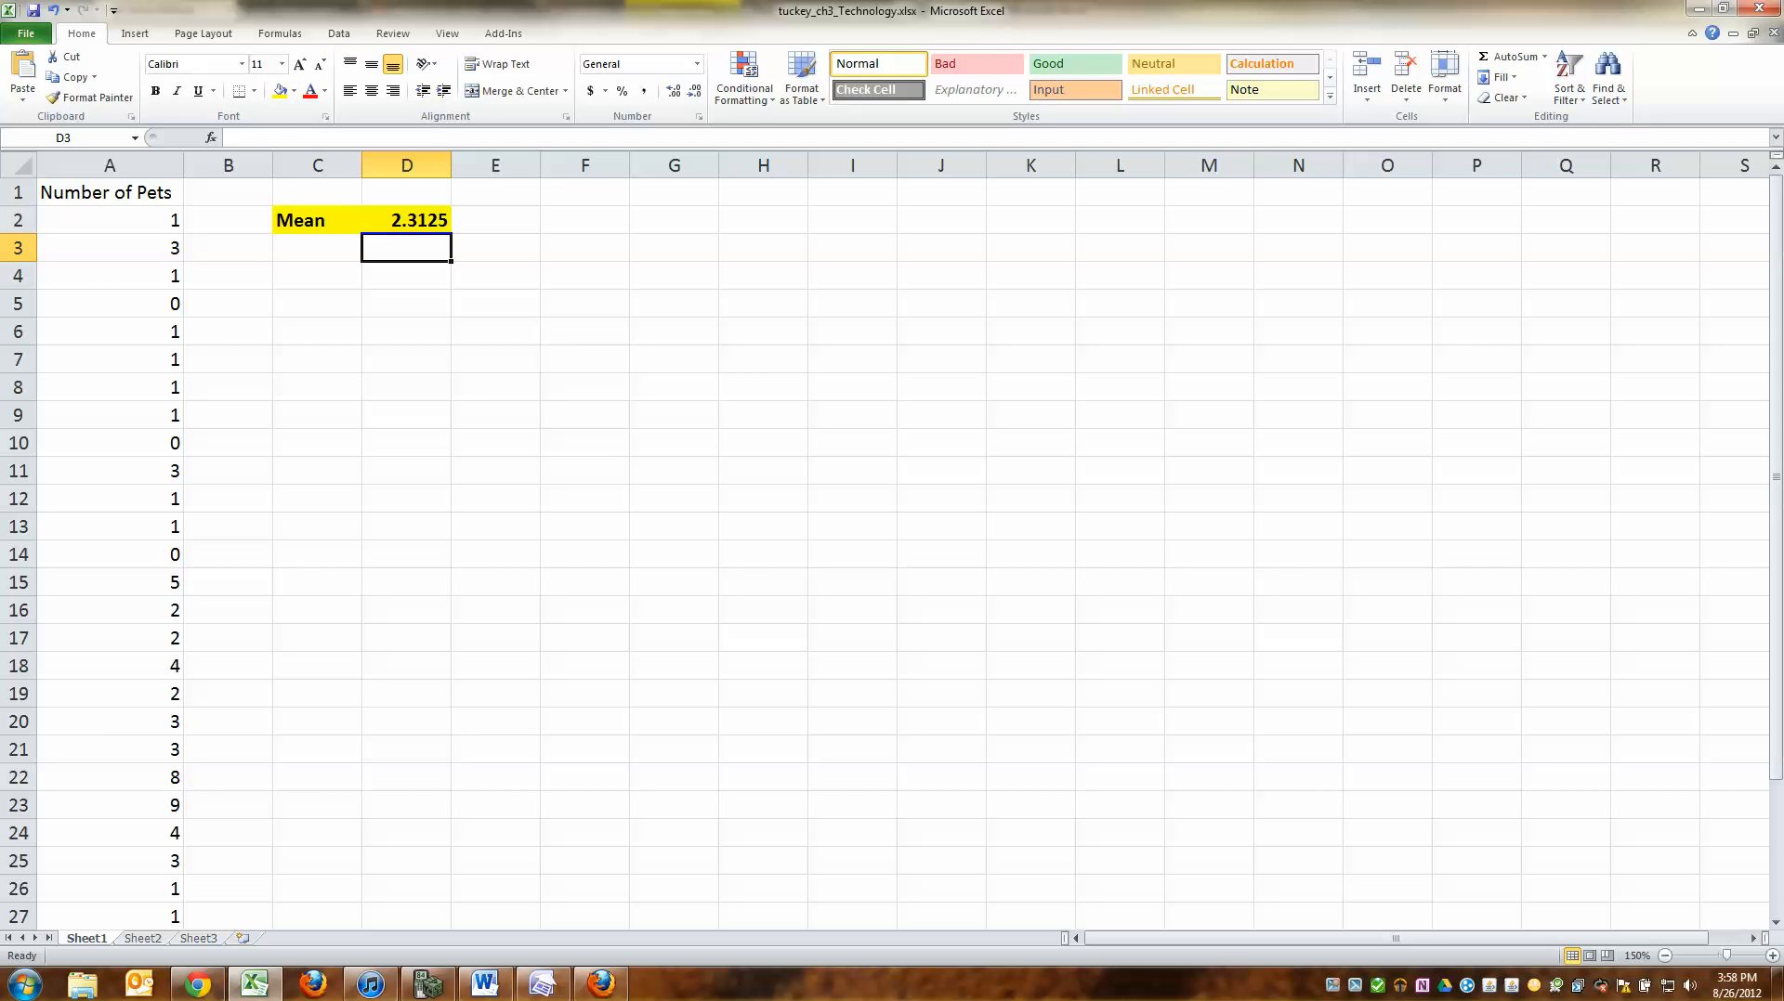
left_click(316, 247)
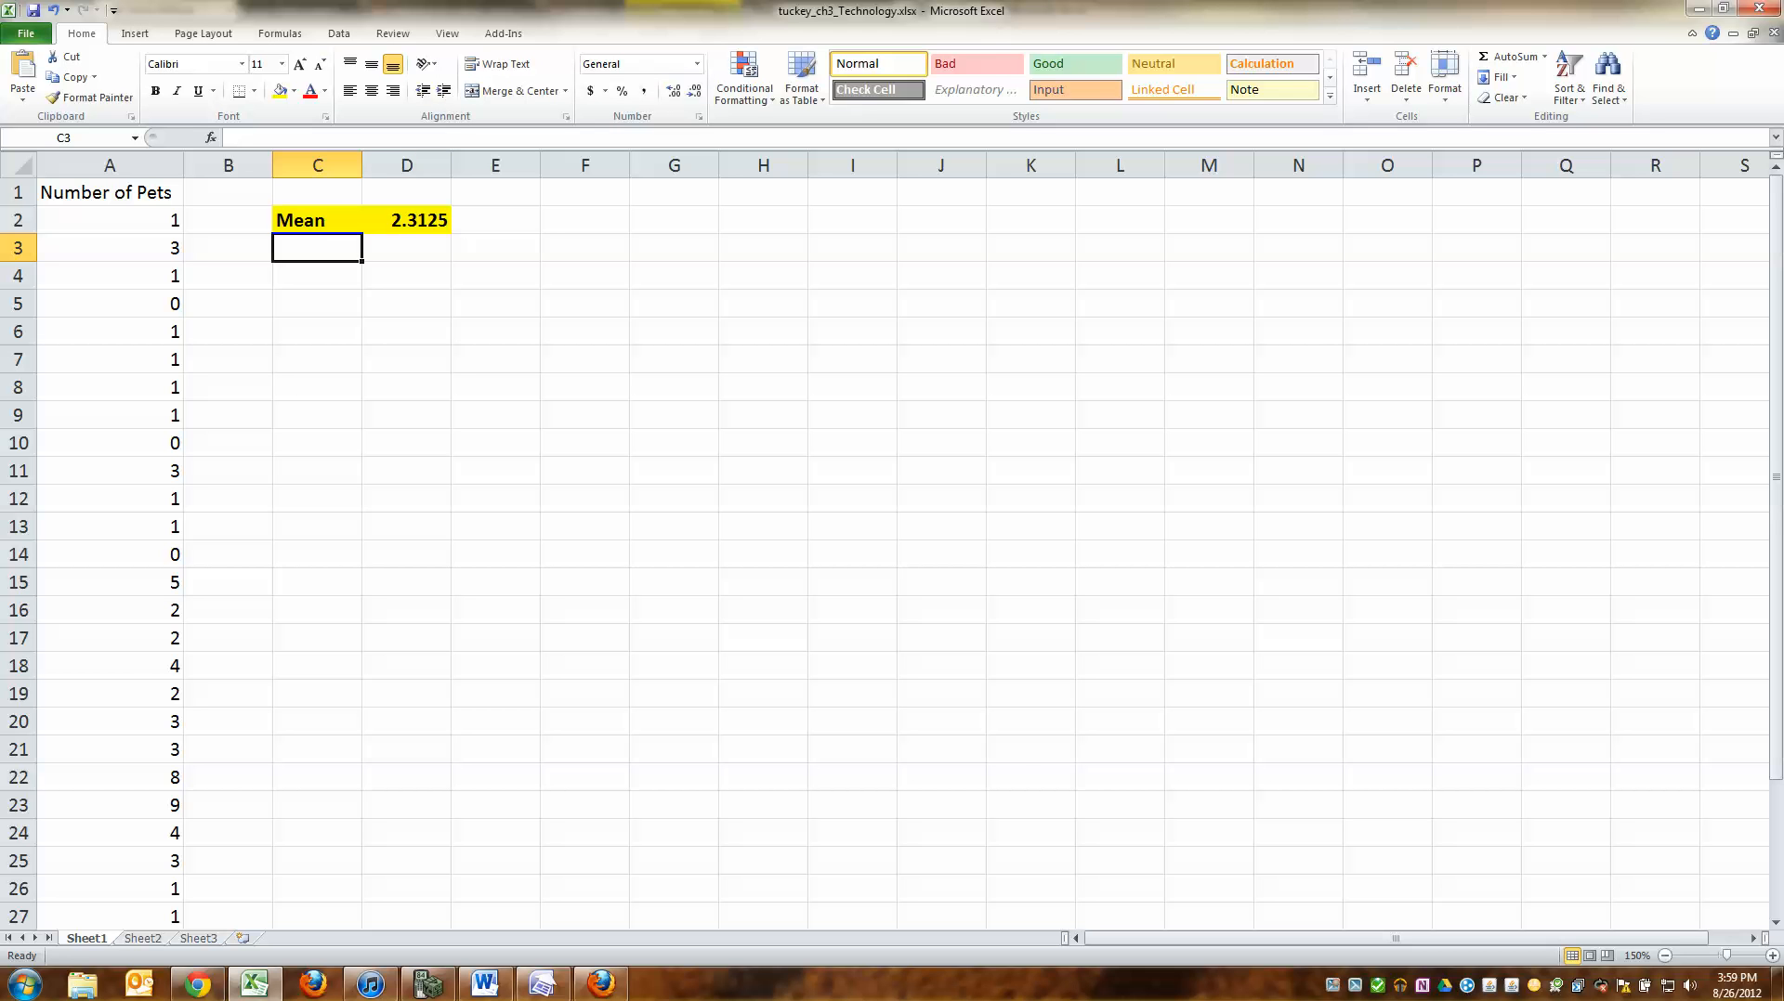
type("Median")
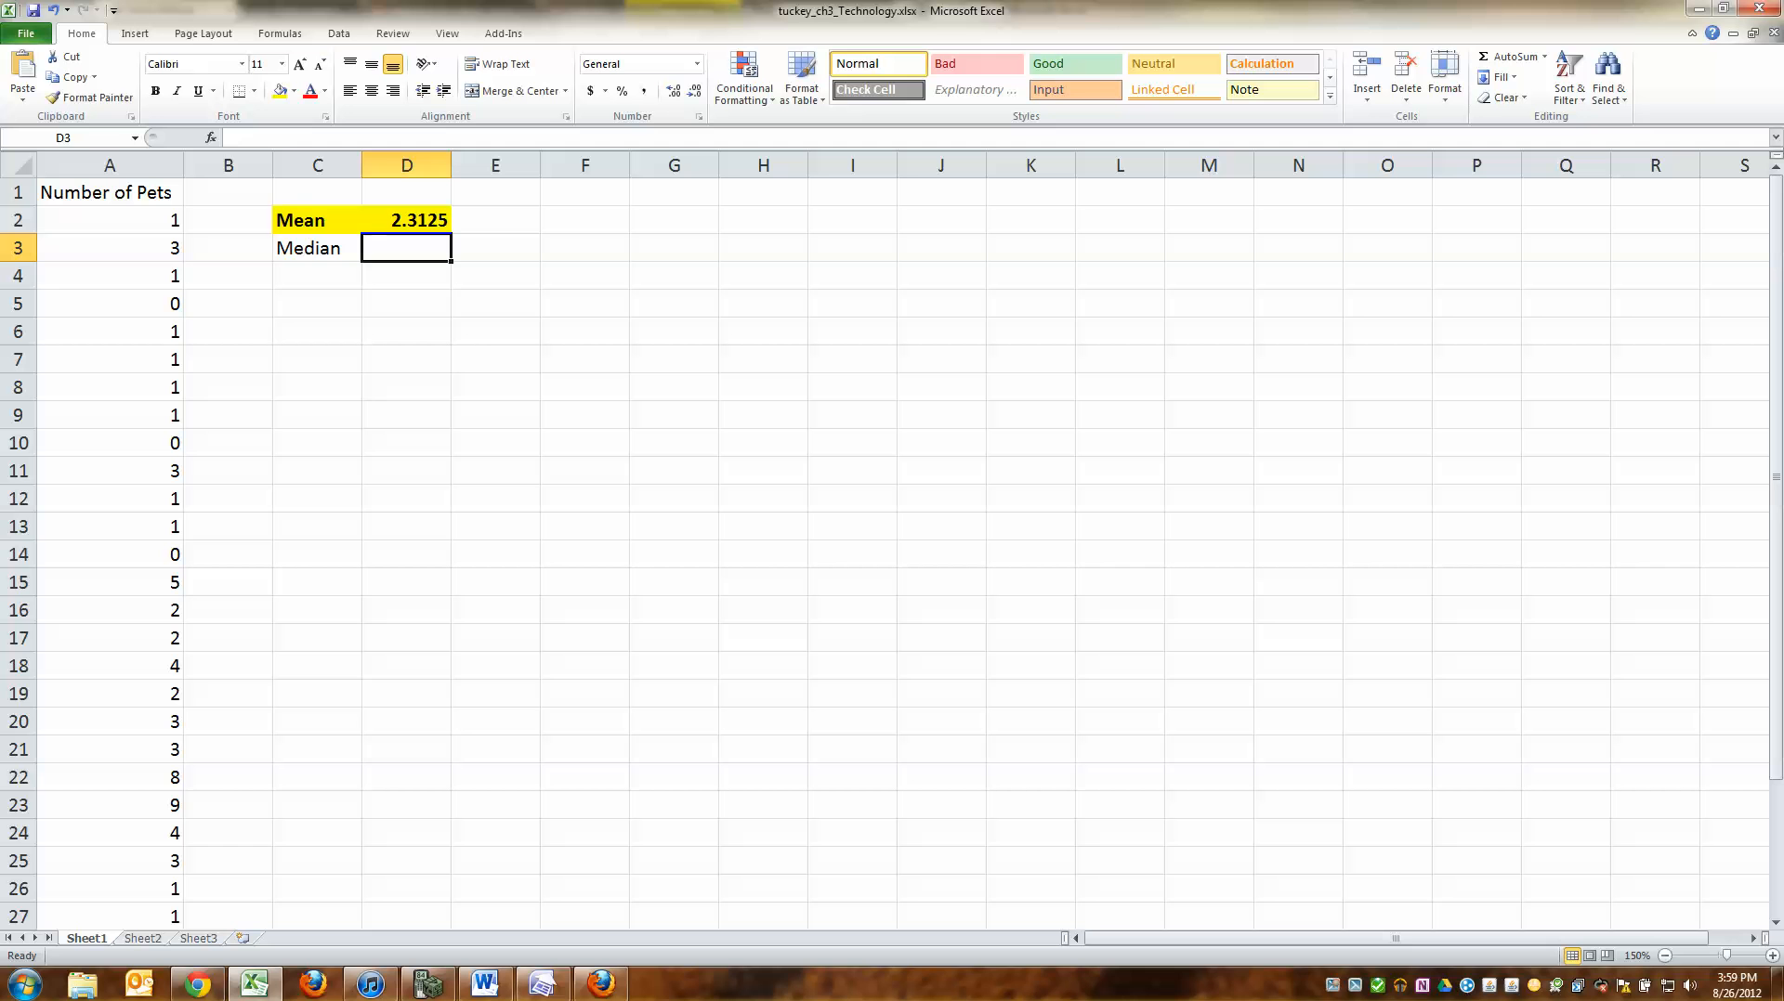
left_click(316, 247)
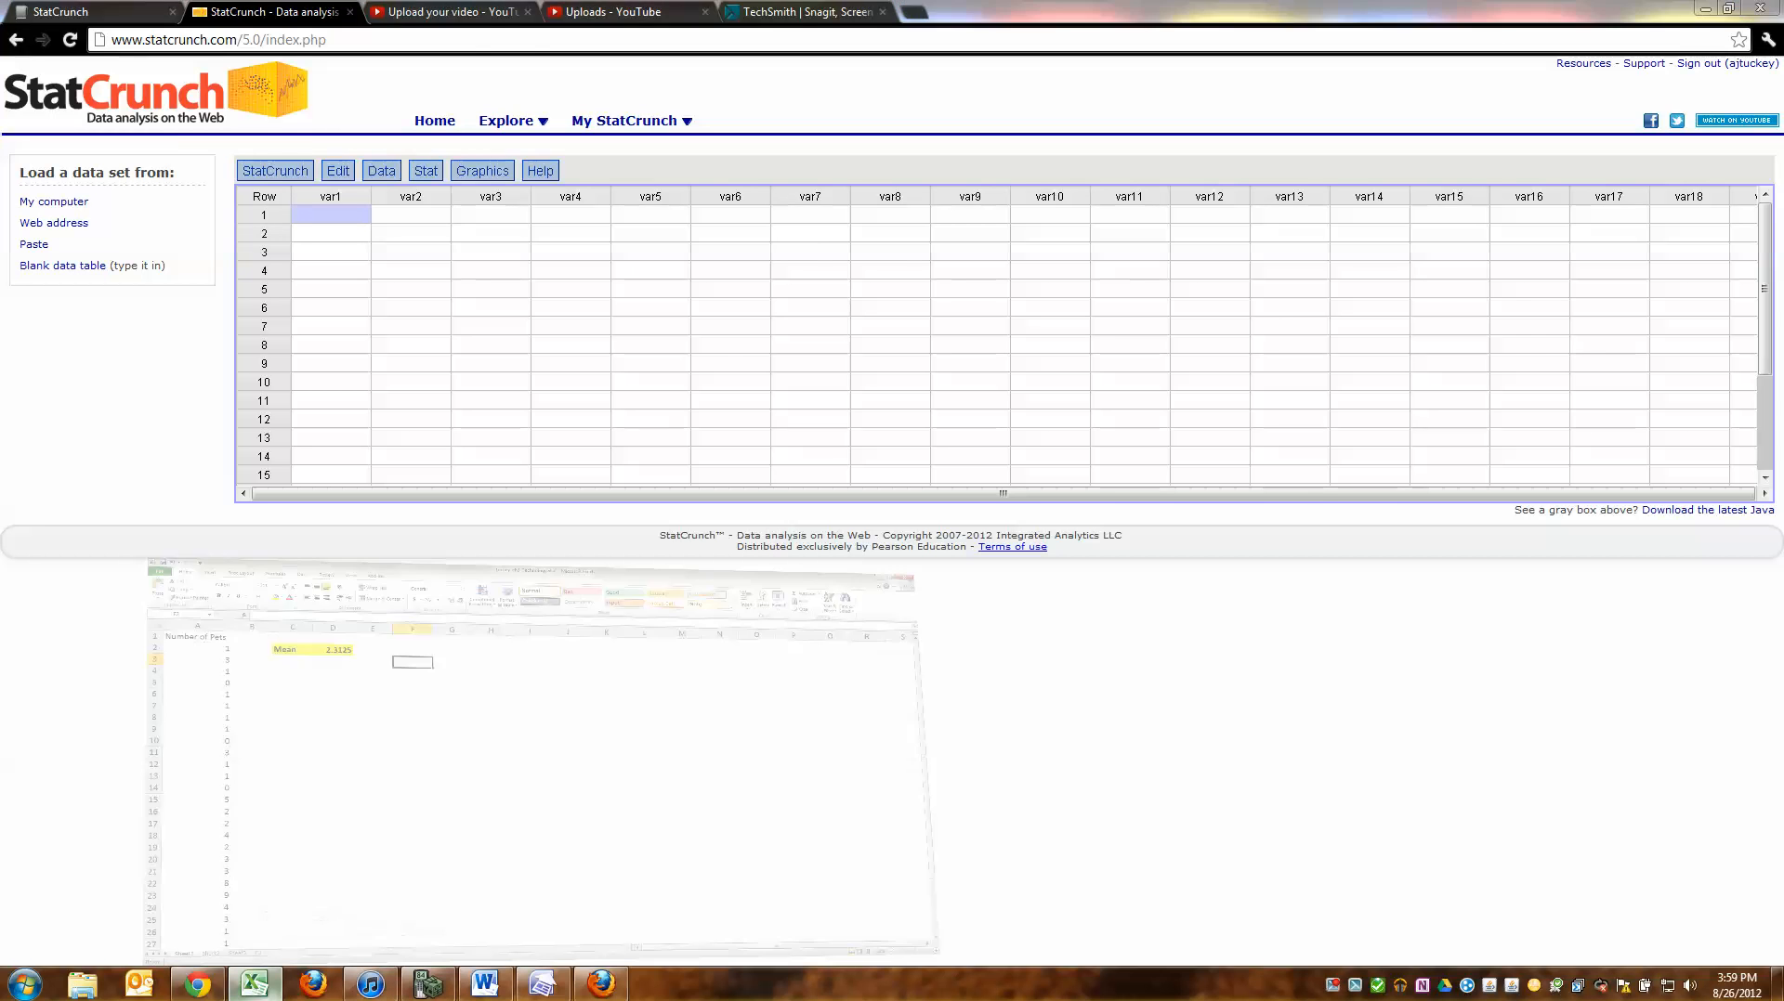
Step: Switch back to the Excel pet data from the taskbar
left_click(254, 983)
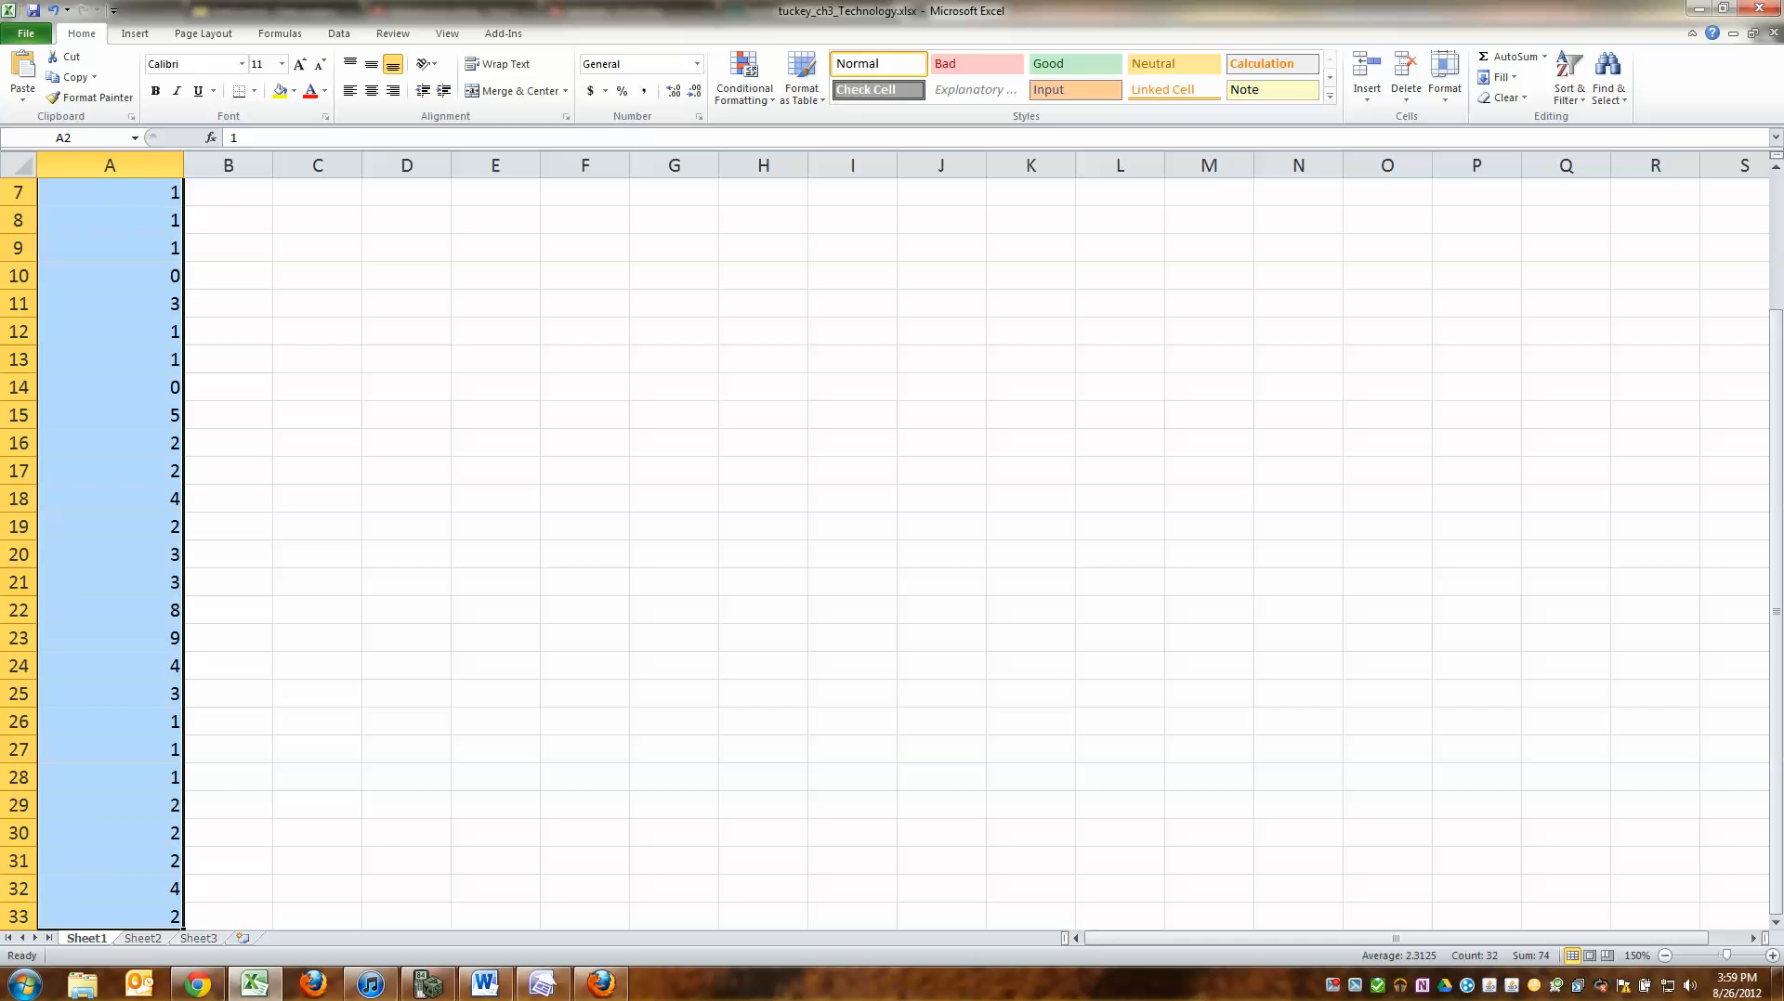
Step: Scroll back up to the top of the pet counts in column A
scroll("up", 3)
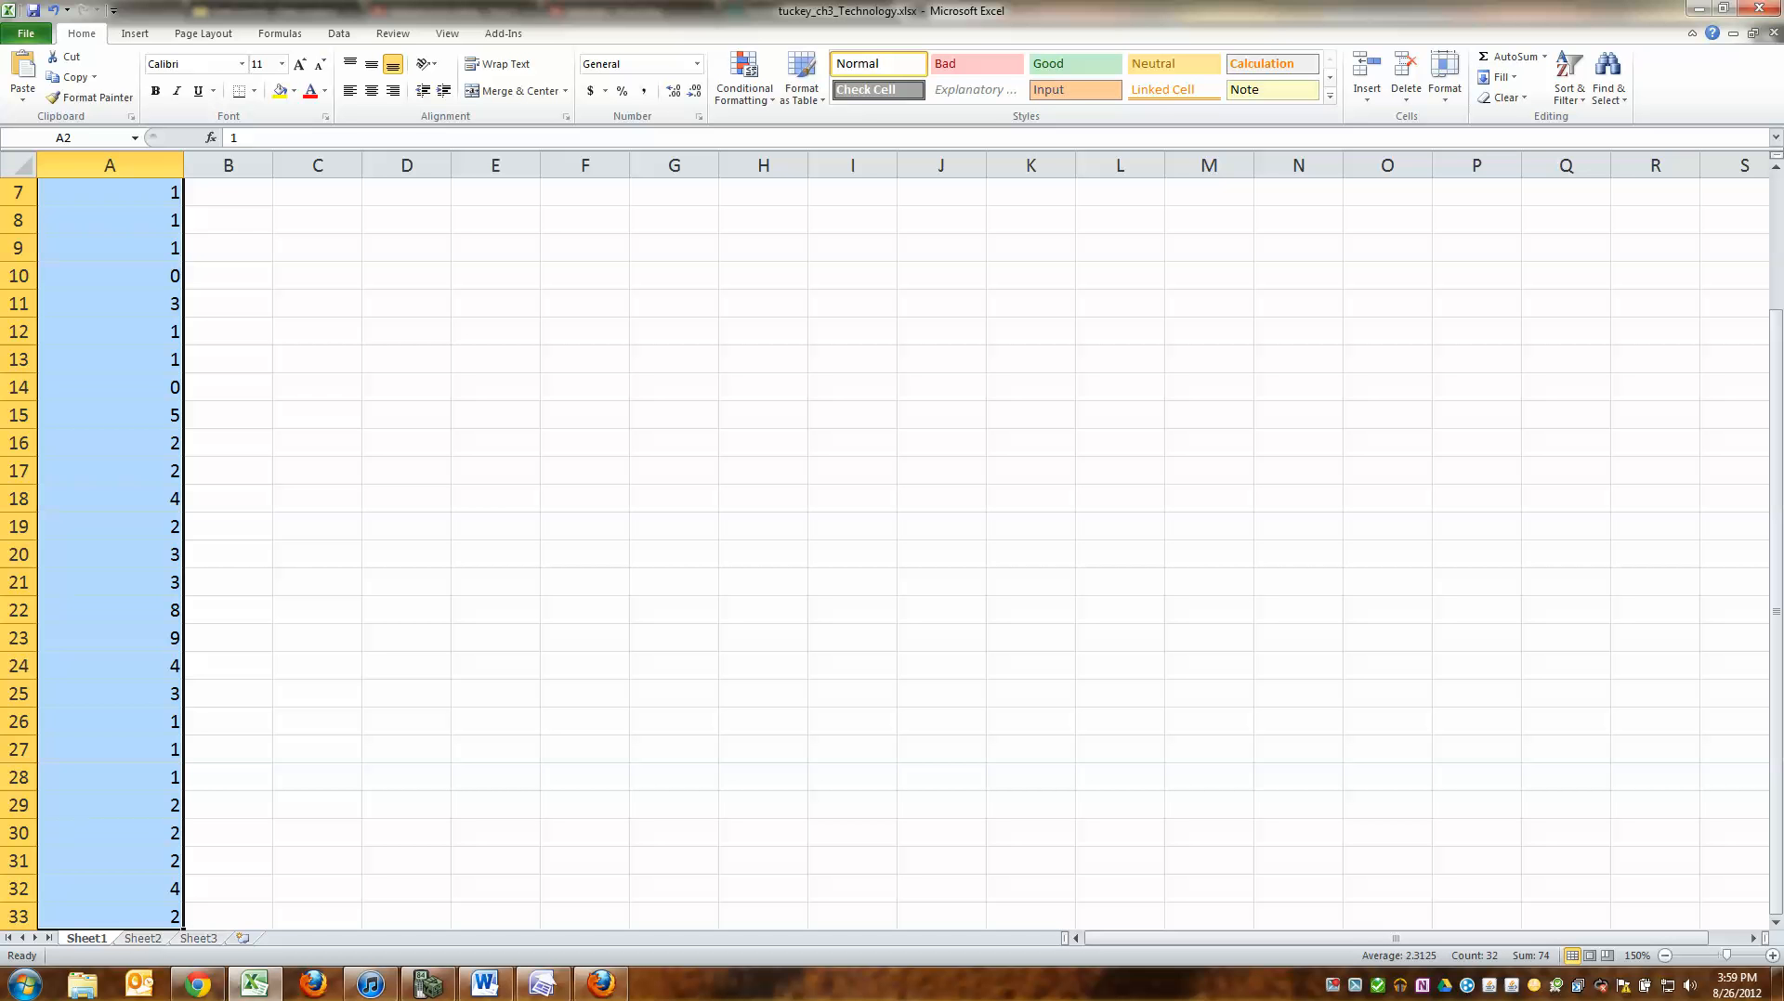
mouse_move(71, 77)
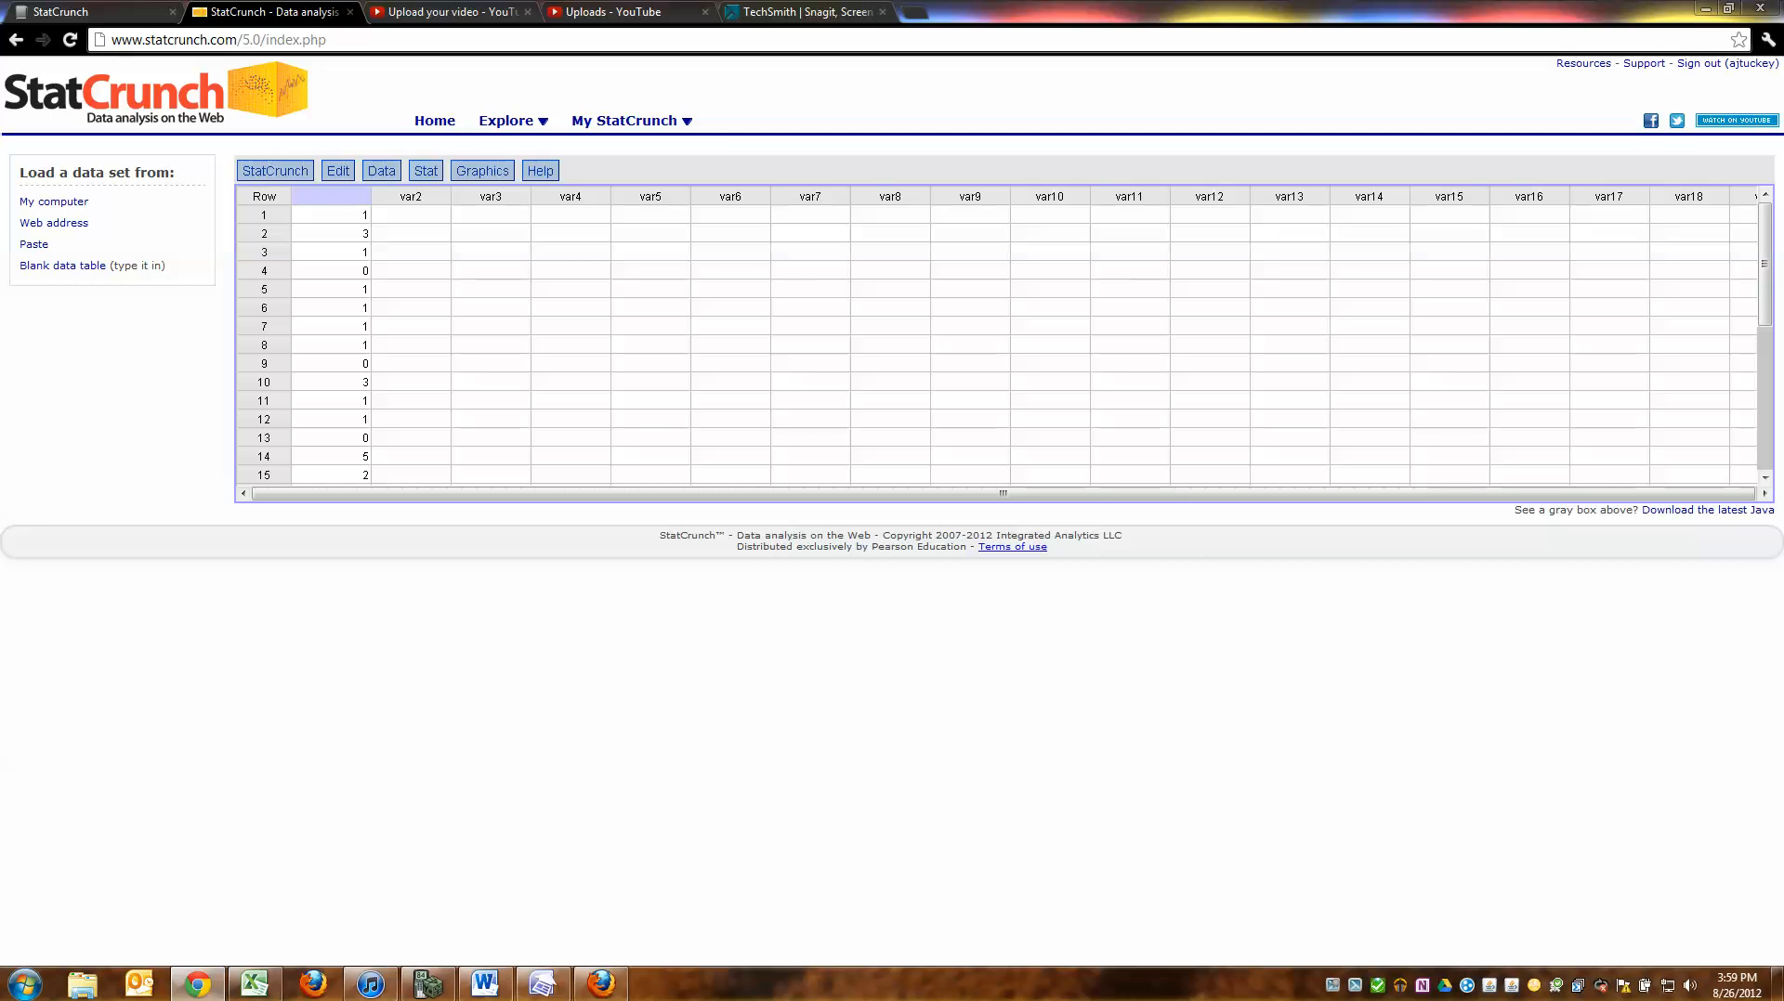
Step: Rename var1 to Number of Pets and calculate summary statistics including IQR
type("Number of P")
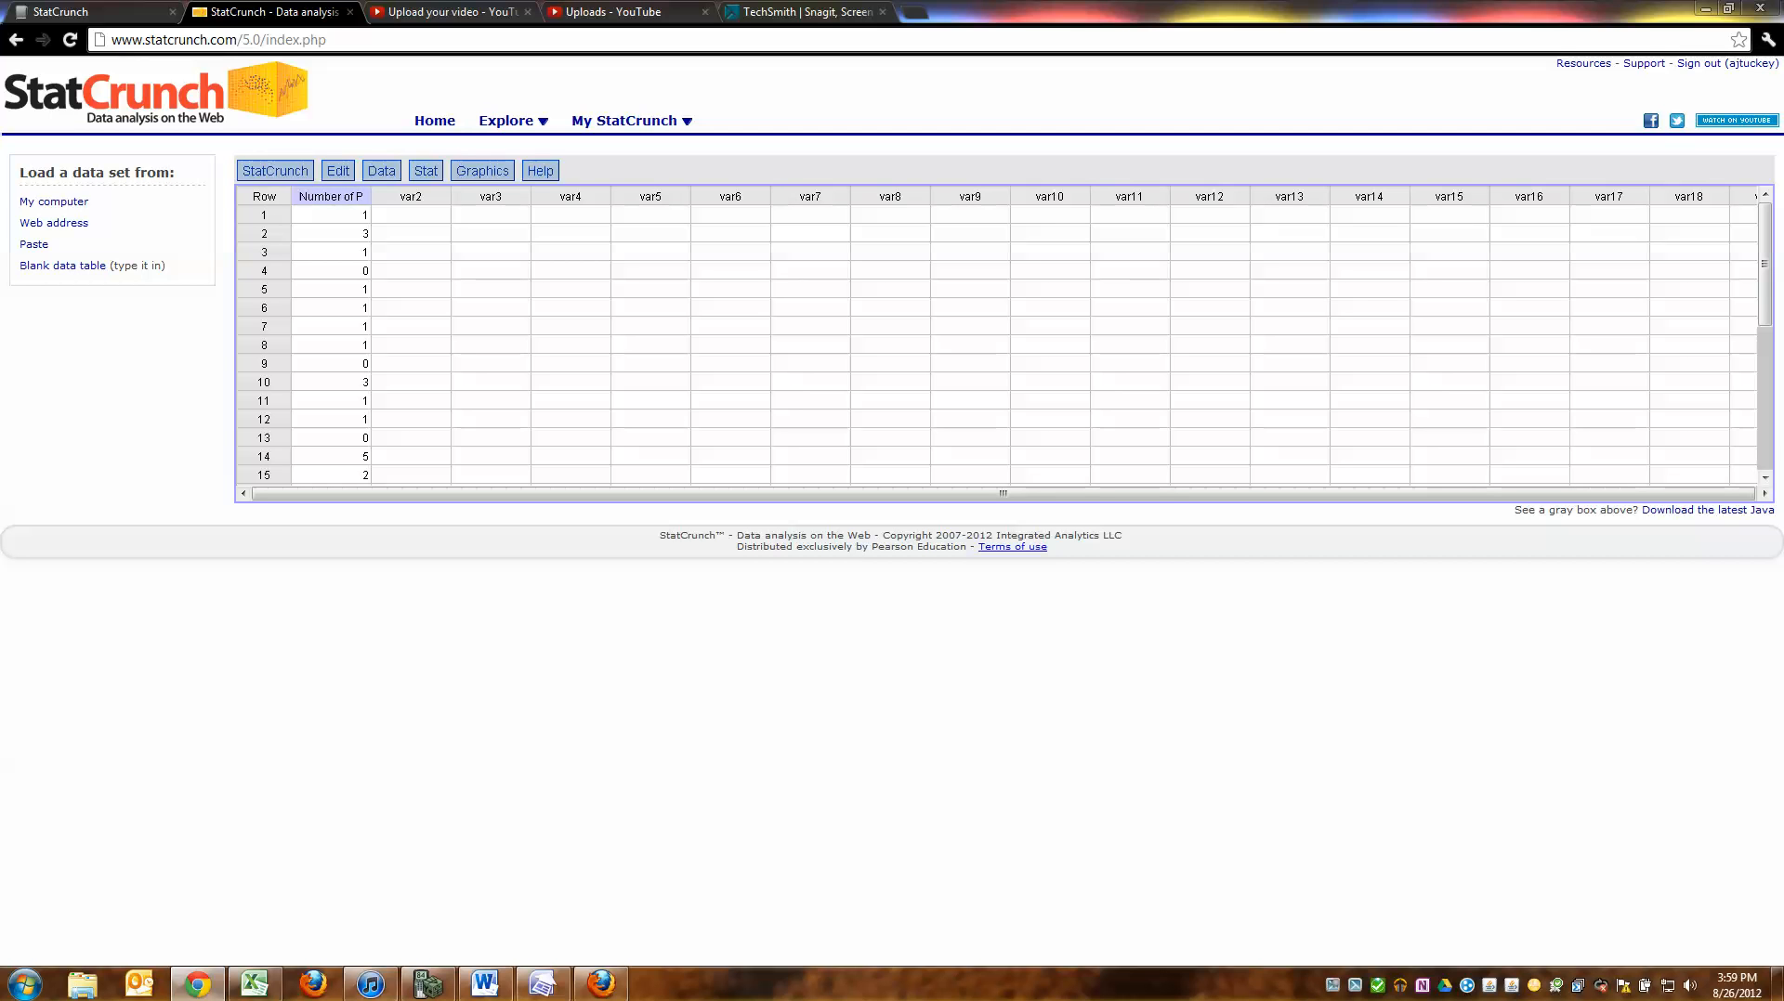
left_click(330, 214)
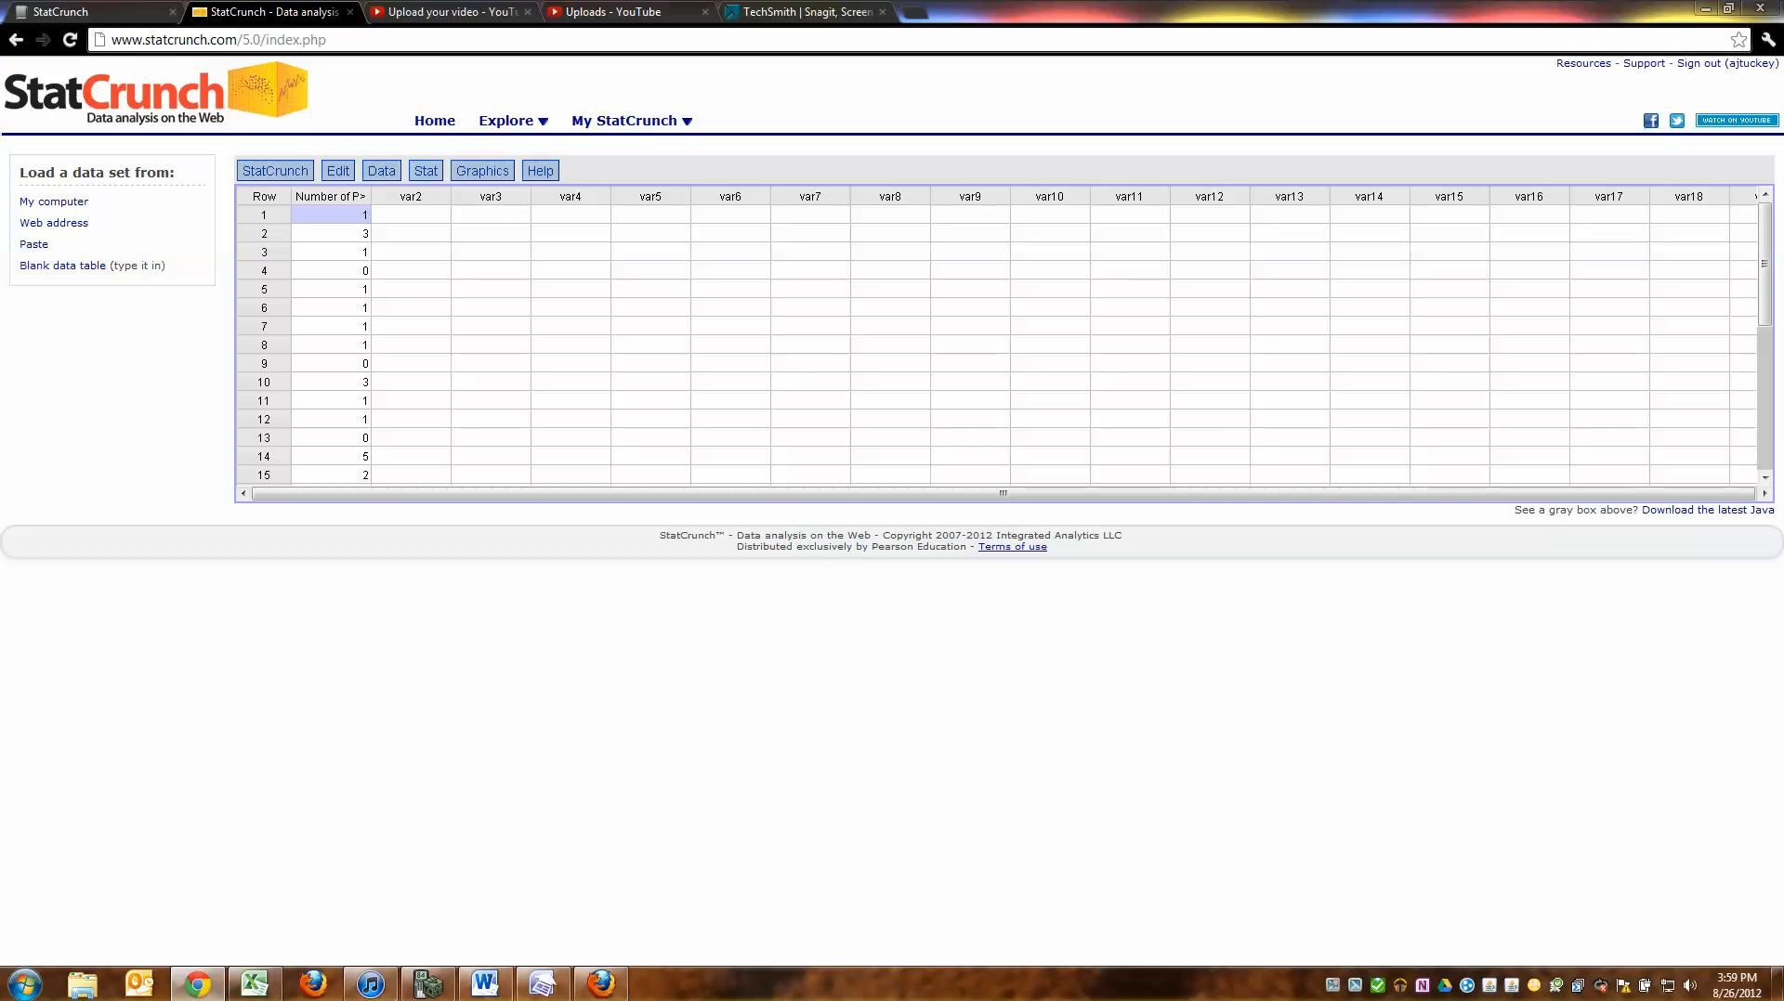
left_click(426, 170)
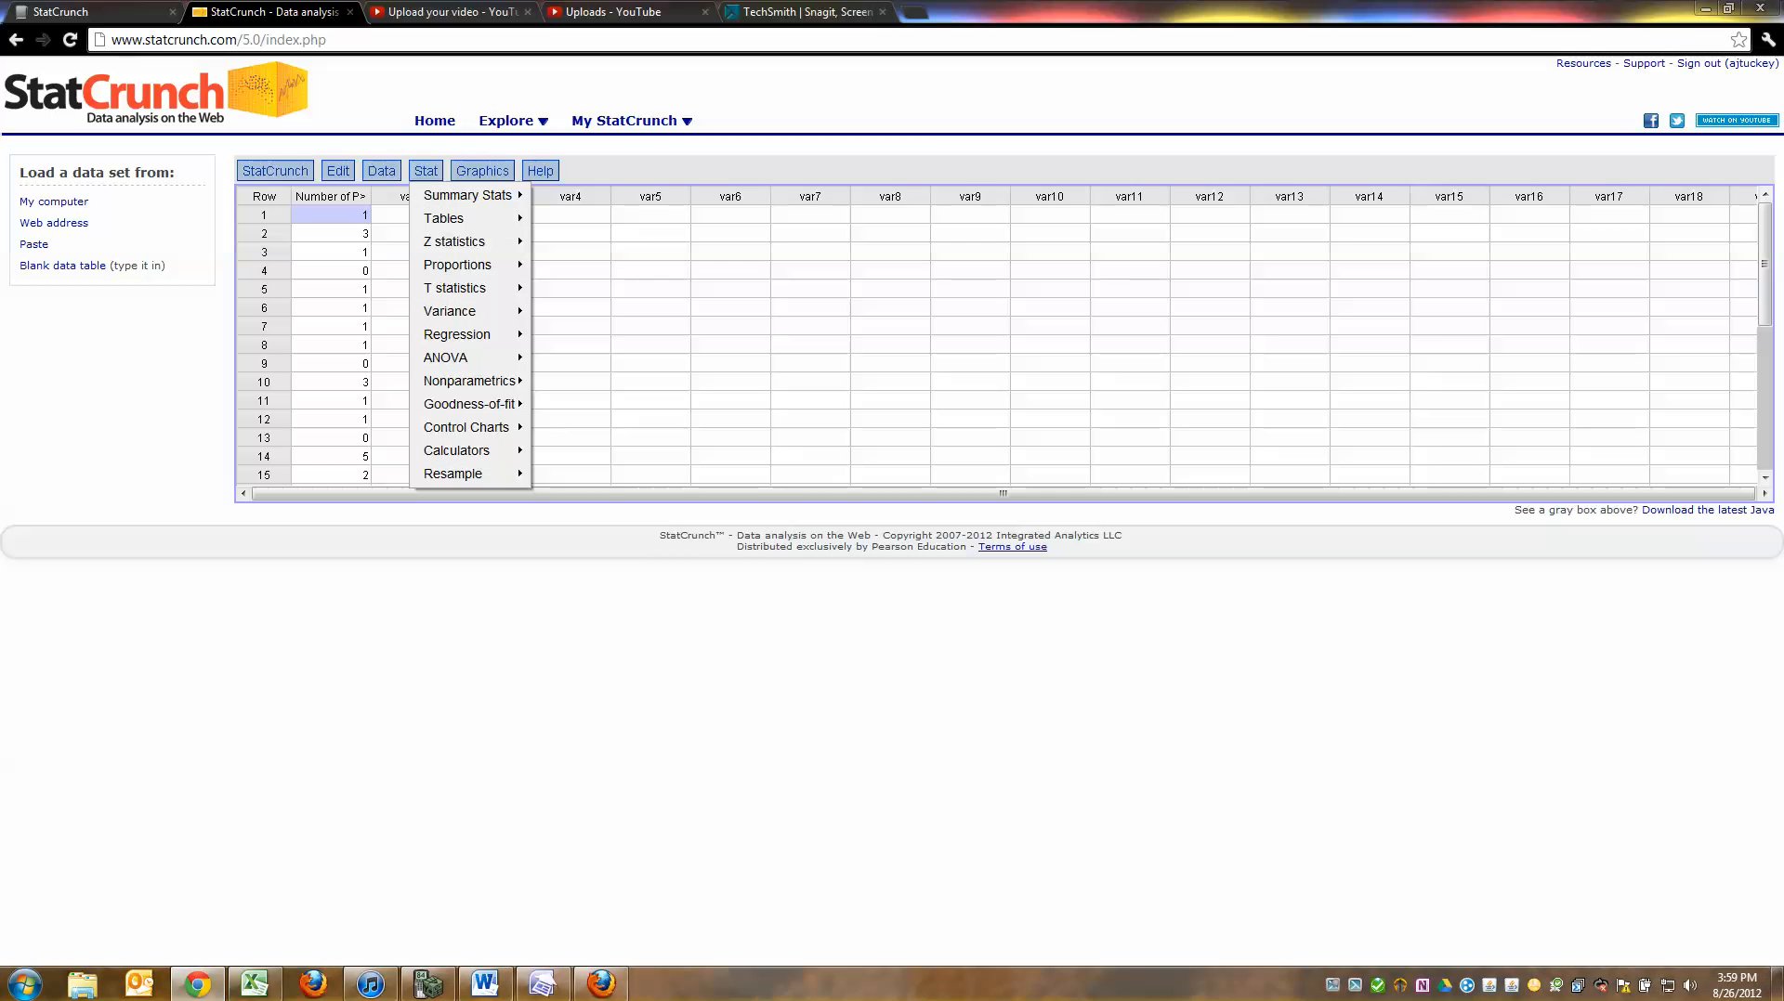
mouse_move(467, 195)
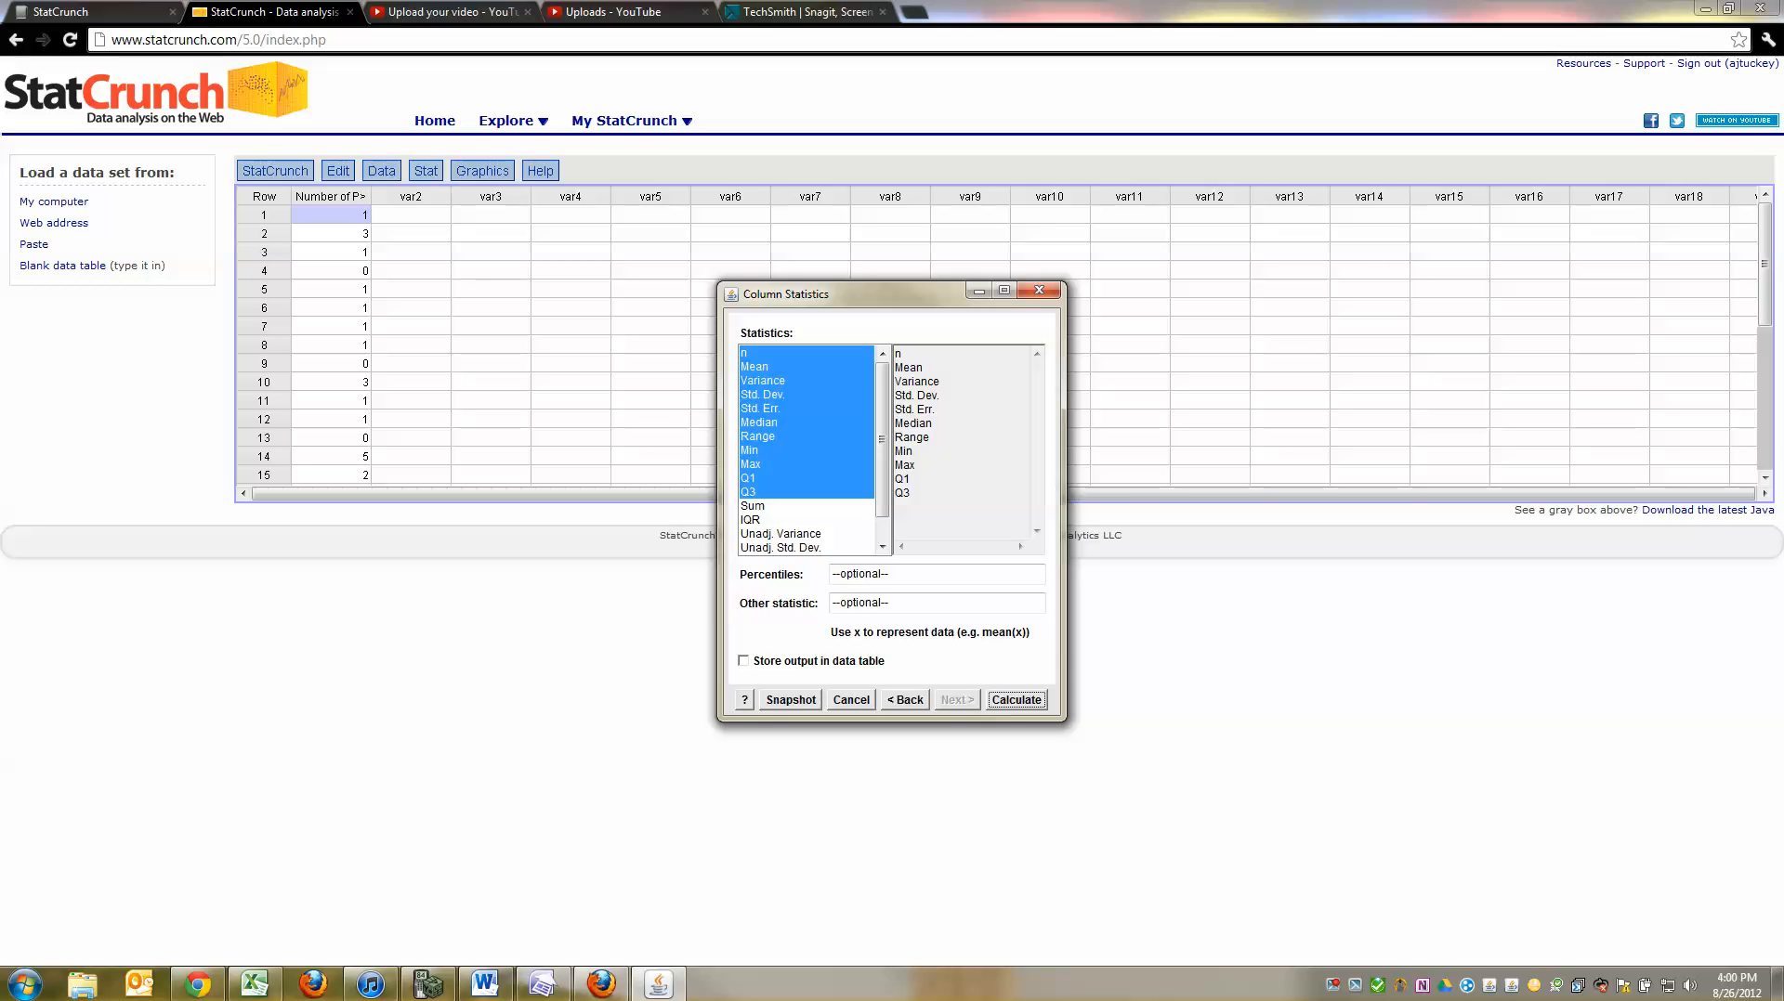
left_click(750, 520)
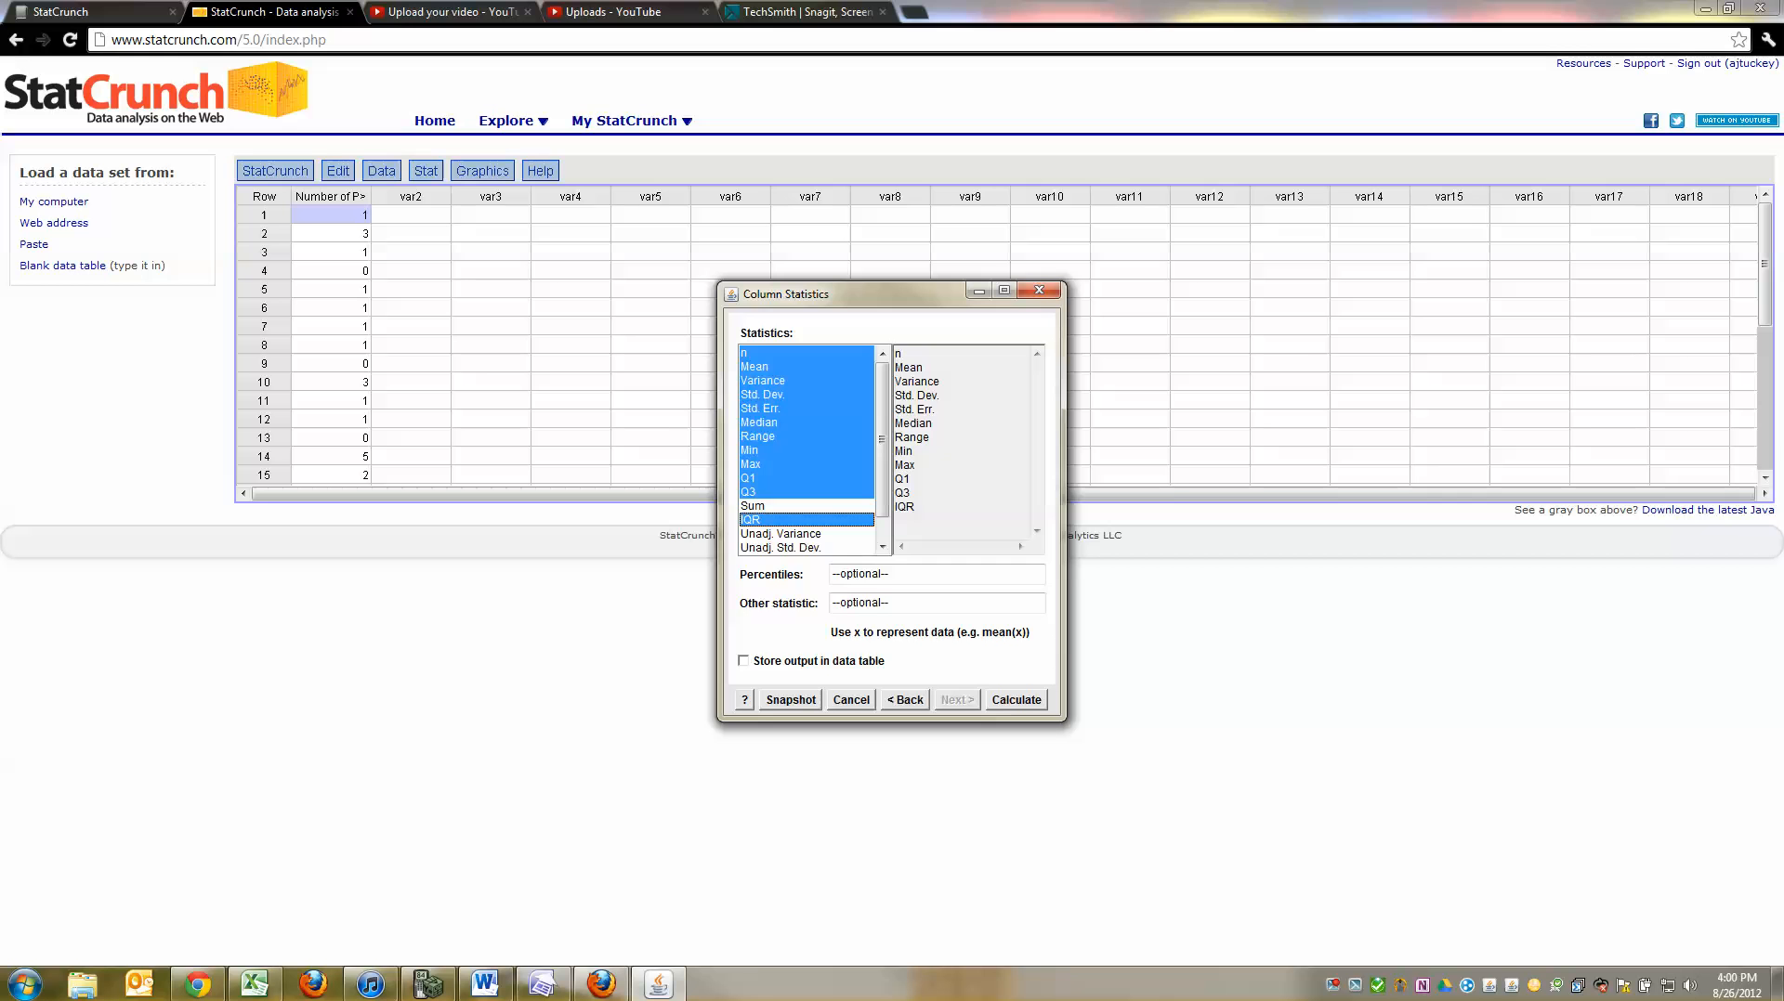
left_click(1014, 698)
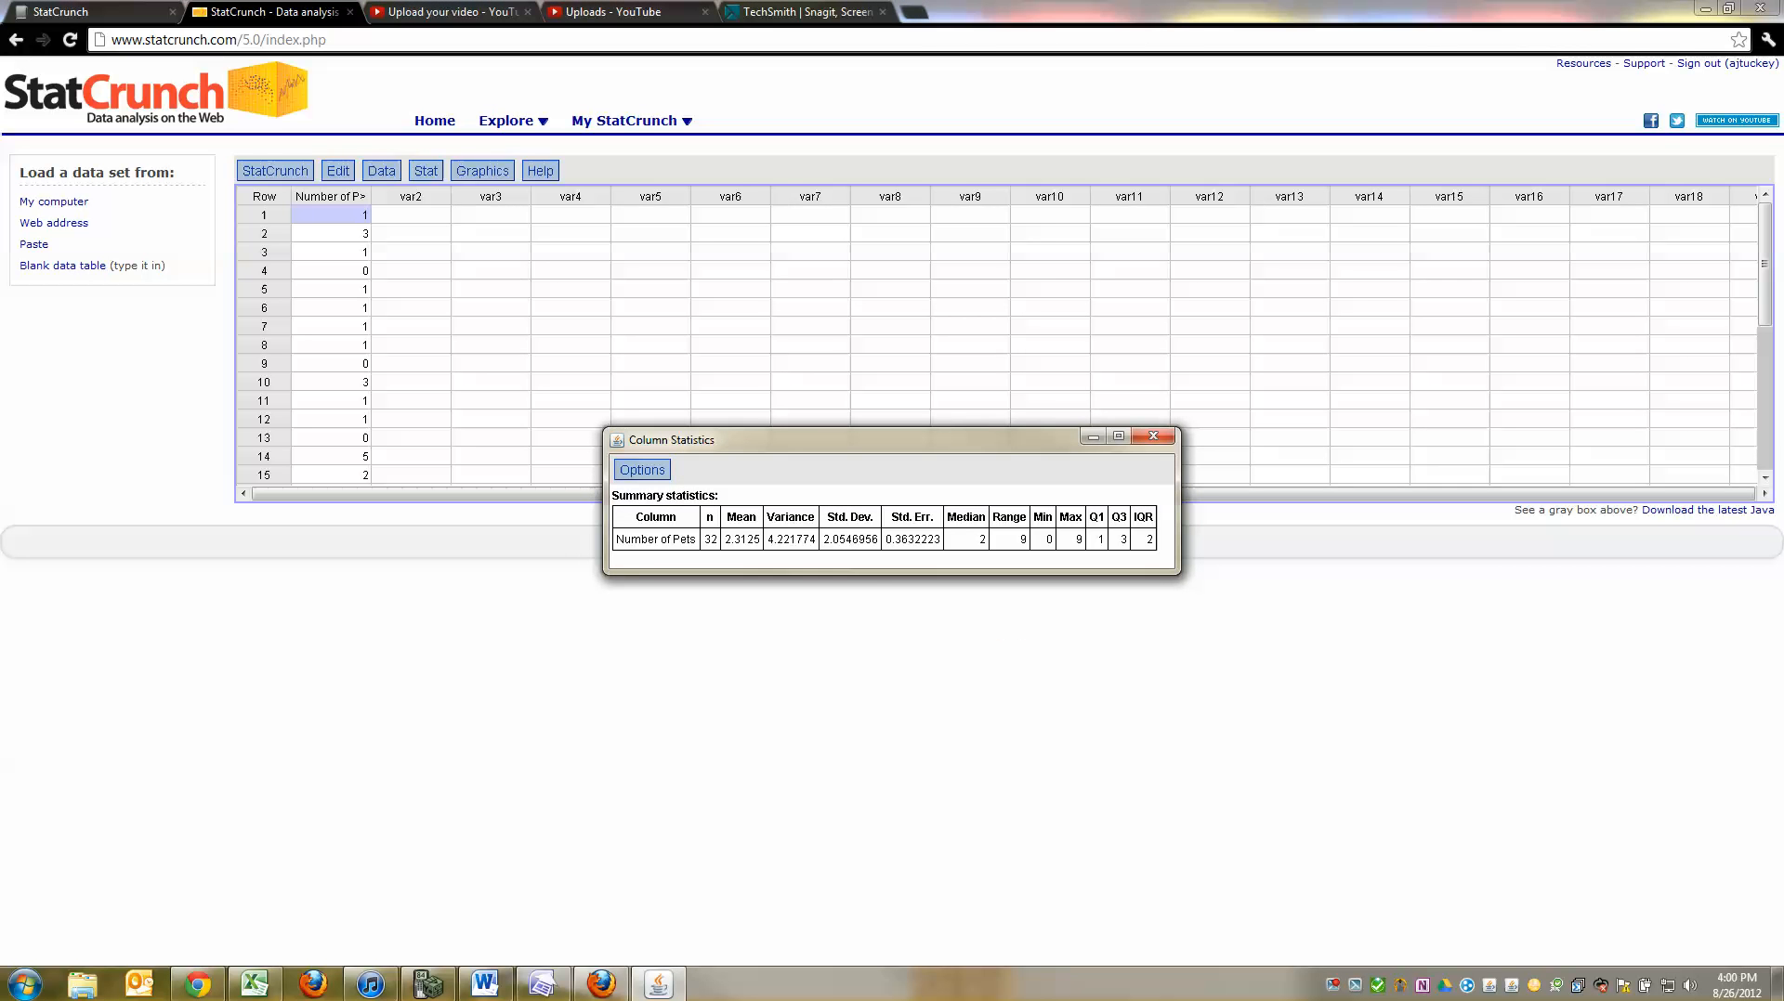
Step: Copy the summary statistics table from the results window's Options menu
left_click(640, 469)
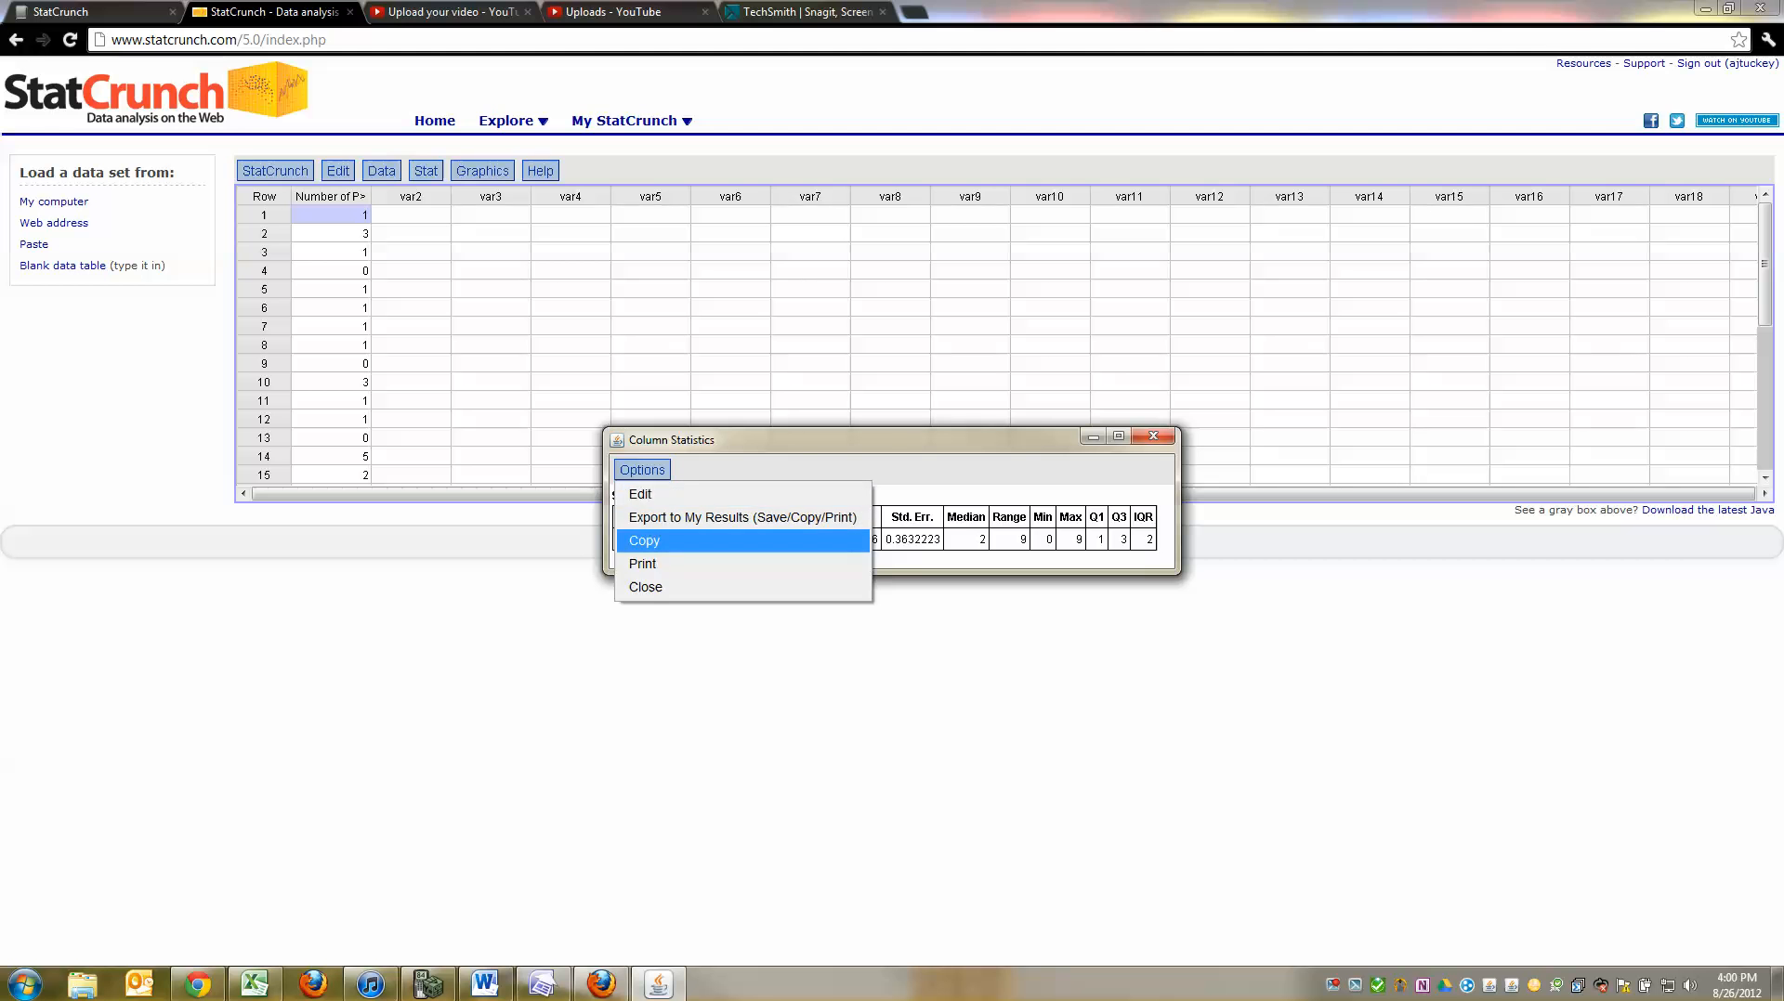
left_click(643, 541)
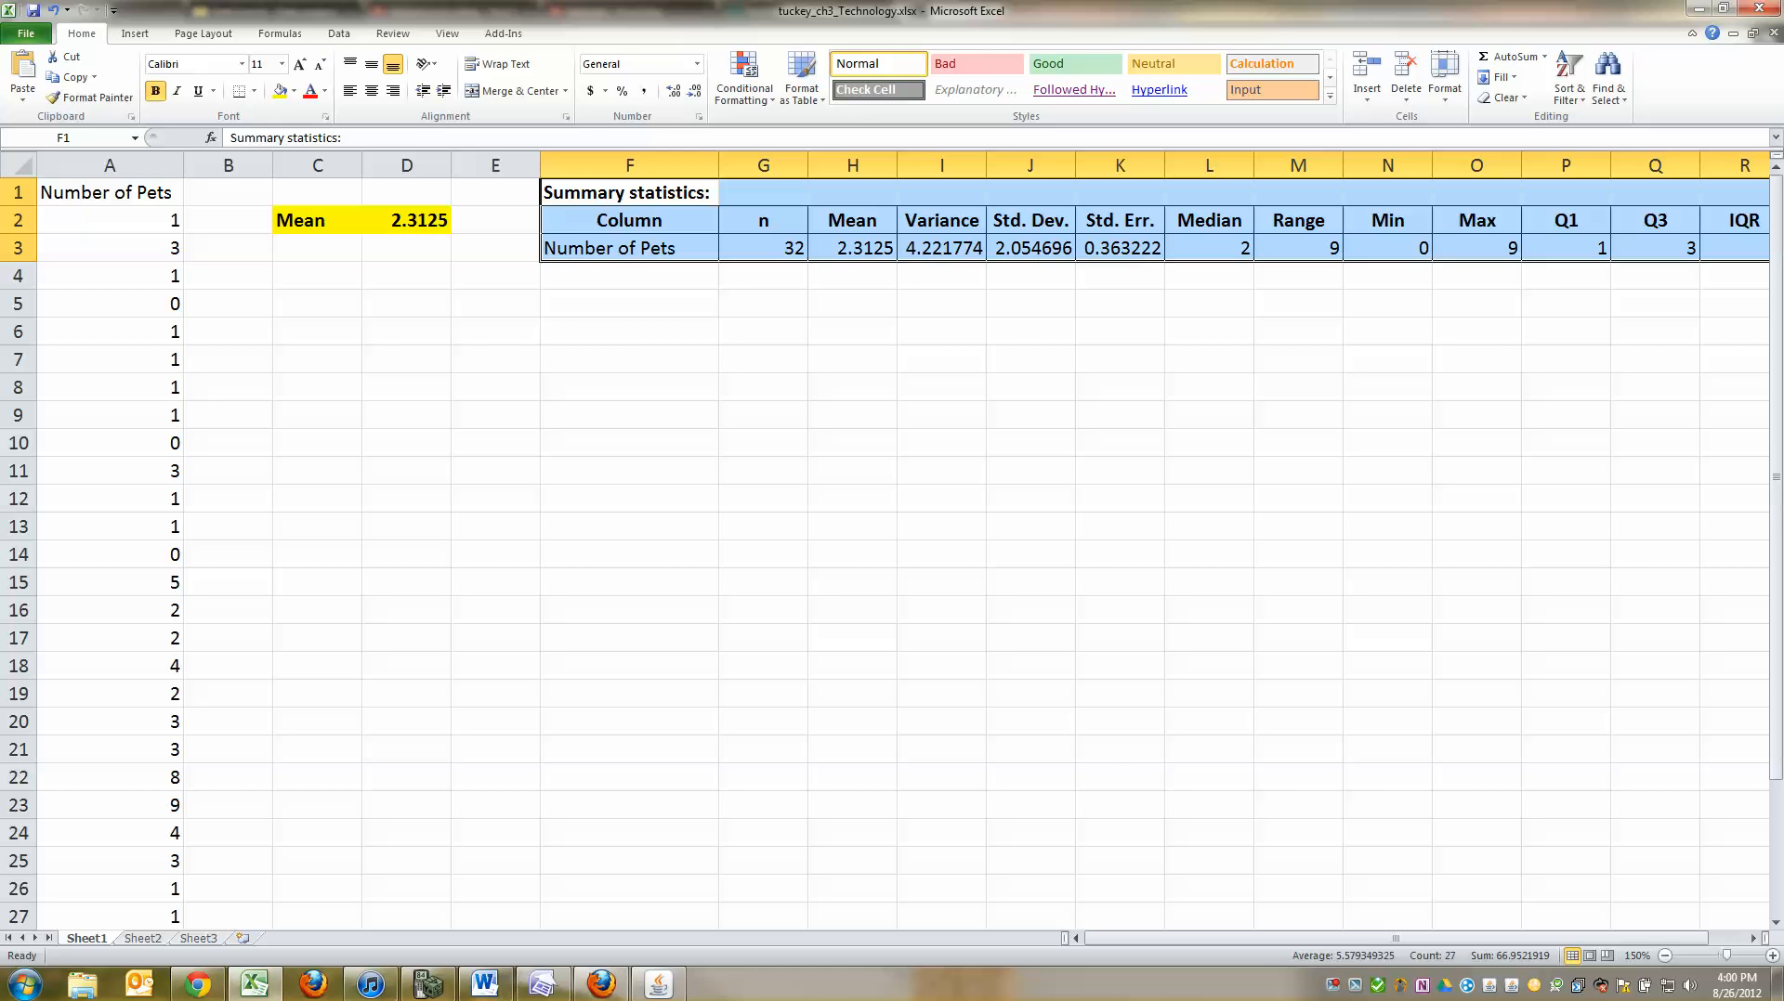
Step: Shade the pasted StatCrunch Mean heading and its 2.3125 value yellow
left_click(851, 248)
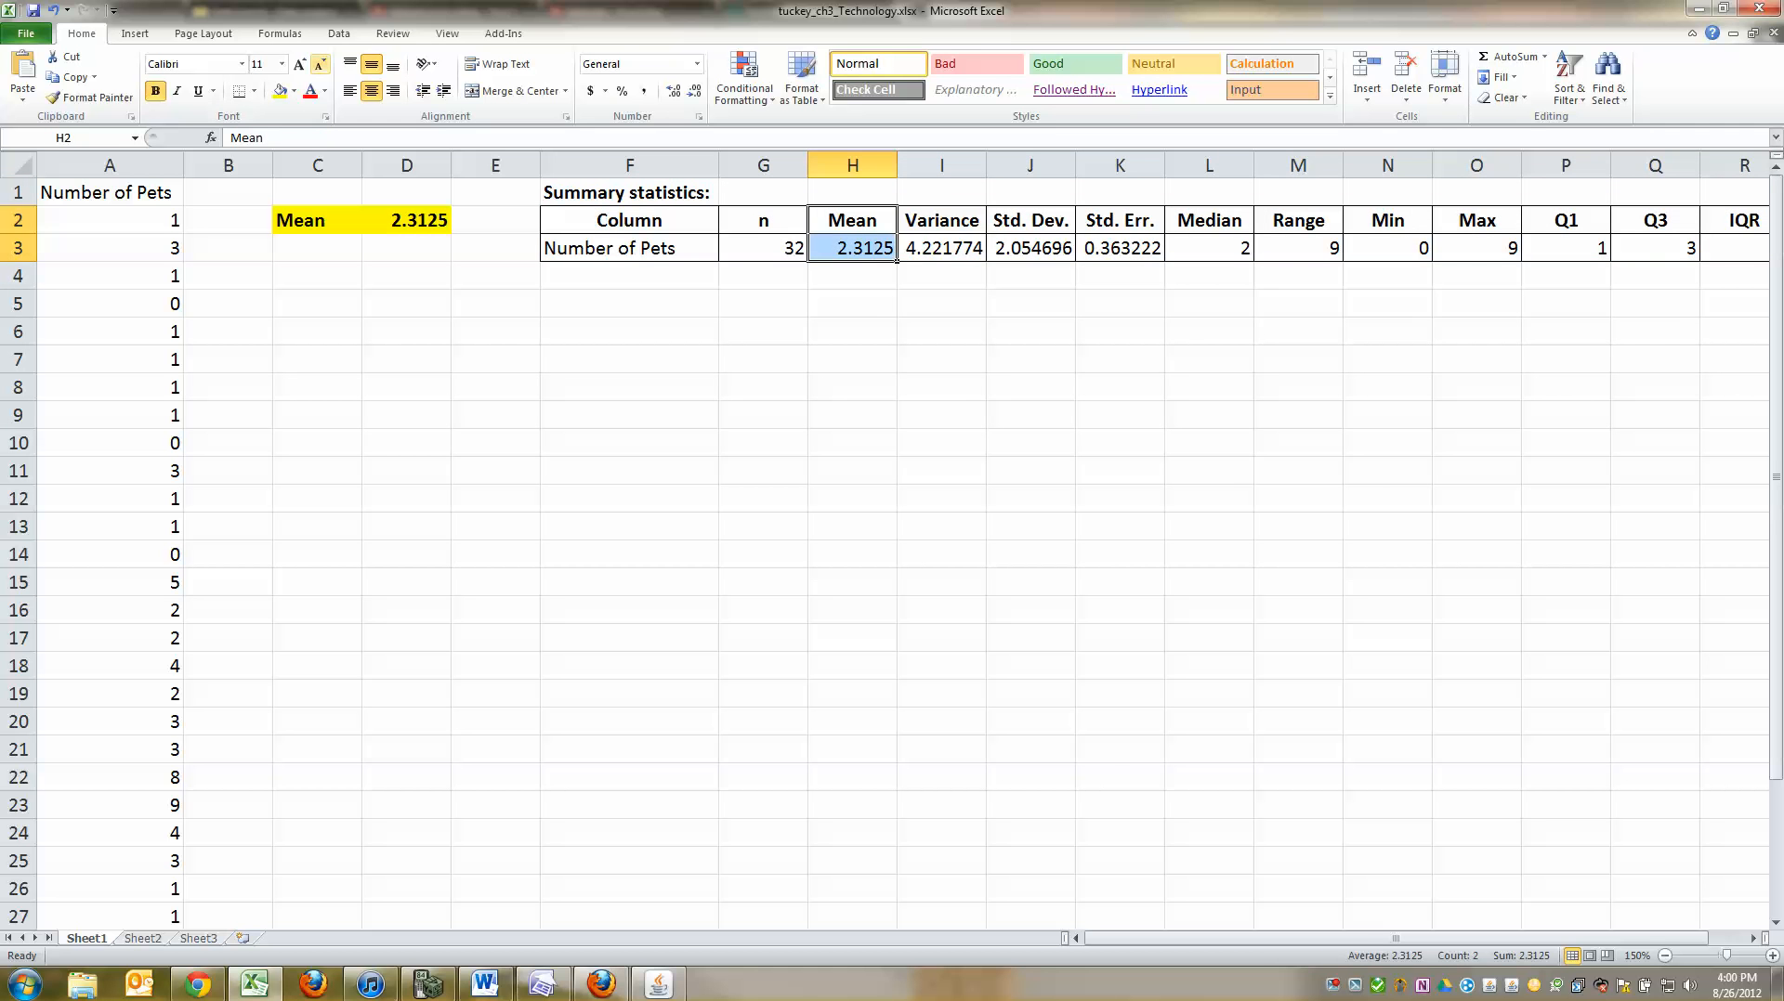
left_click(628, 526)
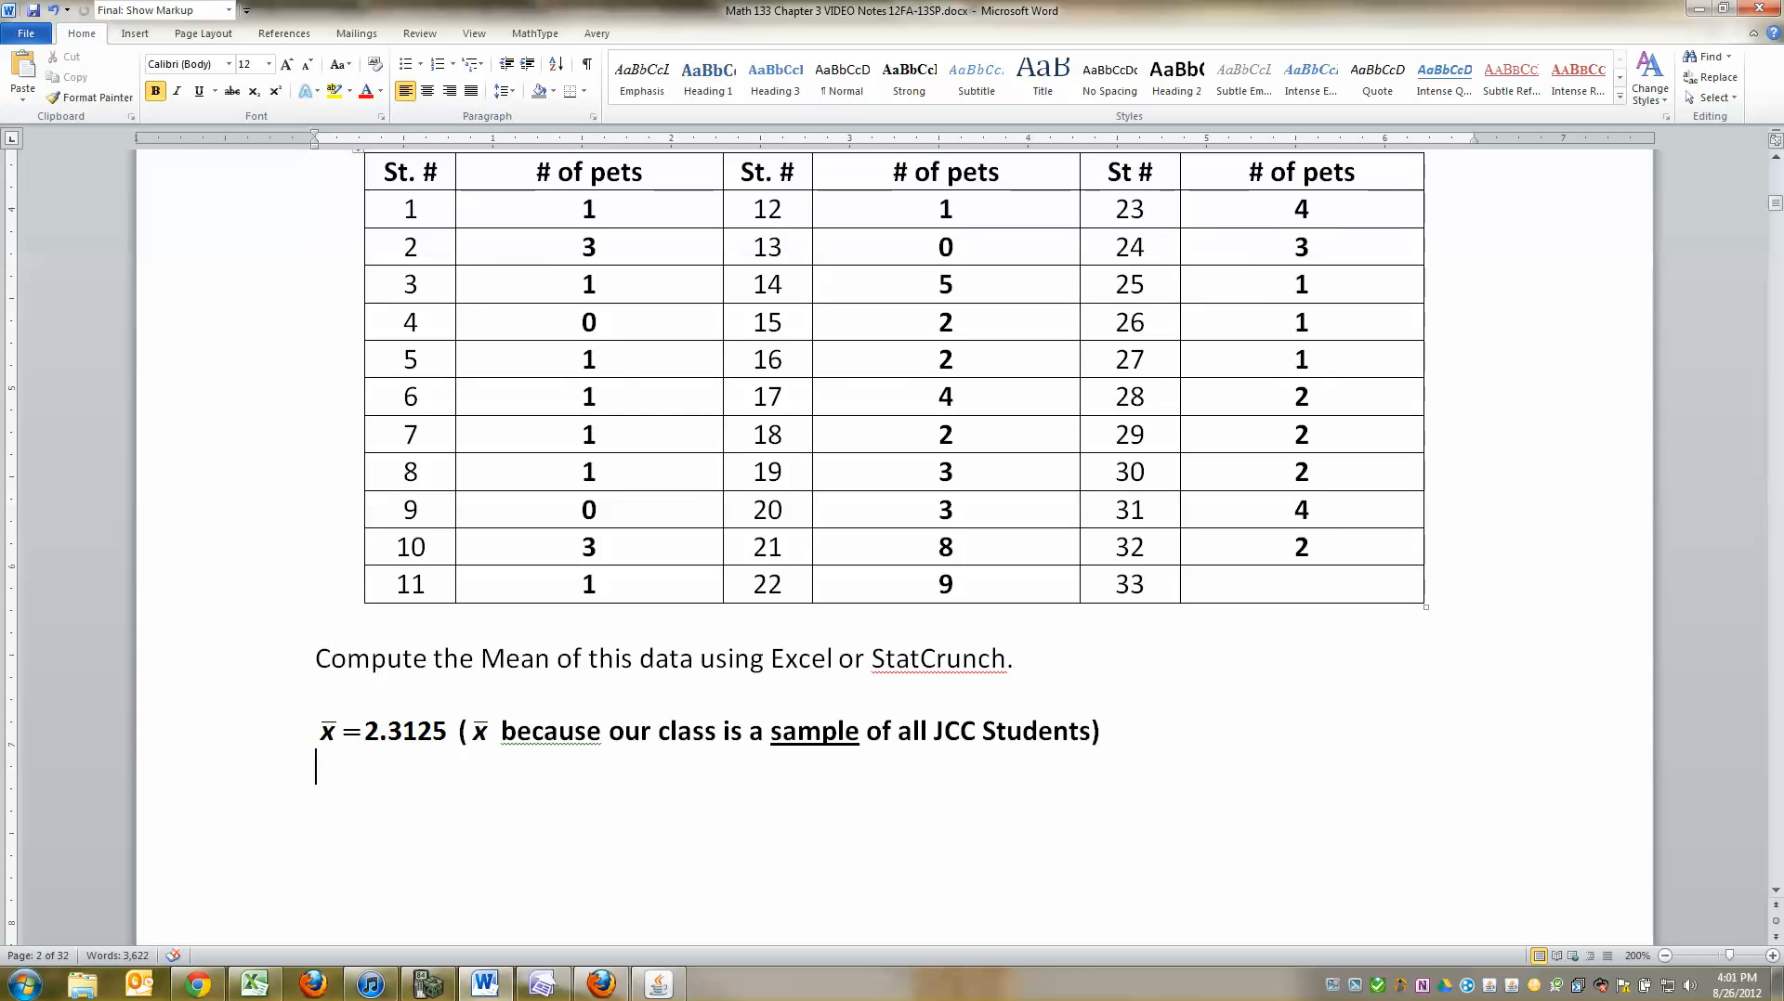
Step: Scroll through the Word notes around the class-pets table and x̄ = 2.3125
scroll("down", 3)
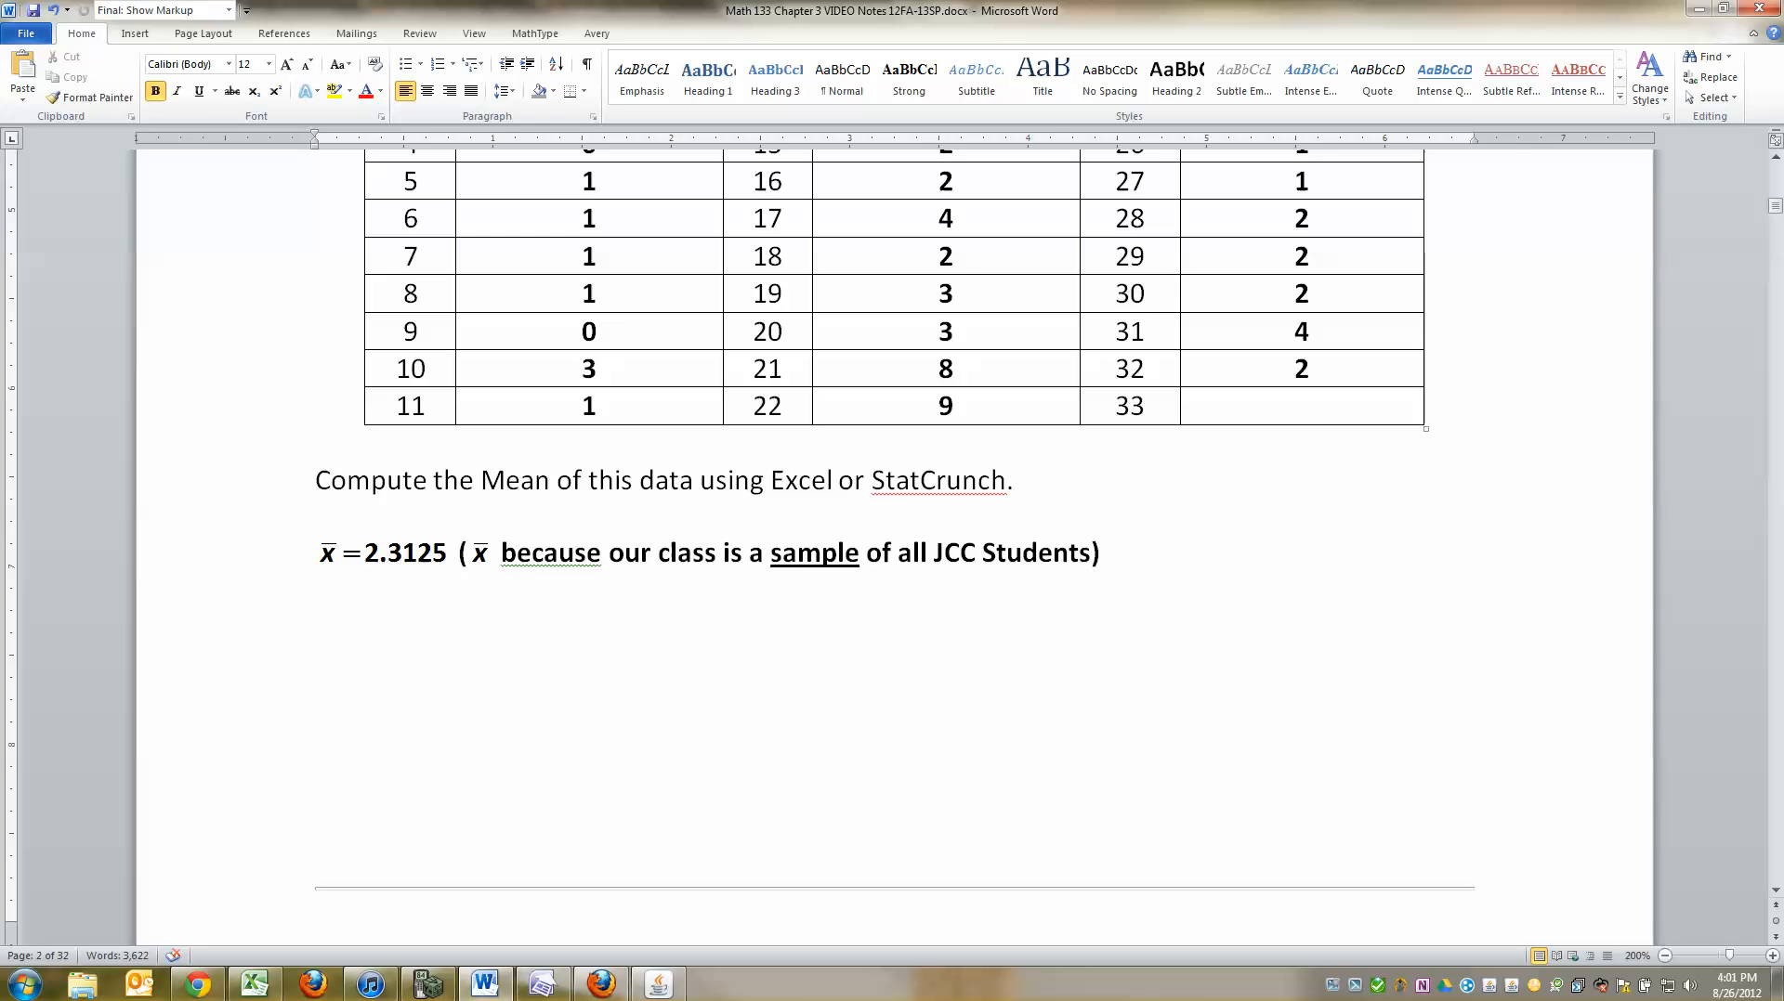
scroll("down", 3)
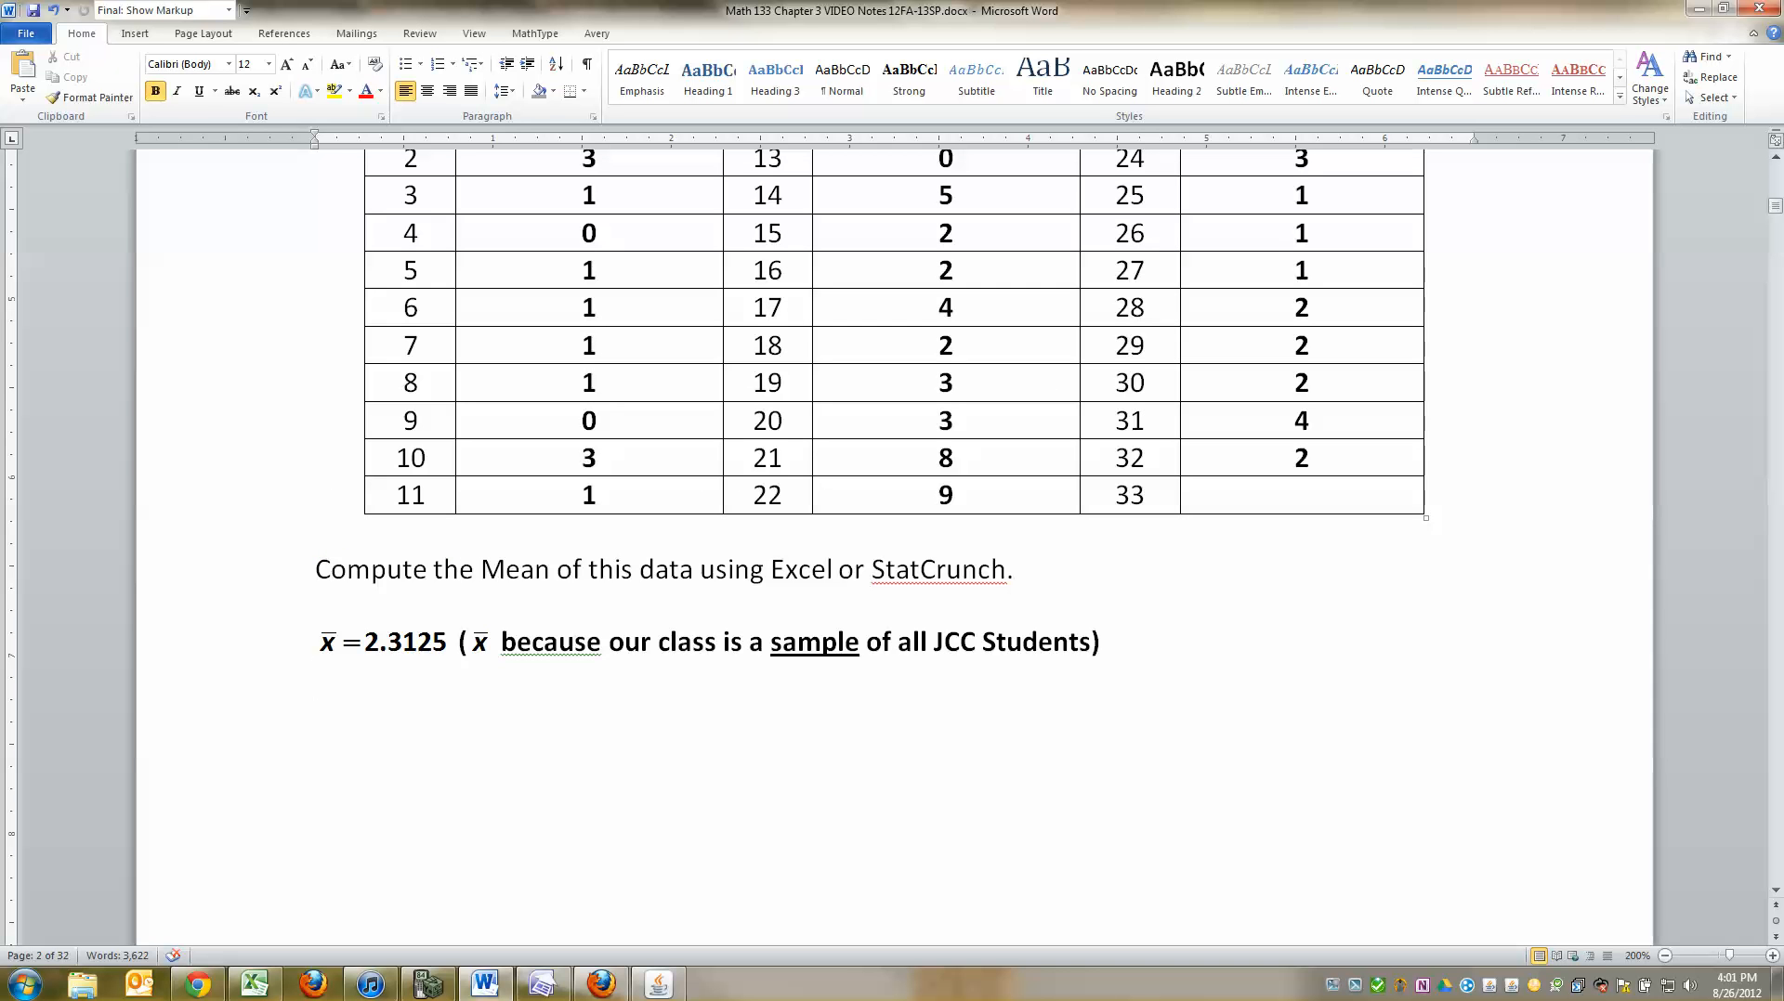
left_click(316, 677)
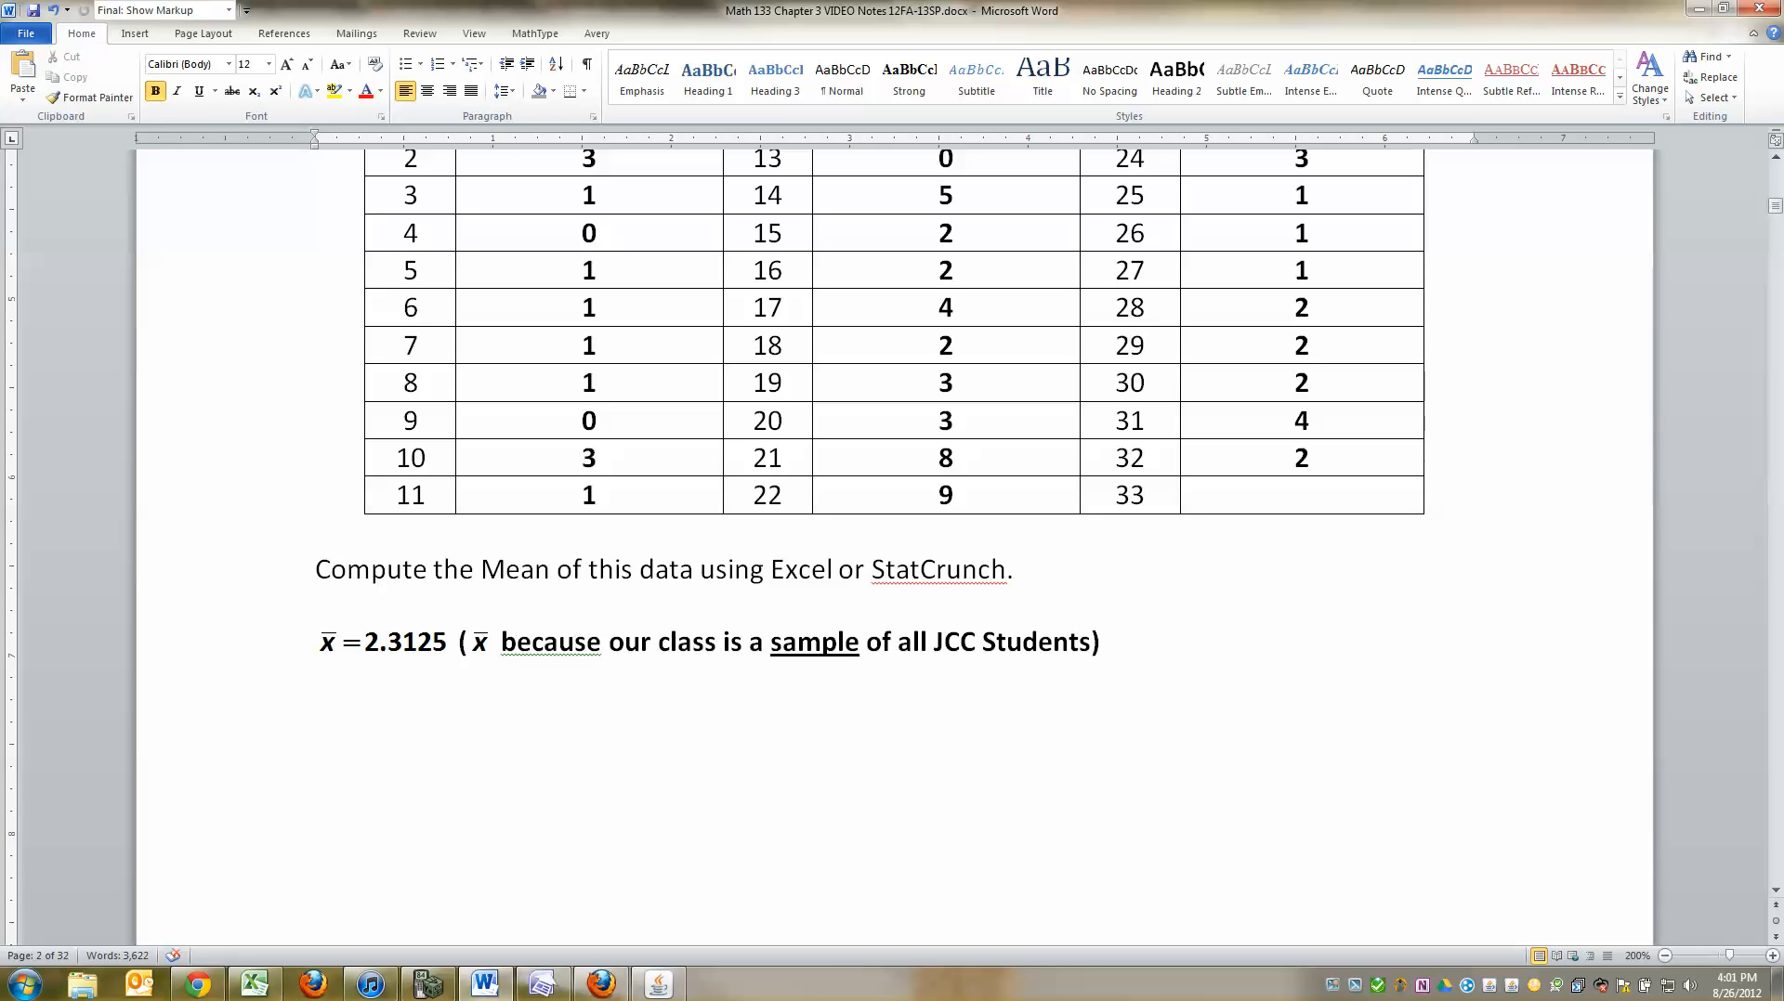
scroll("down", 3)
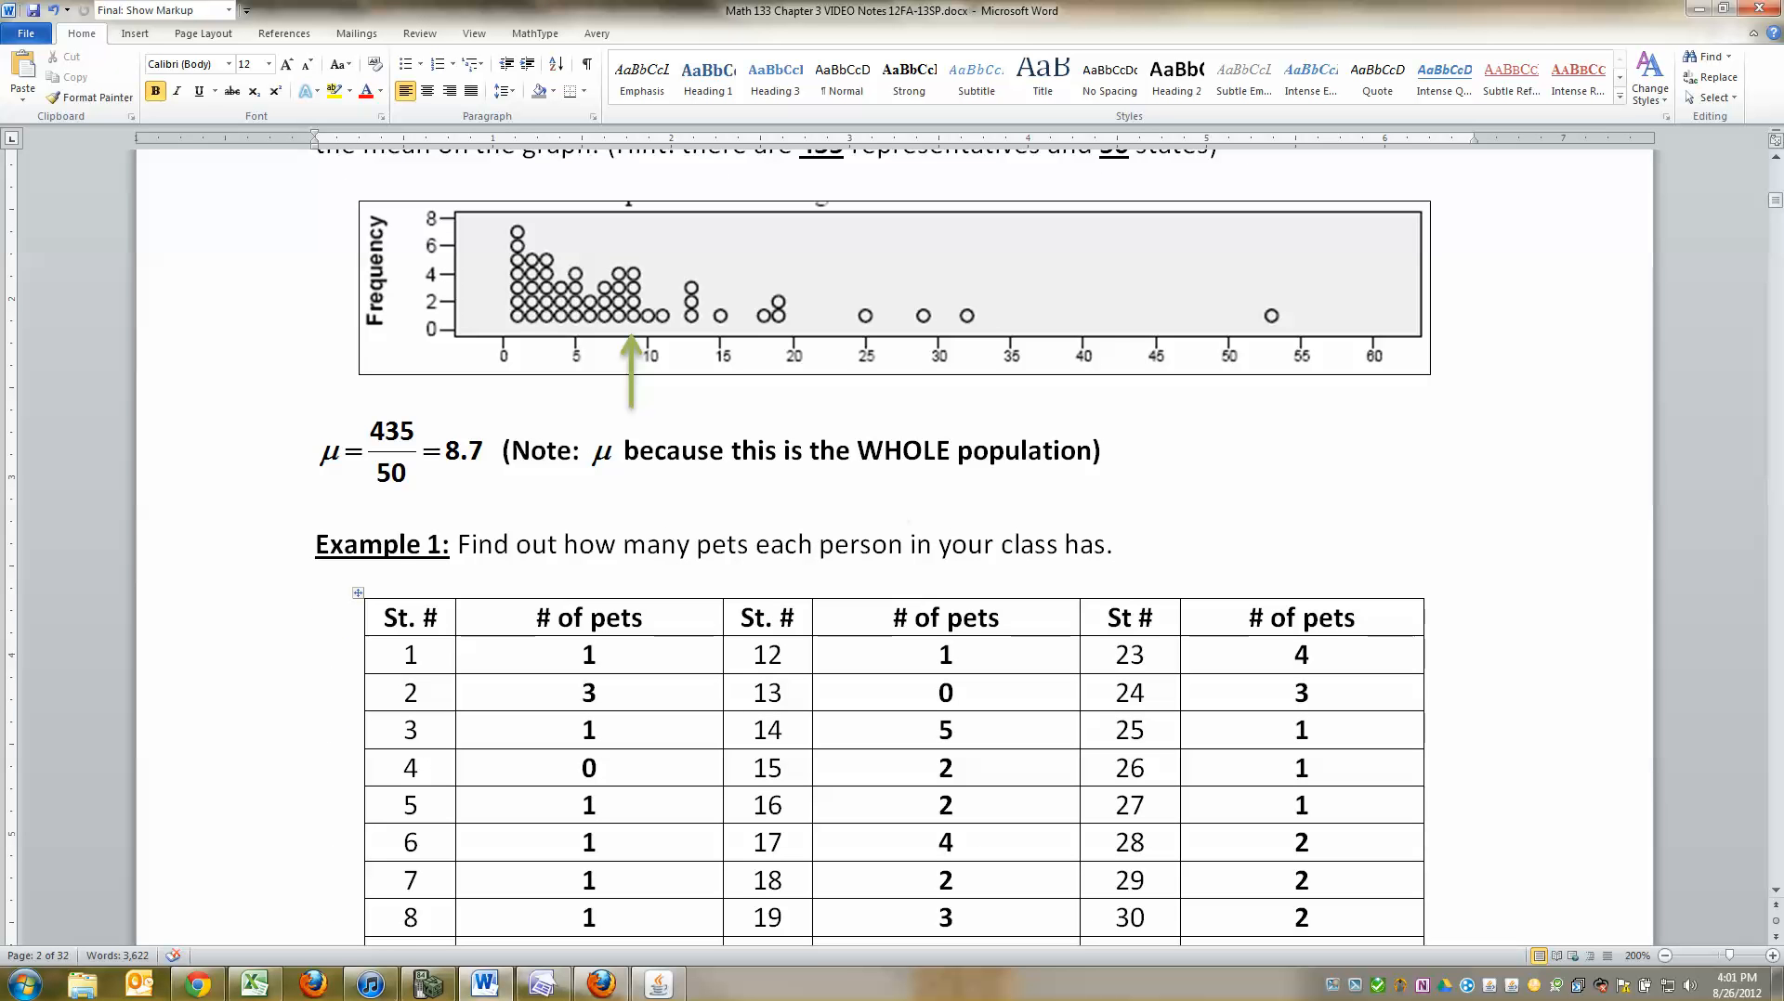
scroll("down", 3)
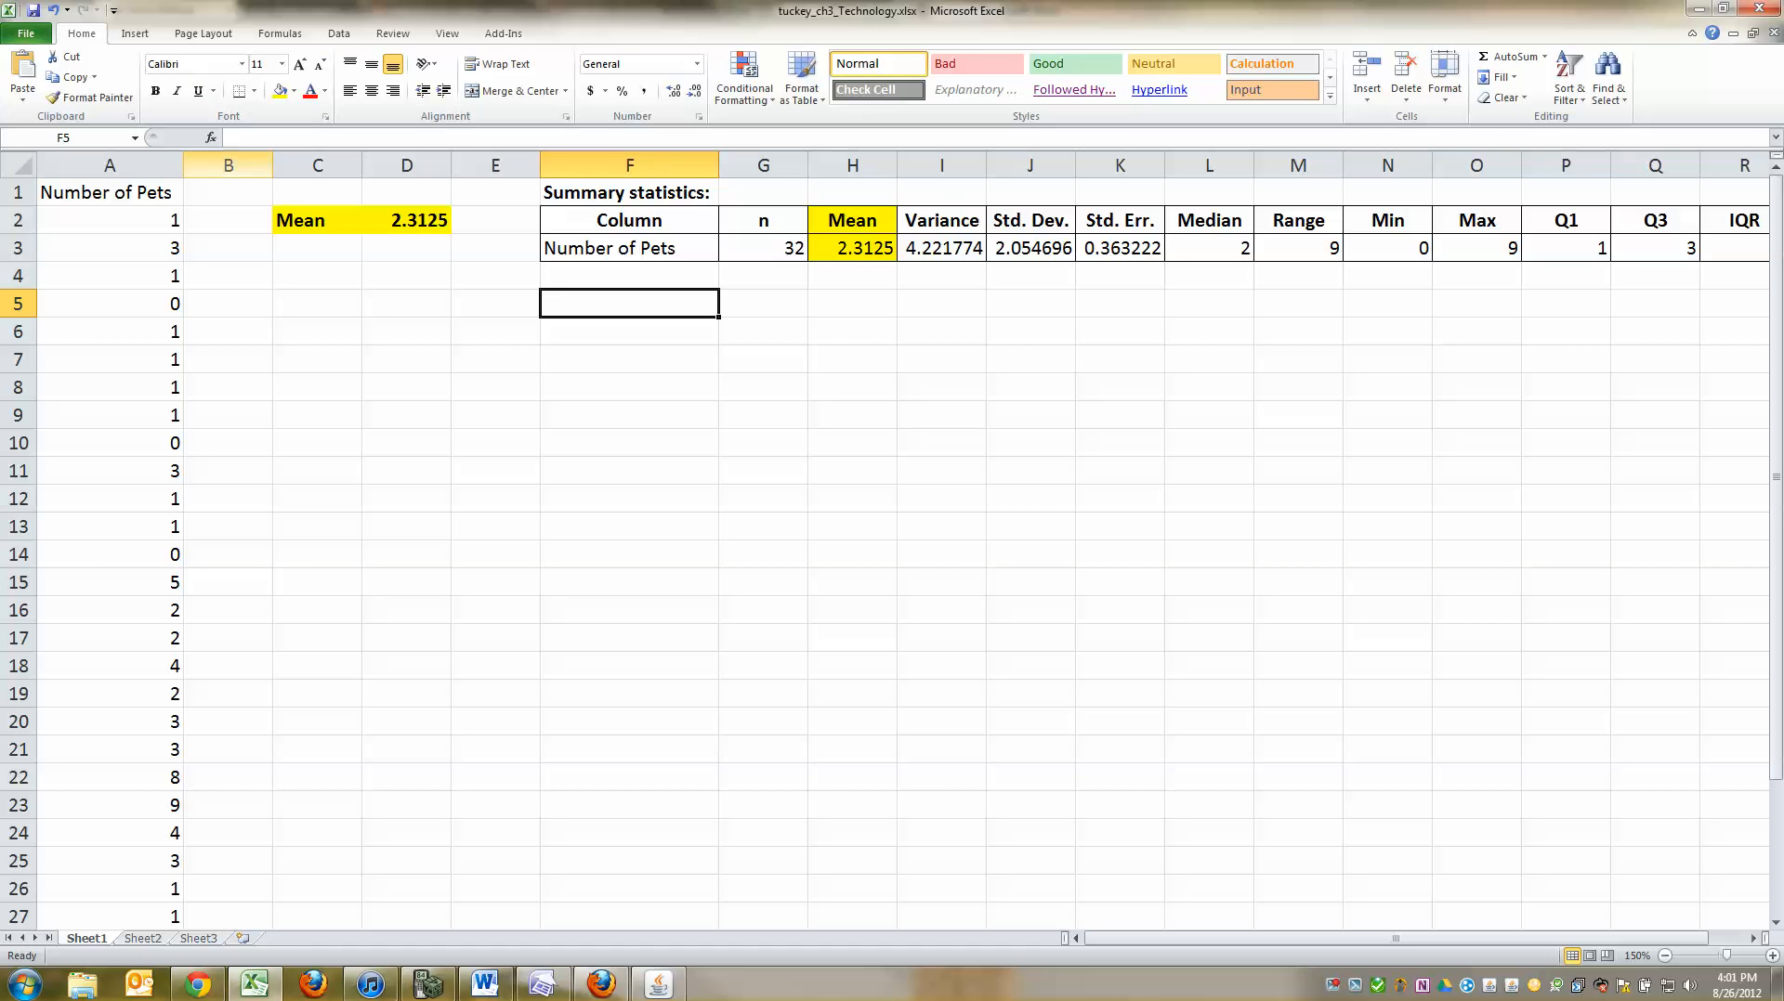
Step: Bring the Word notes forward and scroll to page 3's Objective 2 on the median
left_click(629, 498)
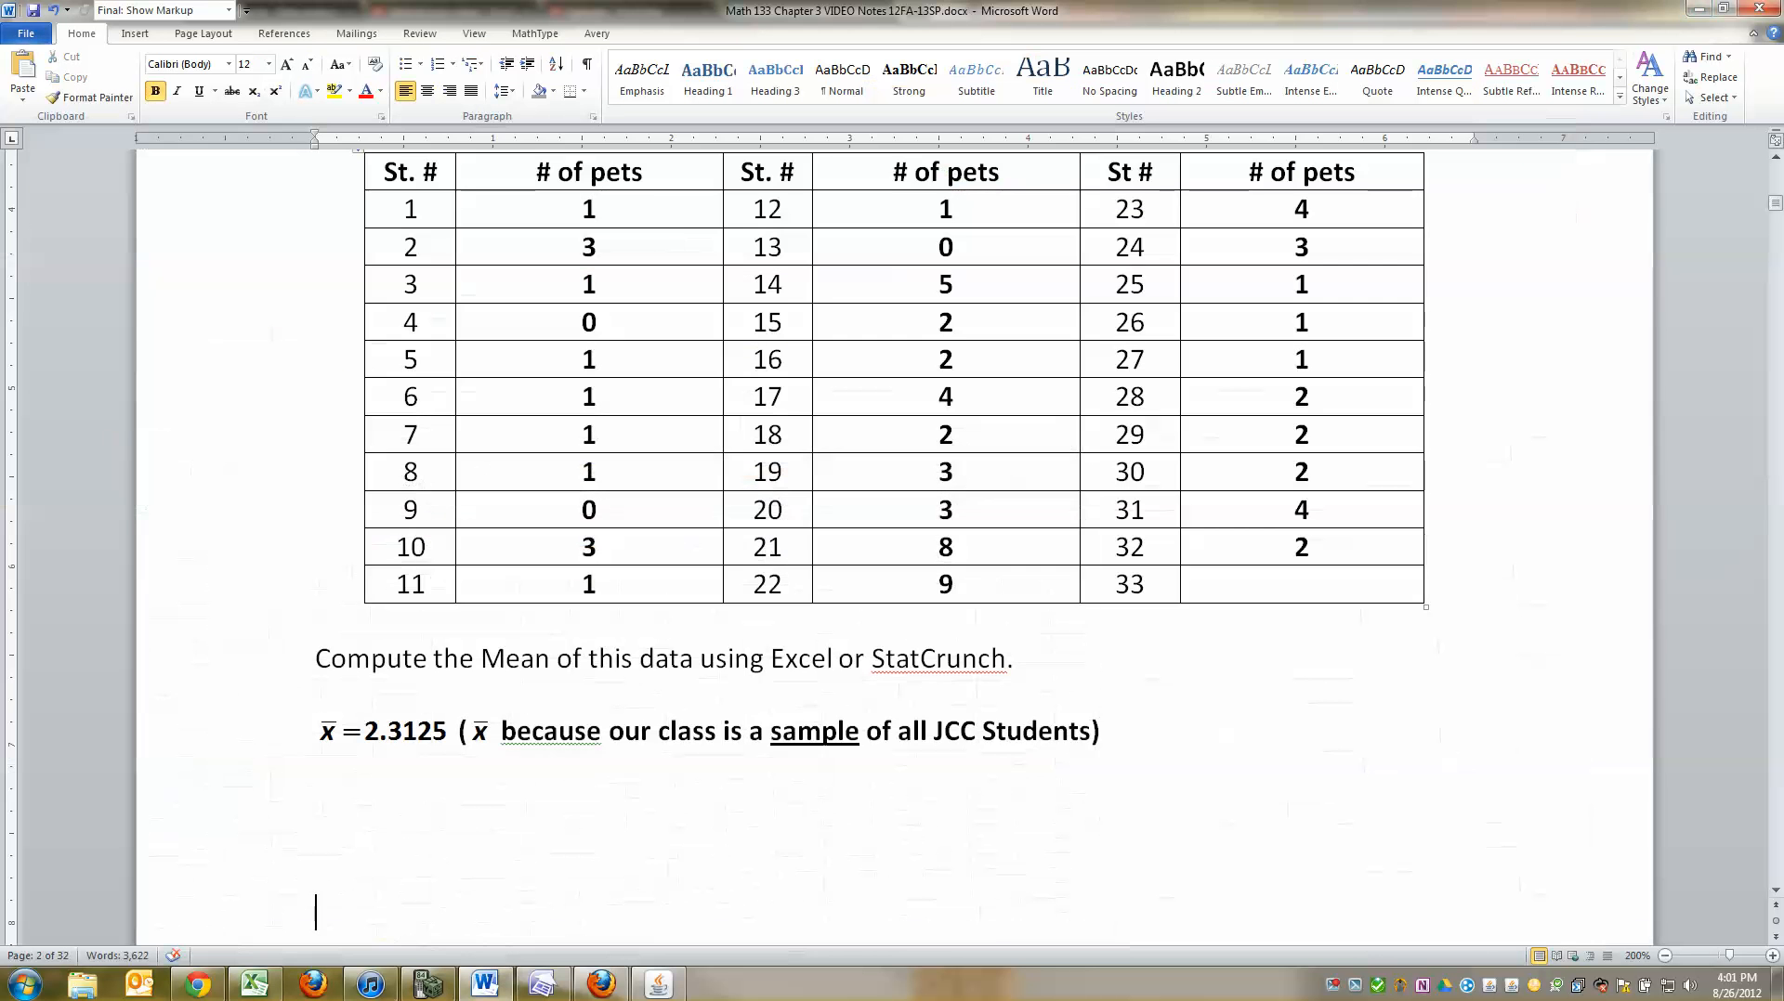
scroll("down", 3)
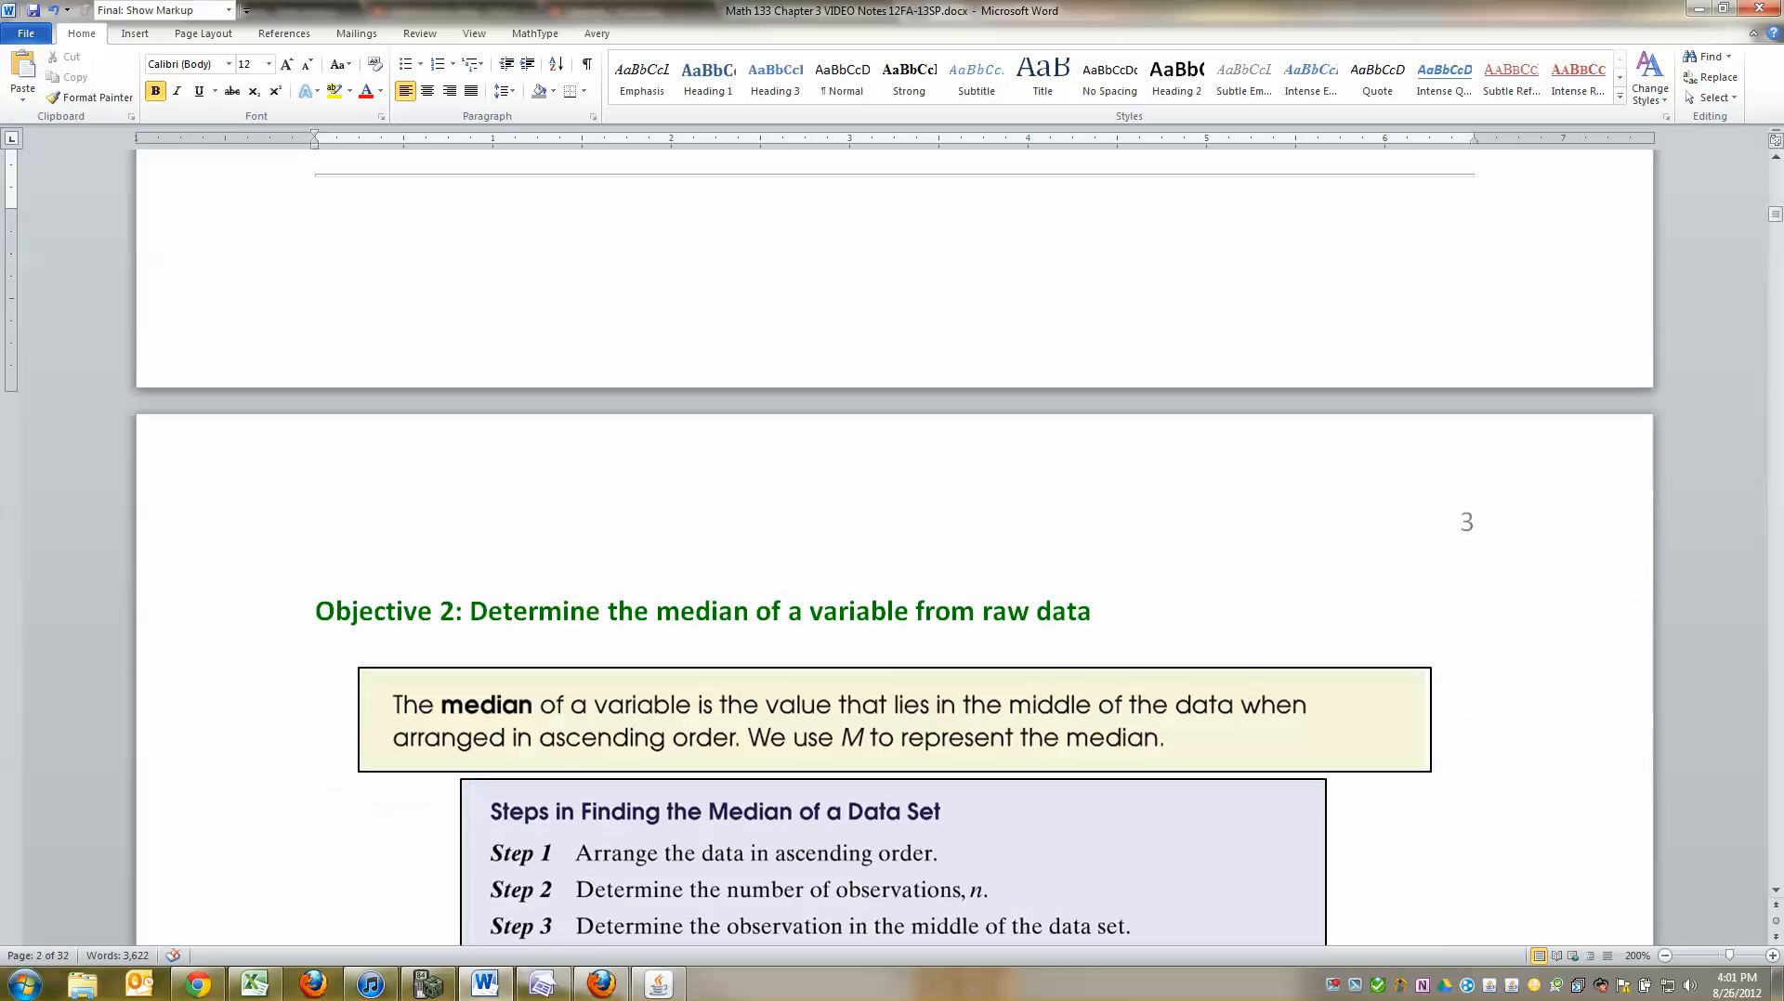
scroll("down", 3)
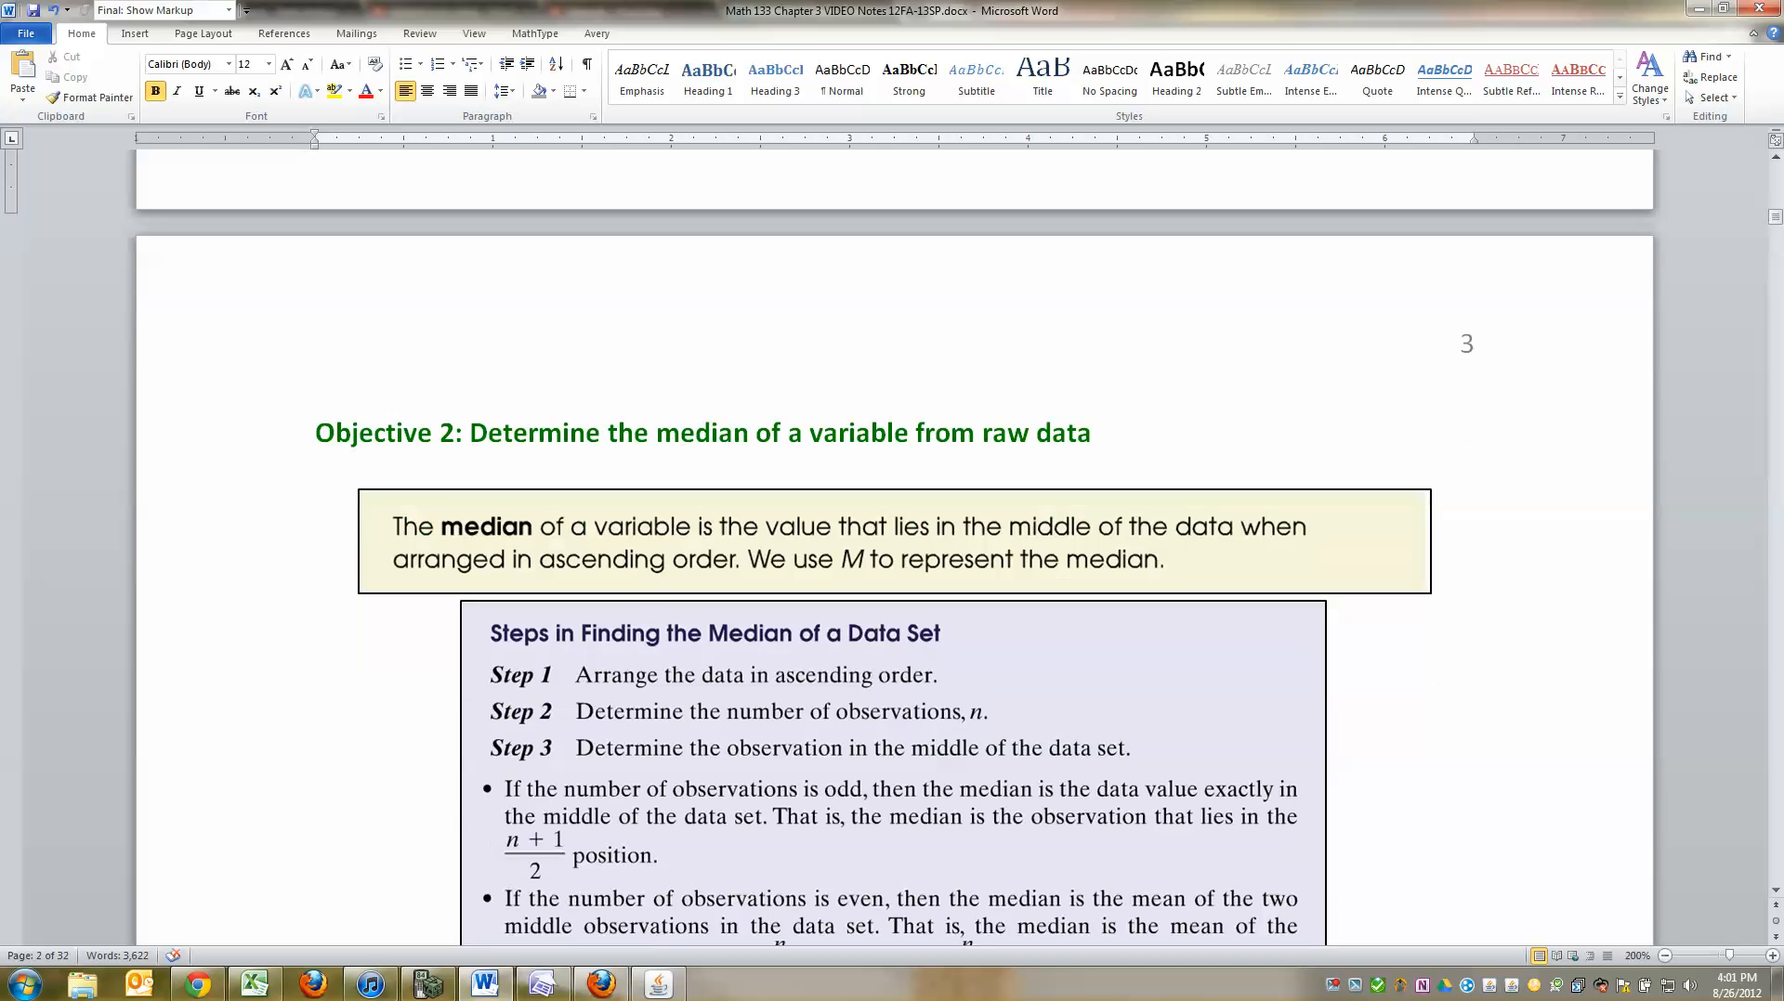